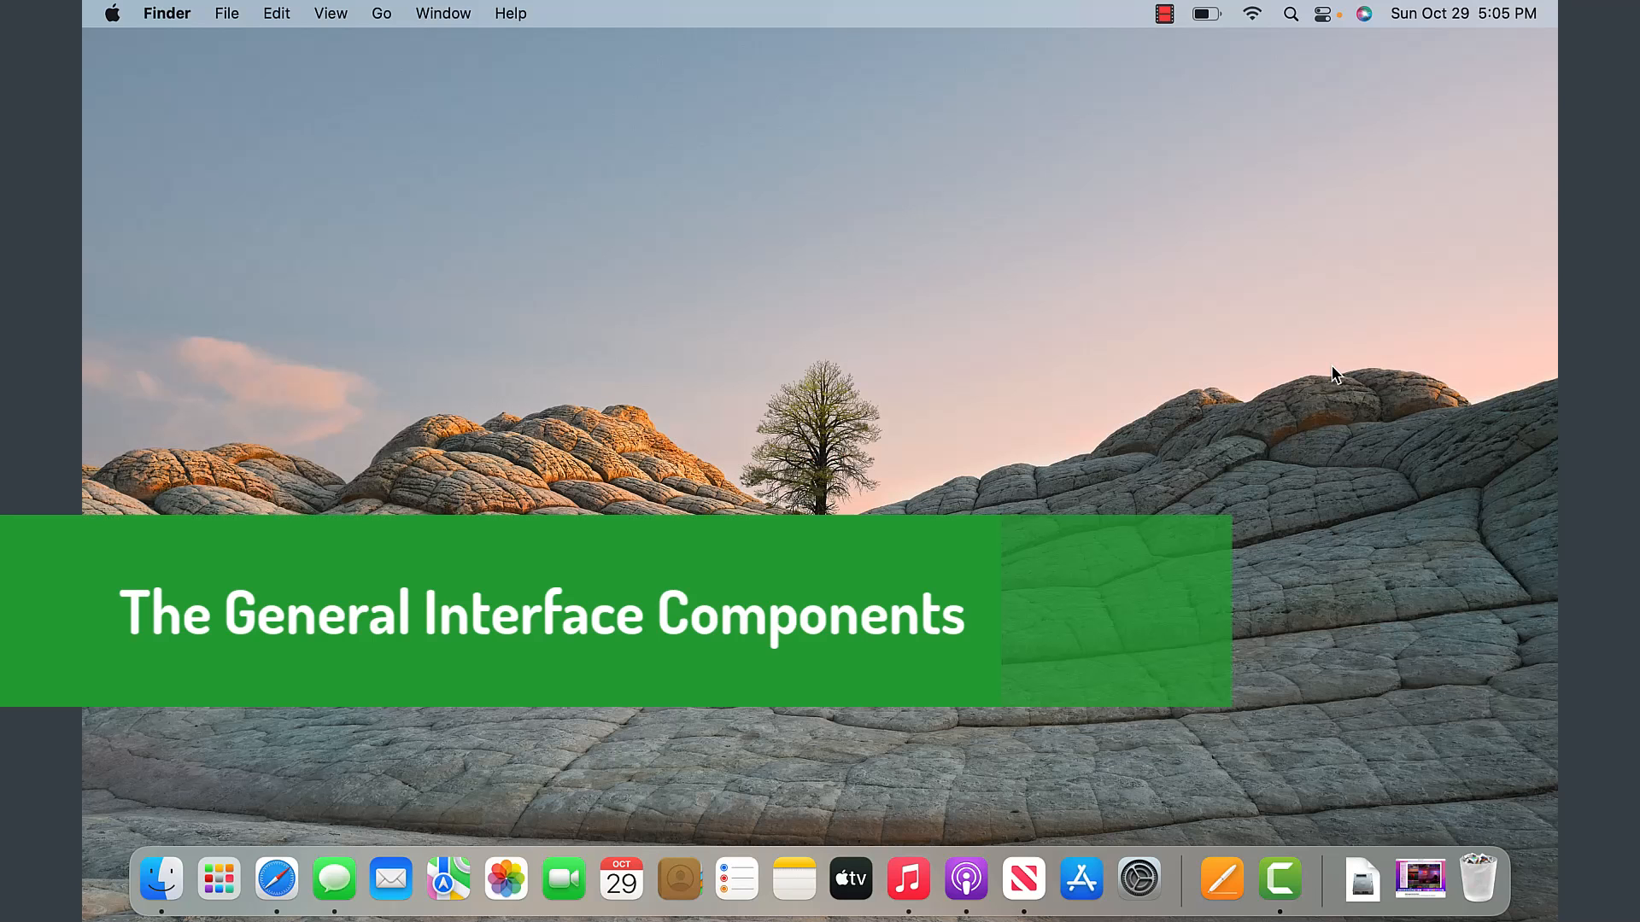
mouse_move(393, 335)
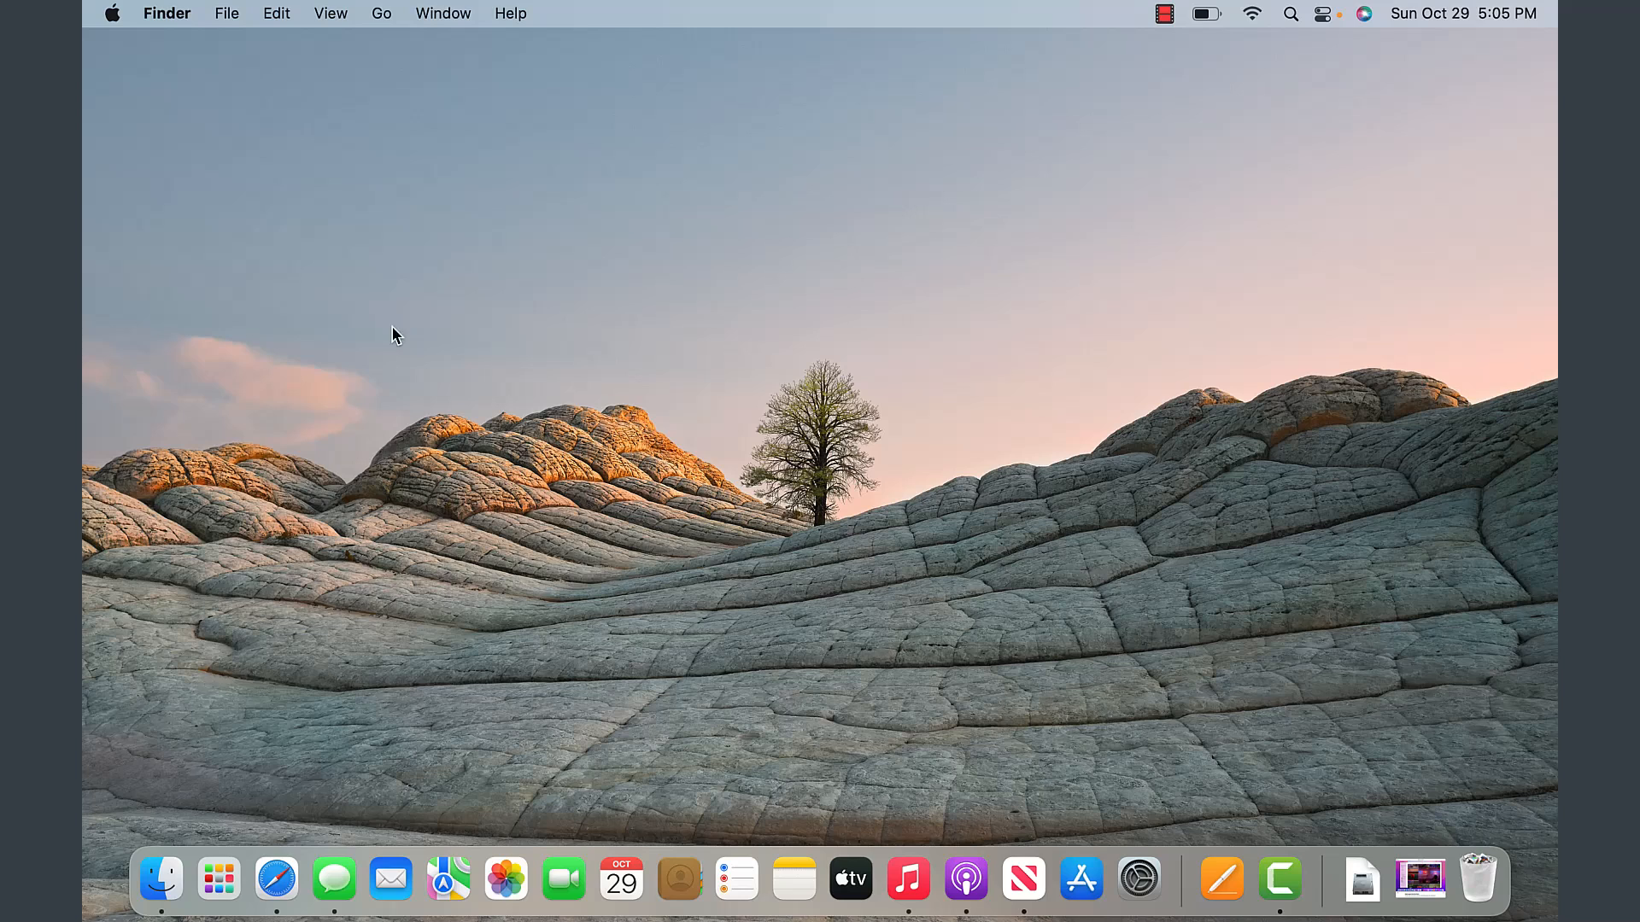
mouse_move(180, 863)
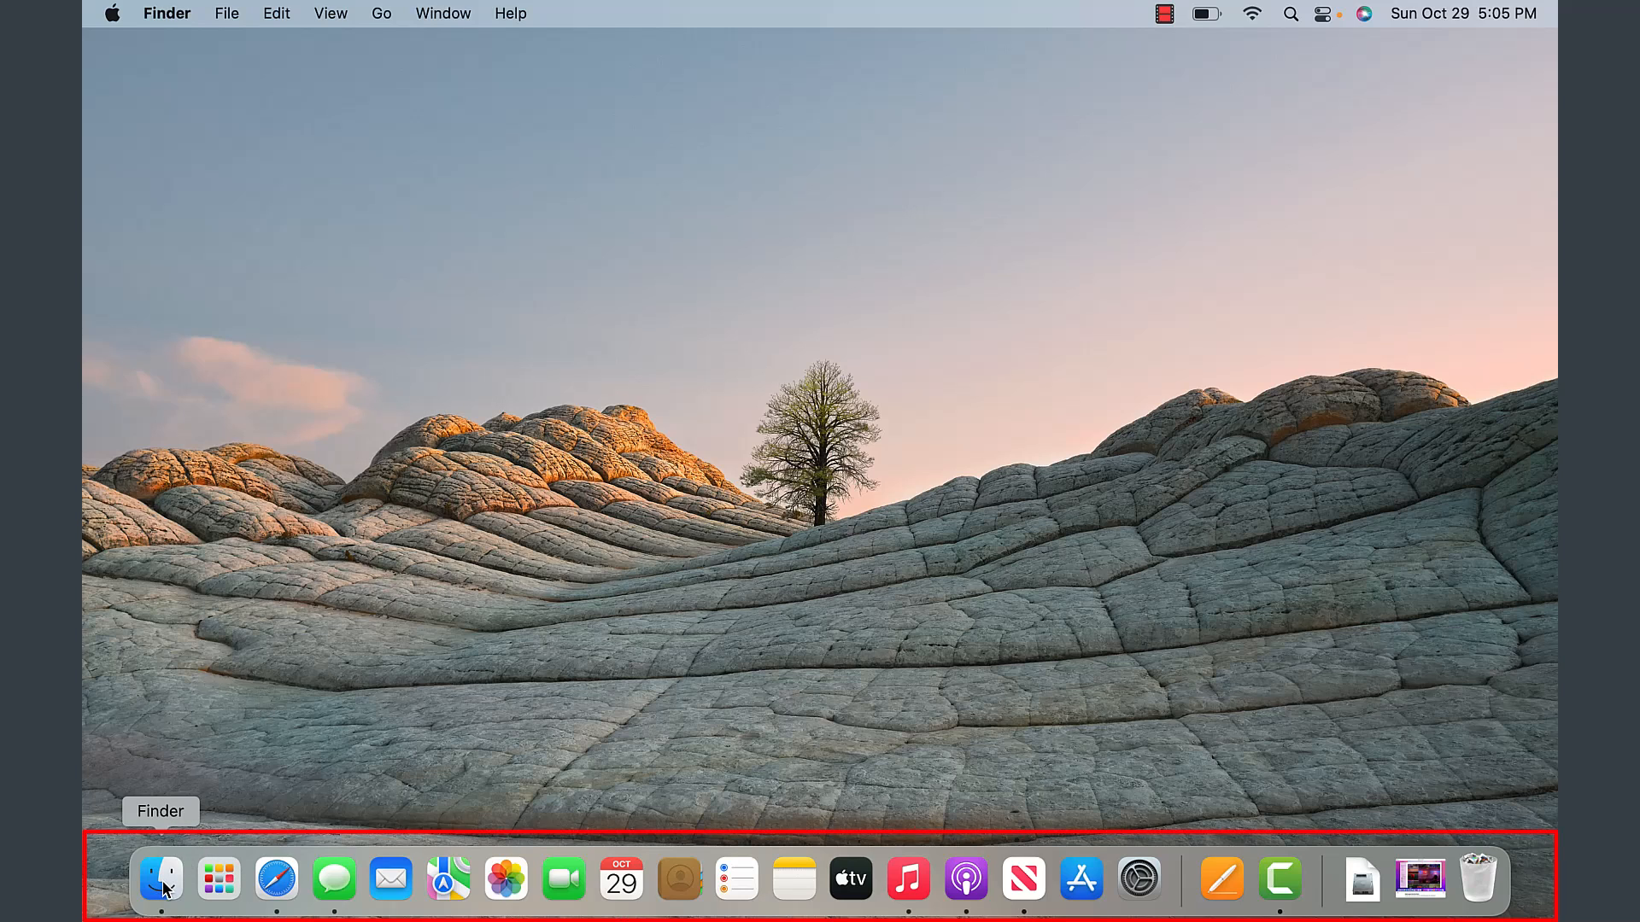
mouse_move(205, 852)
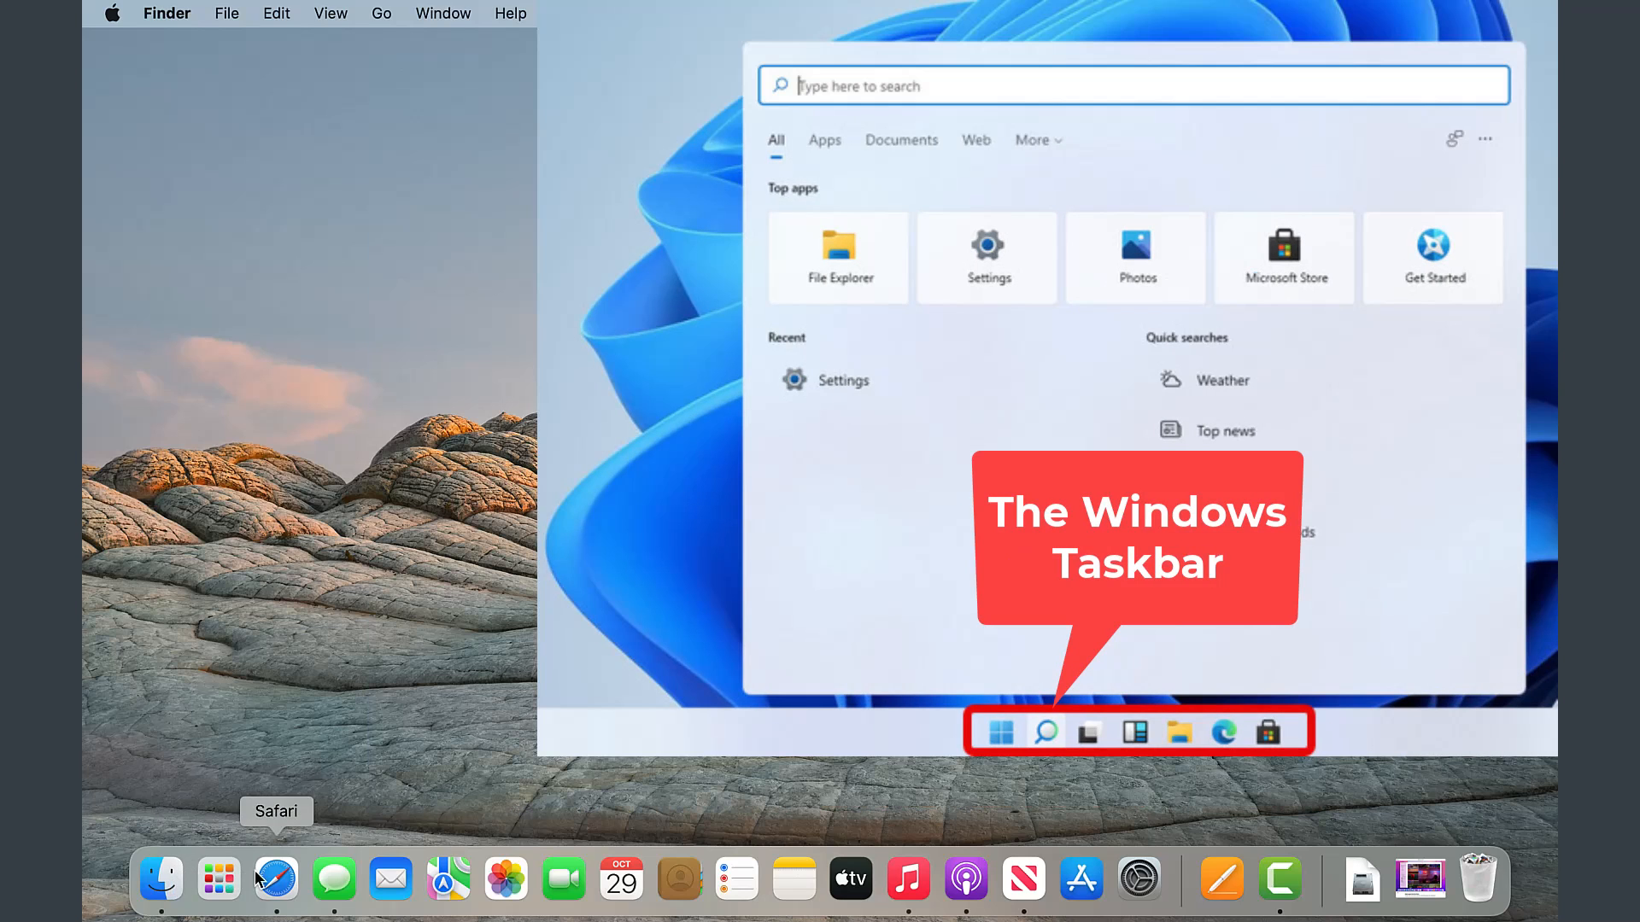
mouse_move(389, 882)
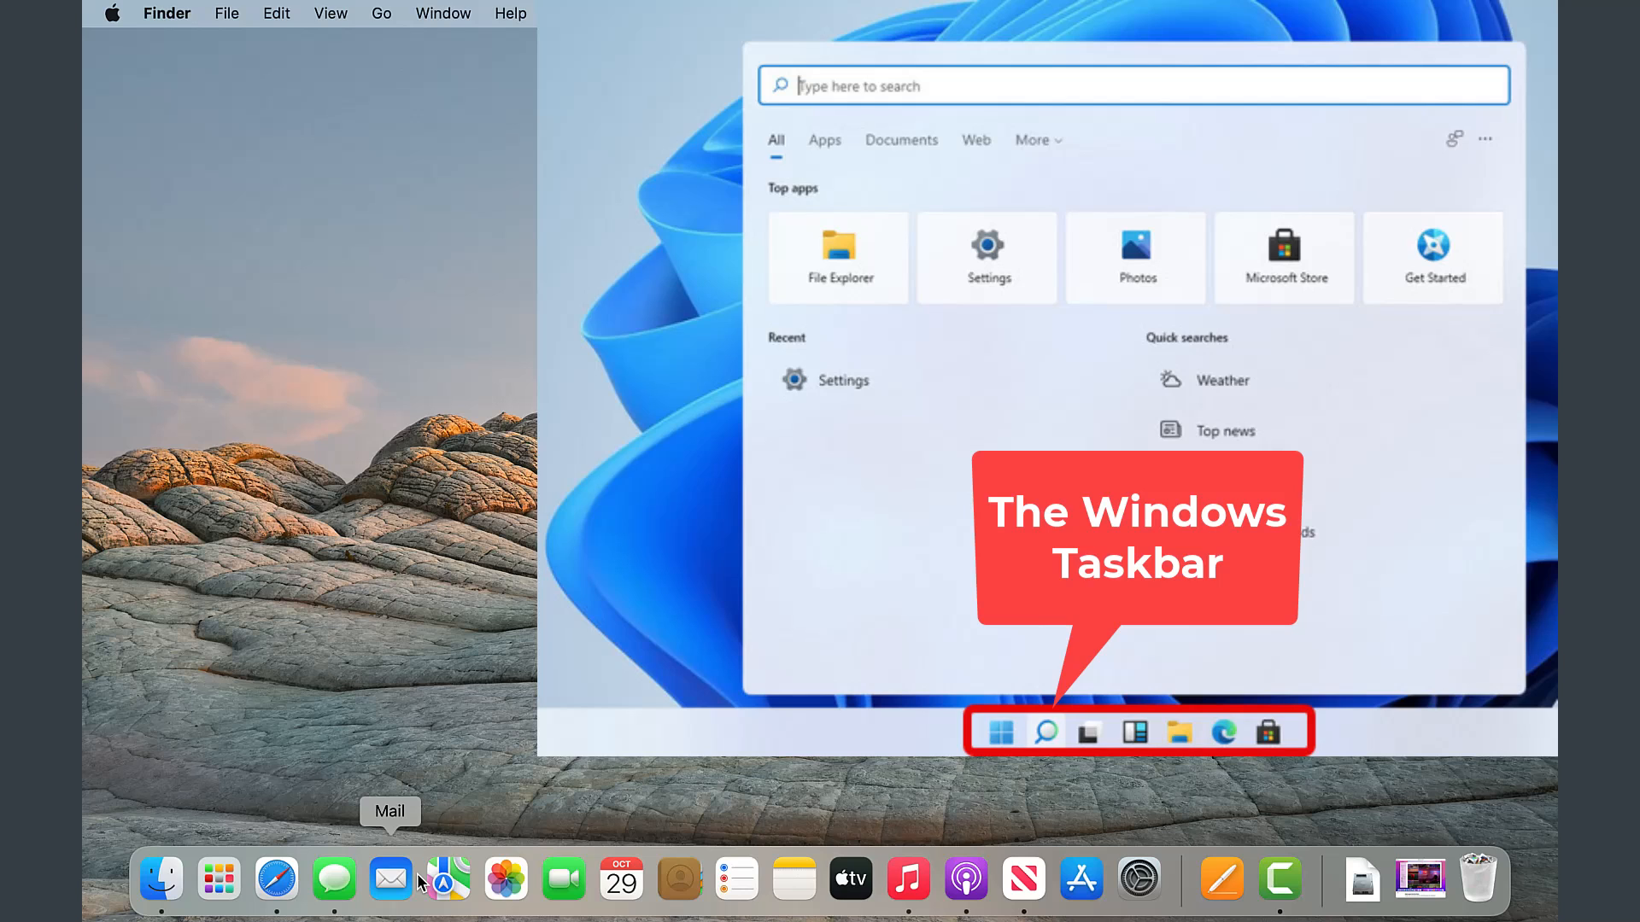
mouse_move(333, 878)
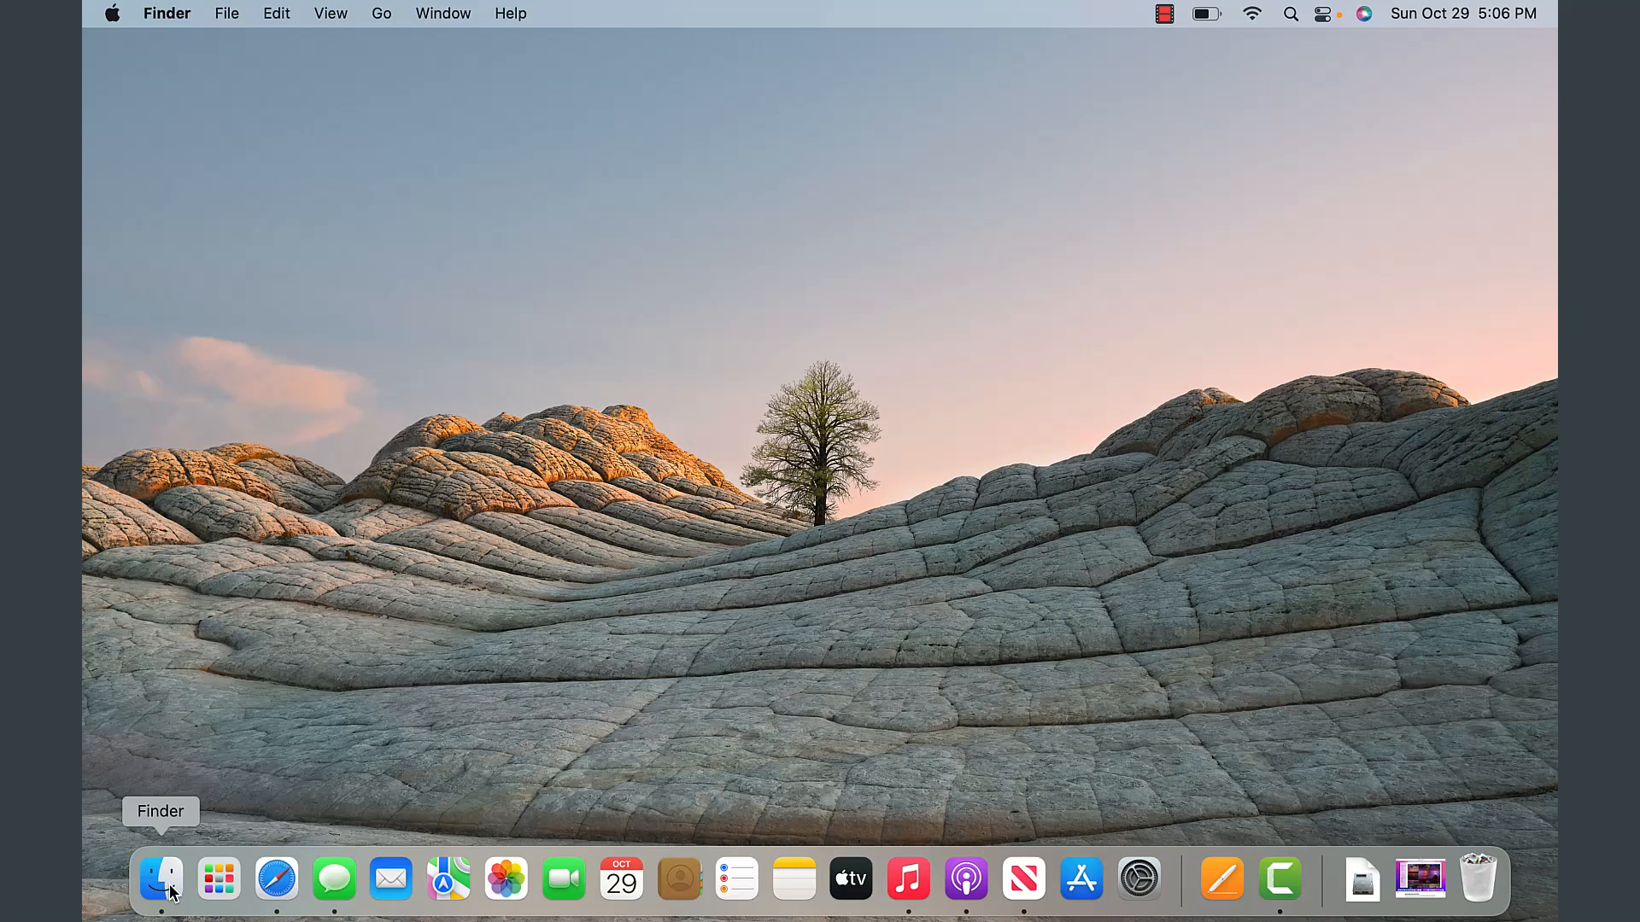
mouse_move(202, 764)
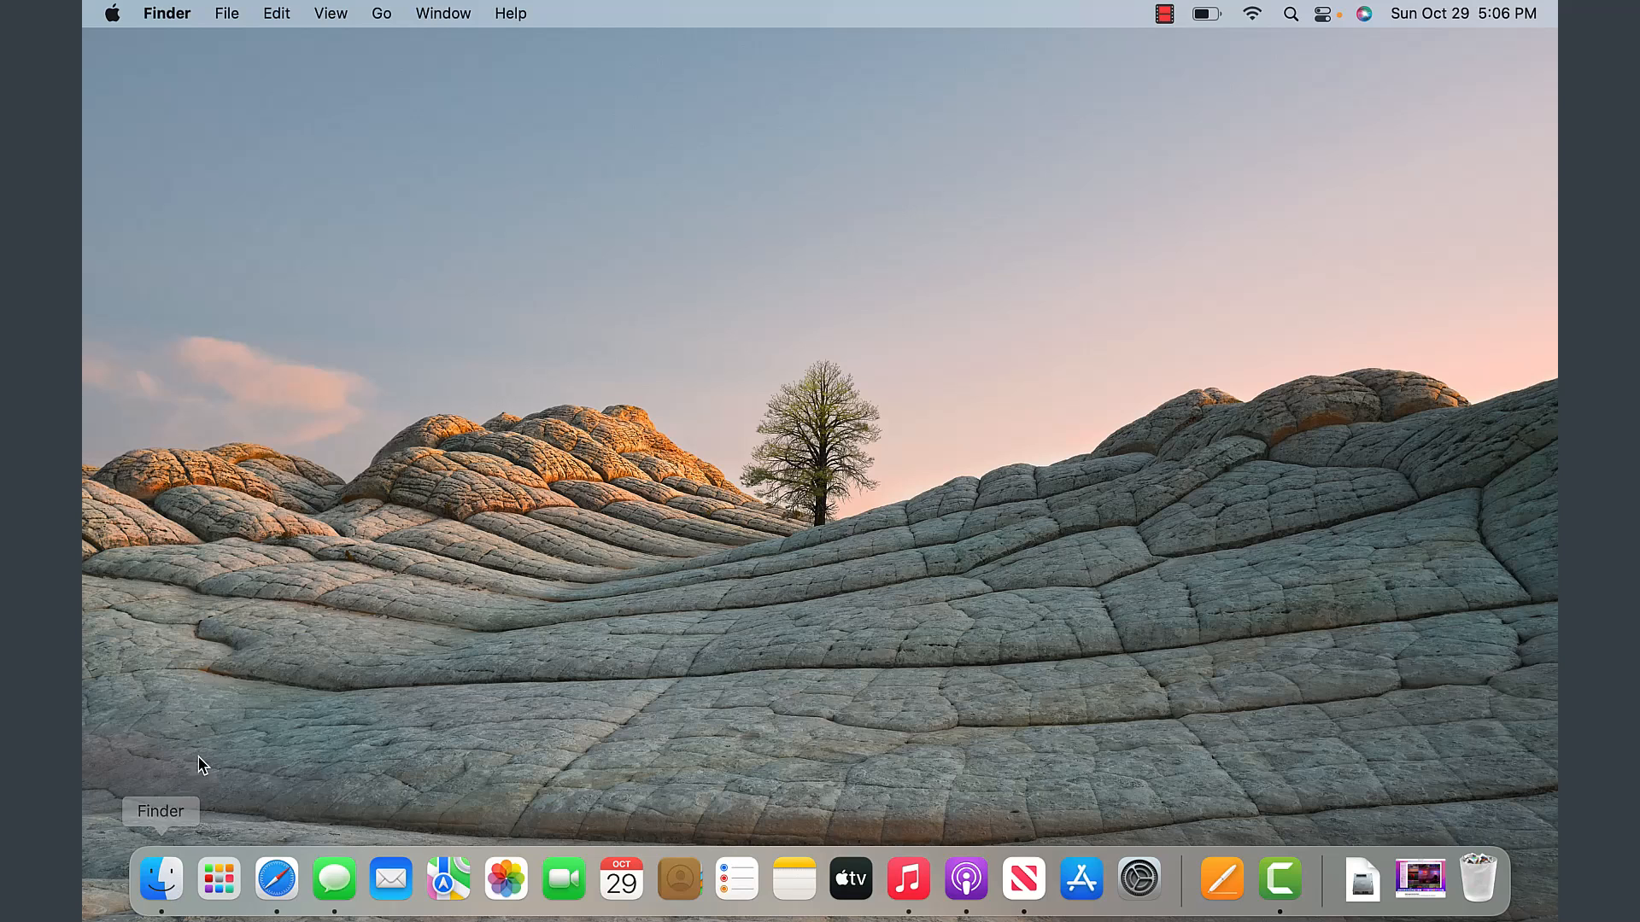
mouse_move(506, 614)
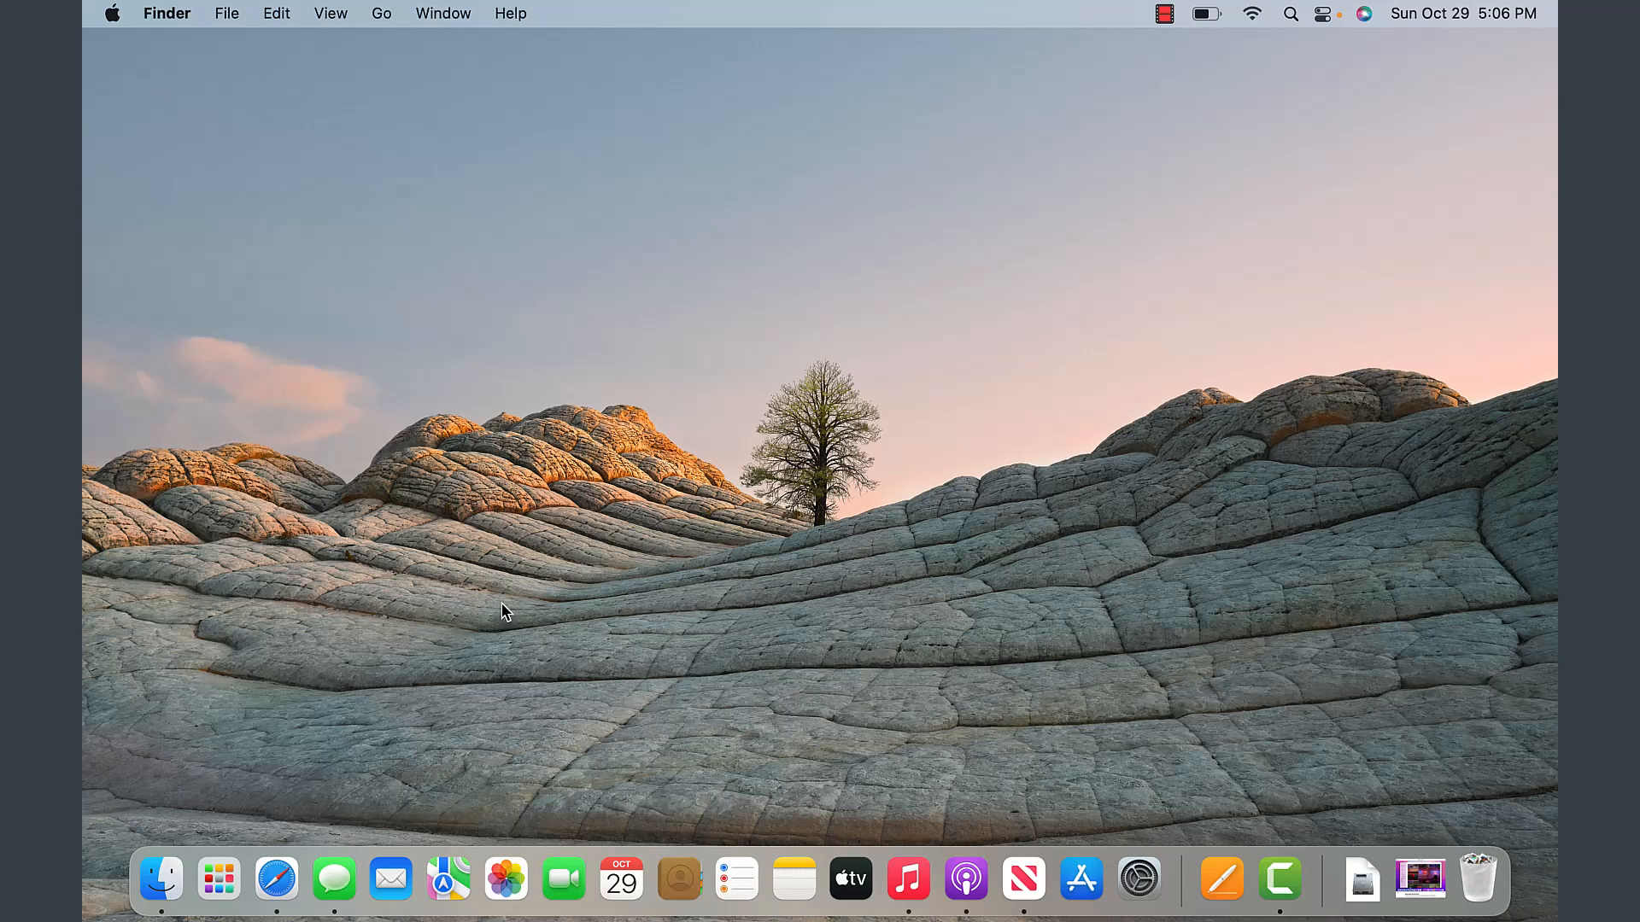
mouse_move(219, 878)
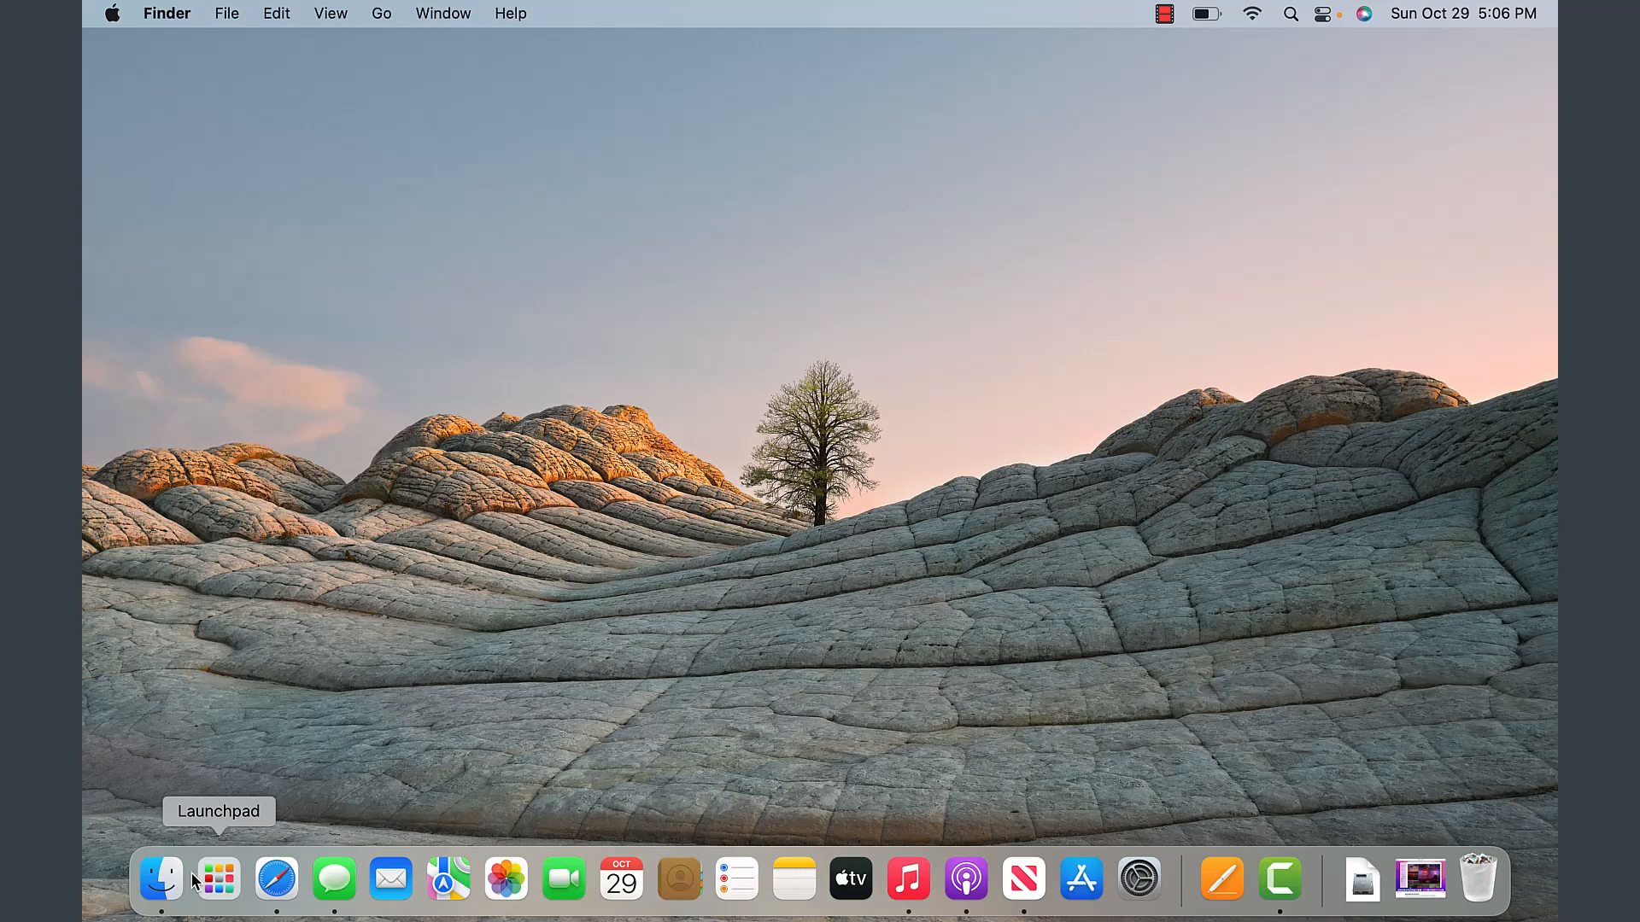
mouse_move(309, 381)
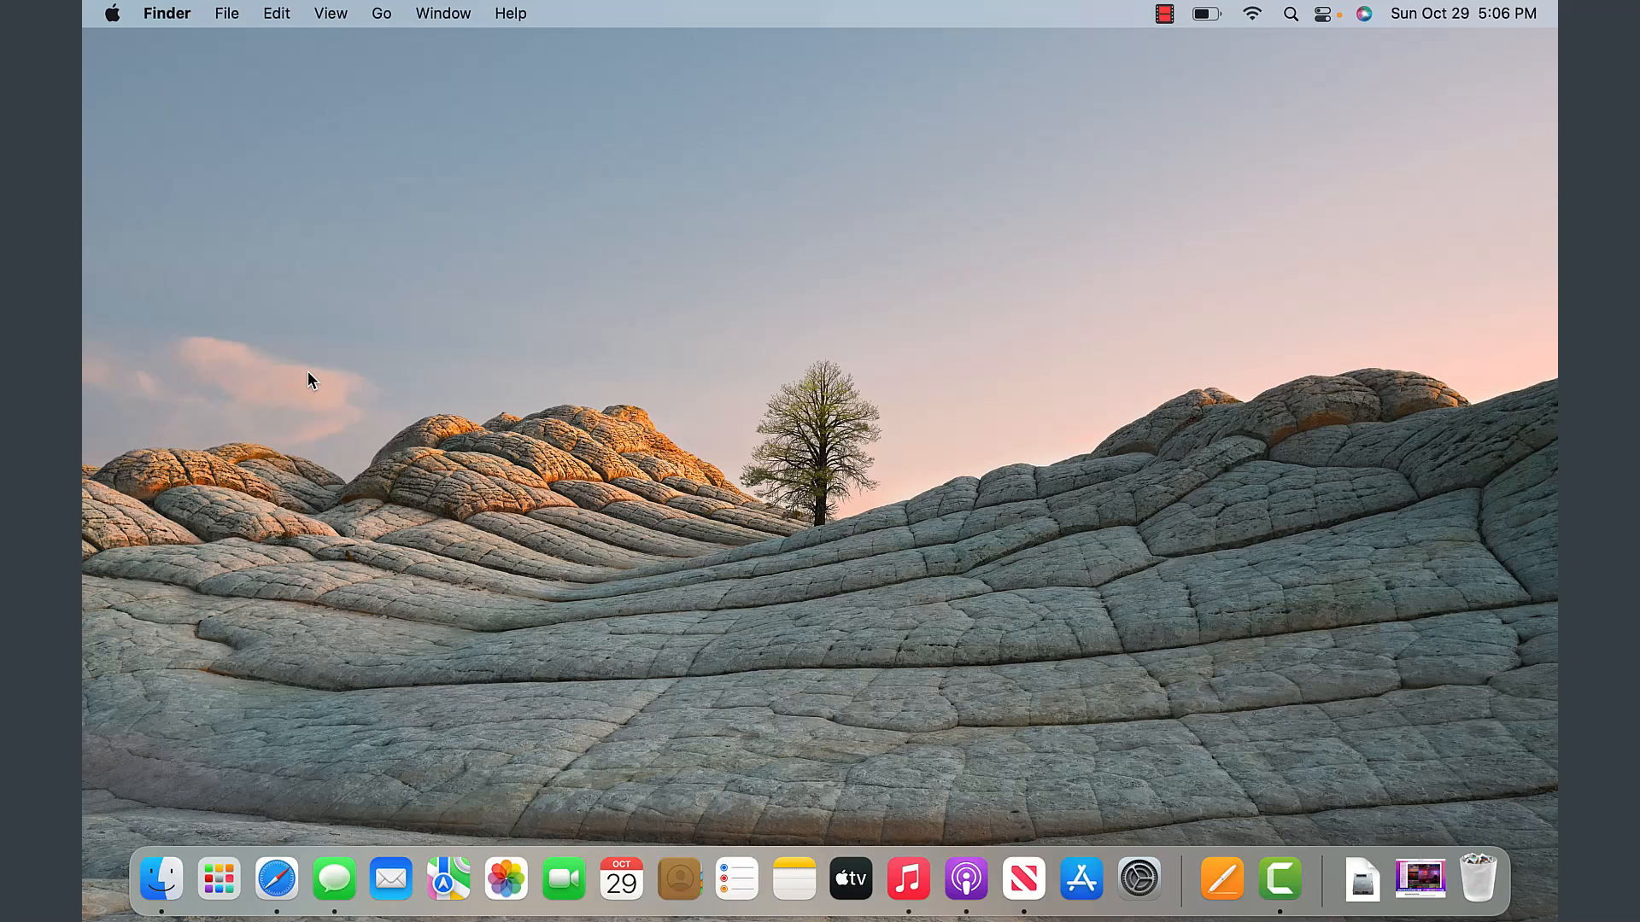
mouse_move(427, 837)
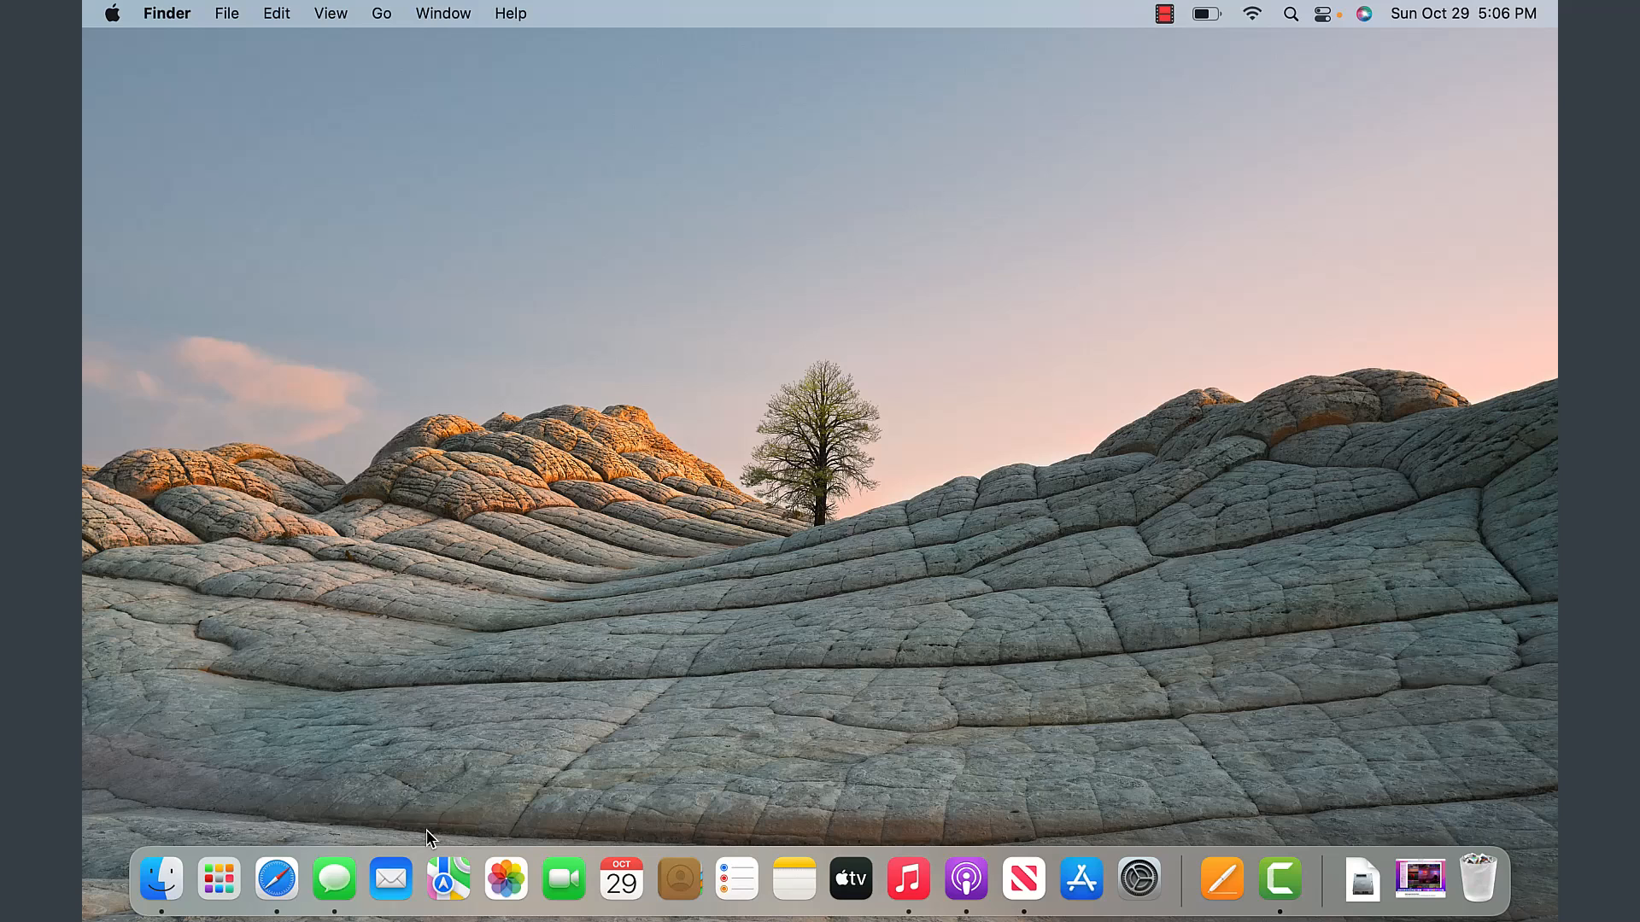
mouse_move(277, 878)
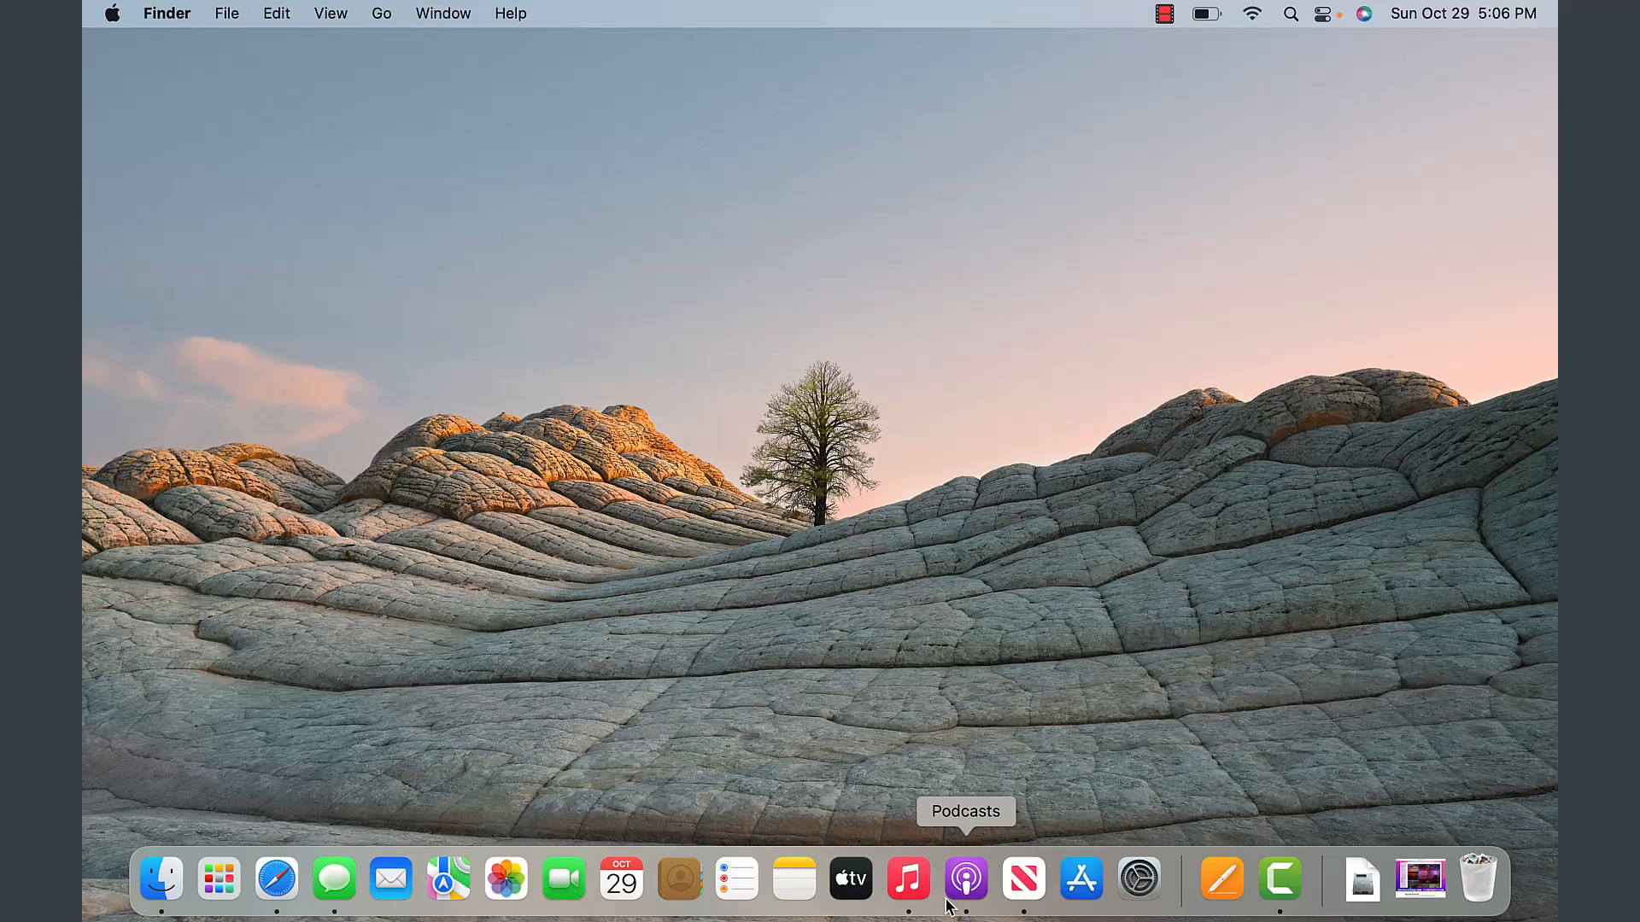
mouse_move(236, 892)
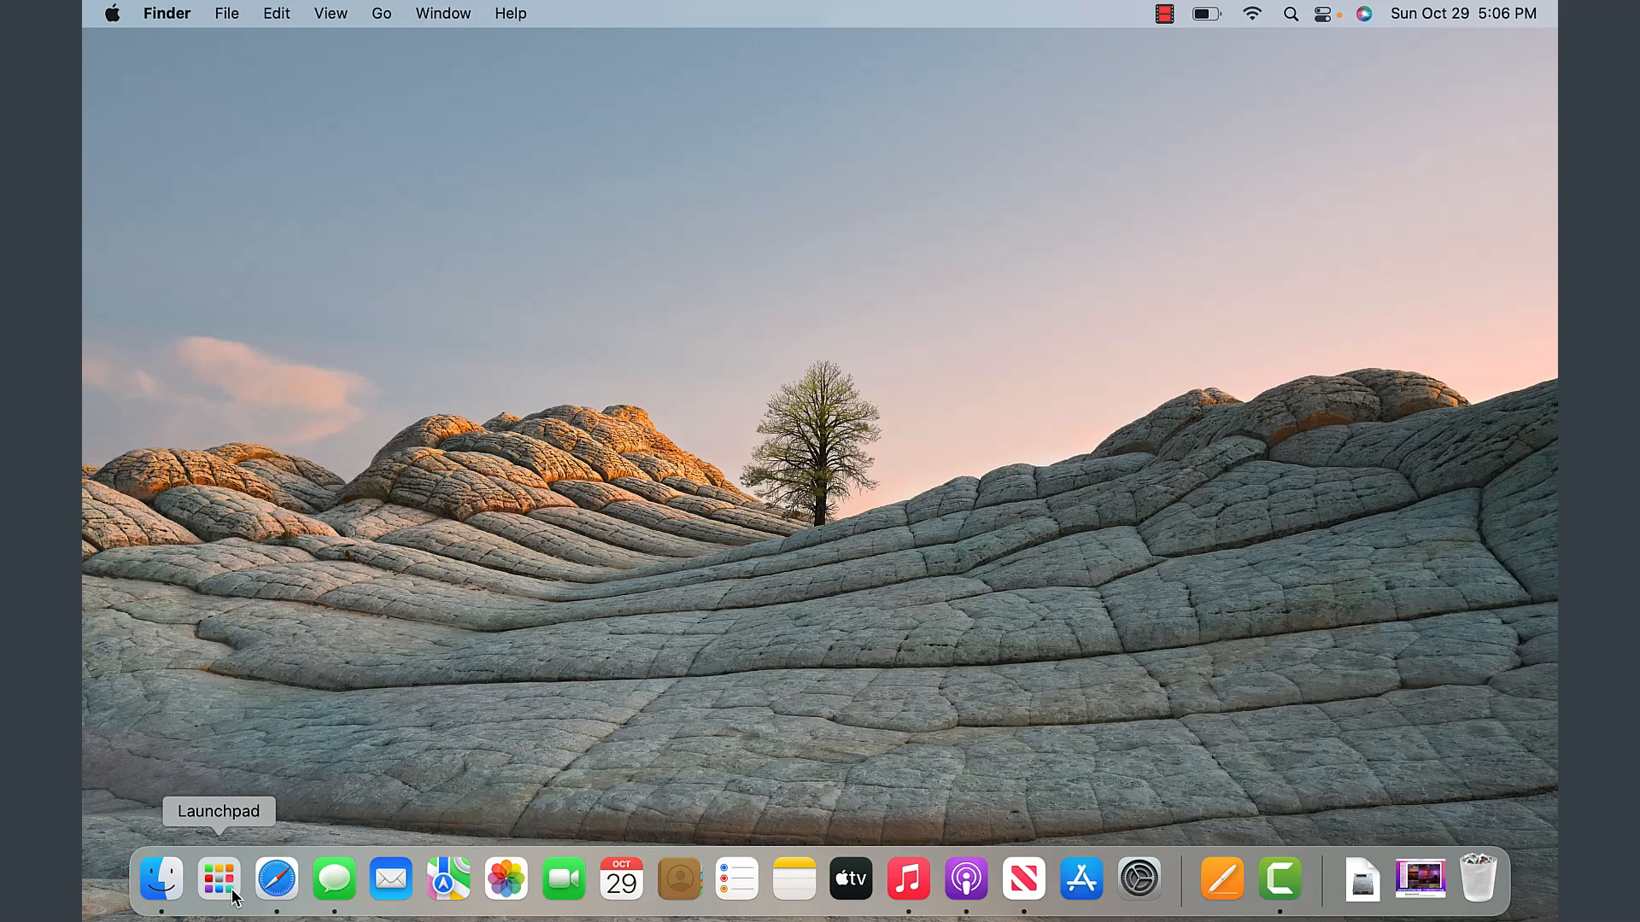
mouse_move(174, 217)
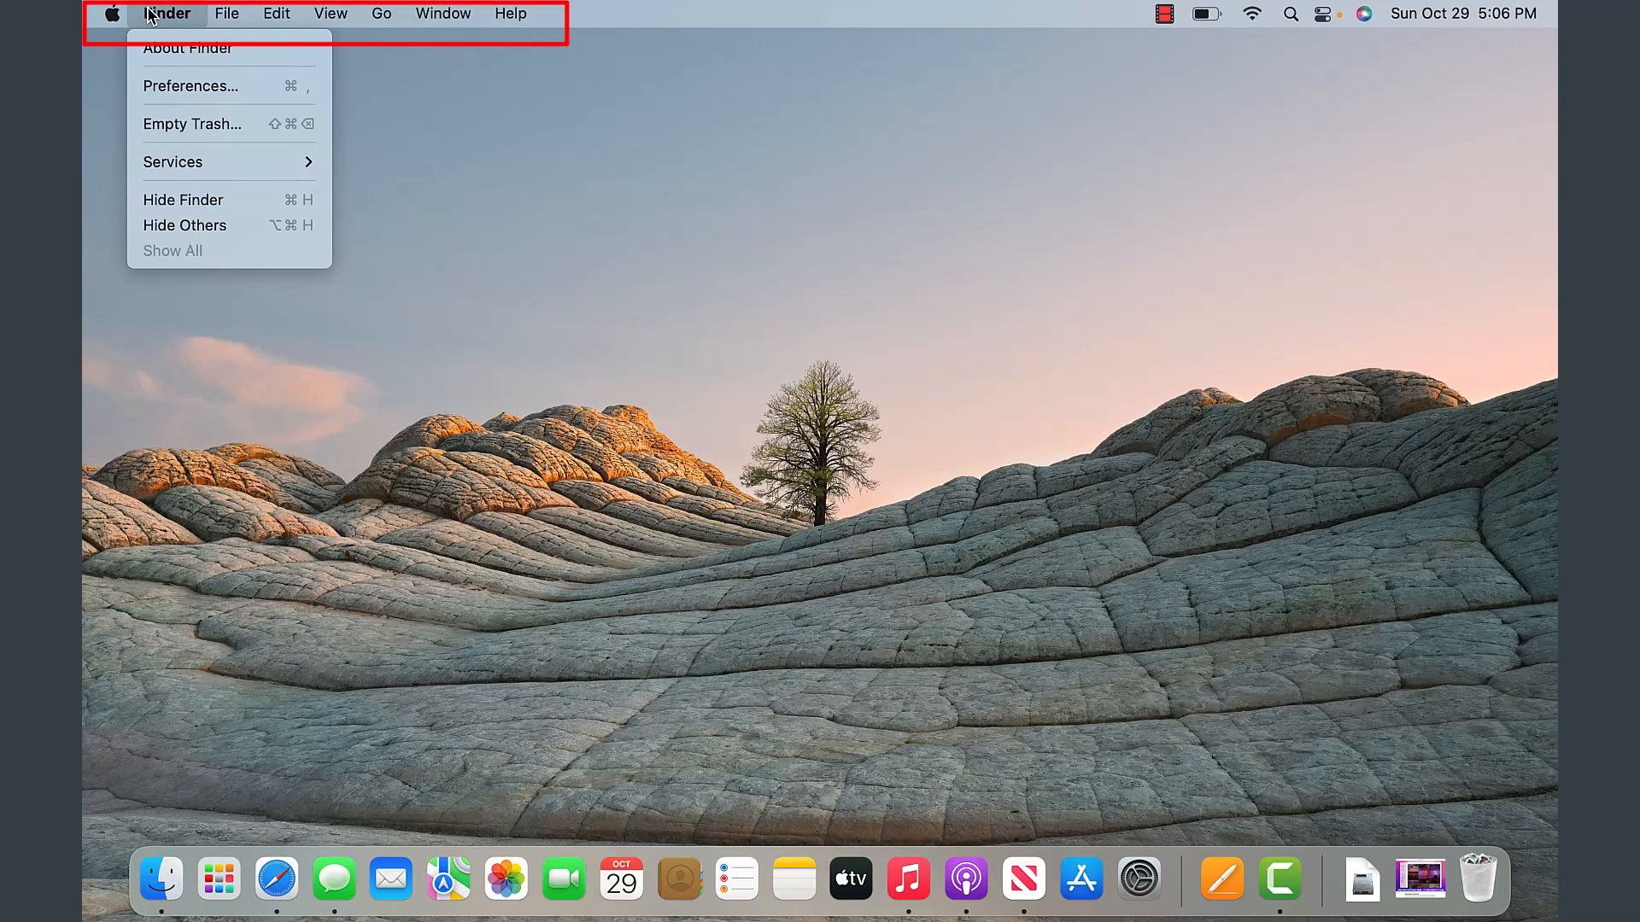
Step: Review Finder's Edit, Go, File and Help menus in the top menu bar
click(275, 13)
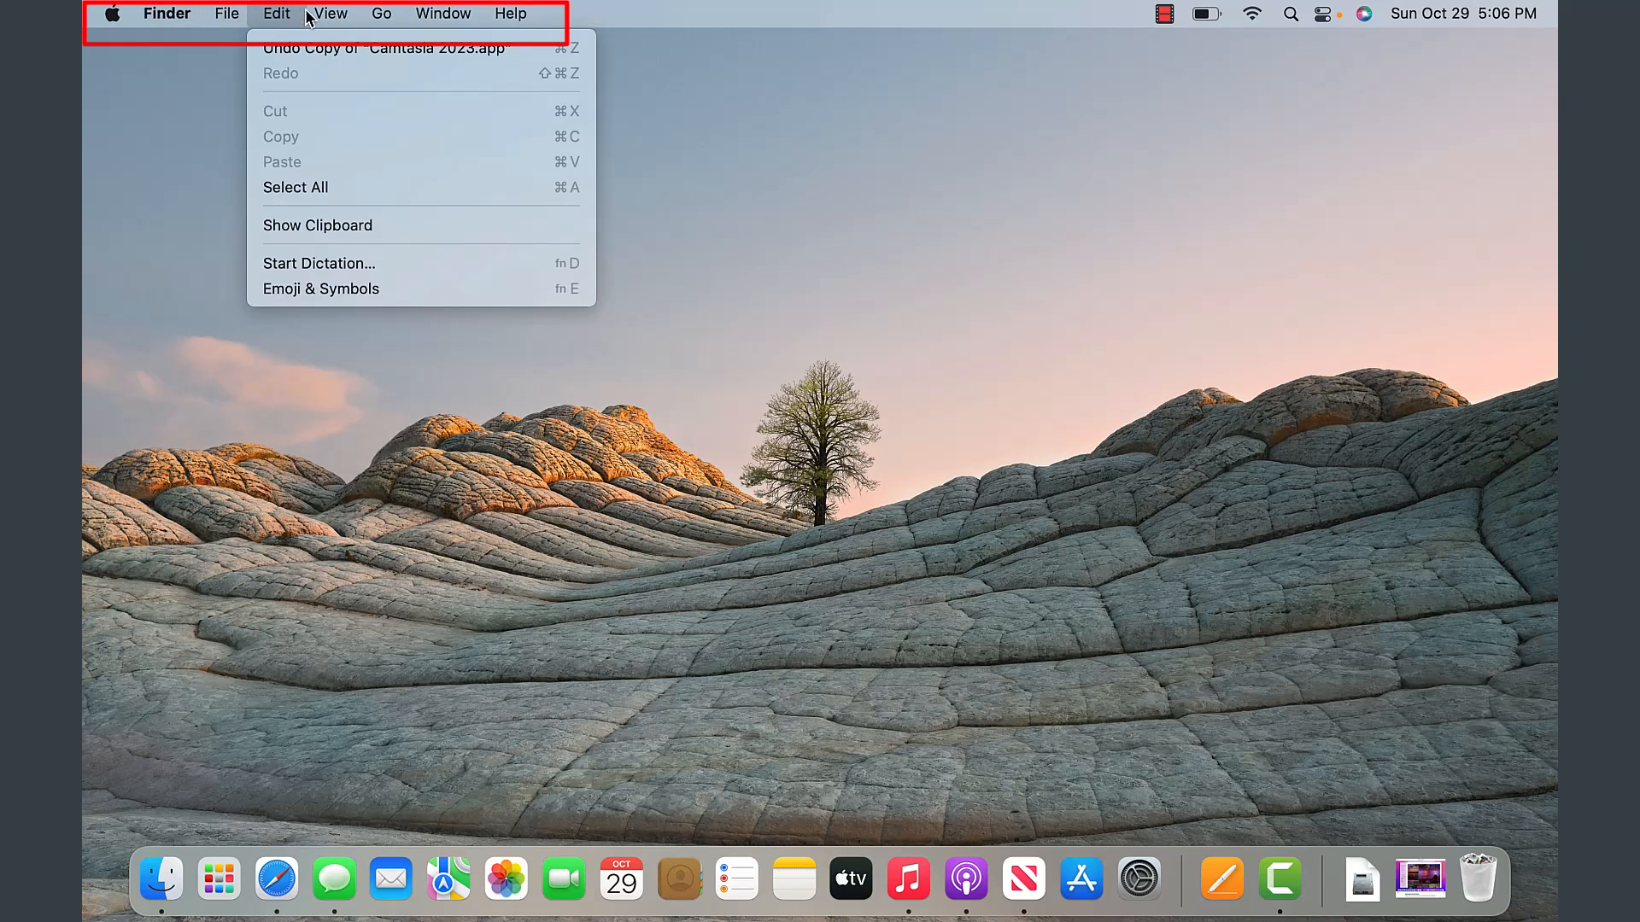
click(390, 14)
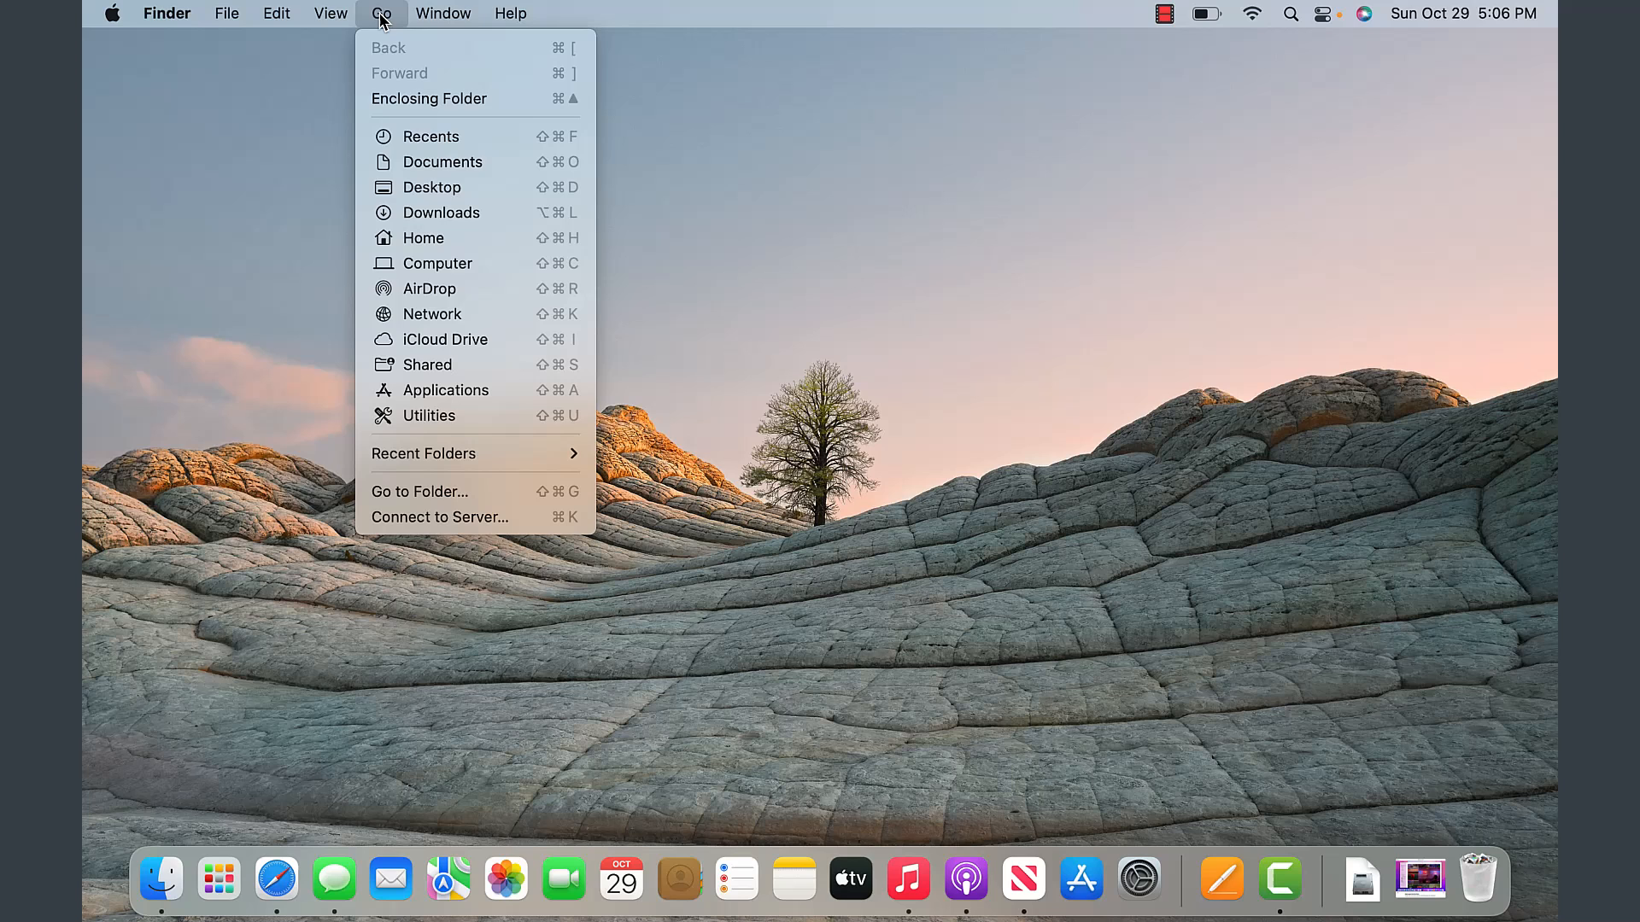
click(225, 13)
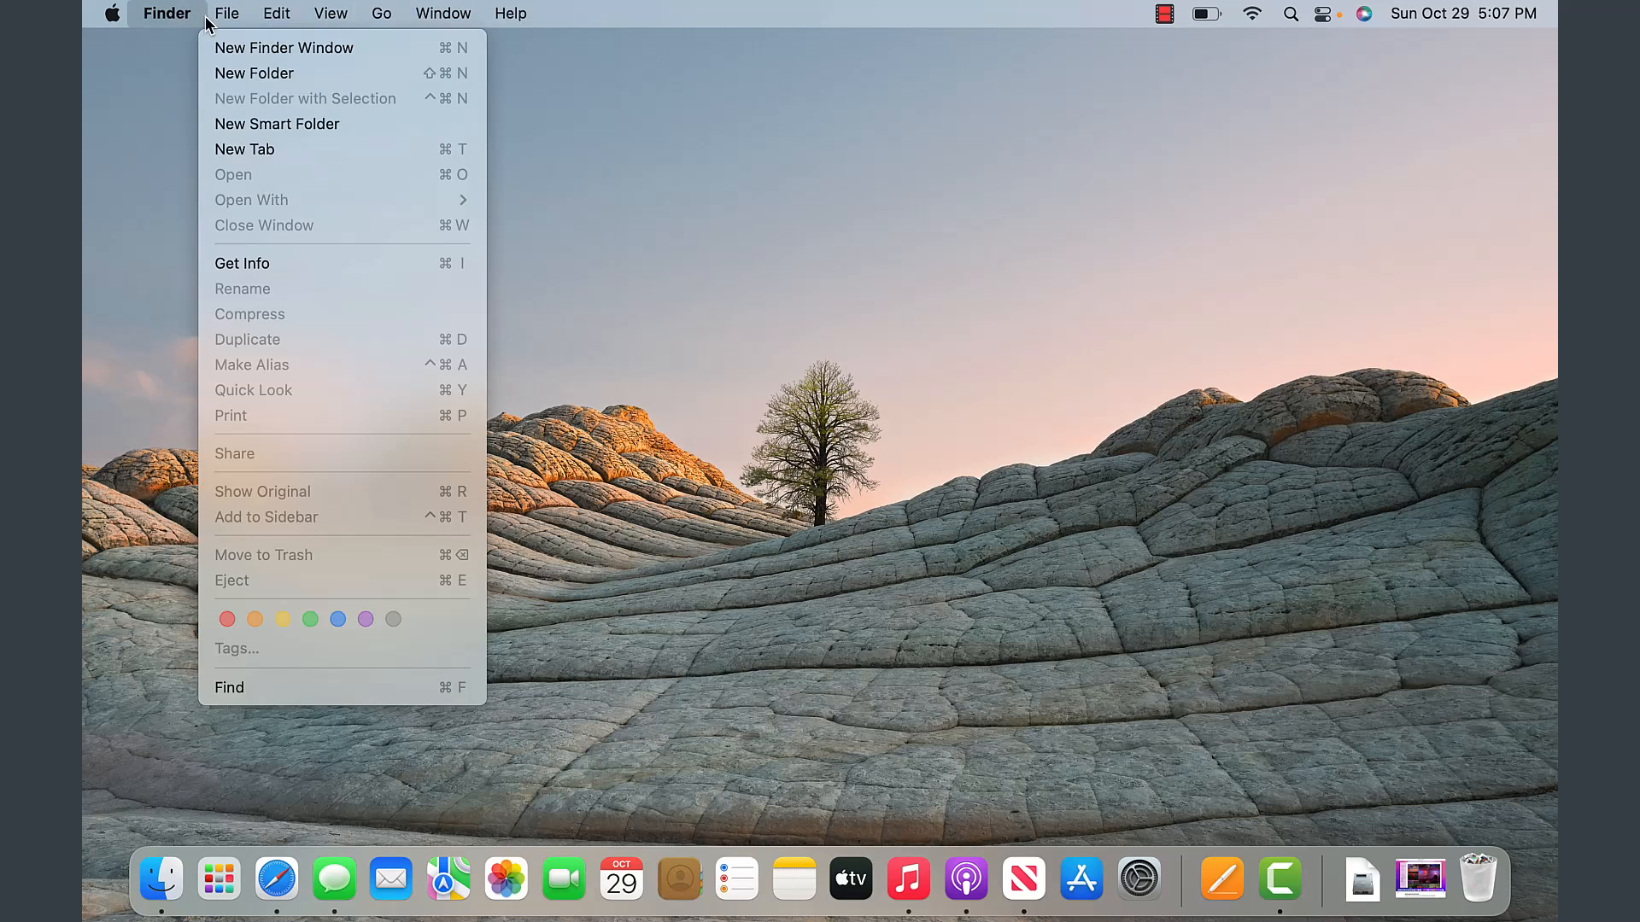
click(526, 14)
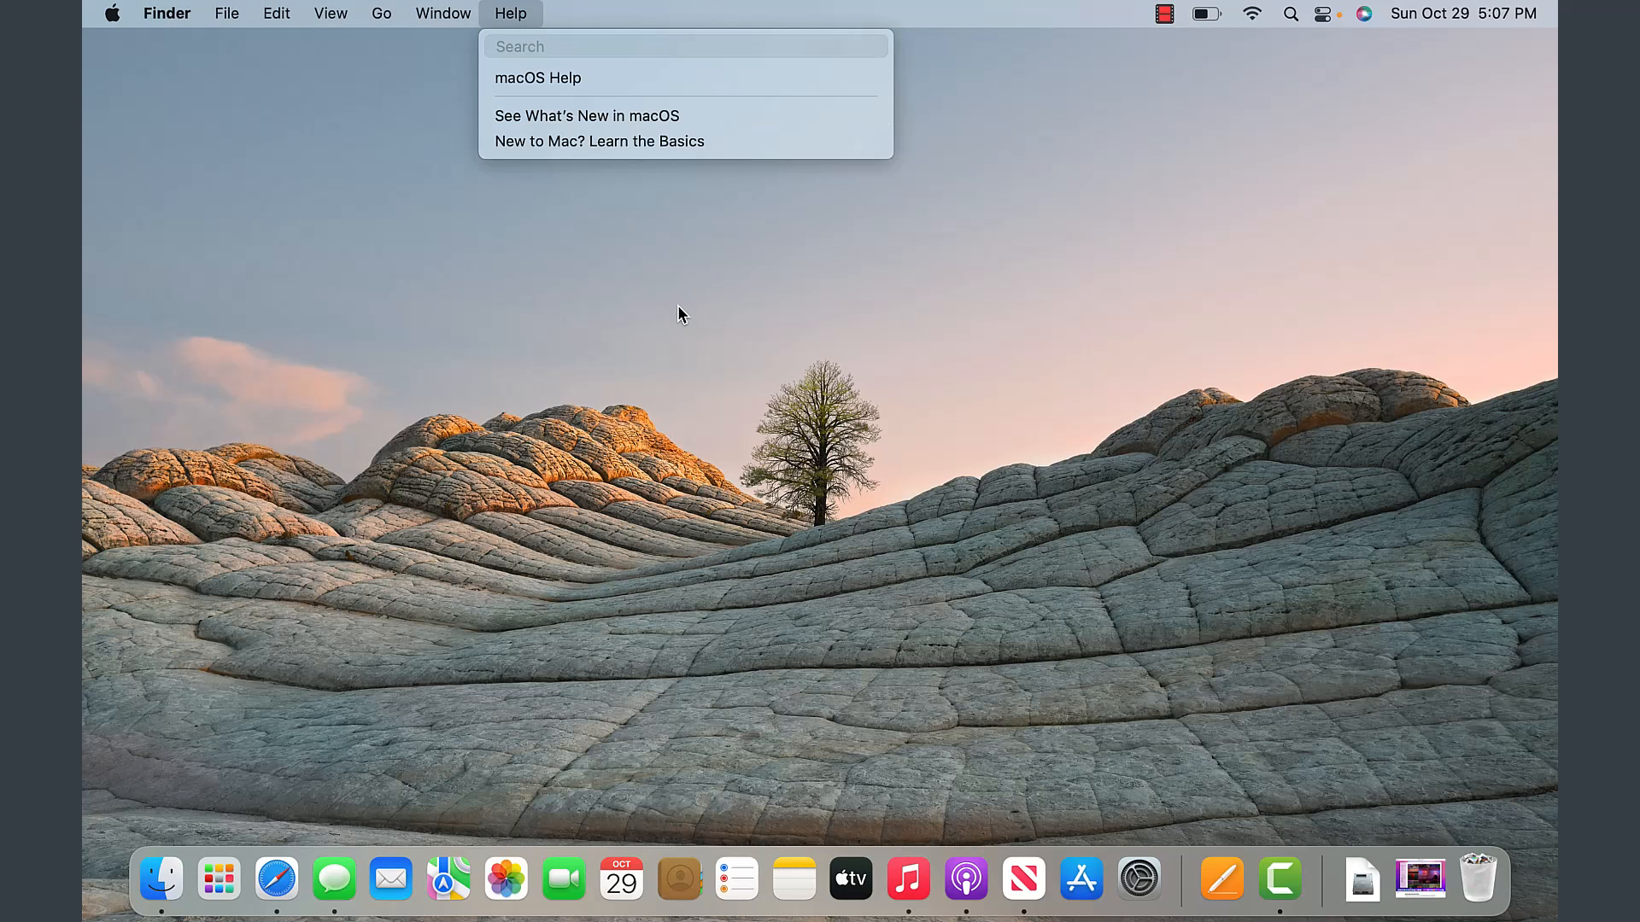
mouse_move(357, 862)
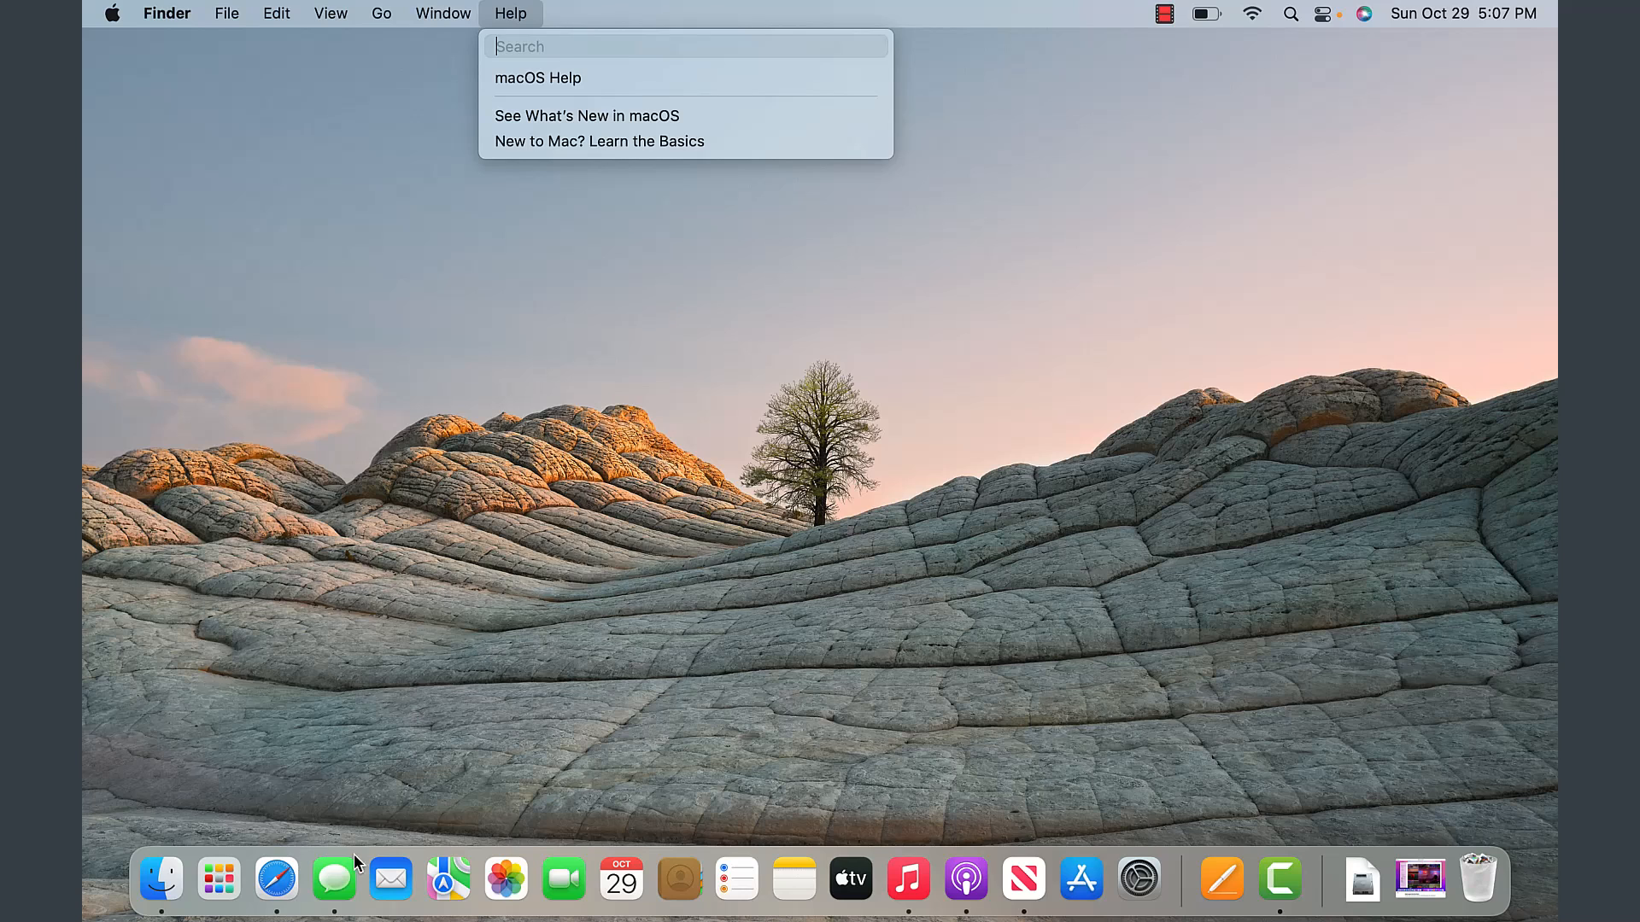
mouse_move(319, 869)
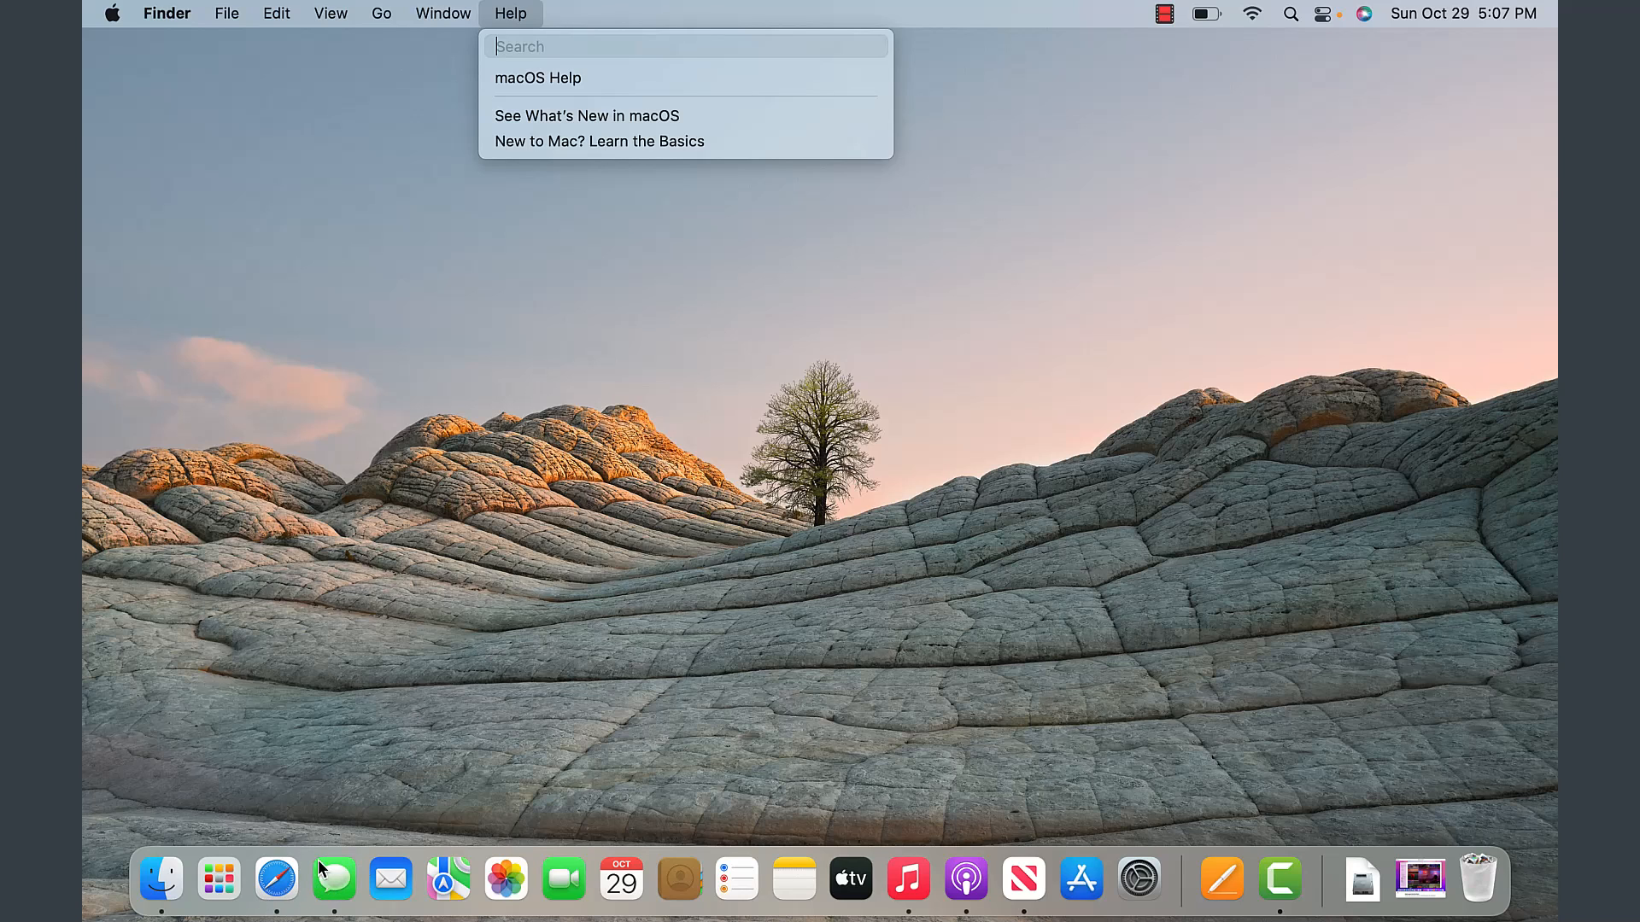
Step: Launch Safari from the Dock so its start page appears
click(277, 878)
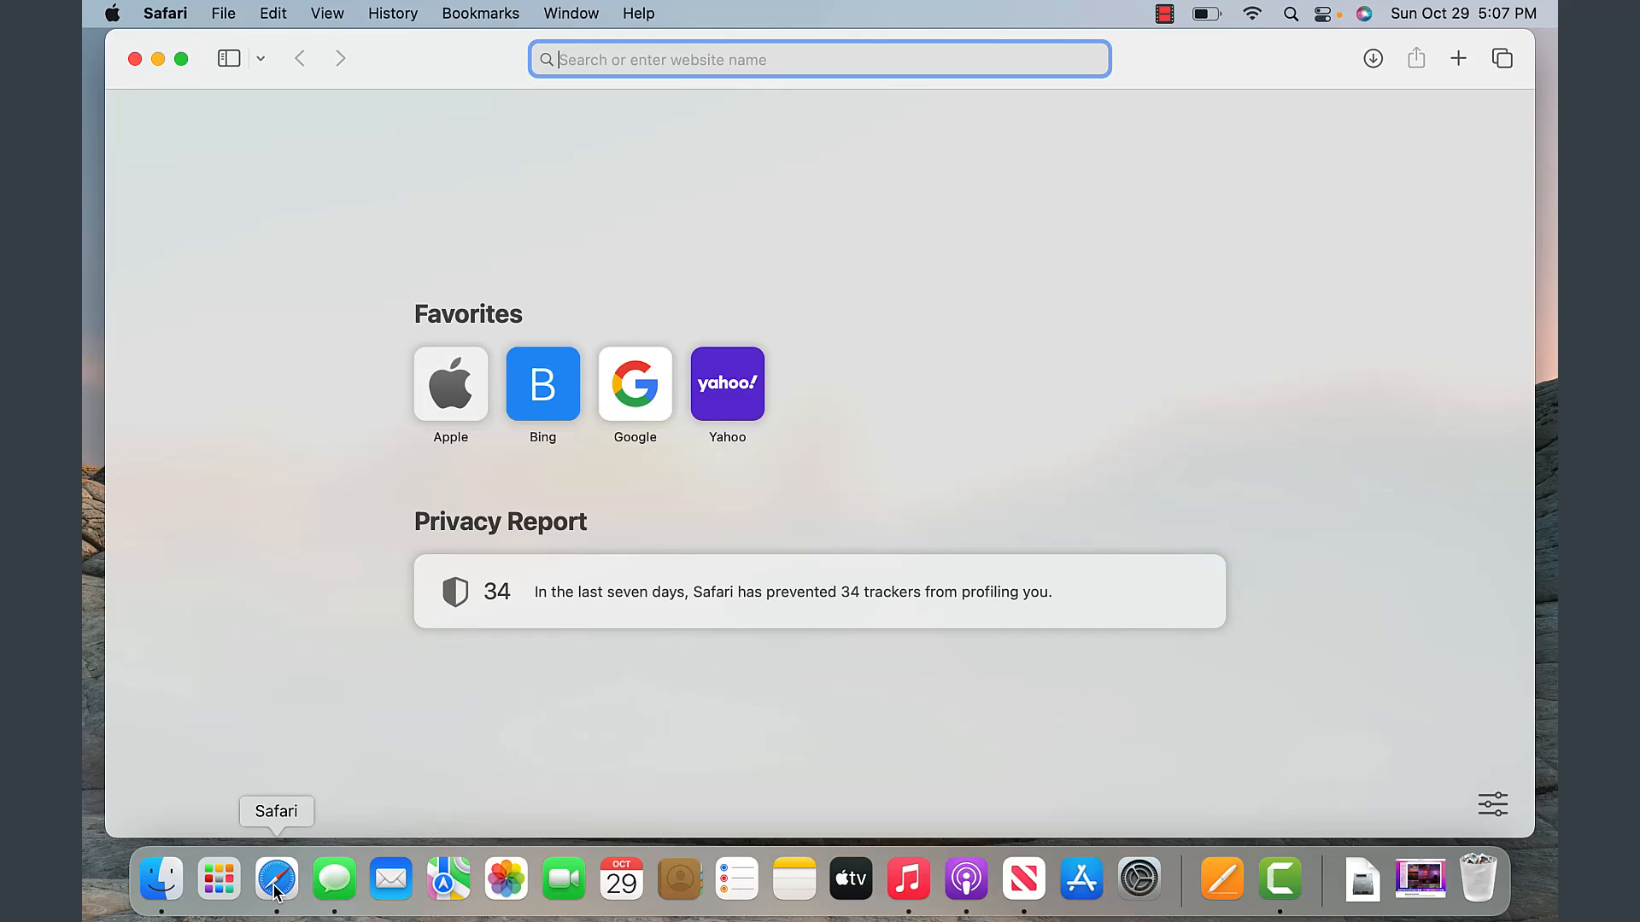
mouse_move(250, 37)
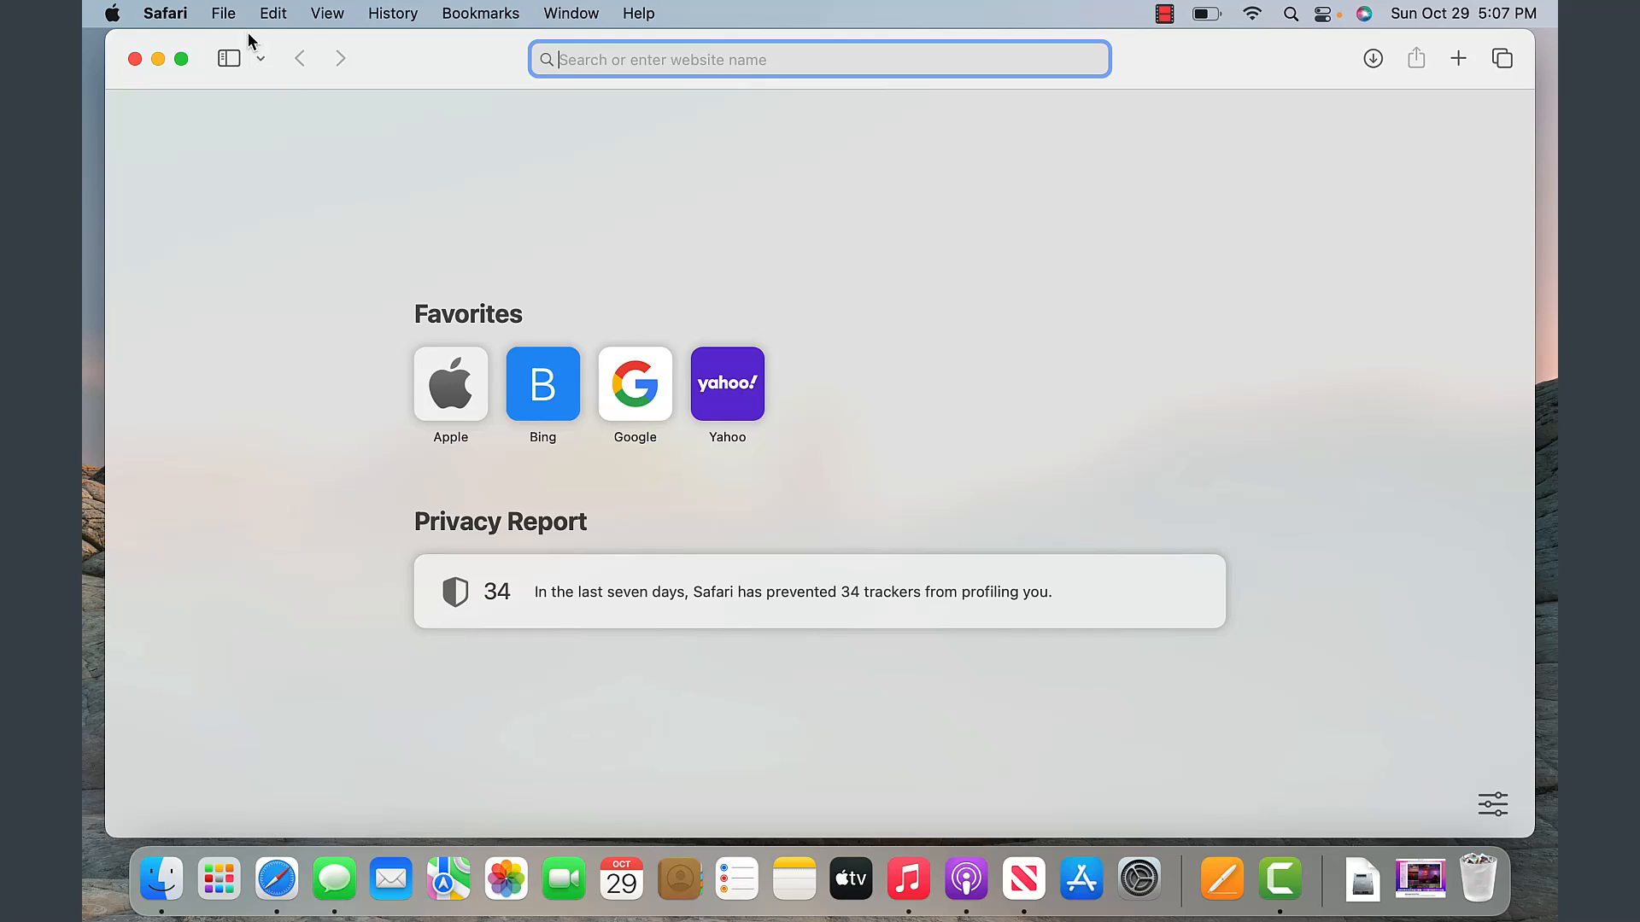
mouse_move(184, 24)
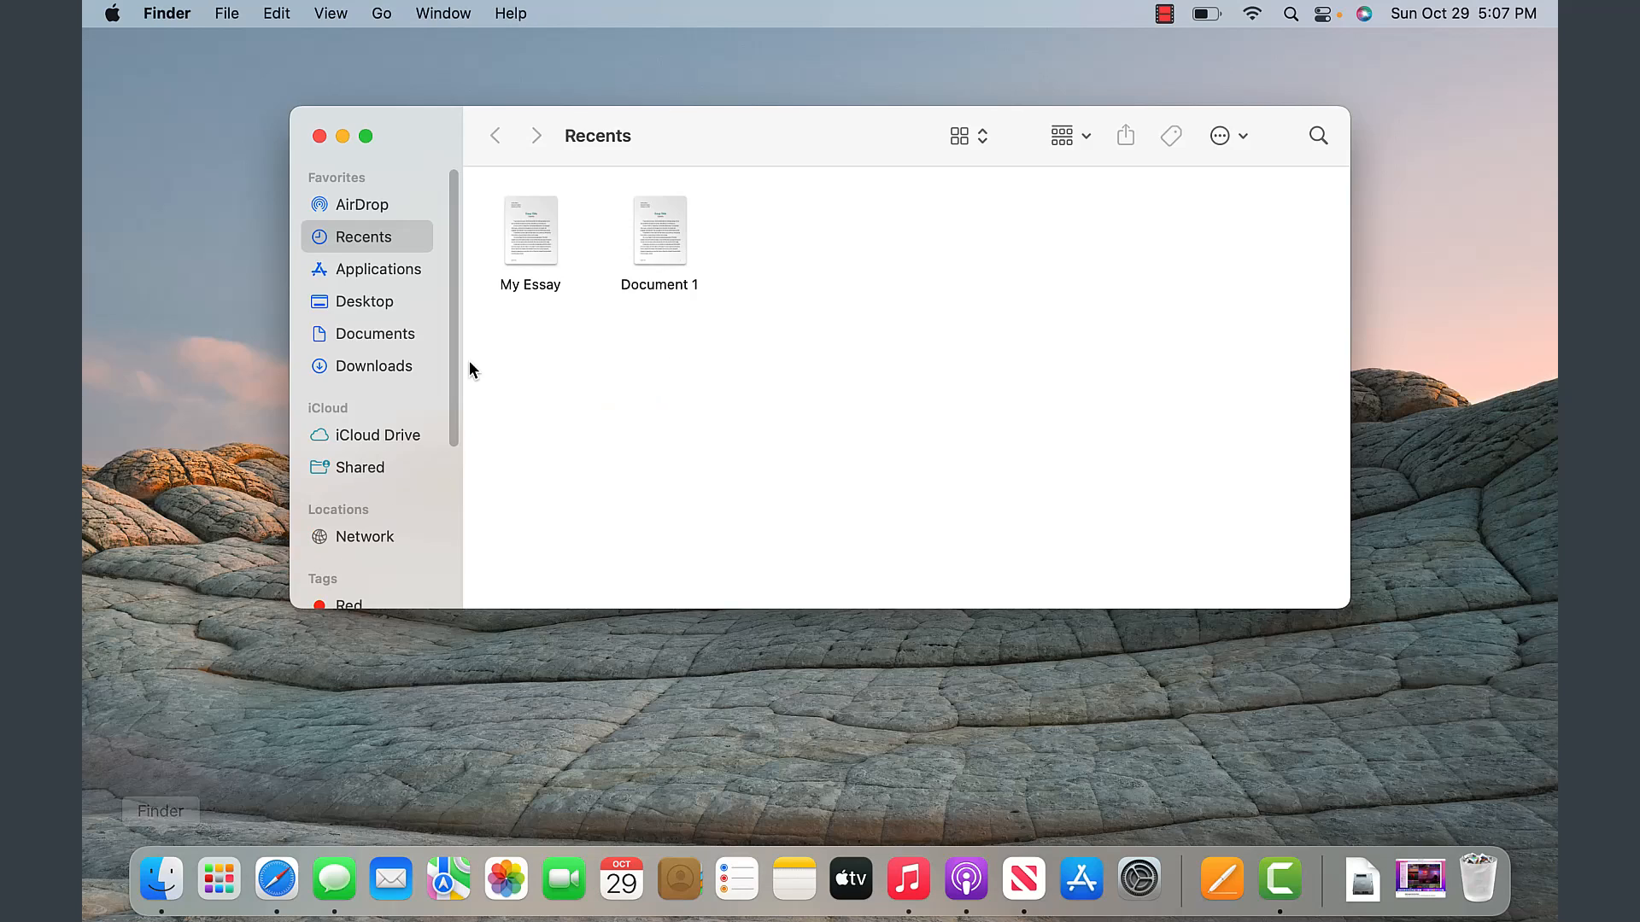
mouse_move(372, 211)
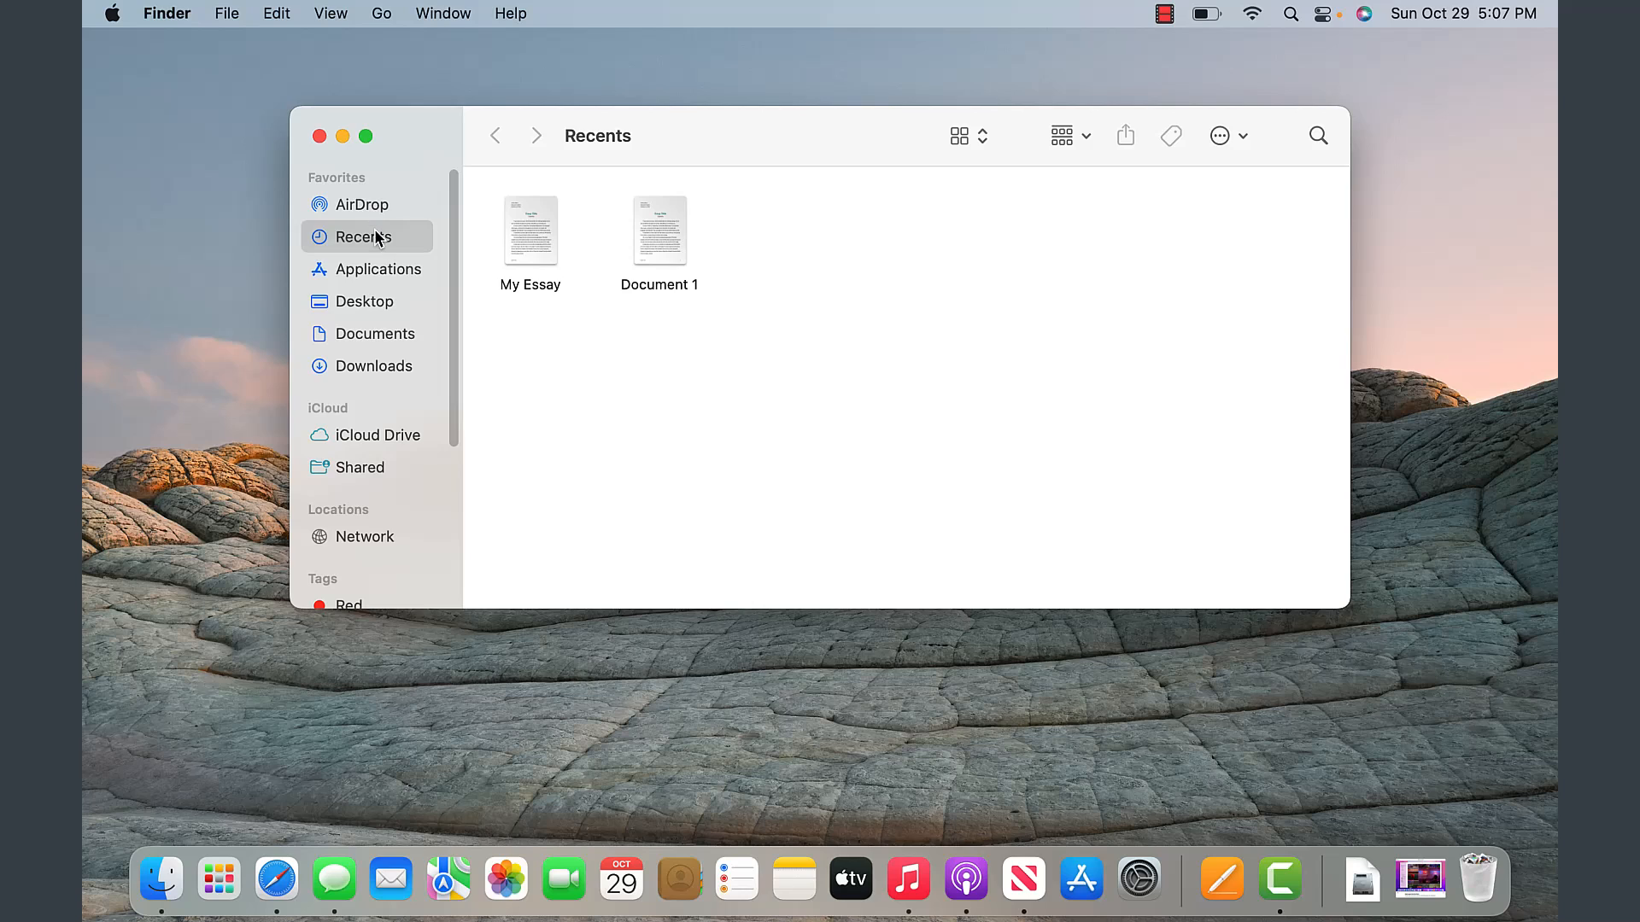
click(379, 270)
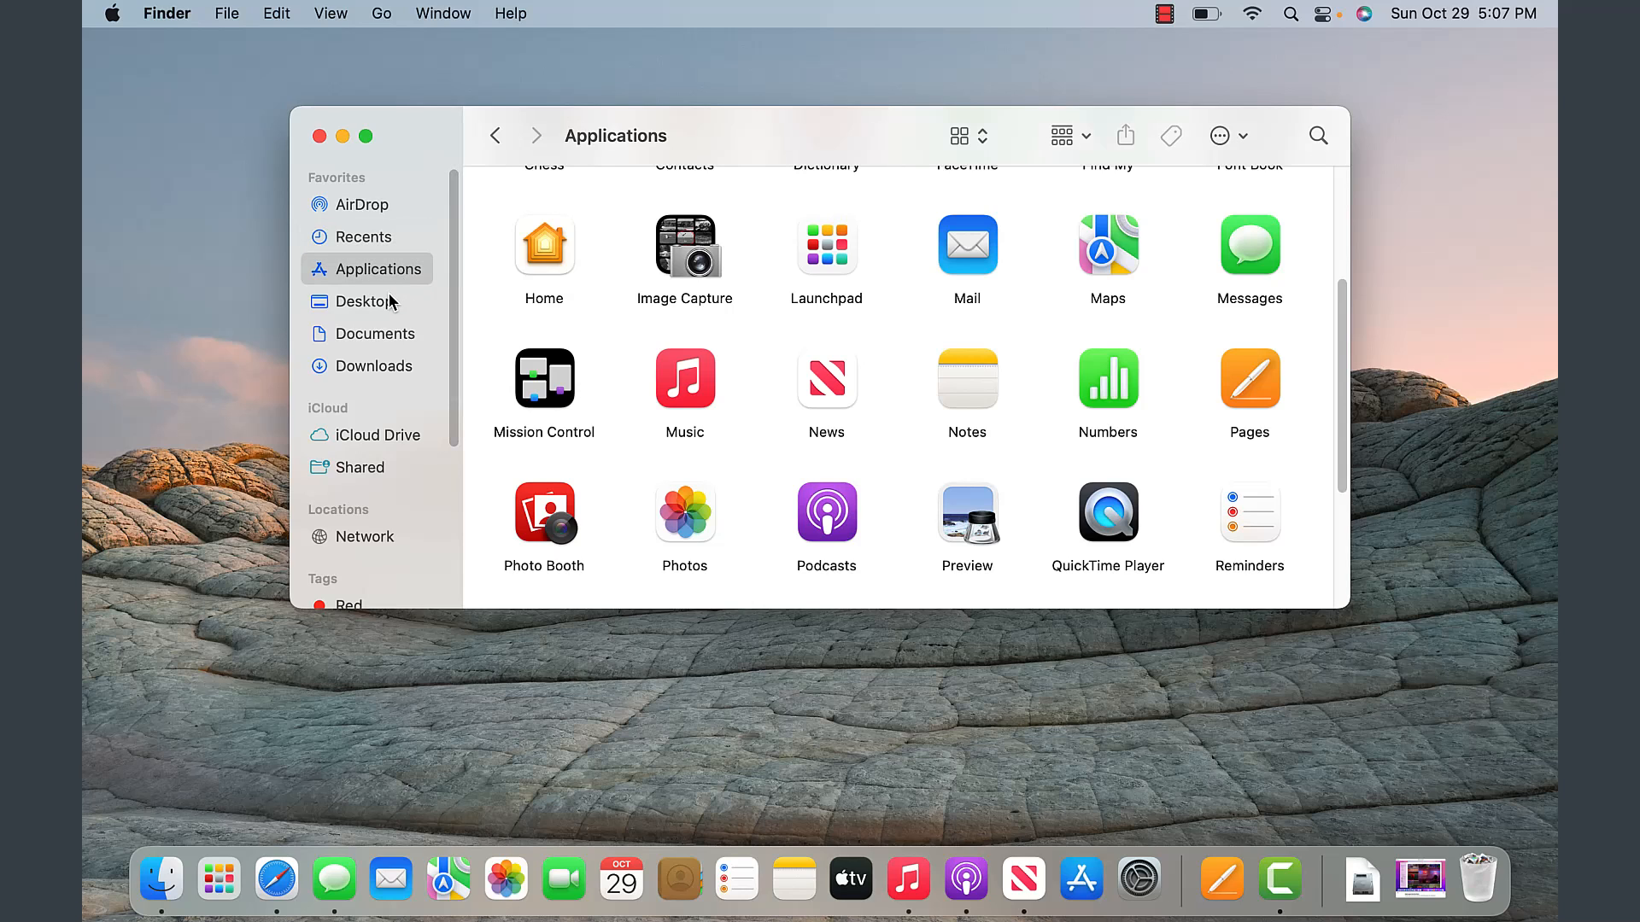
click(366, 300)
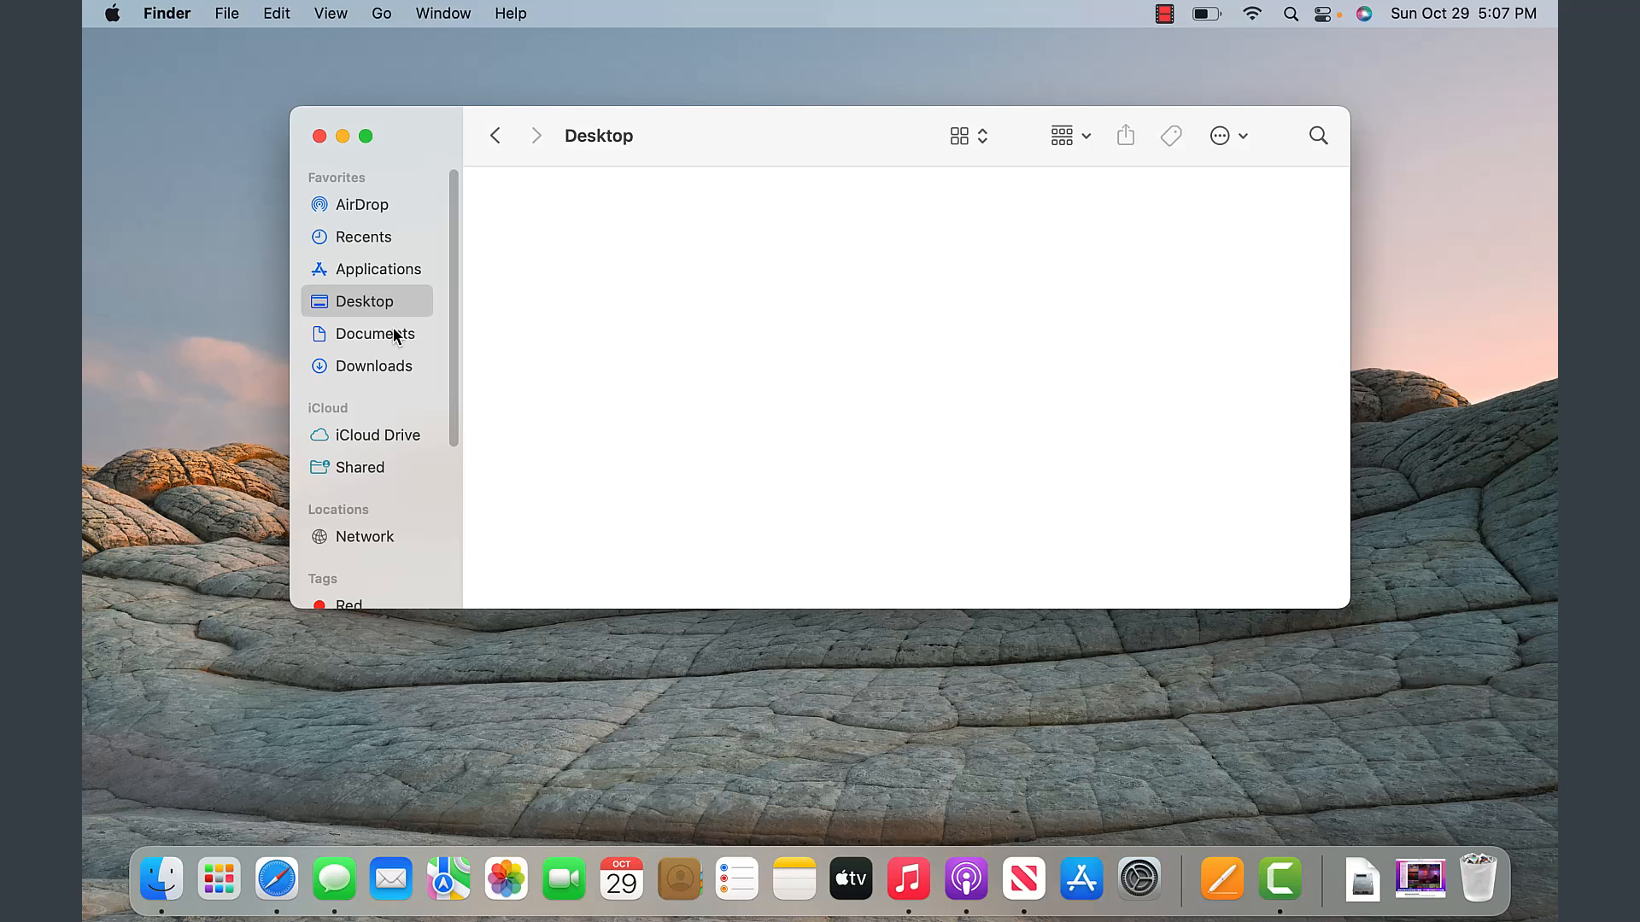
click(374, 335)
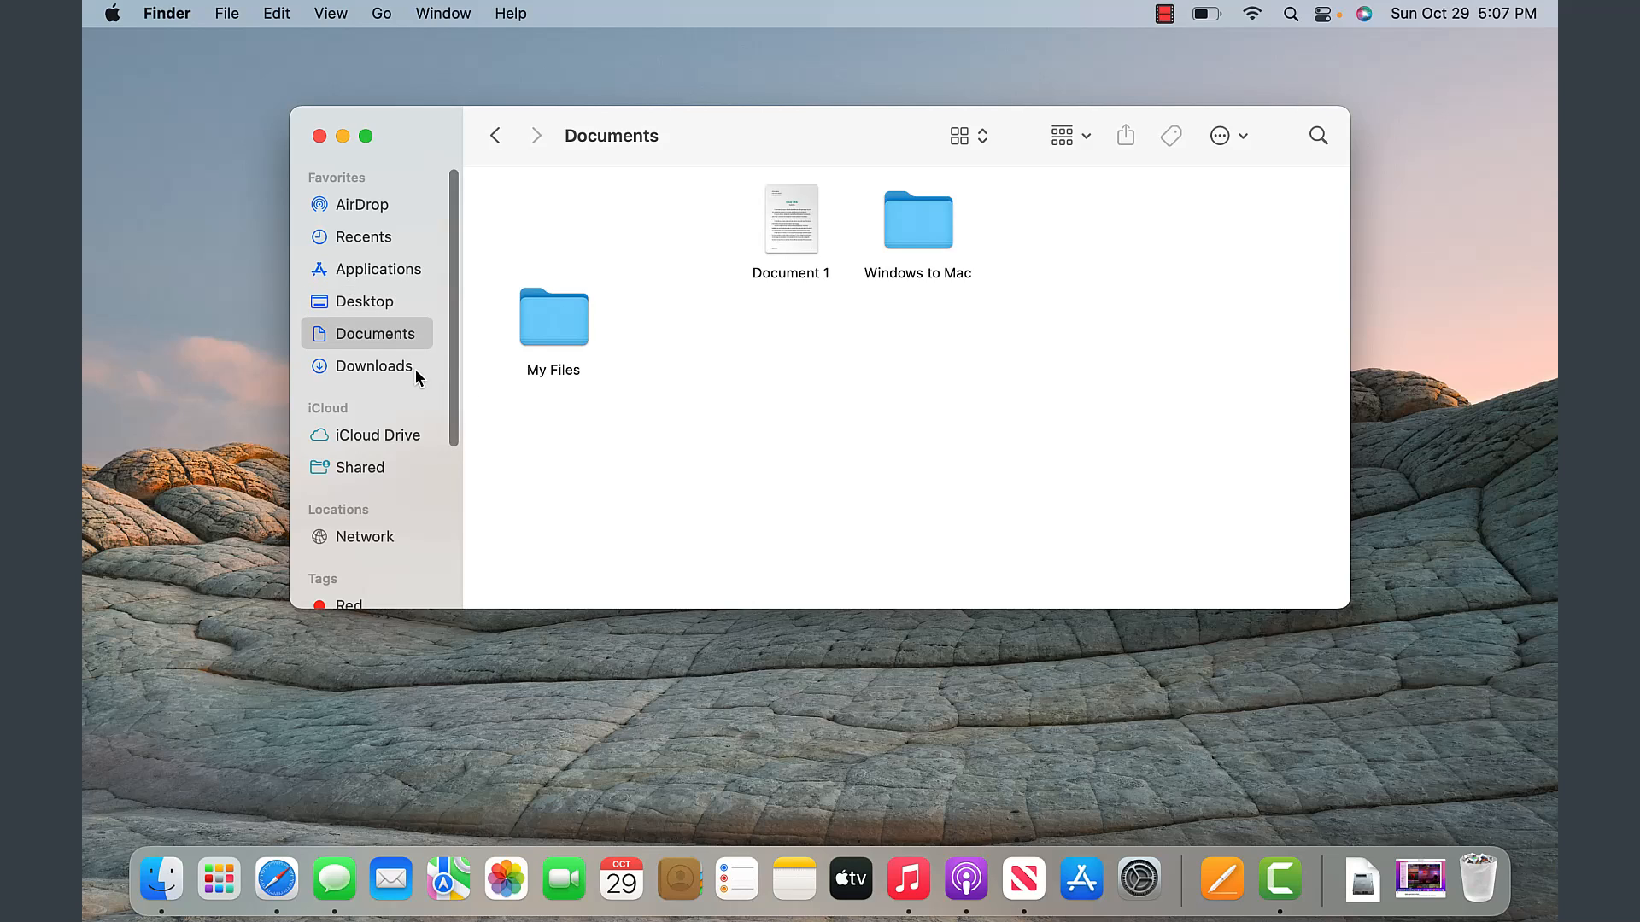
click(373, 366)
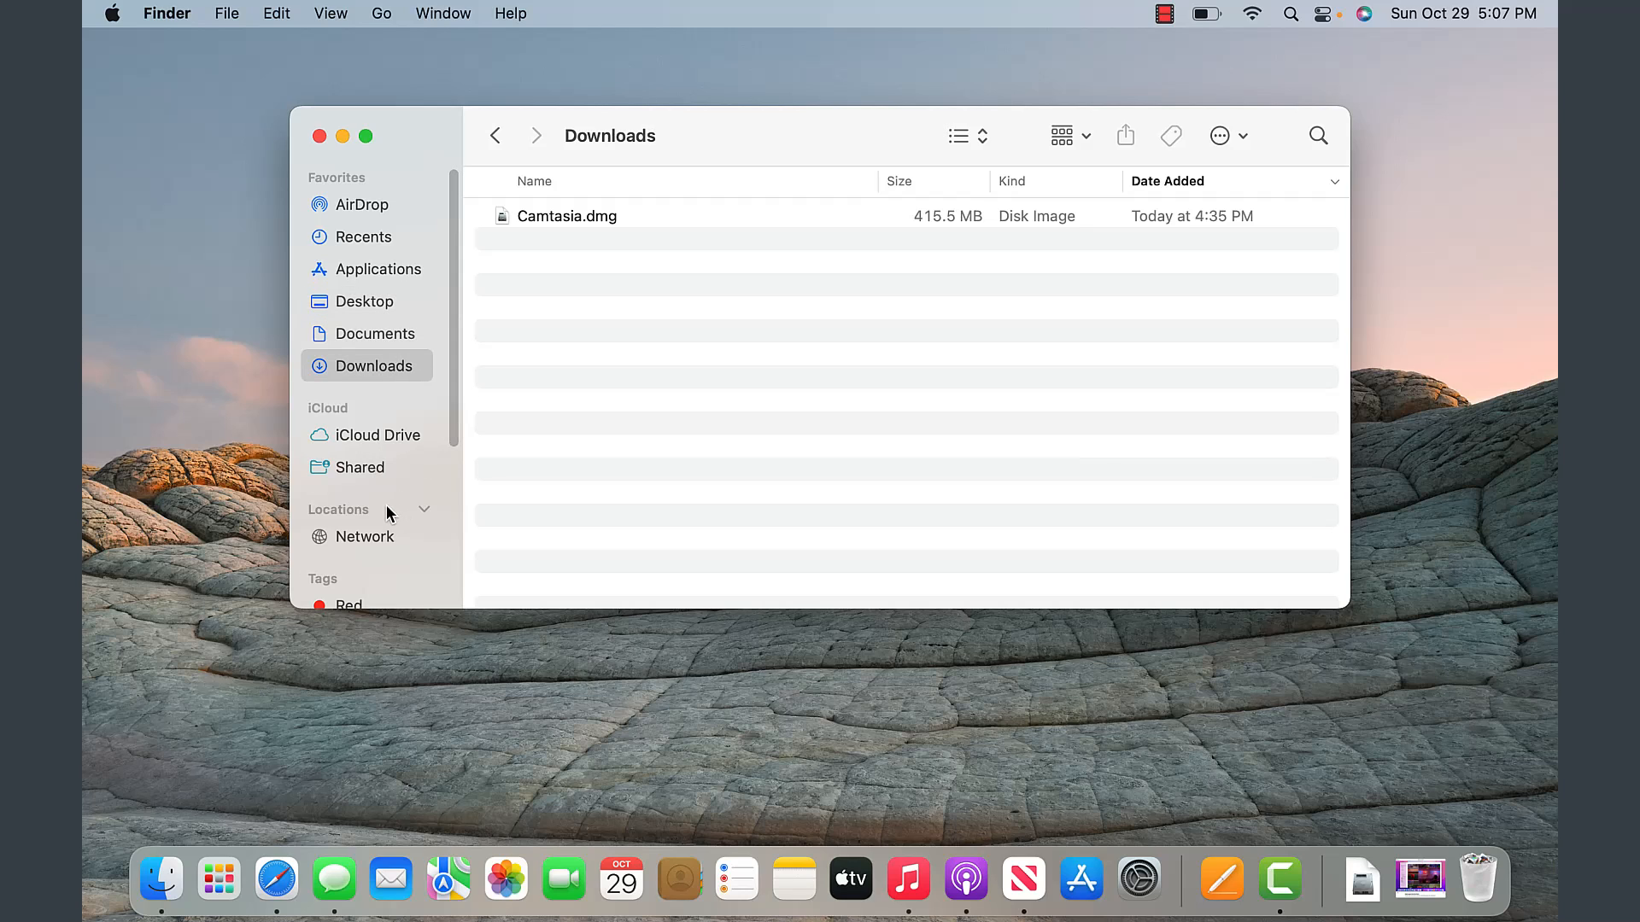
mouse_move(376, 212)
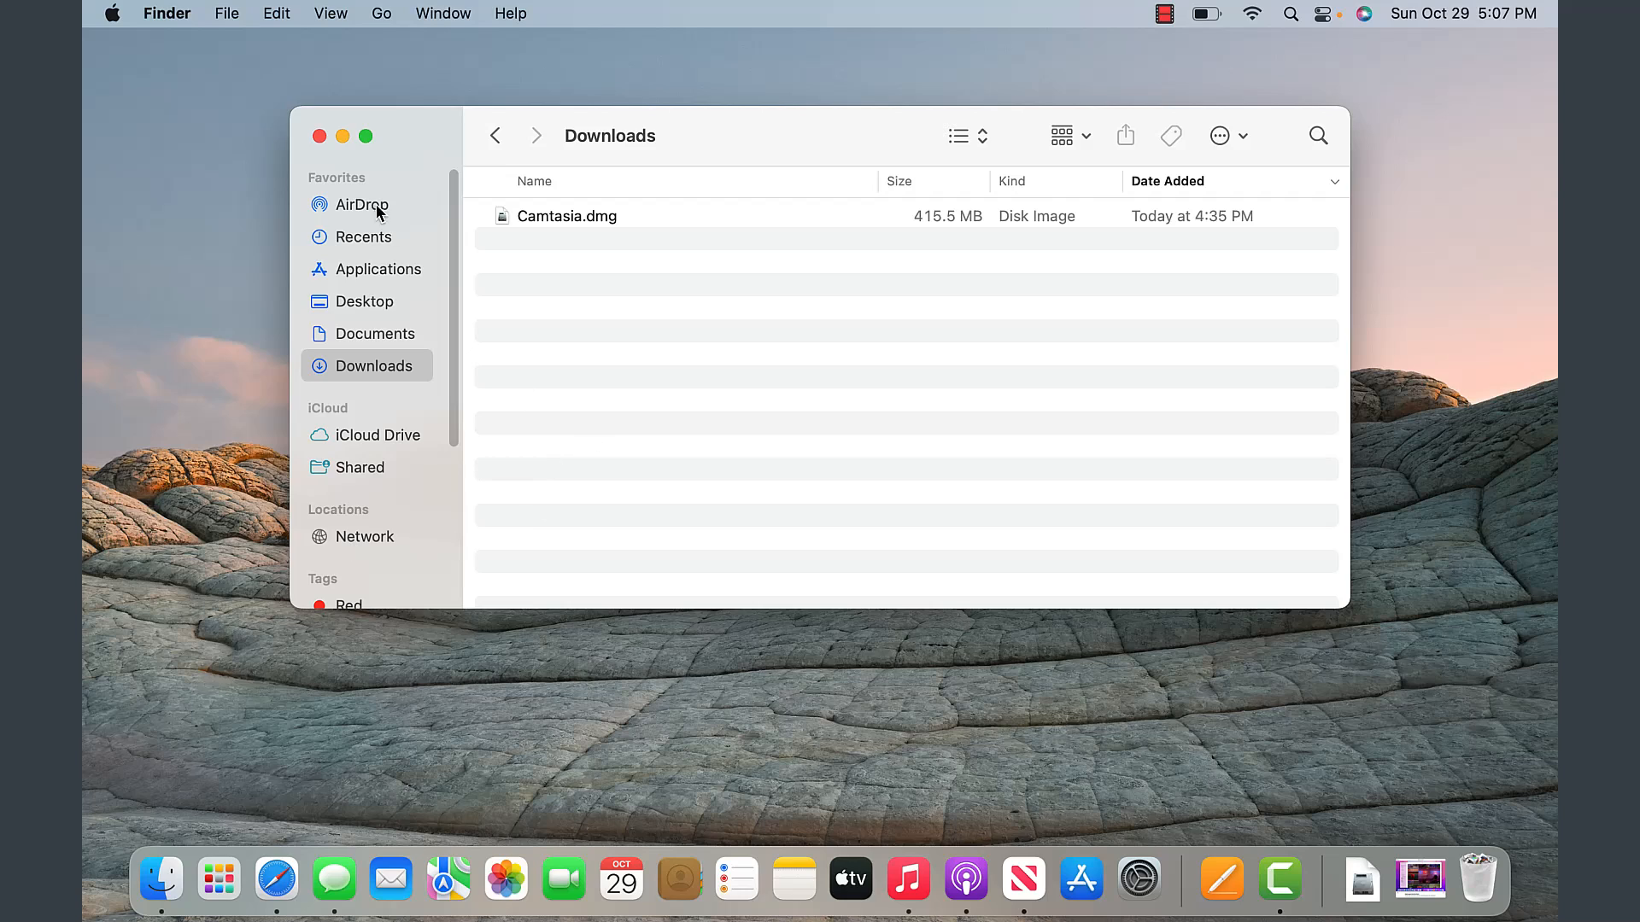
mouse_move(321, 138)
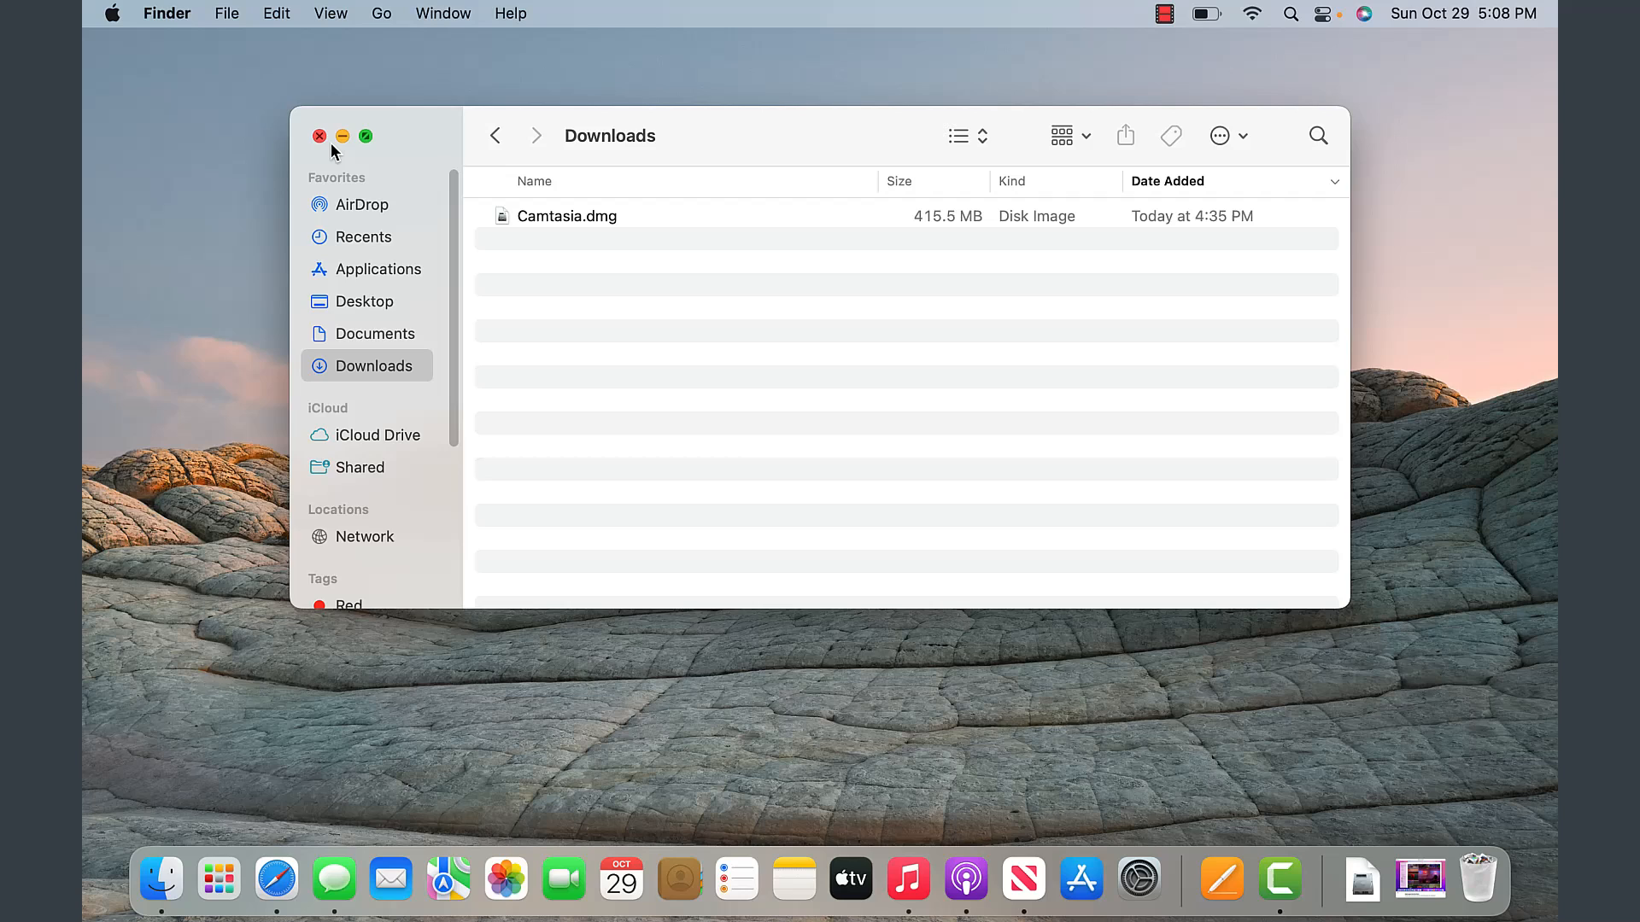
mouse_move(1328, 145)
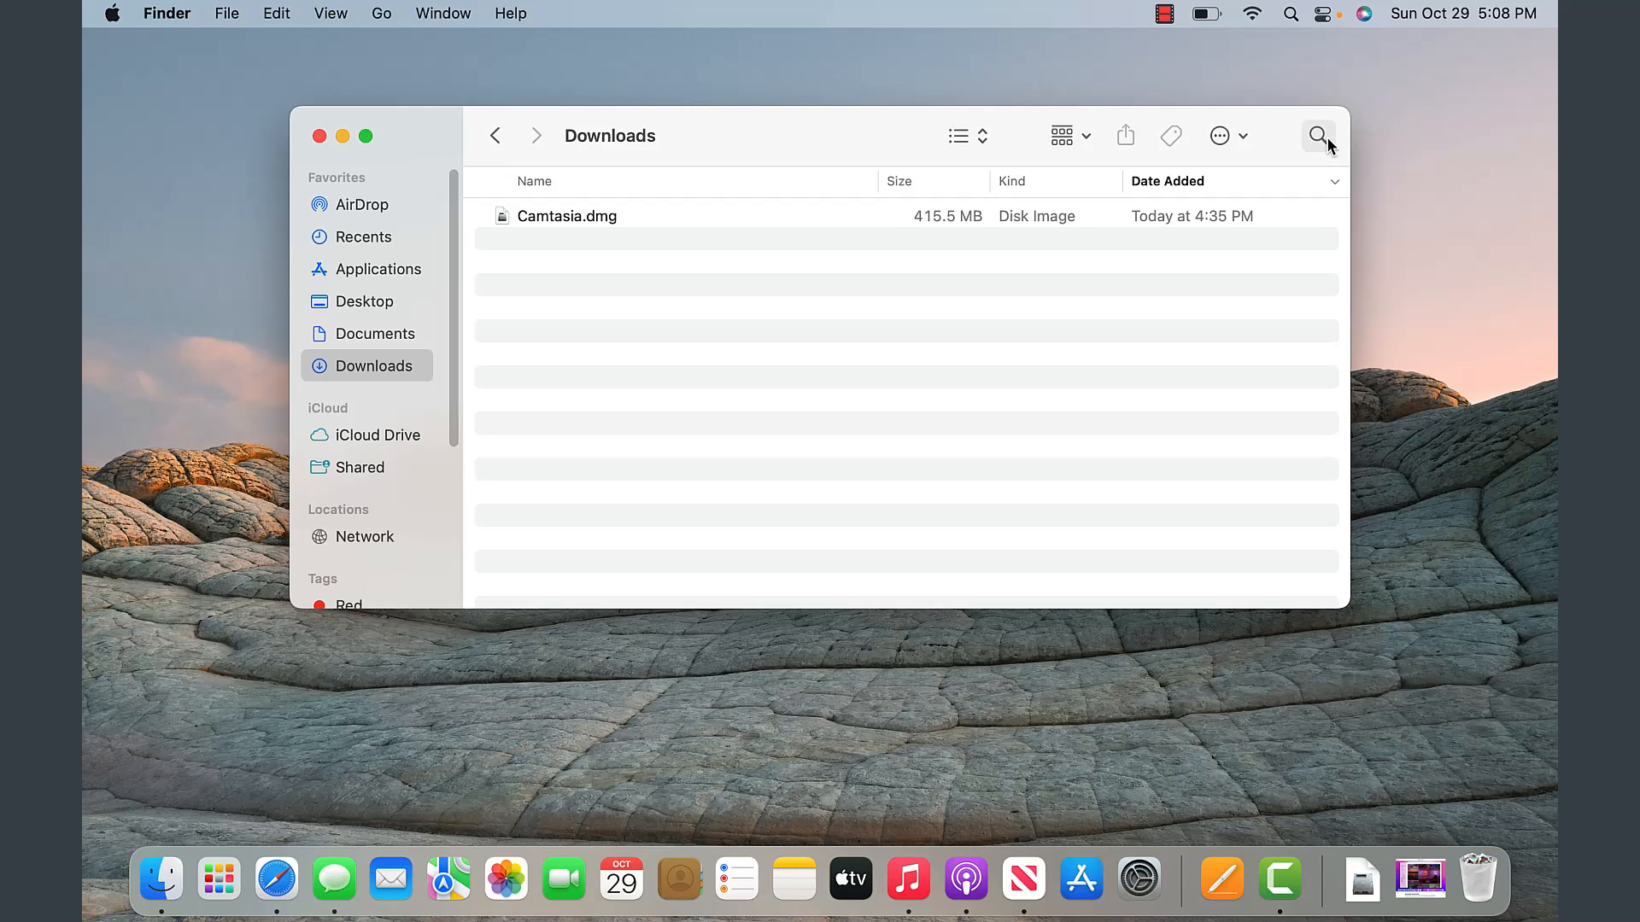
mouse_move(1346, 127)
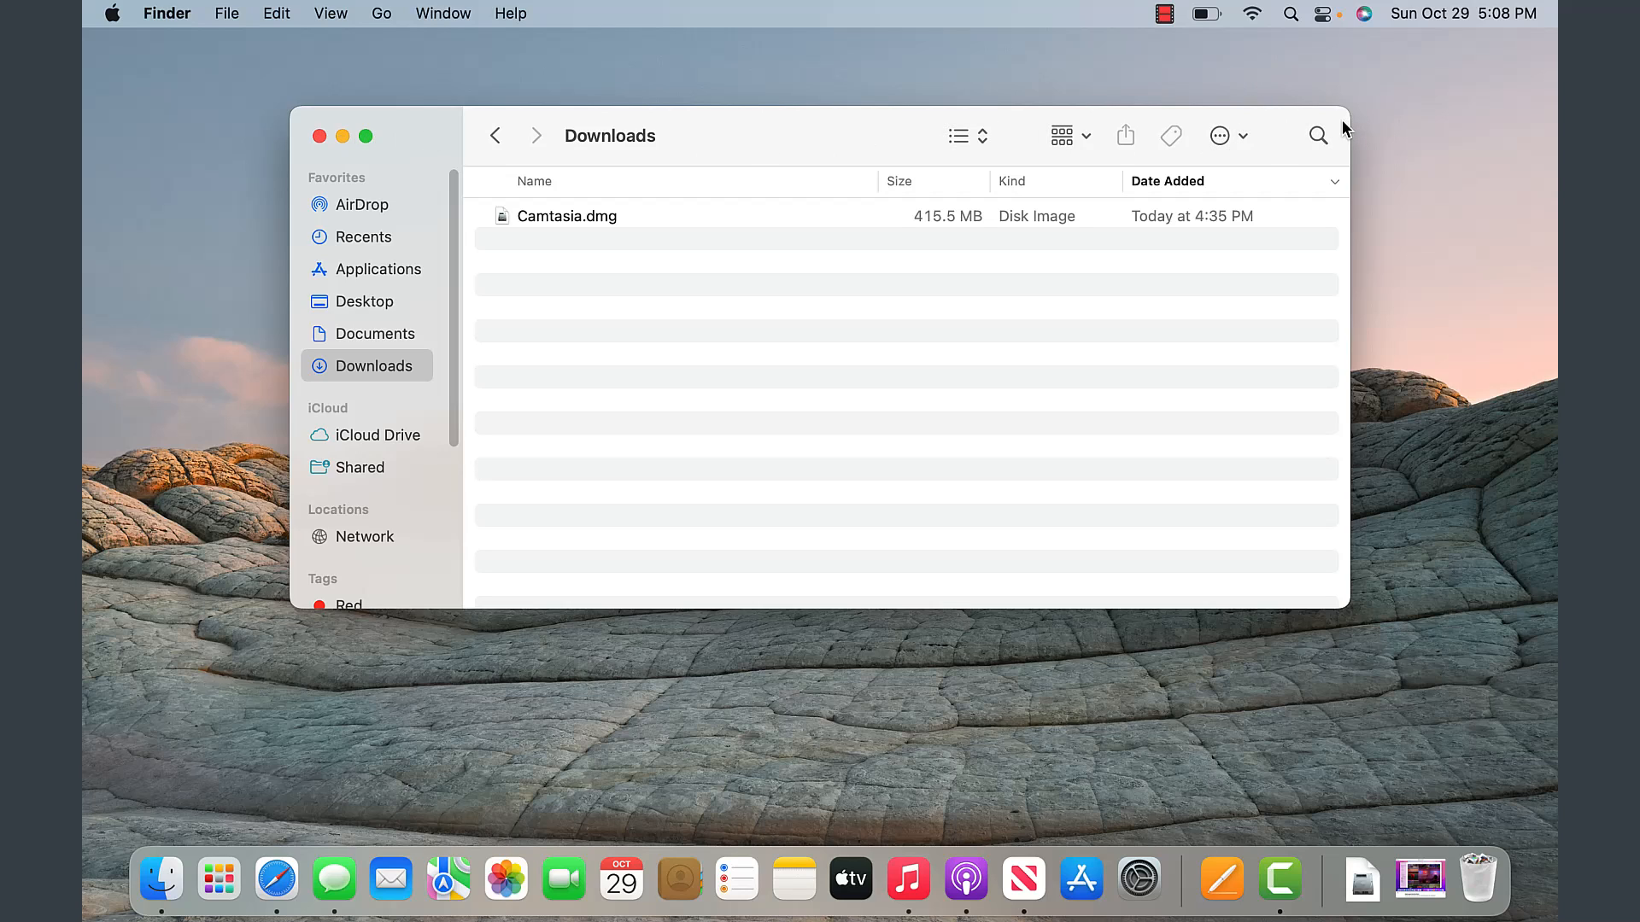
mouse_move(1116, 154)
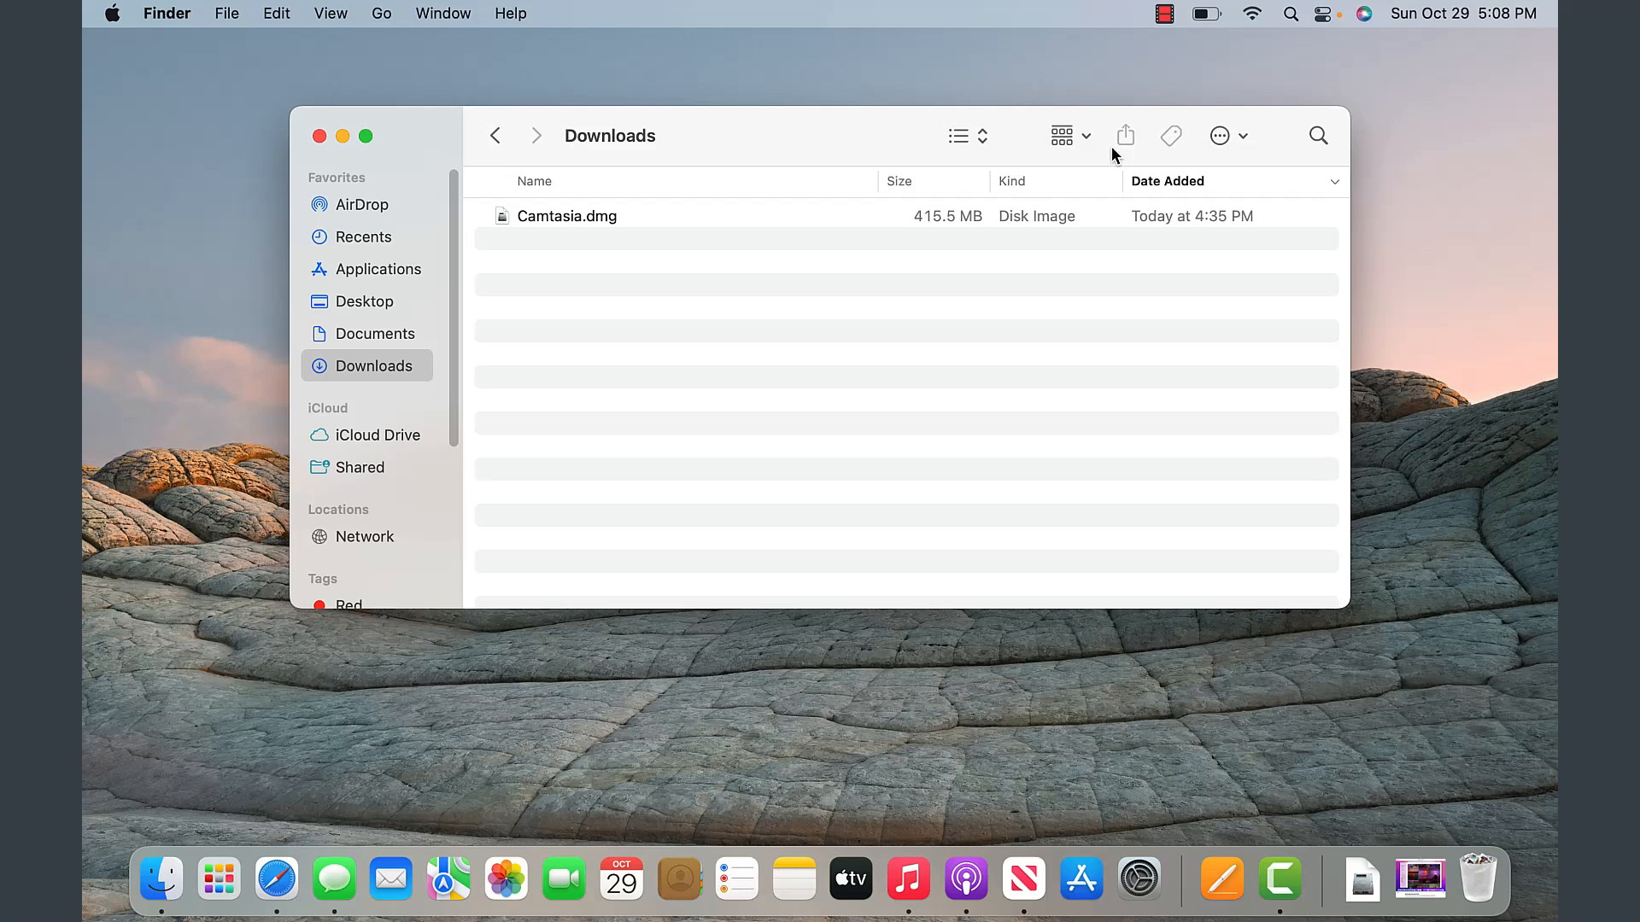
mouse_move(321, 145)
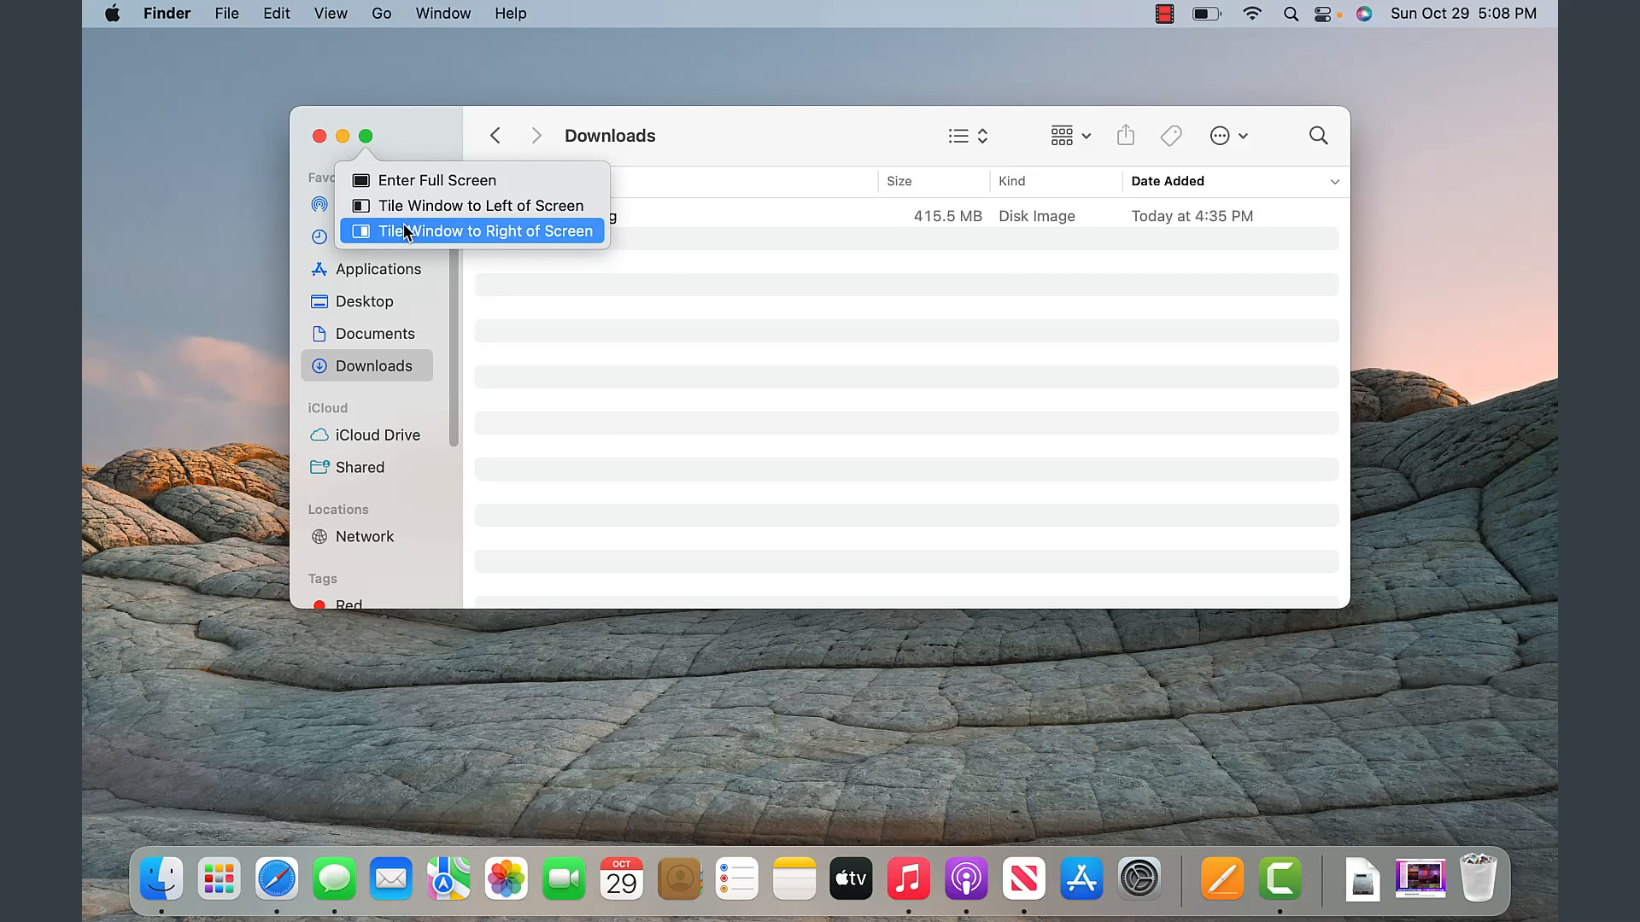
mouse_move(321, 150)
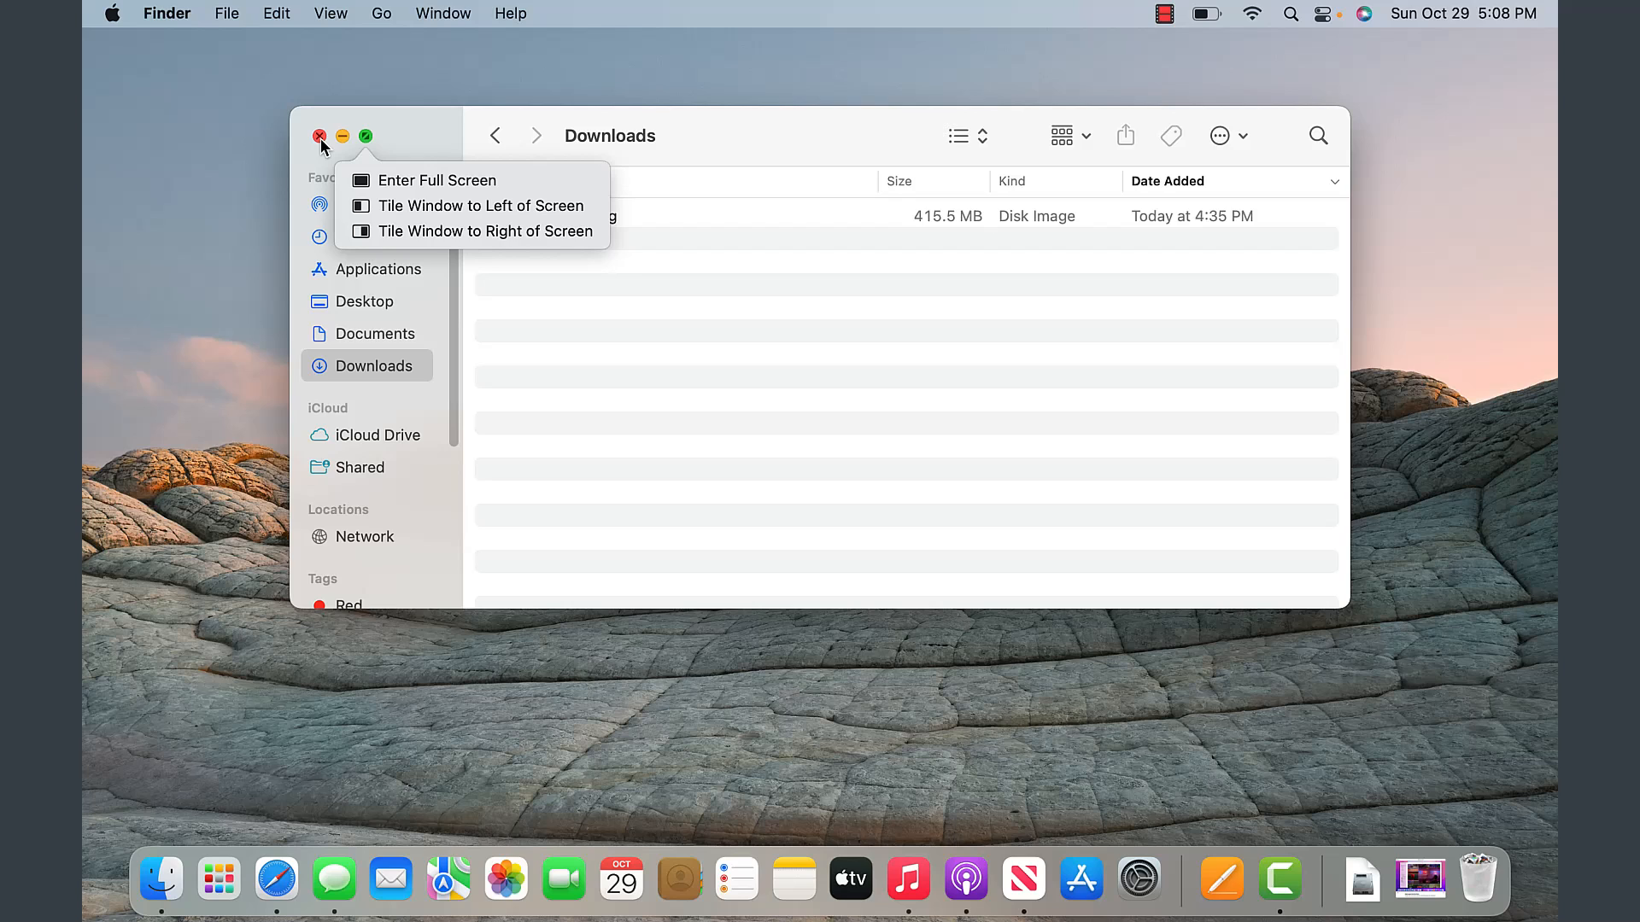
Step: Close the Downloads Finder window with its red button, leaving the empty desktop
click(319, 137)
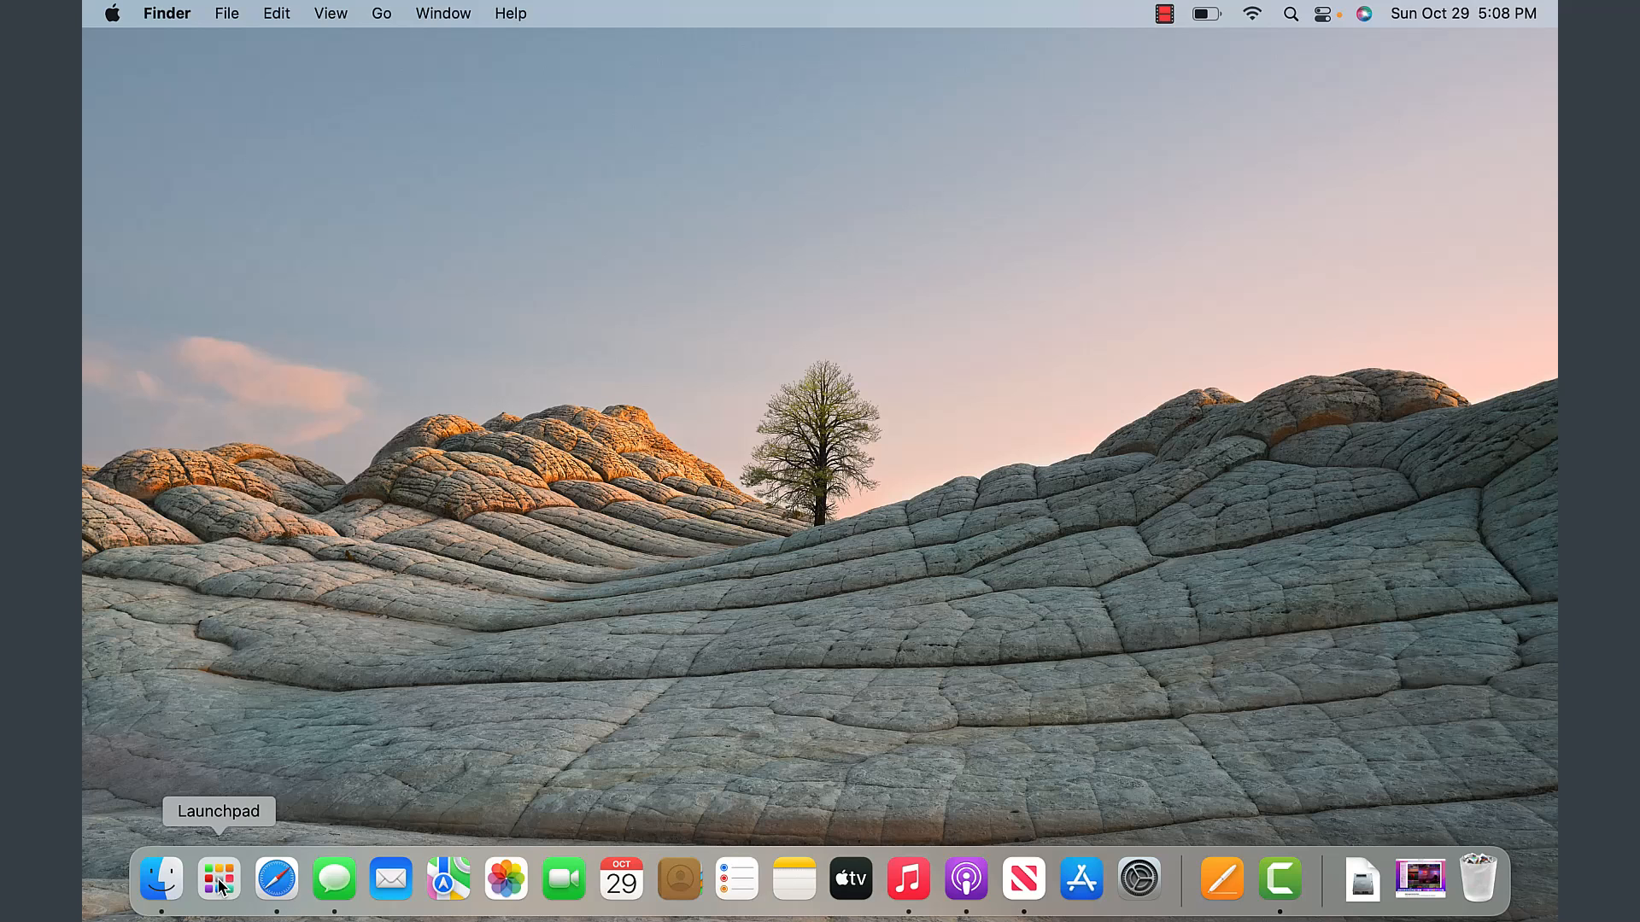
mouse_move(226, 885)
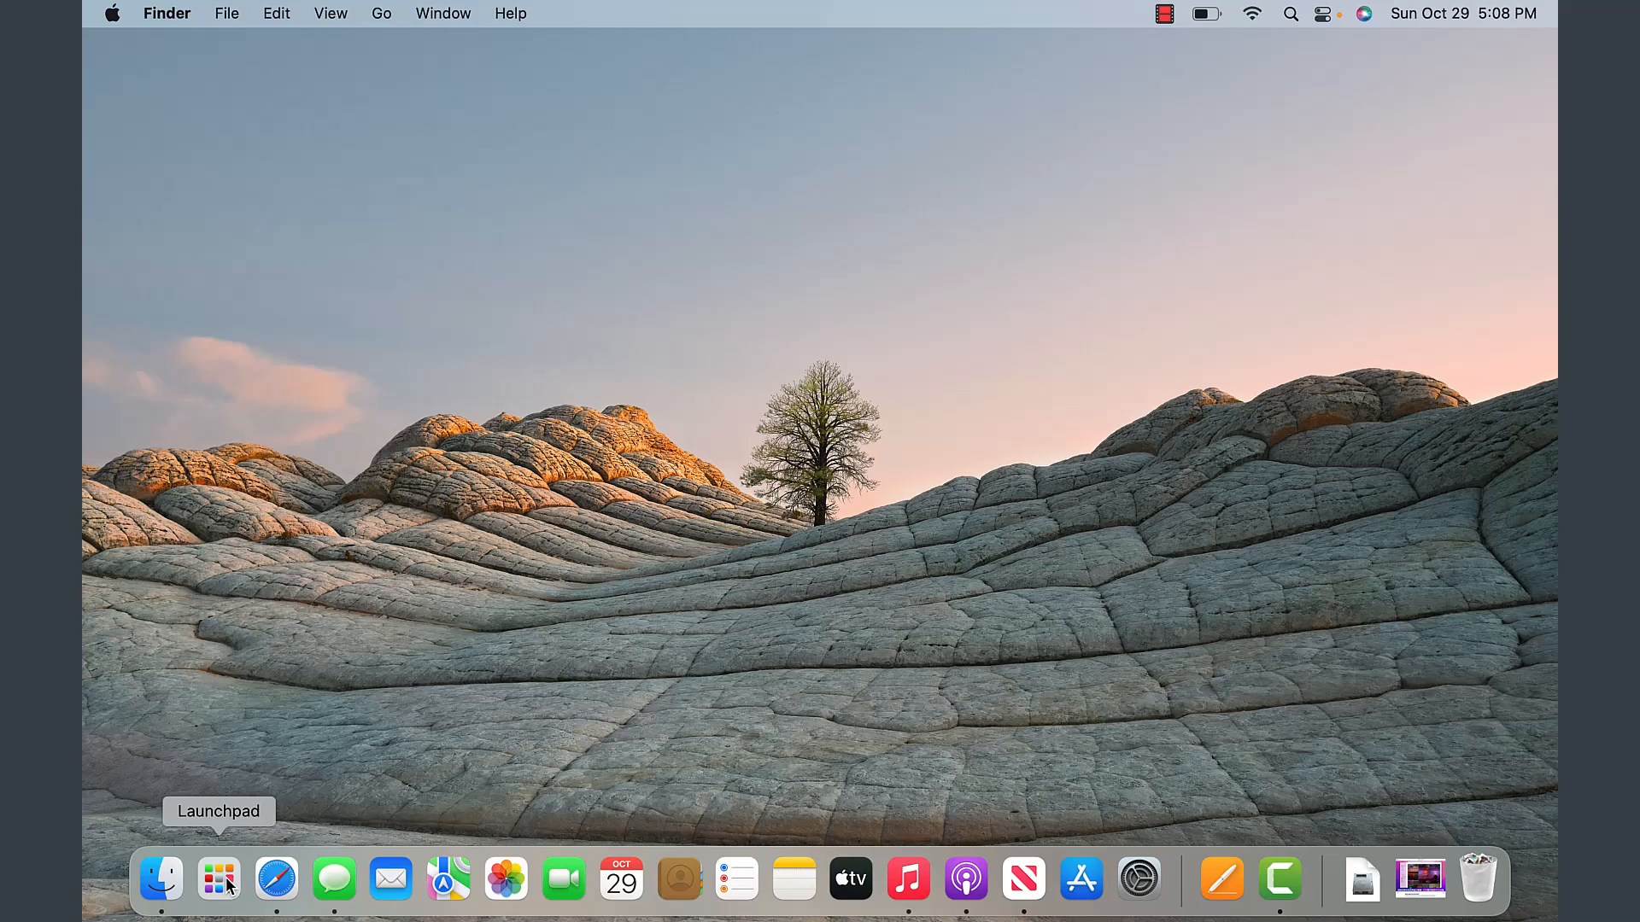
mouse_move(214, 885)
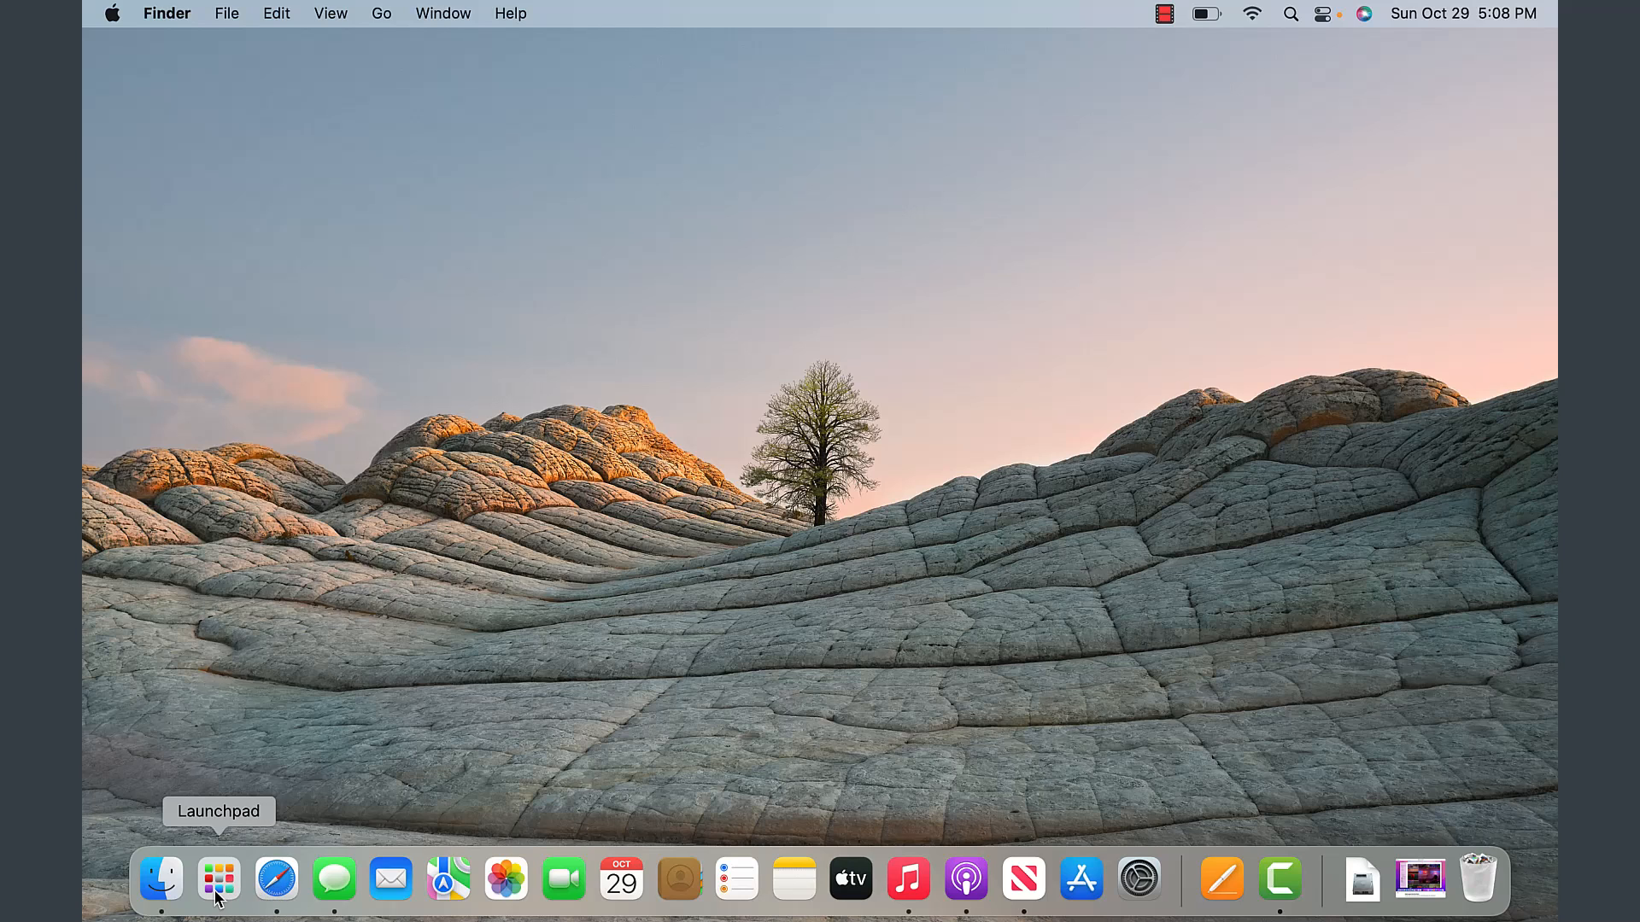
mouse_move(275, 892)
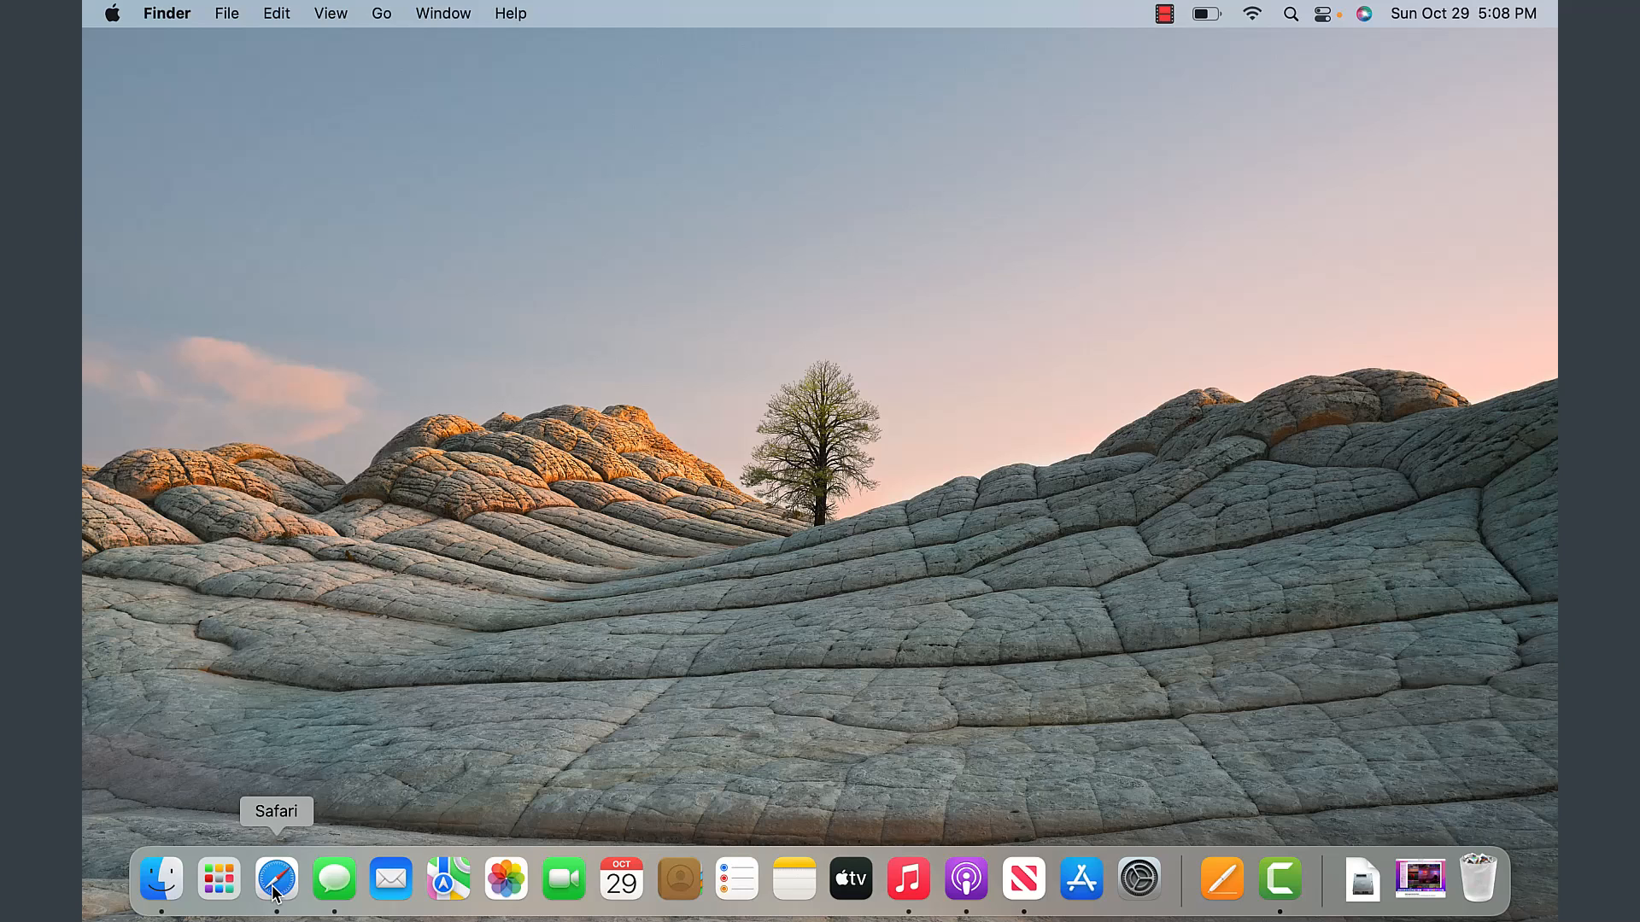
mouse_move(284, 881)
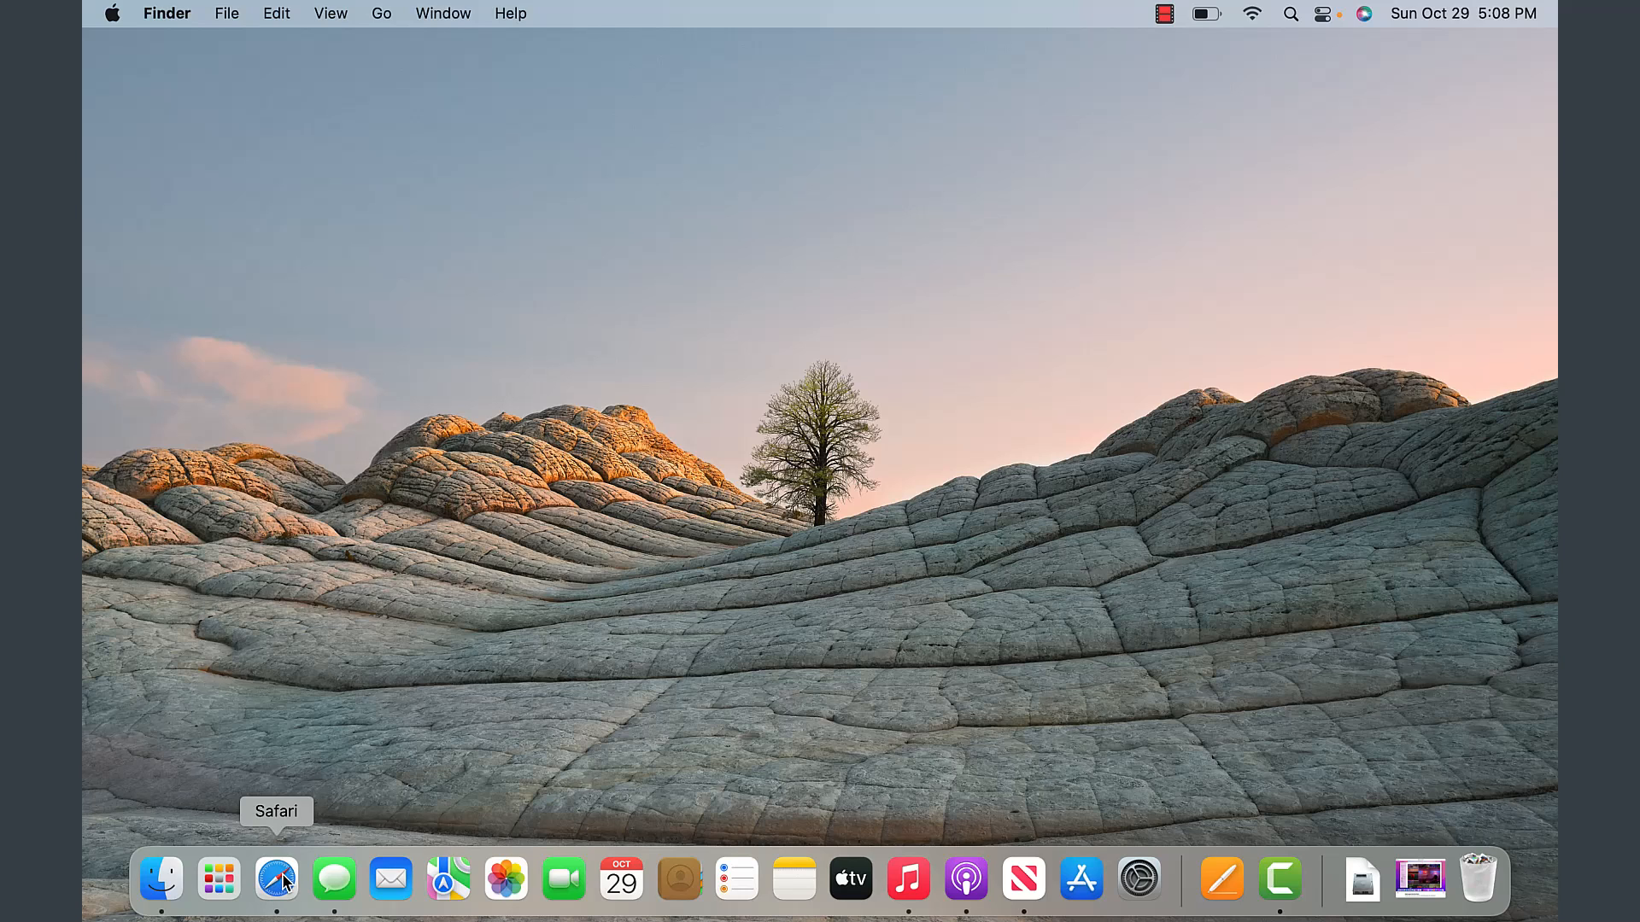
mouse_move(333, 881)
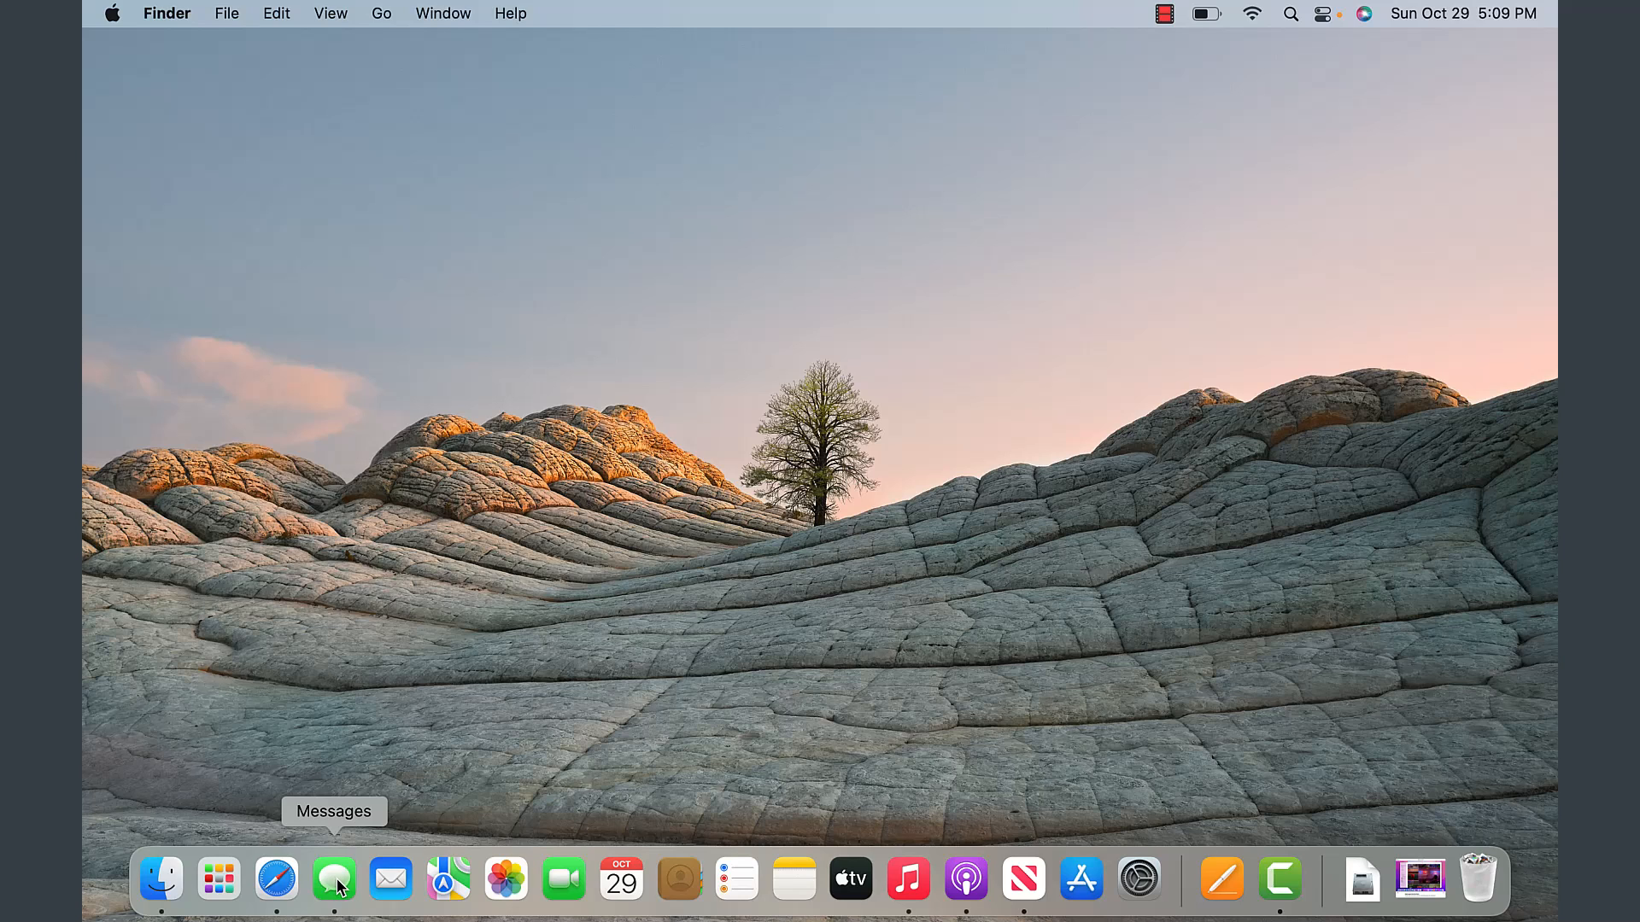
mouse_move(340, 837)
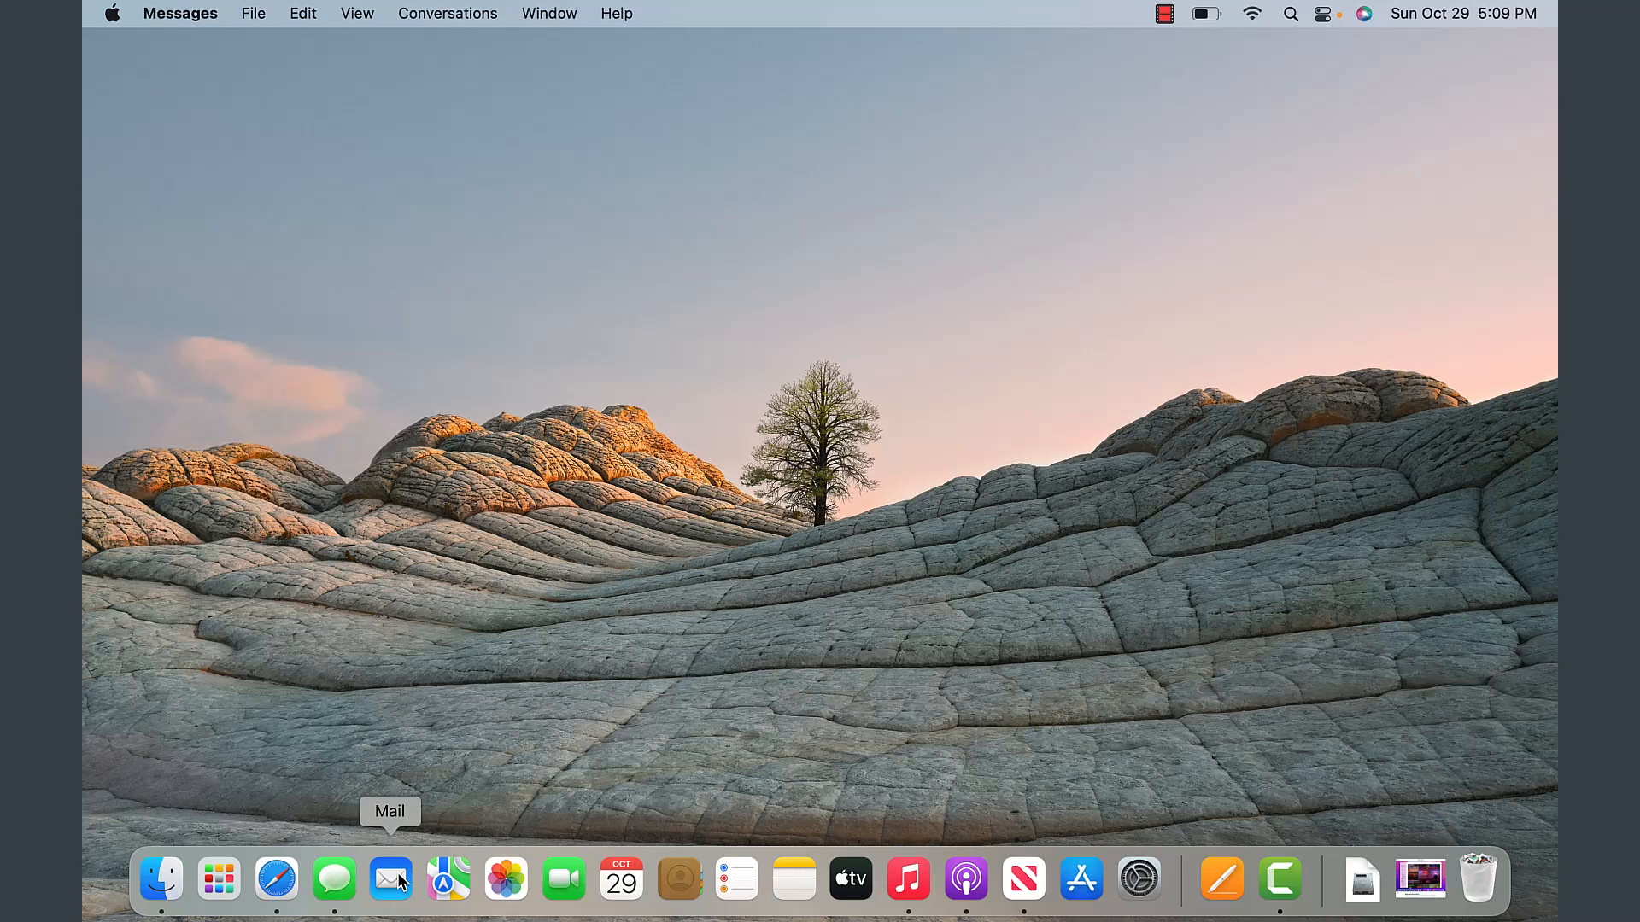
mouse_move(389, 881)
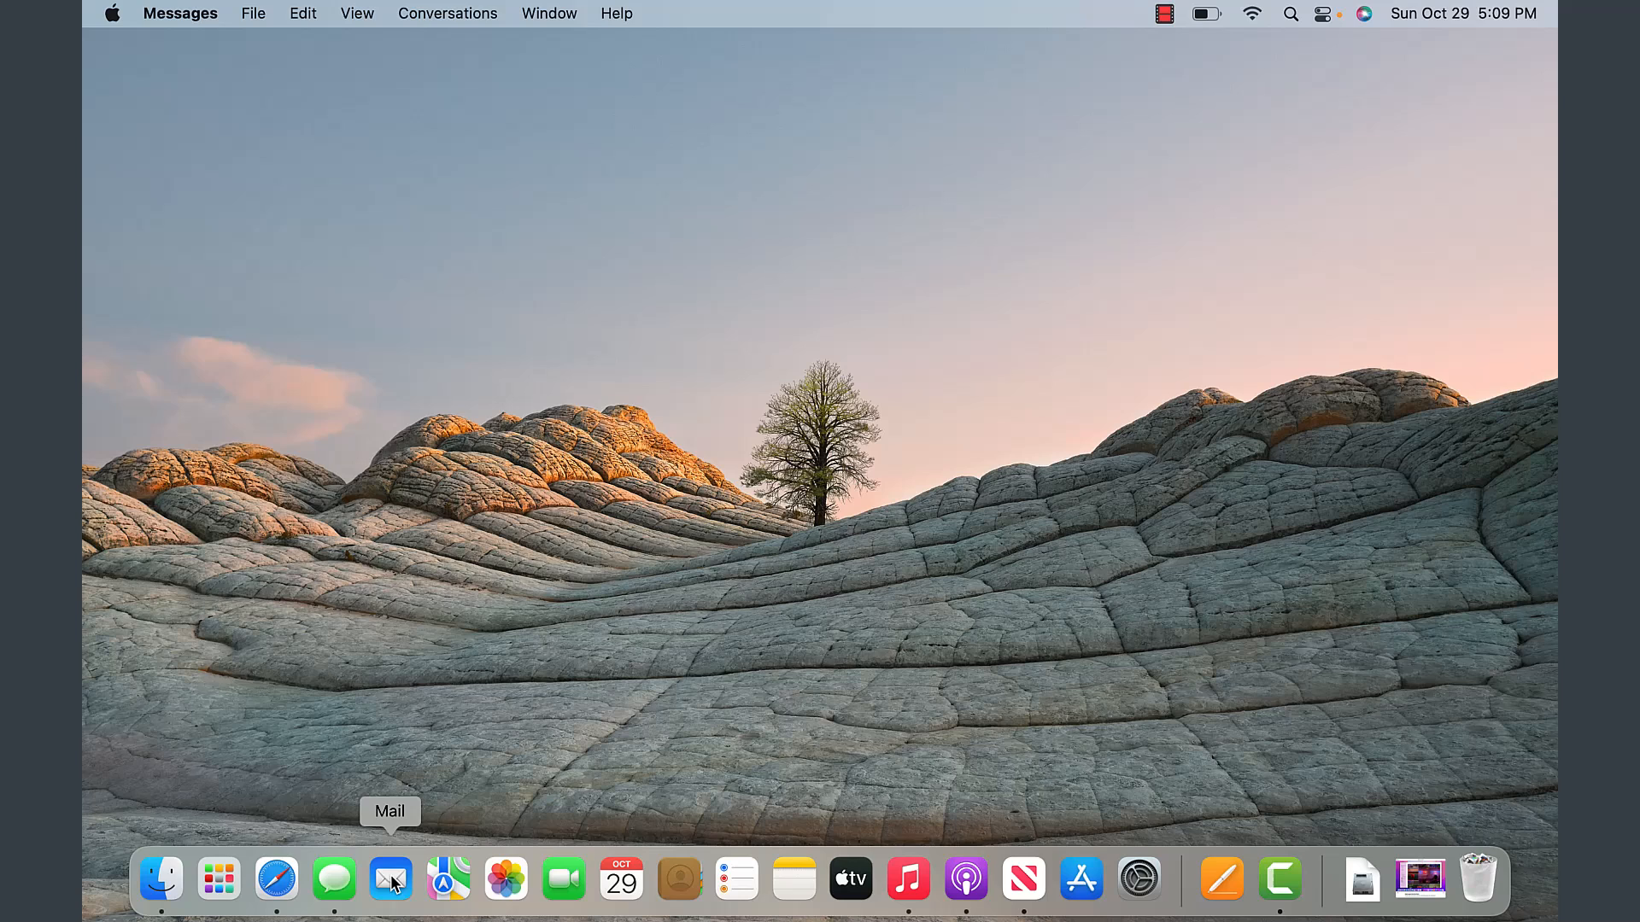
mouse_move(382, 865)
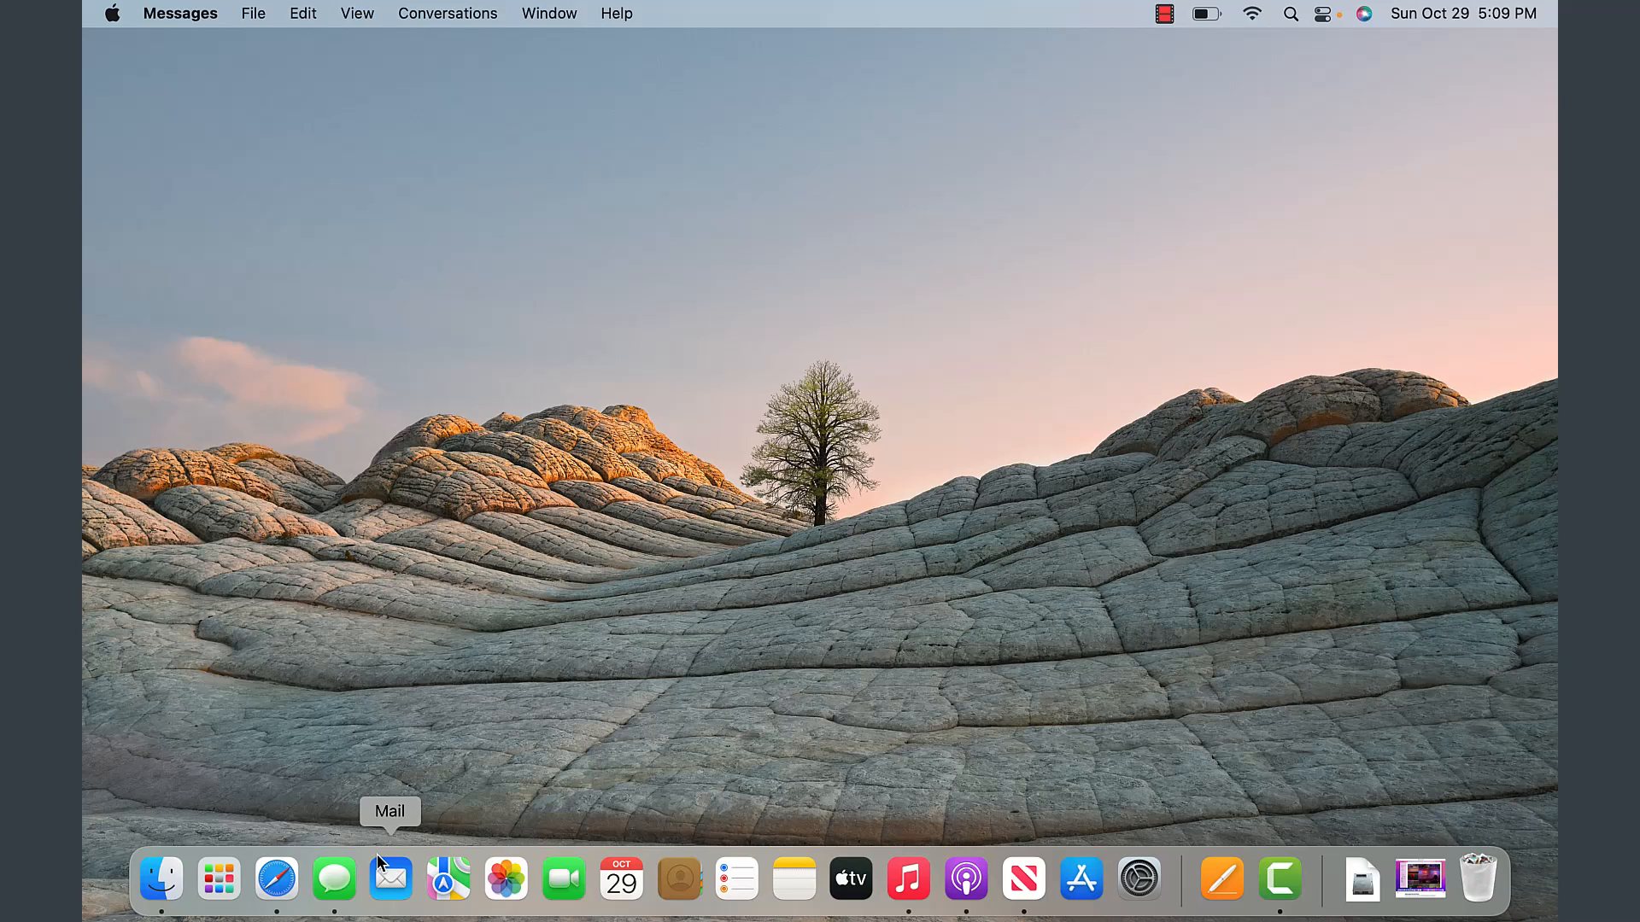
mouse_move(396, 741)
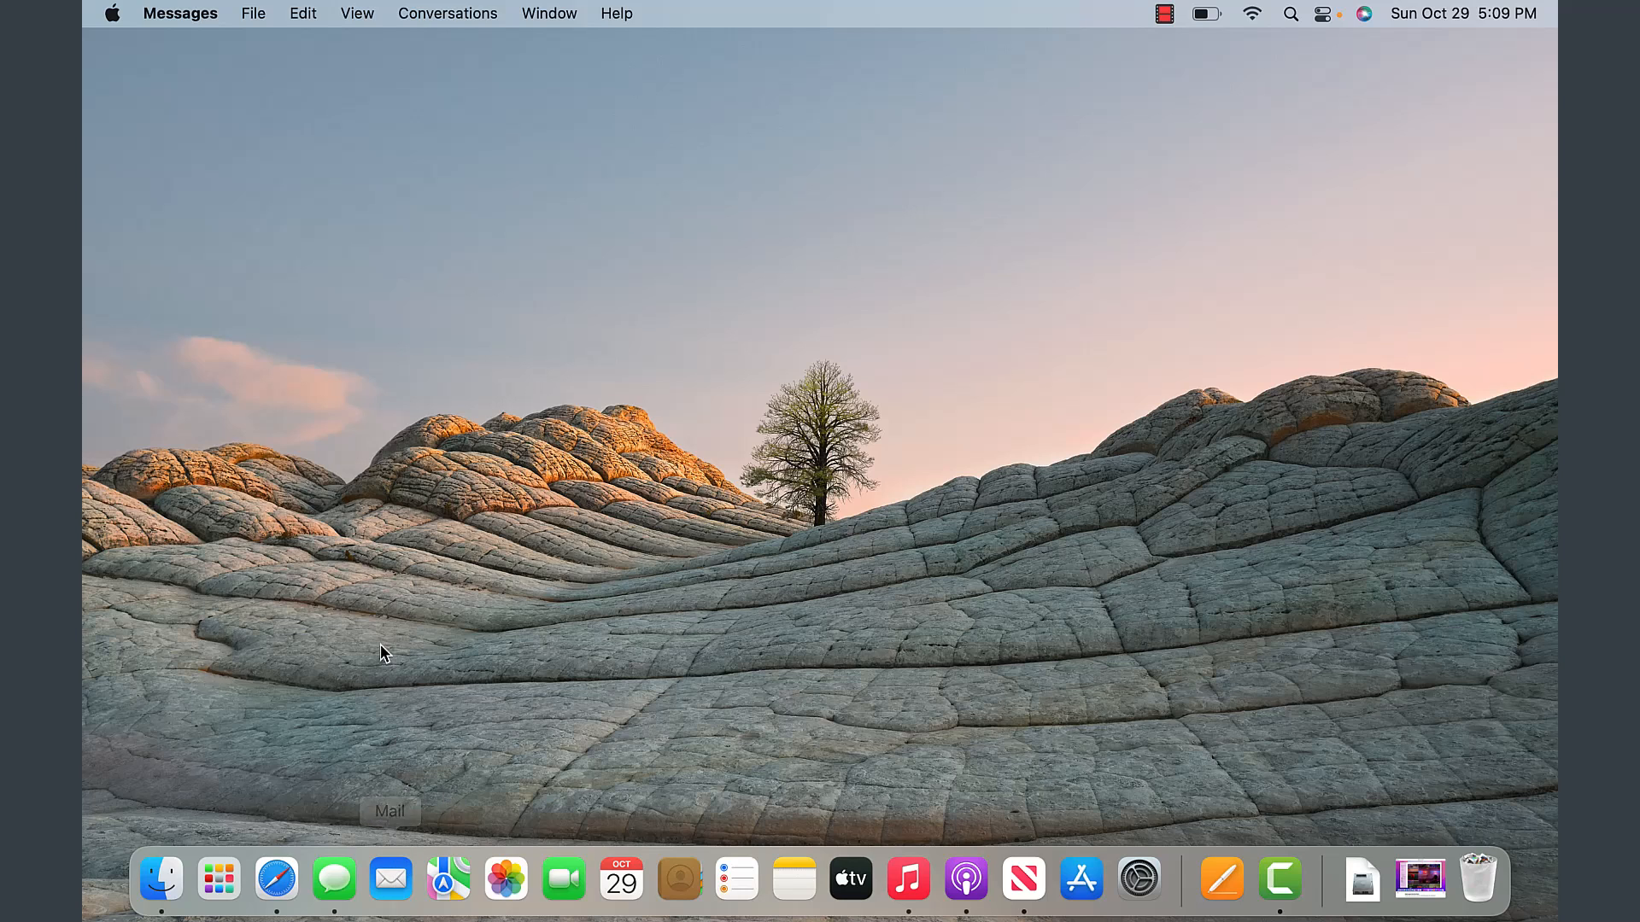
mouse_move(181, 294)
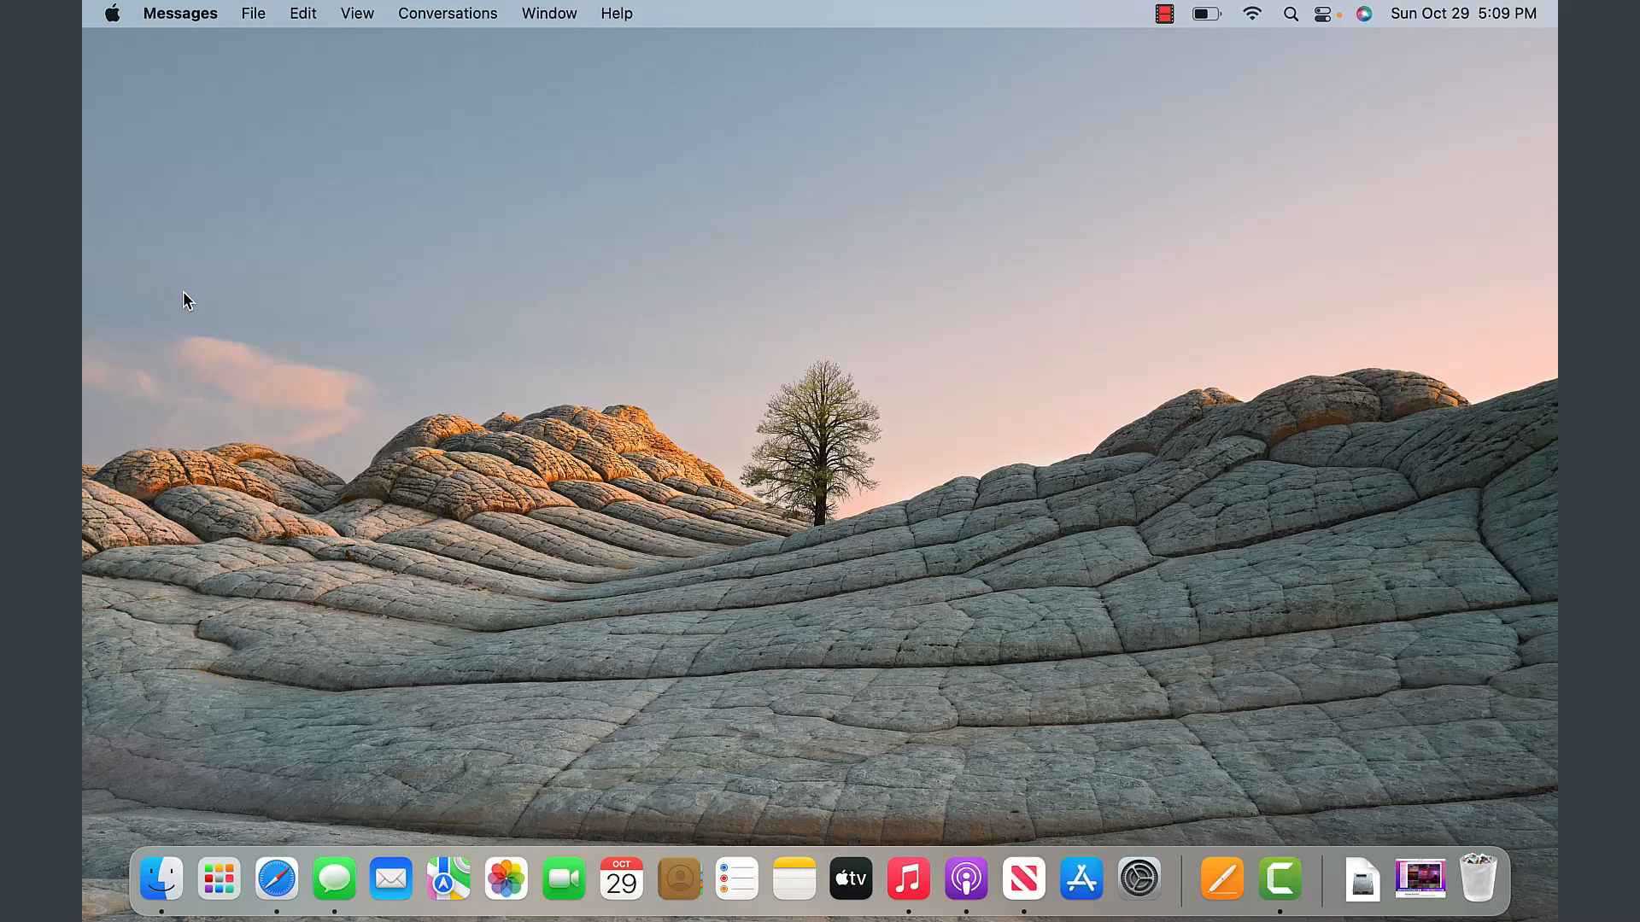
mouse_move(448, 881)
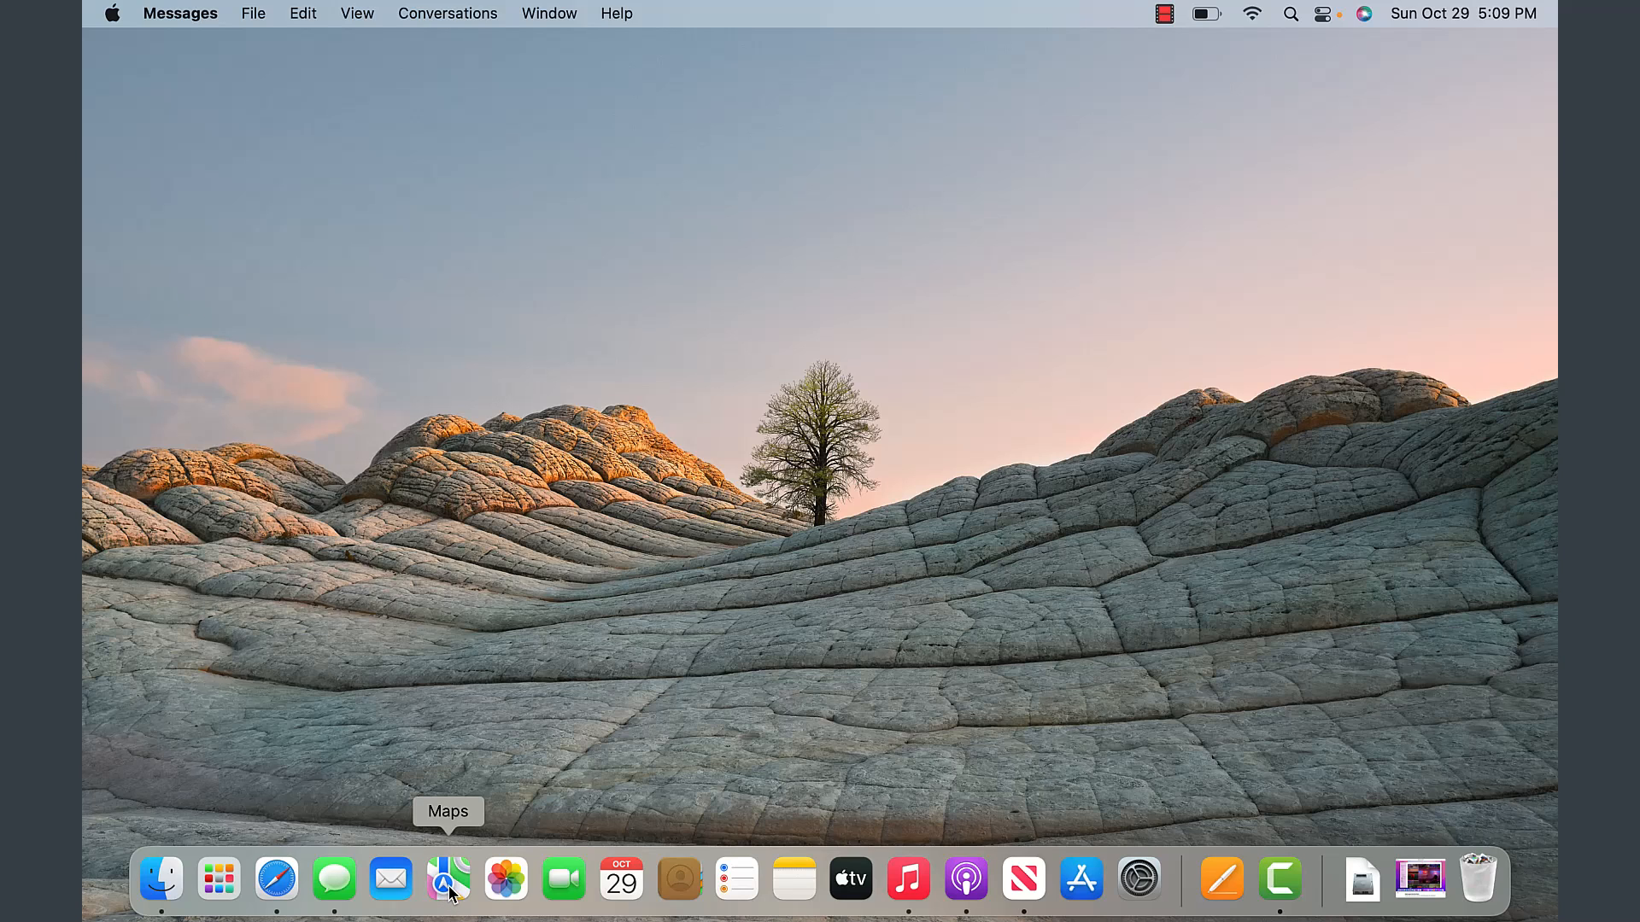
mouse_move(506, 888)
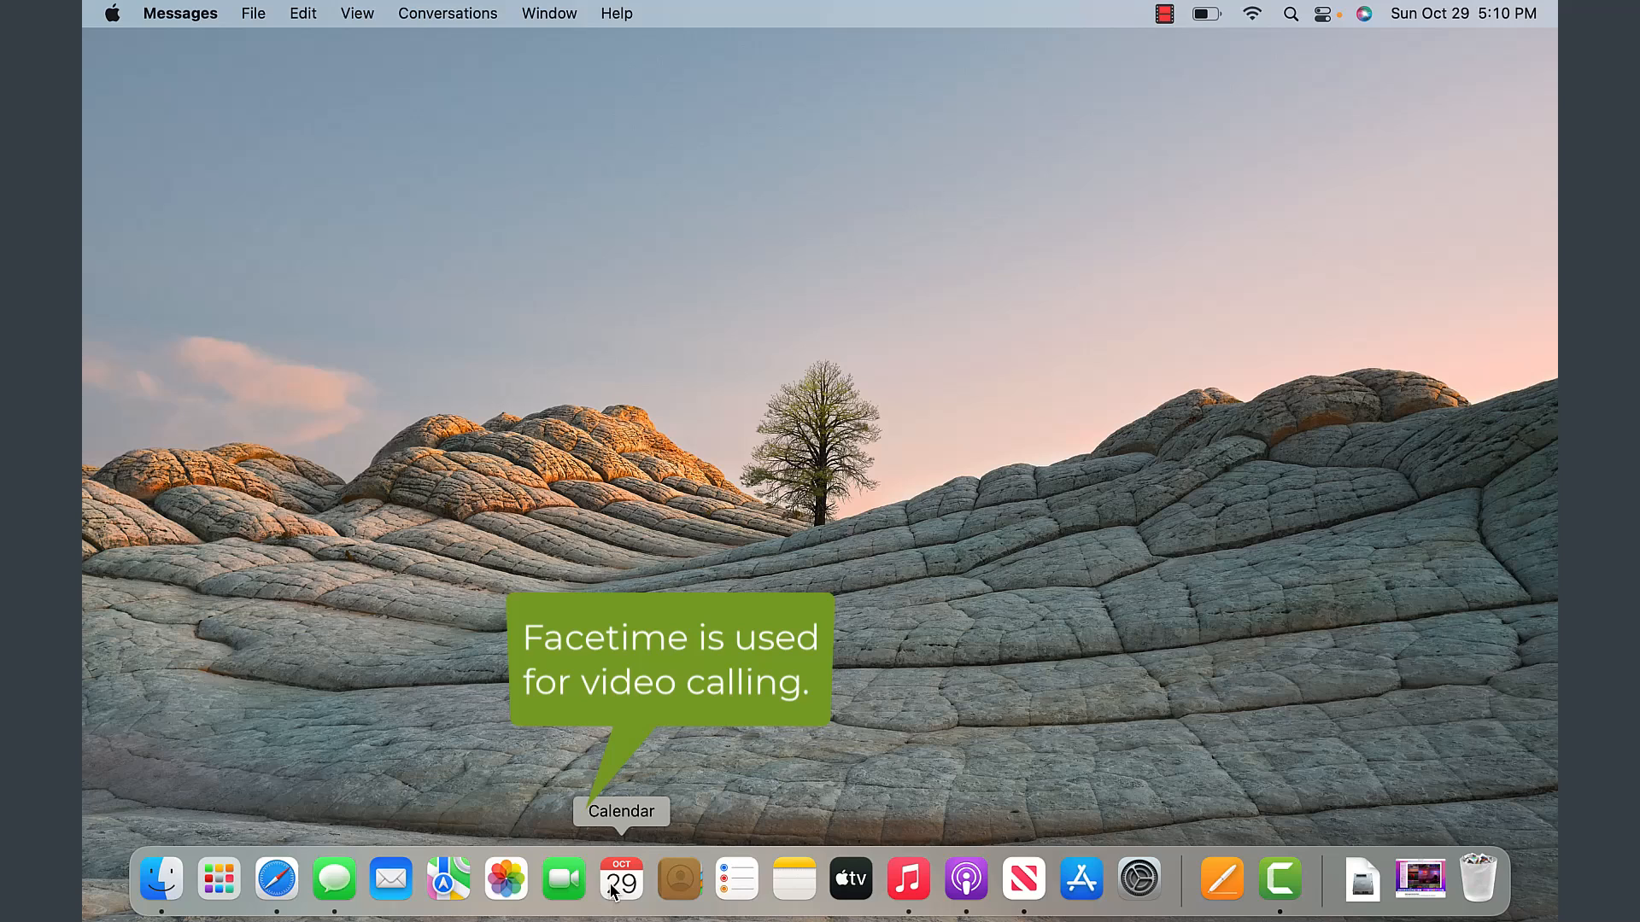
mouse_move(678, 885)
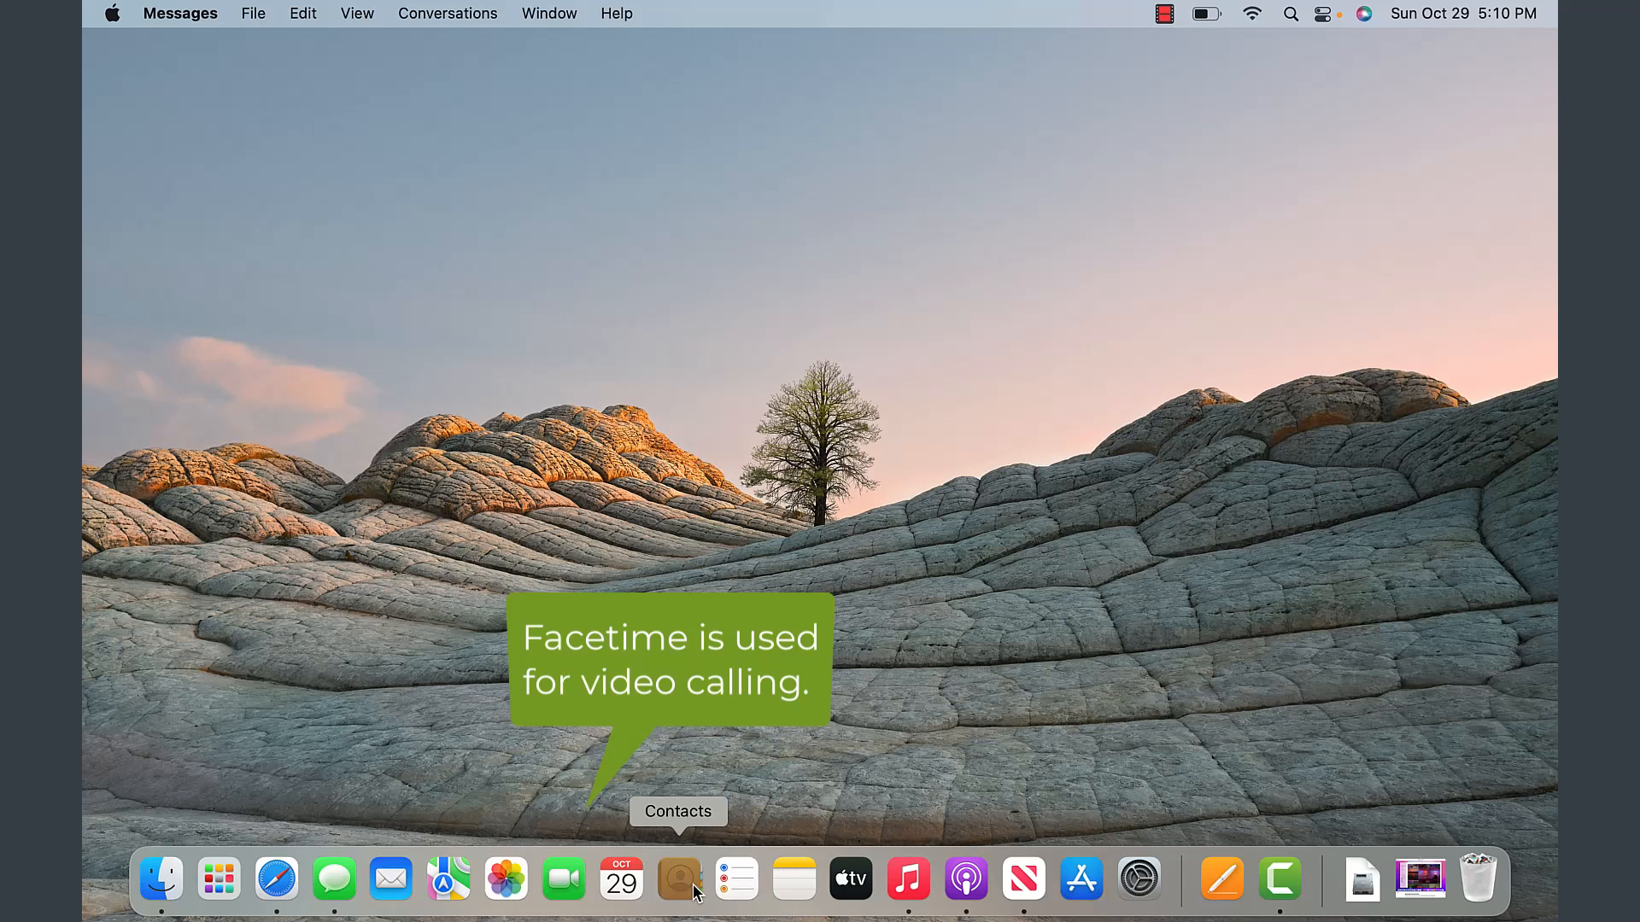
mouse_move(793, 882)
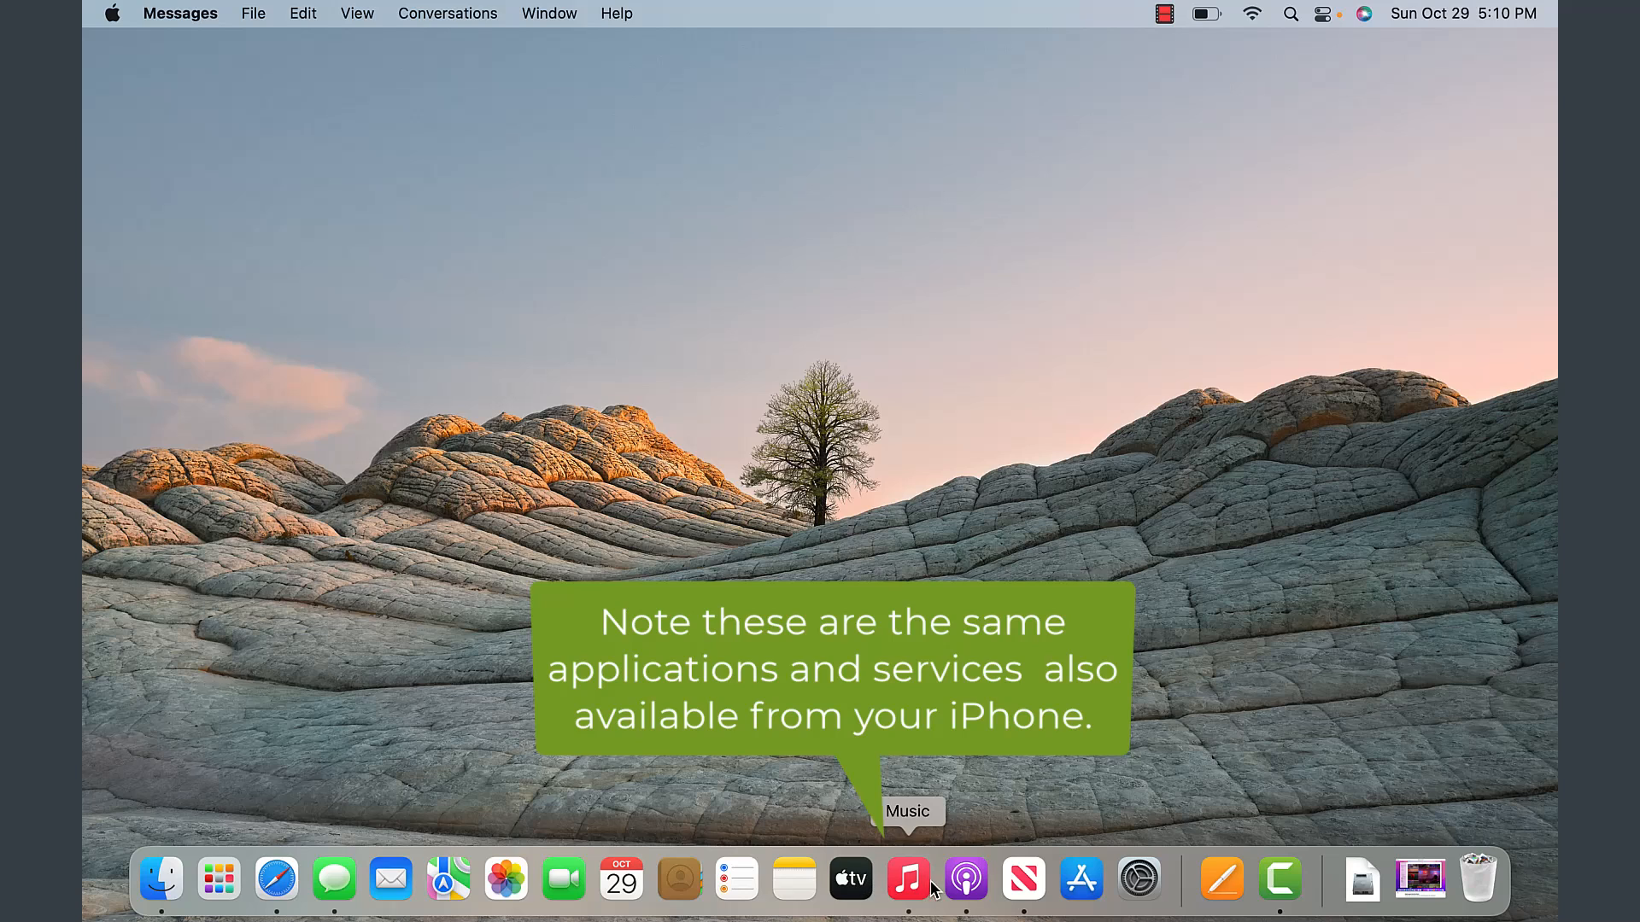
mouse_move(1044, 883)
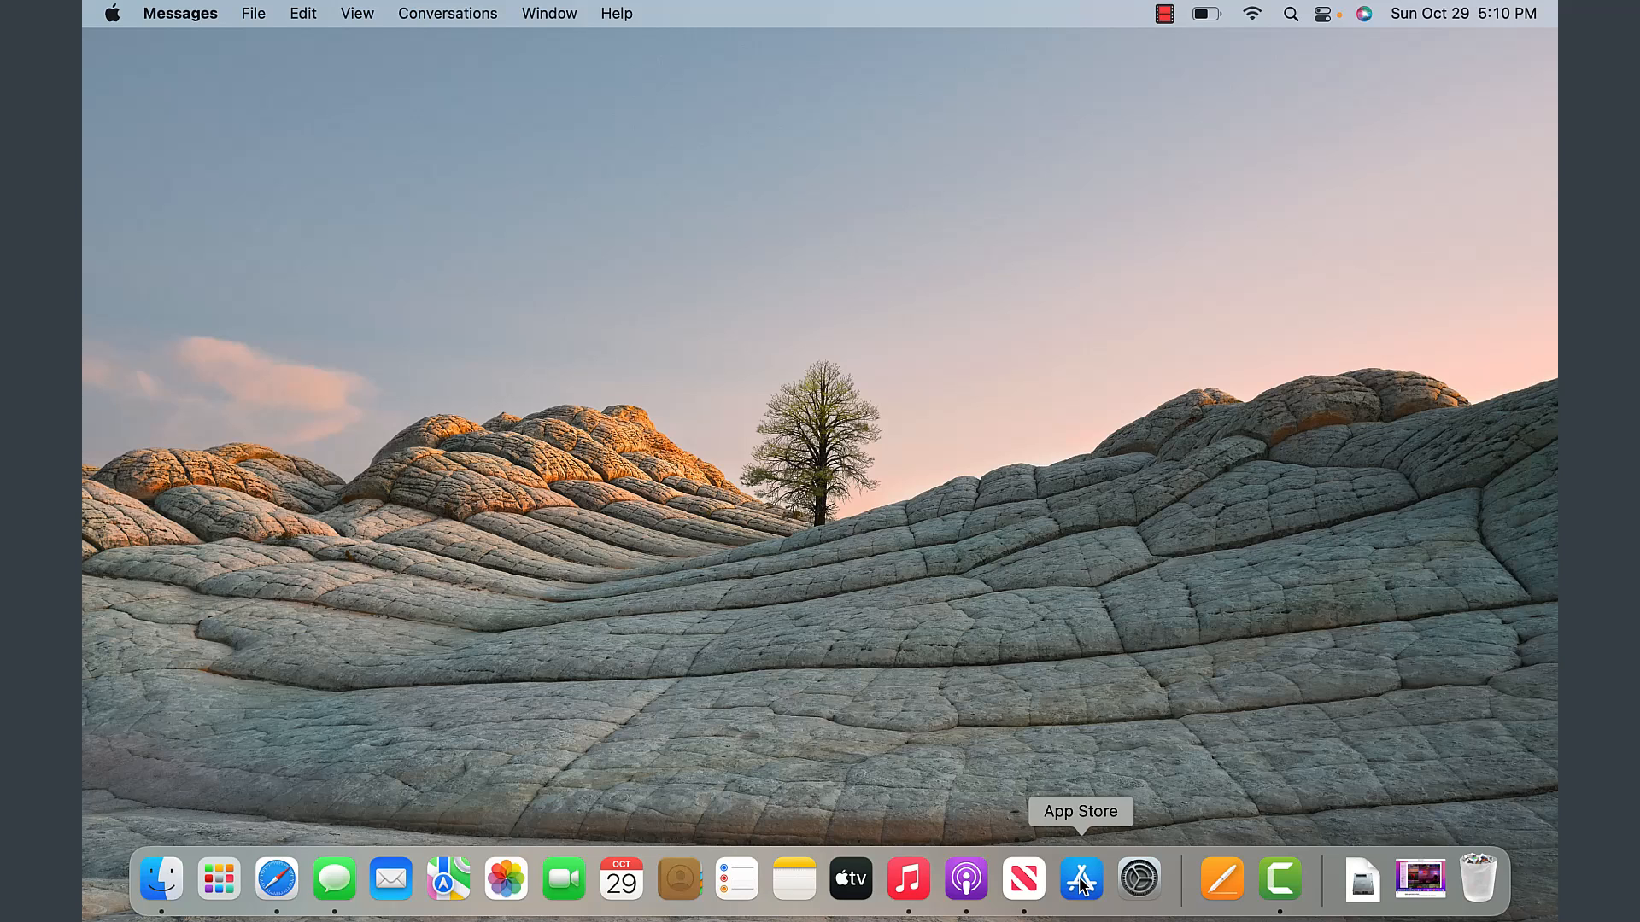
mouse_move(1137, 880)
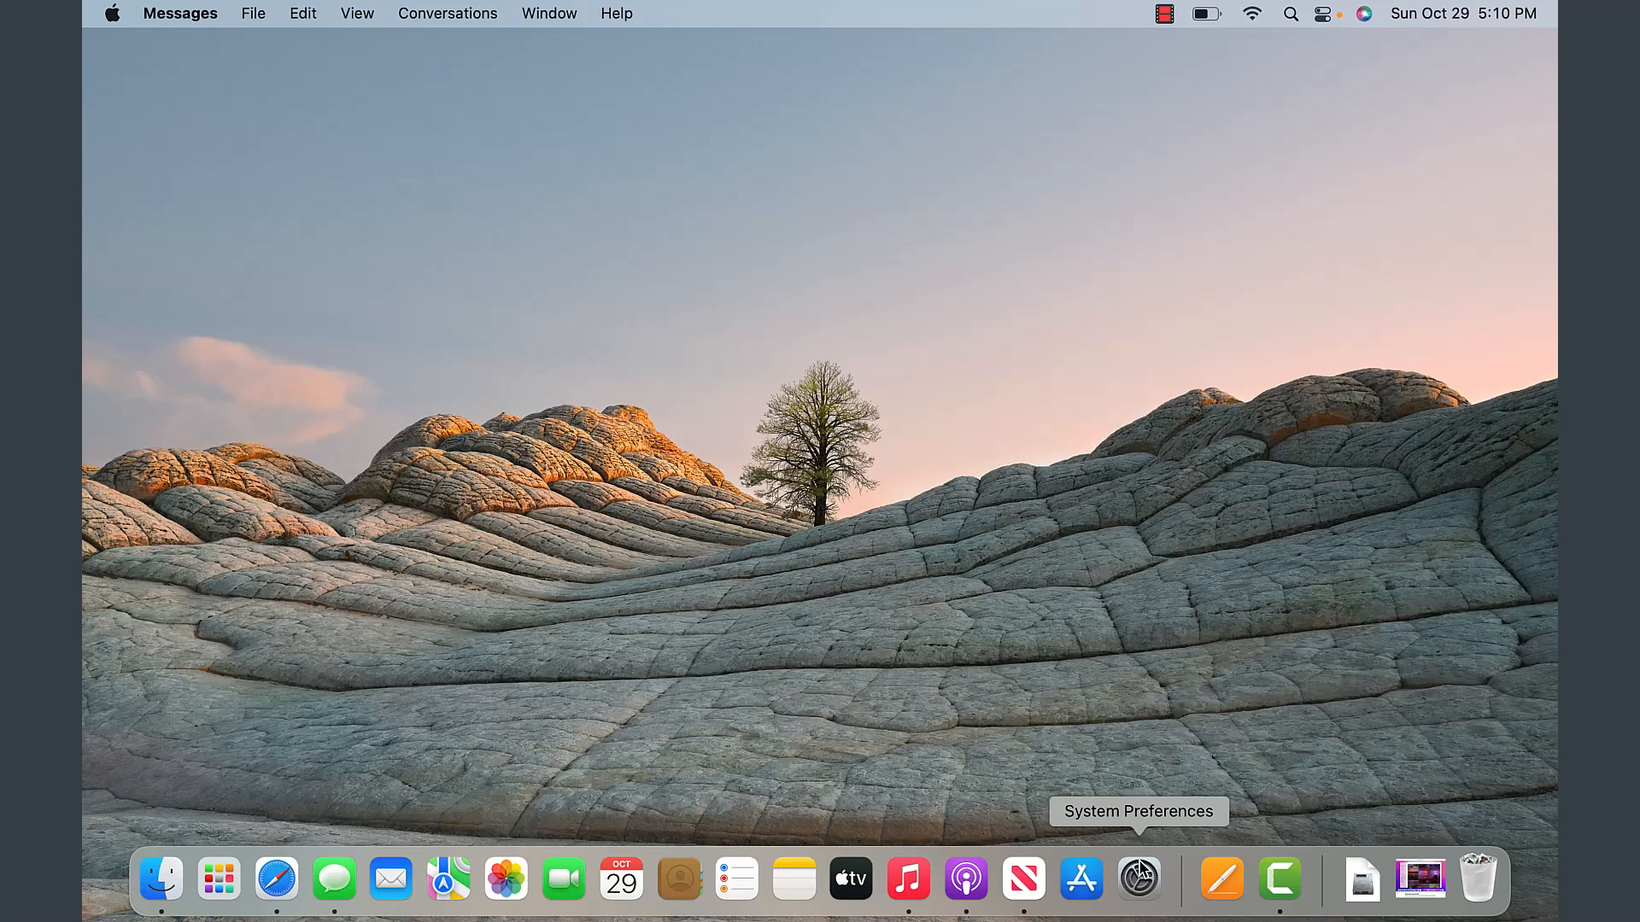
mouse_move(1139, 879)
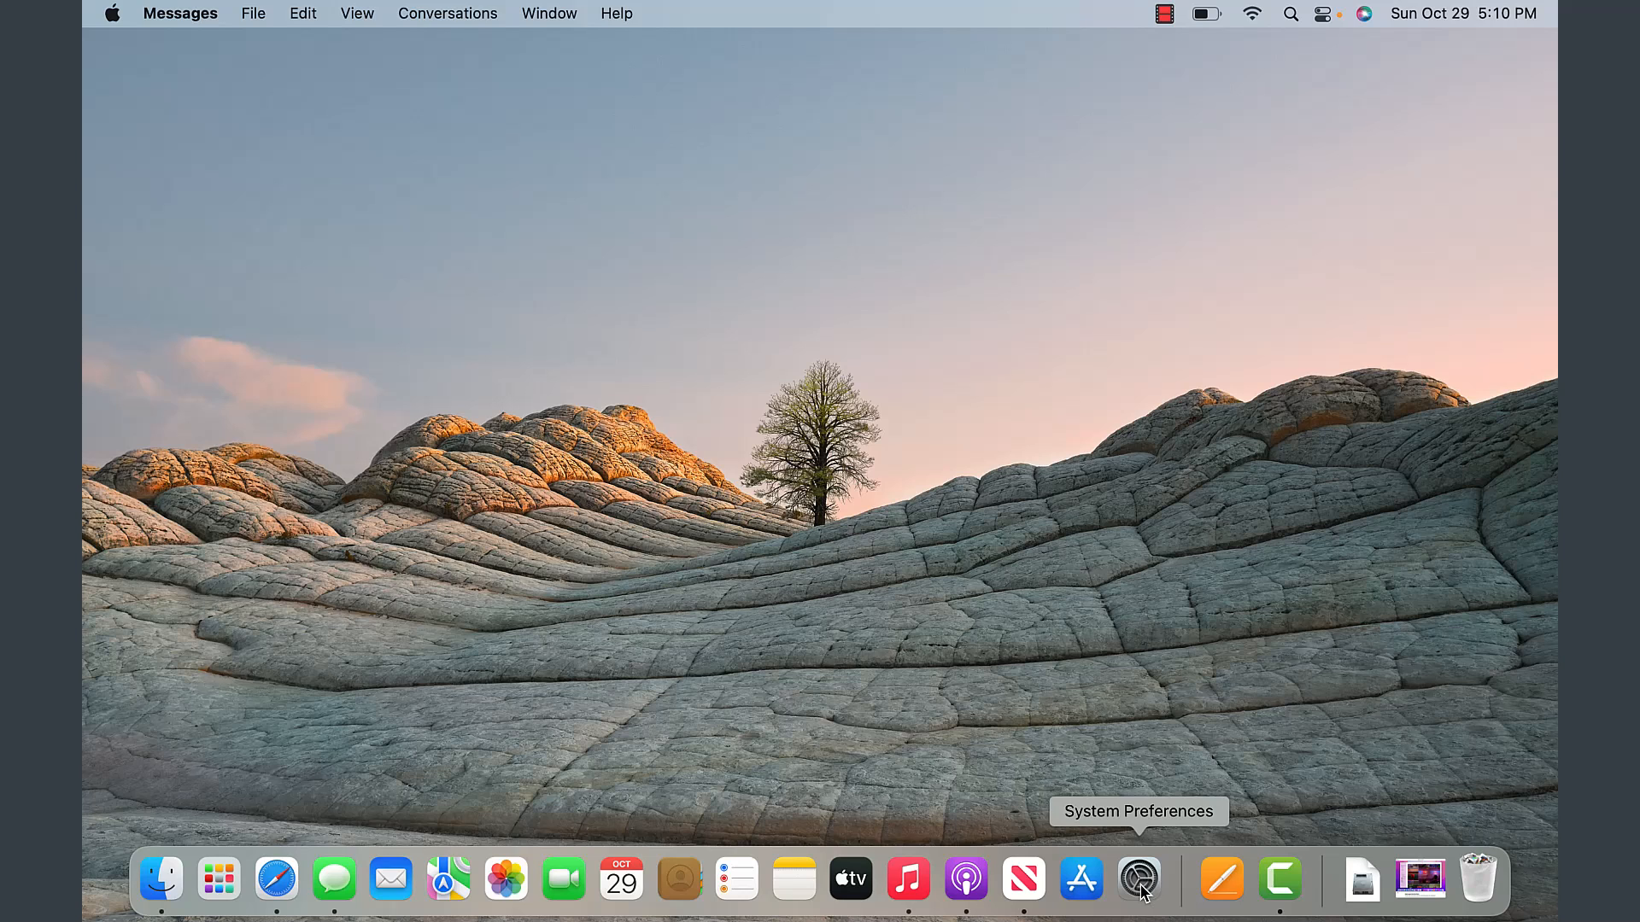
mouse_move(1216, 885)
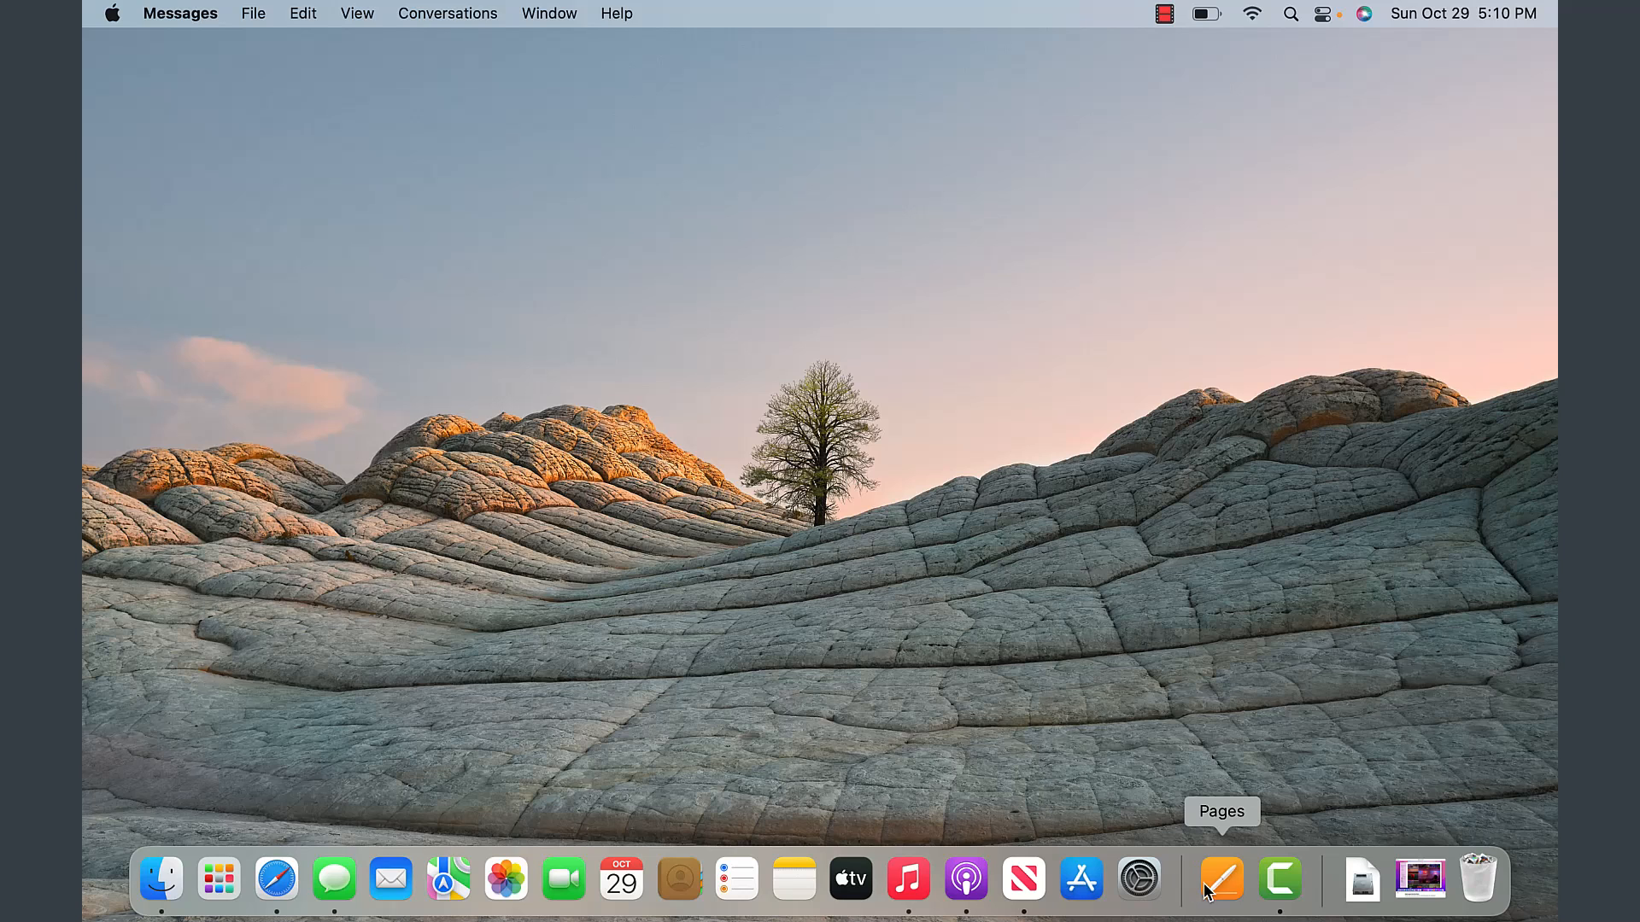
mouse_move(1240, 888)
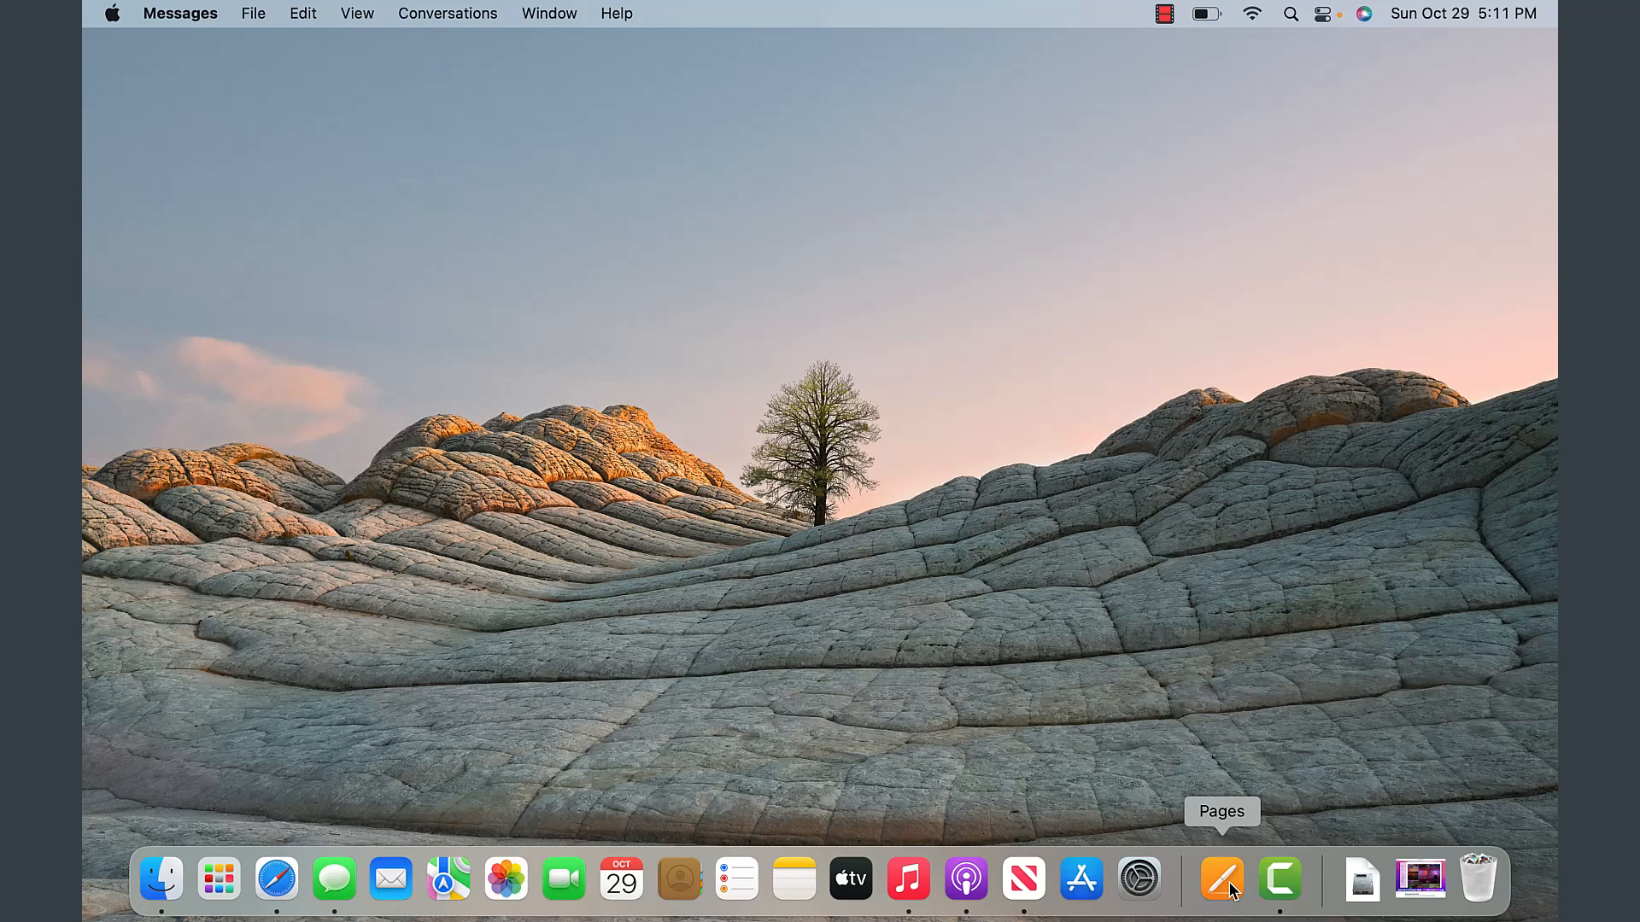
mouse_move(1235, 887)
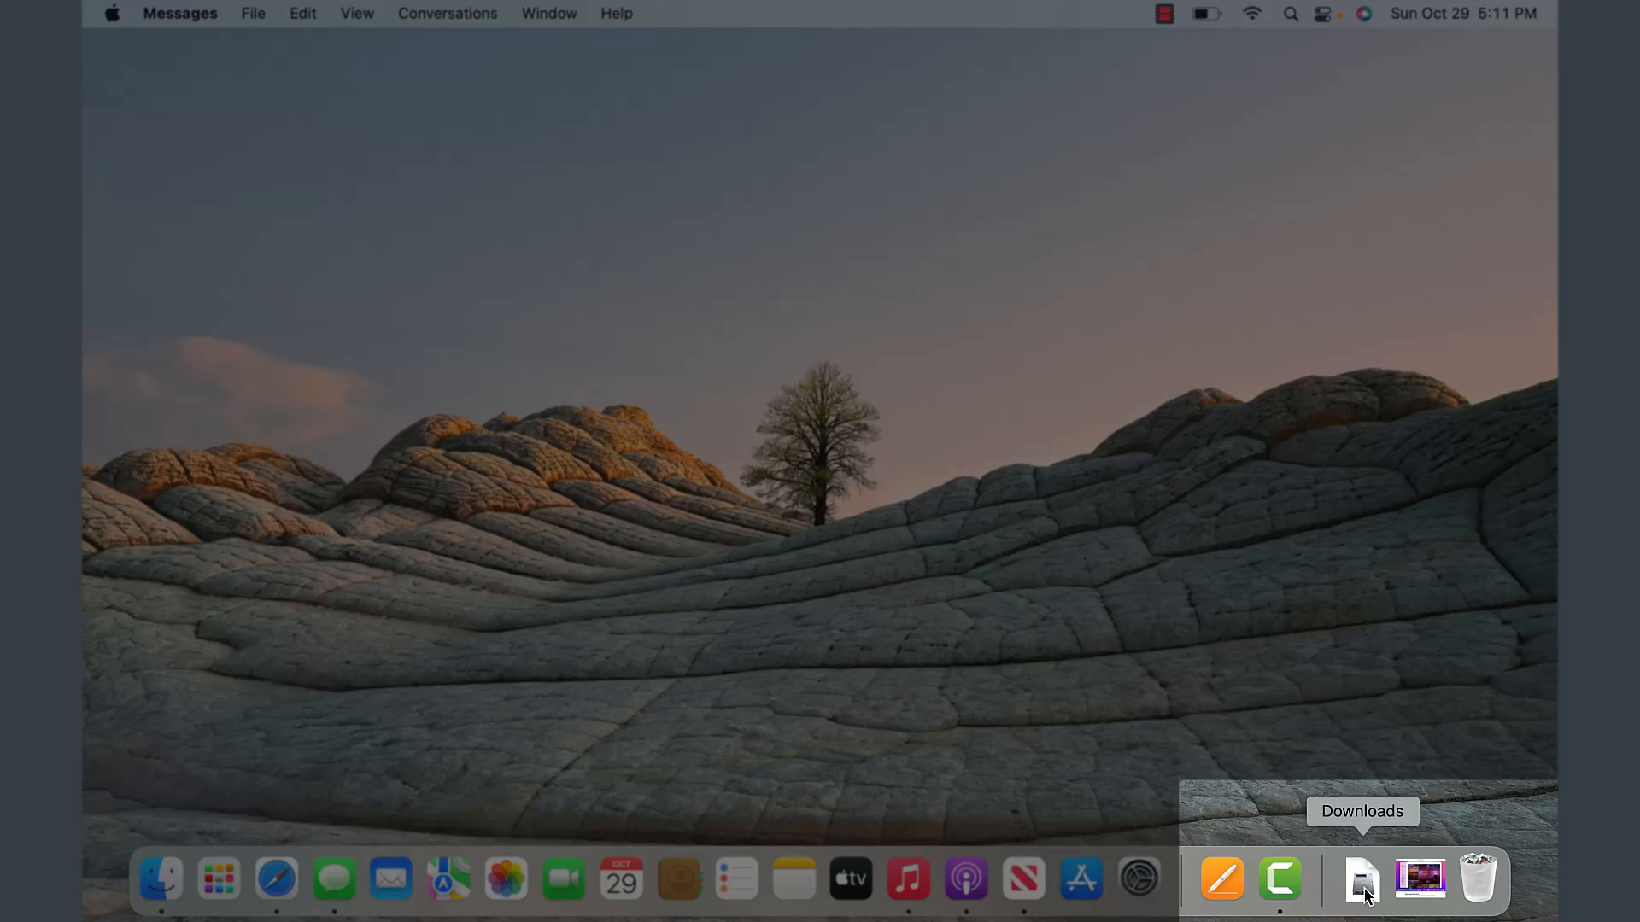
click(1363, 878)
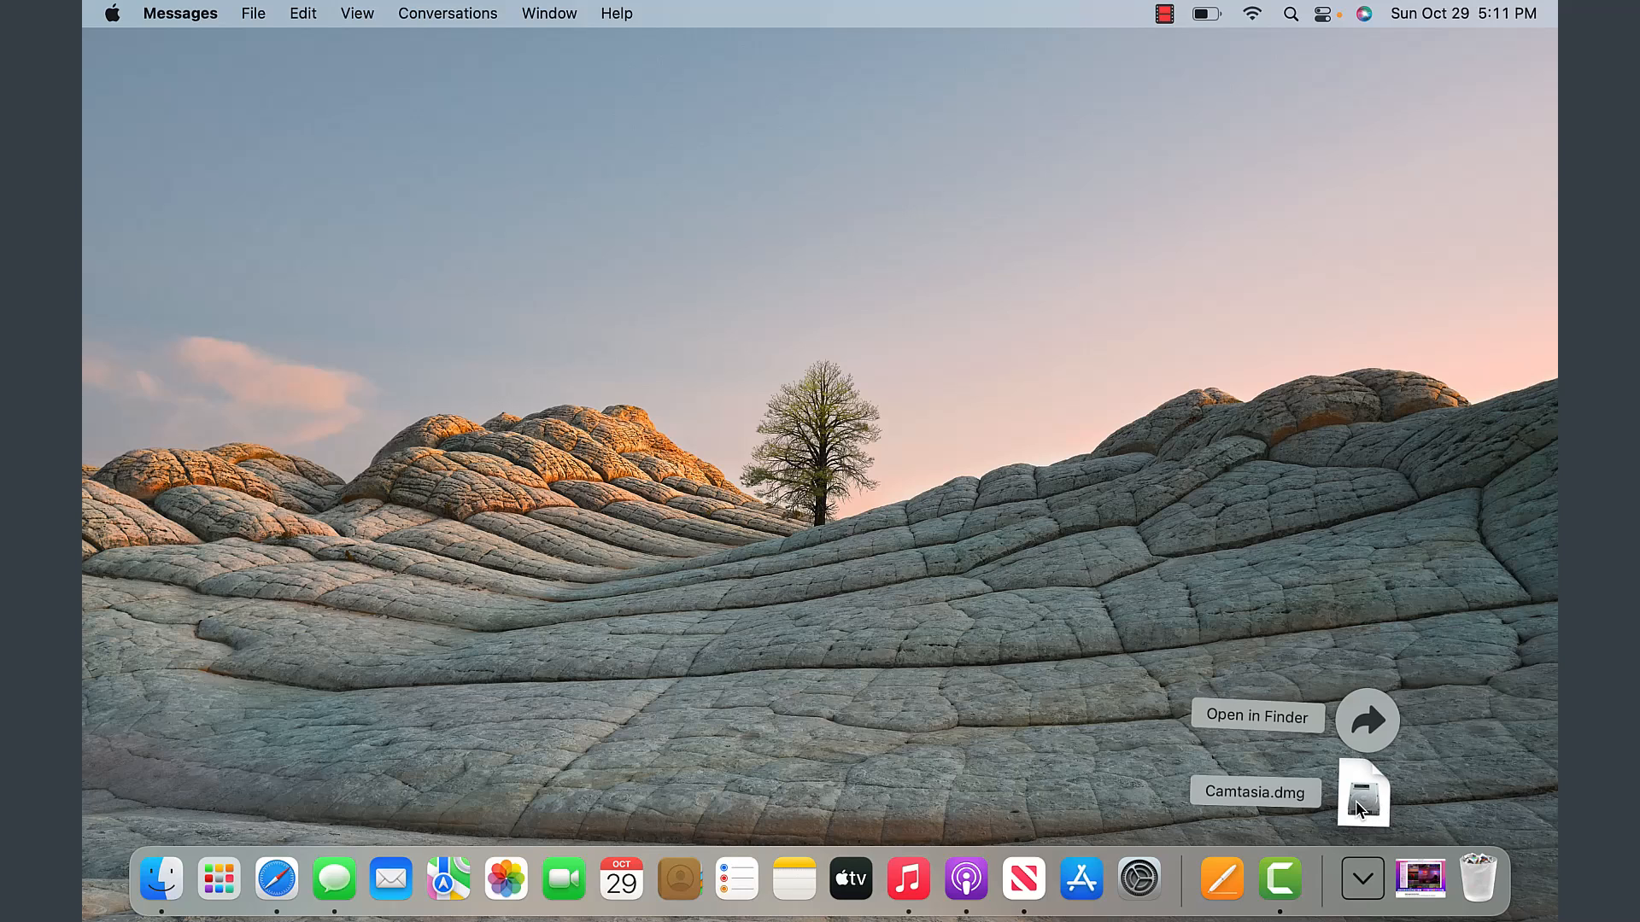
mouse_move(1348, 735)
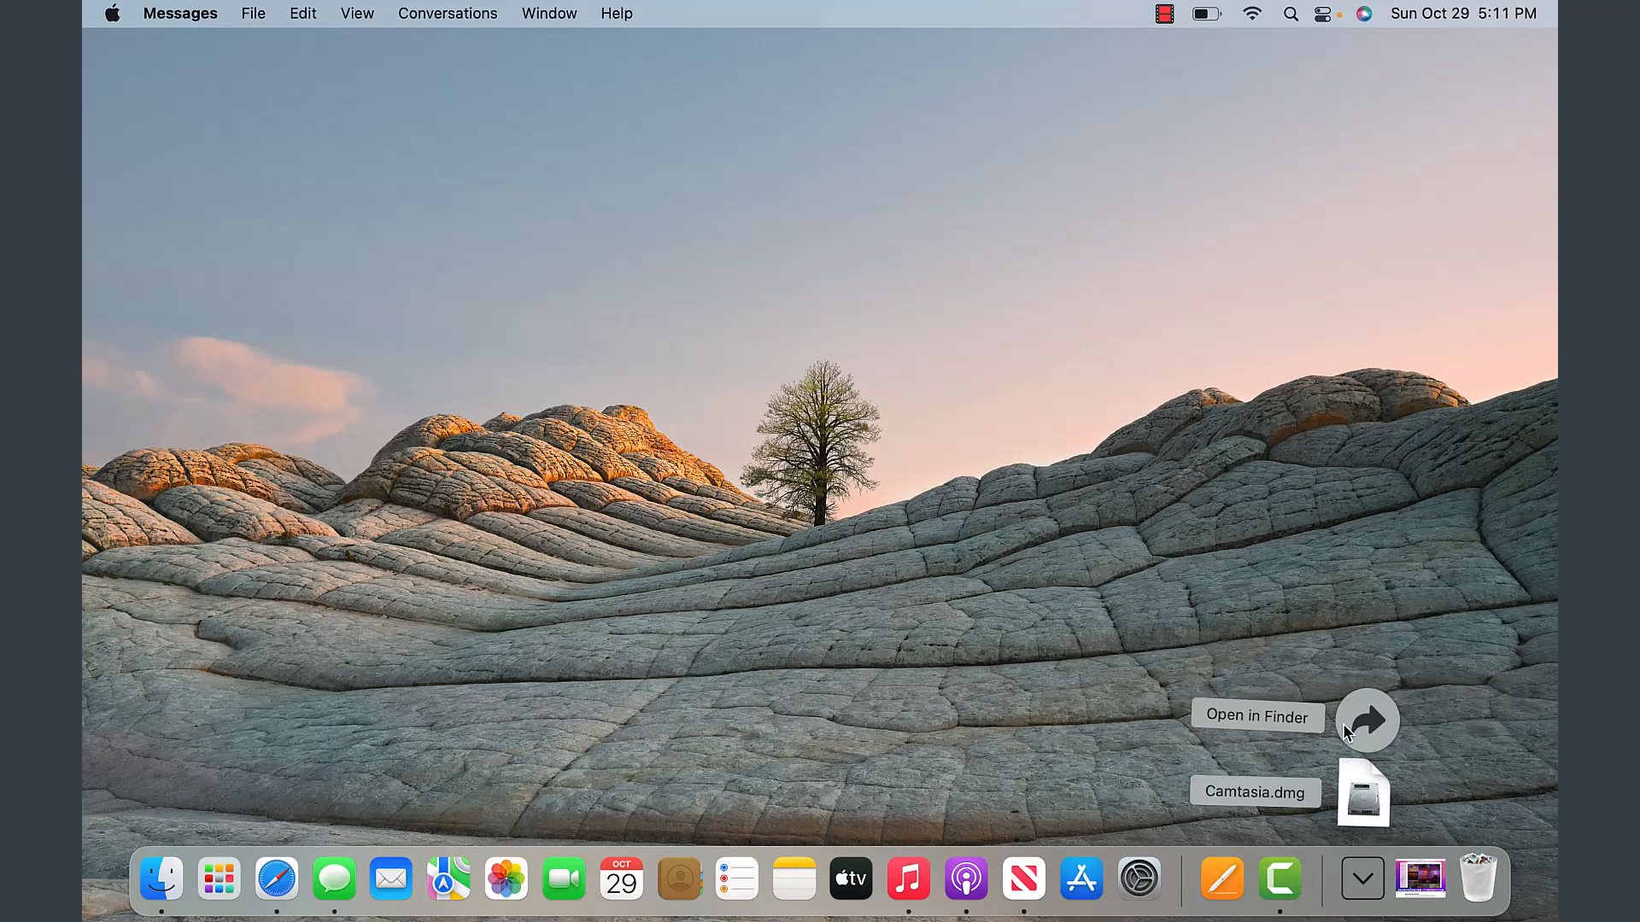
mouse_move(188, 889)
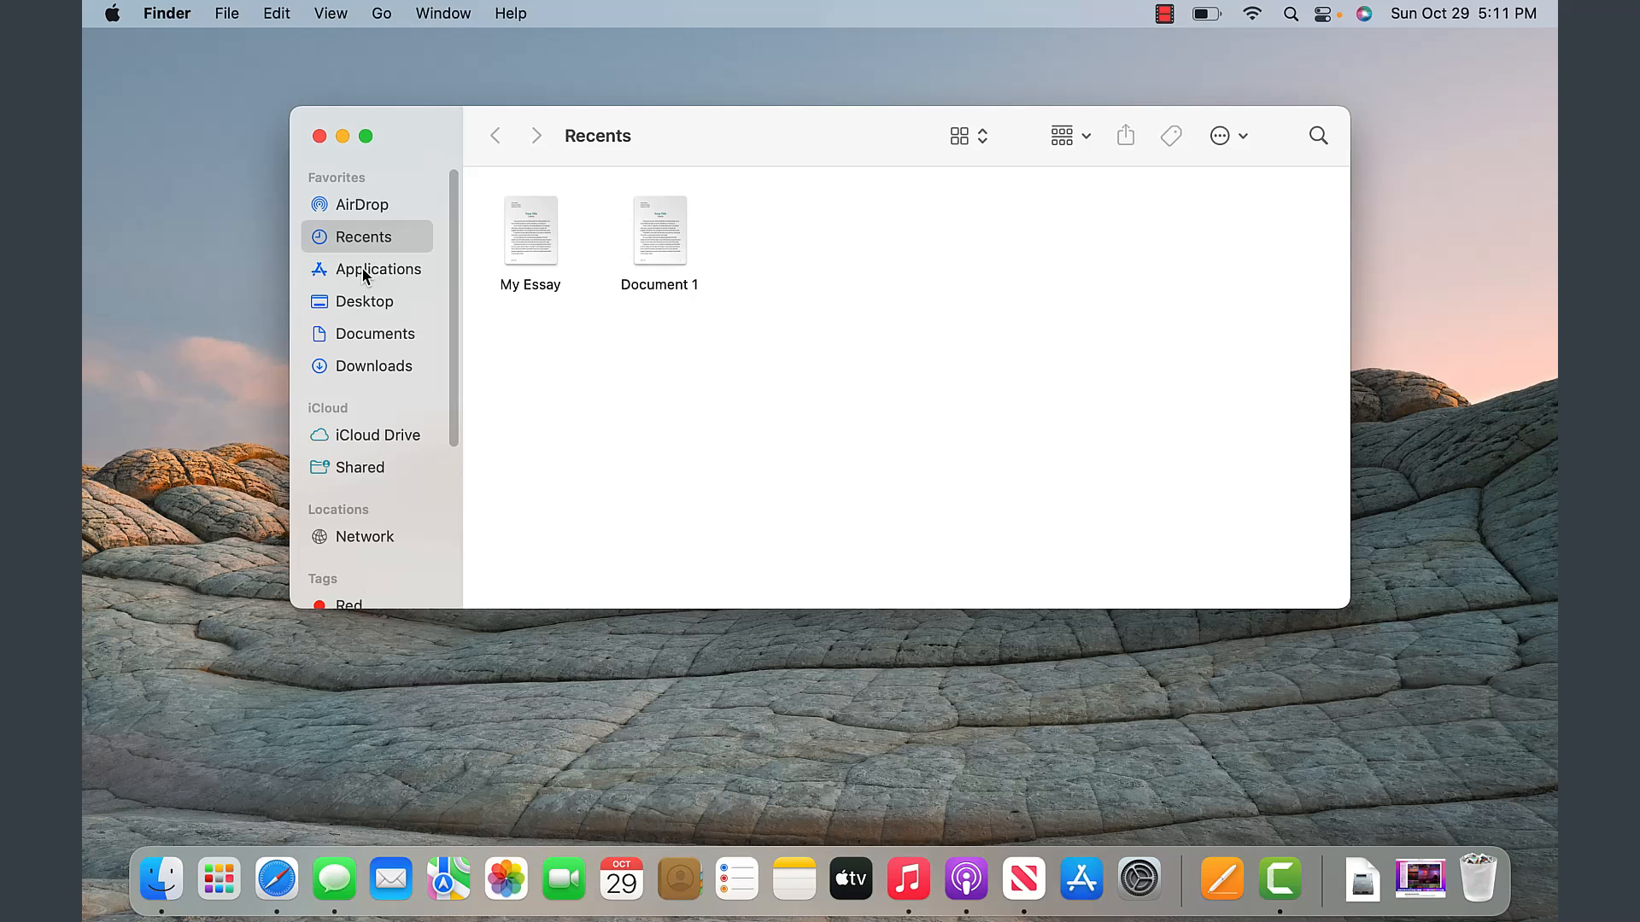
click(372, 366)
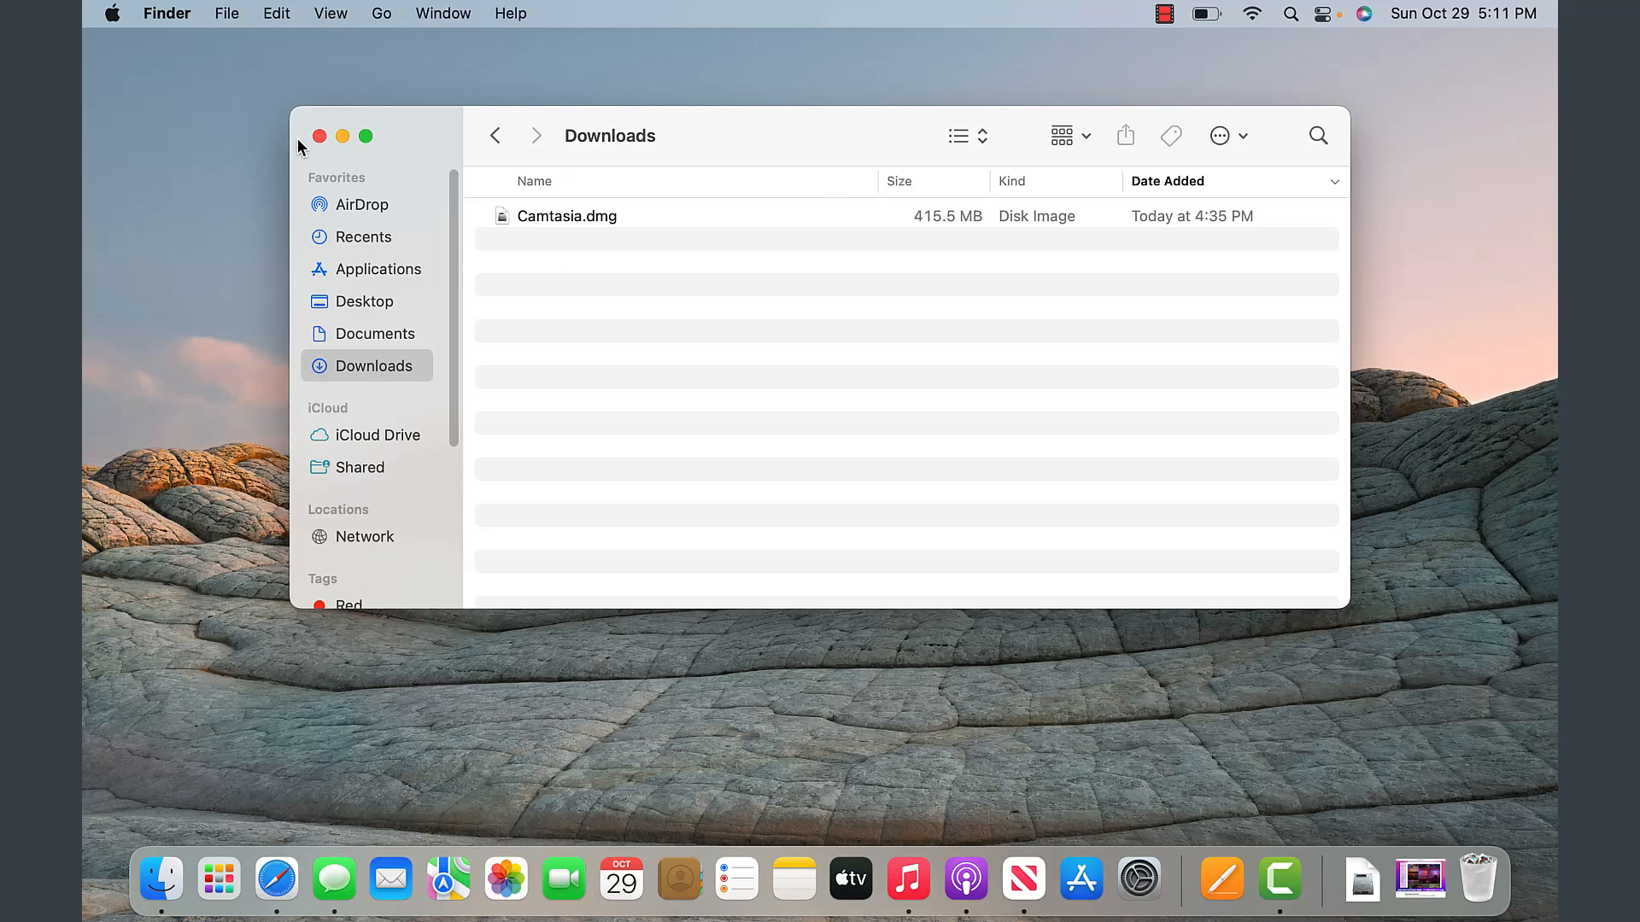
click(319, 137)
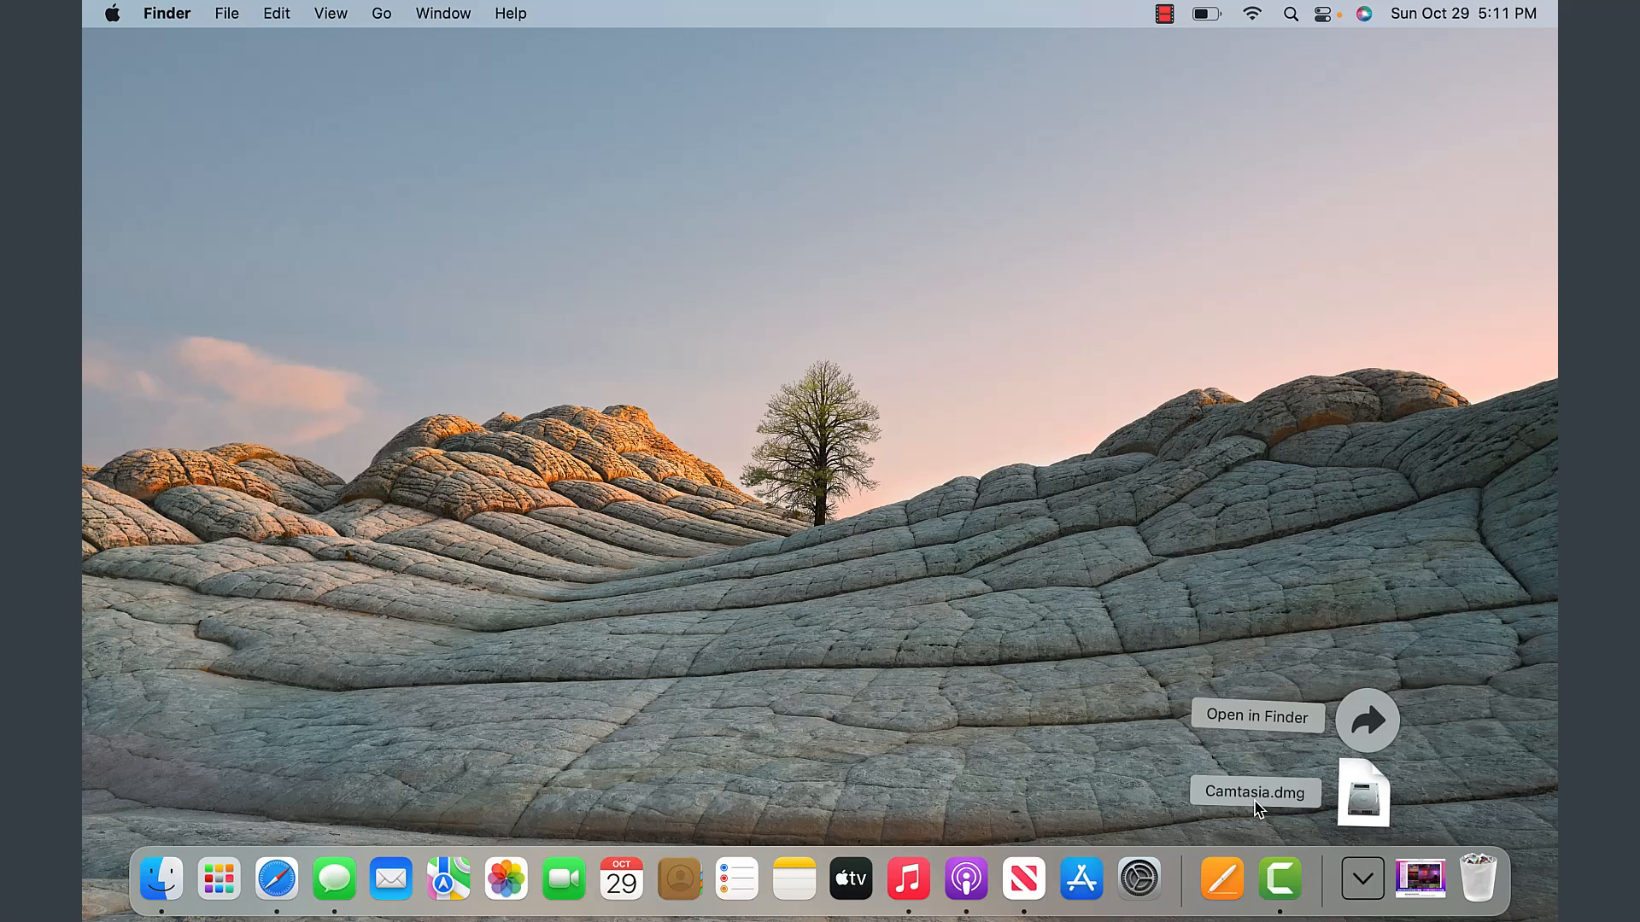
mouse_move(1296, 808)
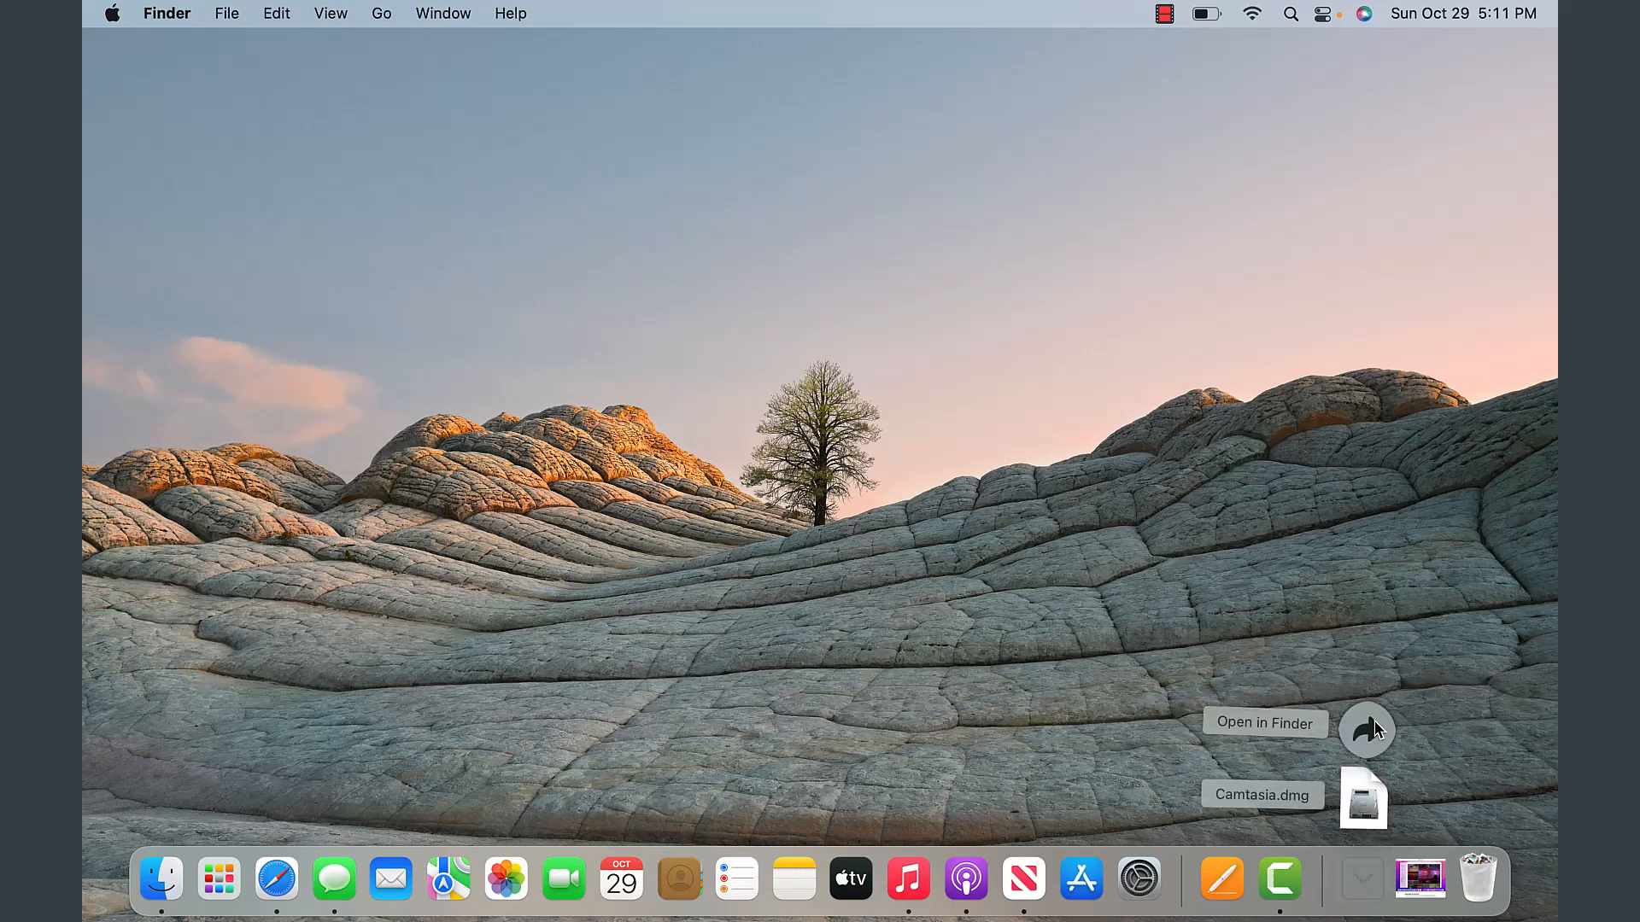
click(1264, 724)
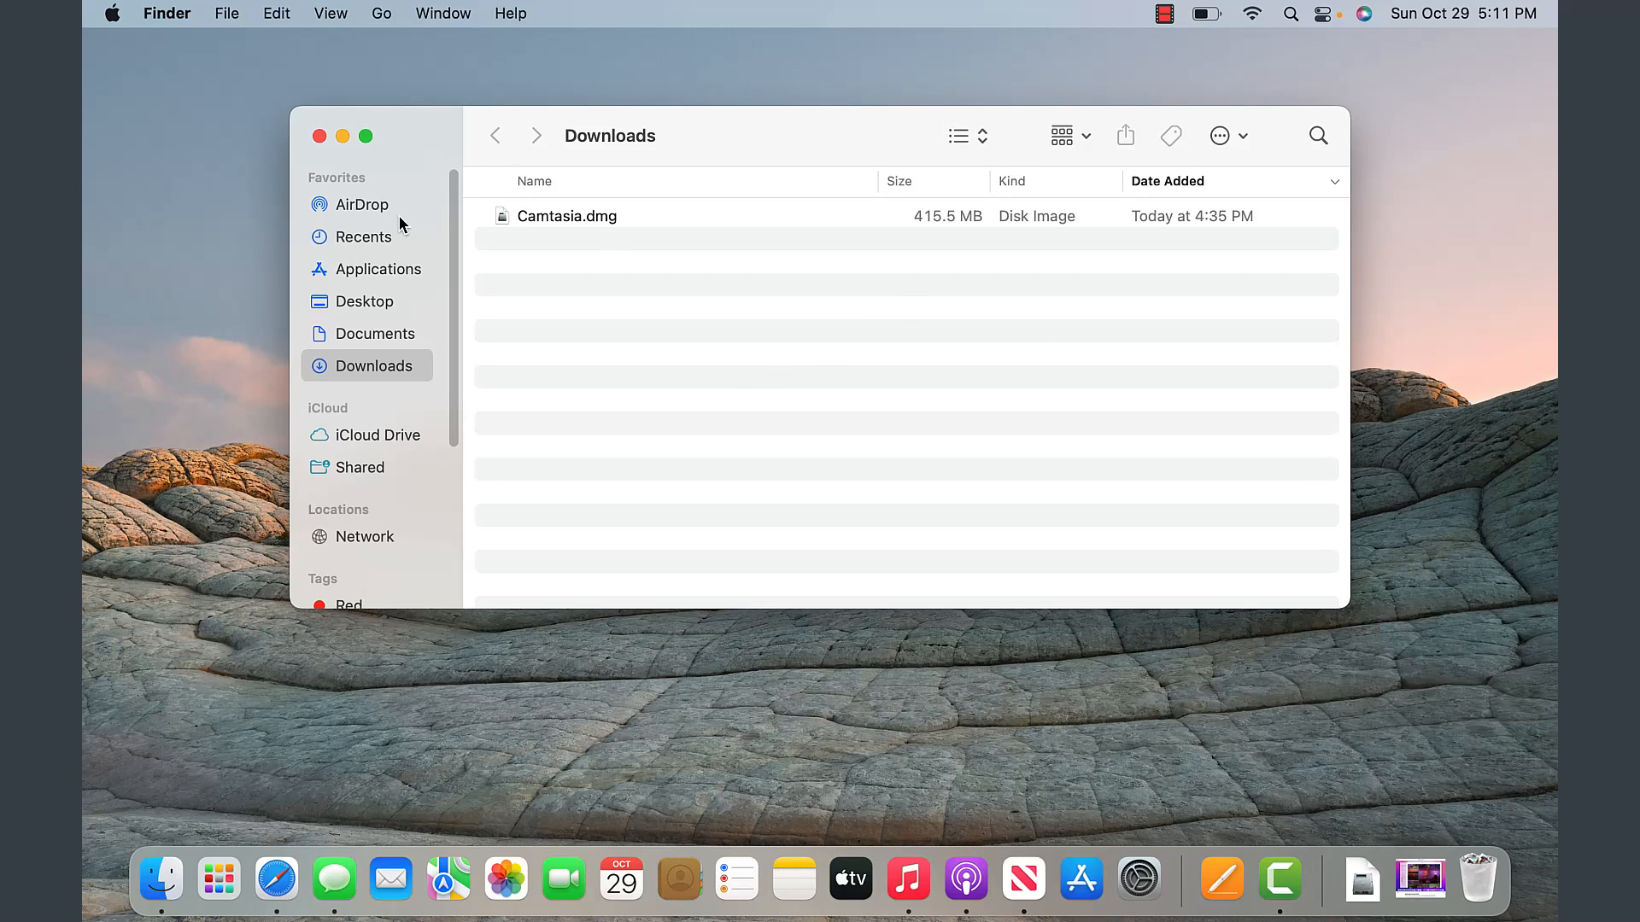
mouse_move(160, 878)
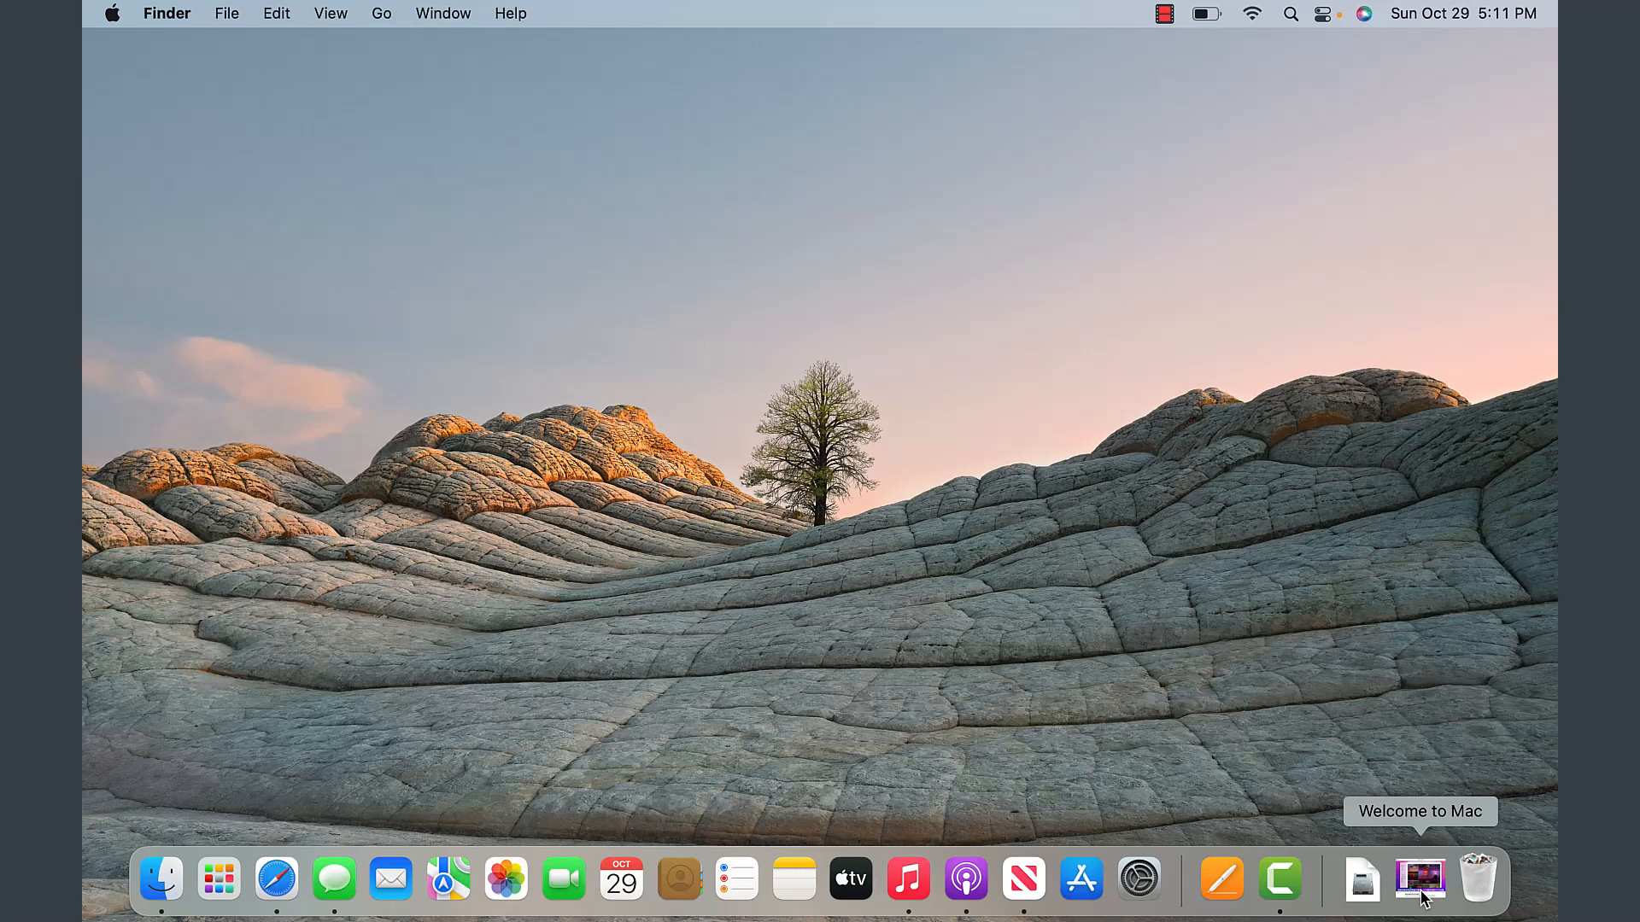
mouse_move(1510, 884)
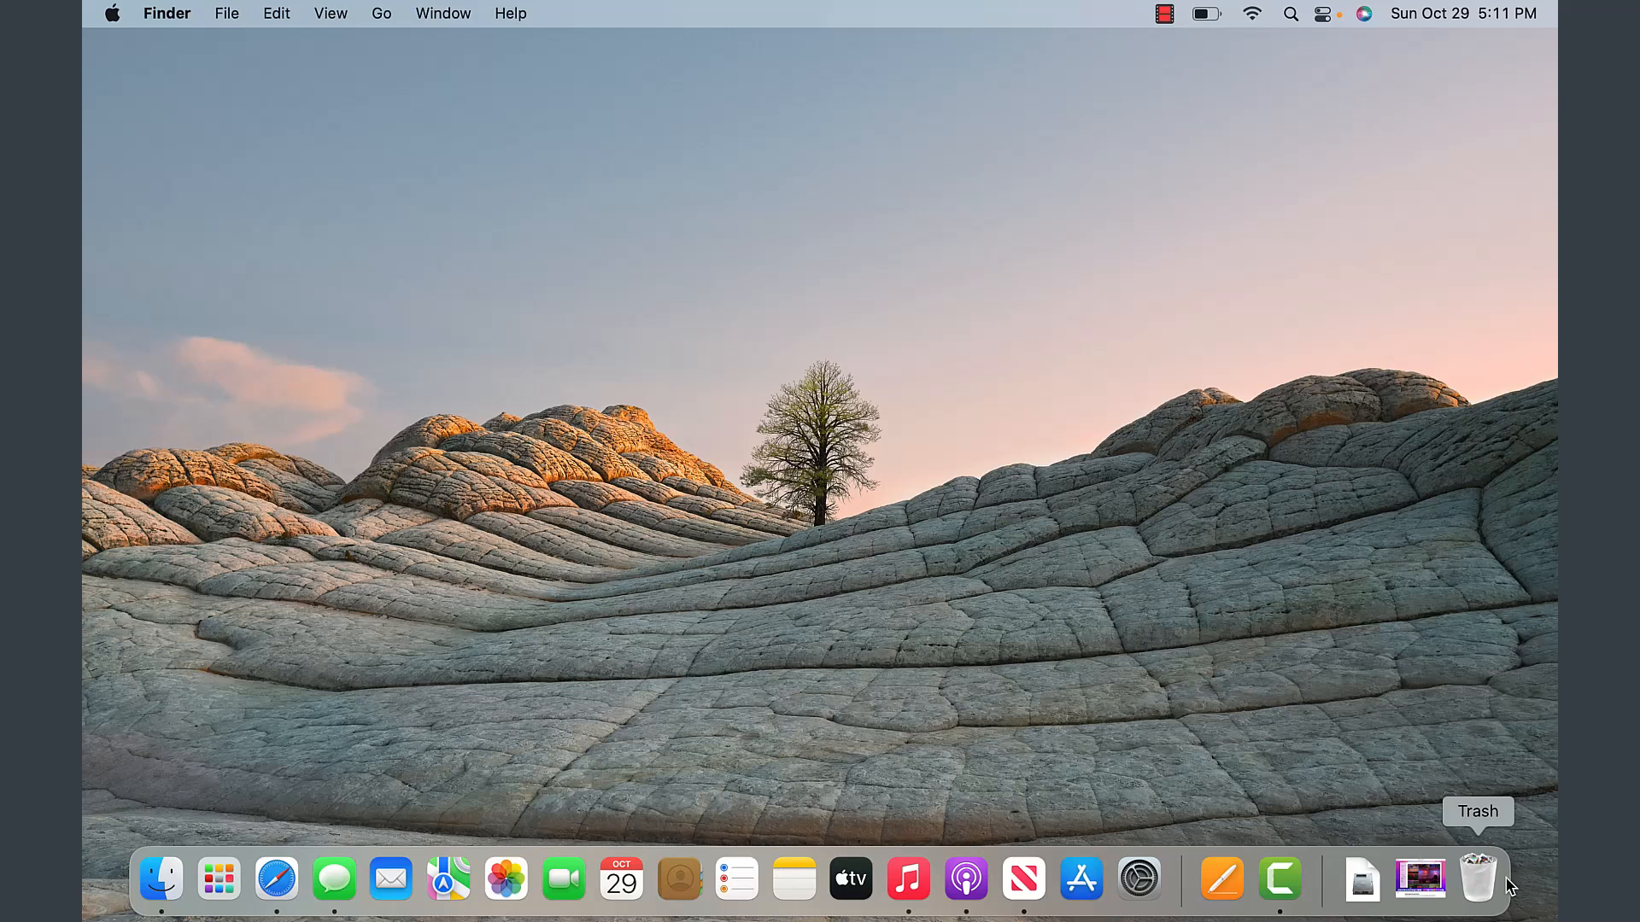
mouse_move(1483, 887)
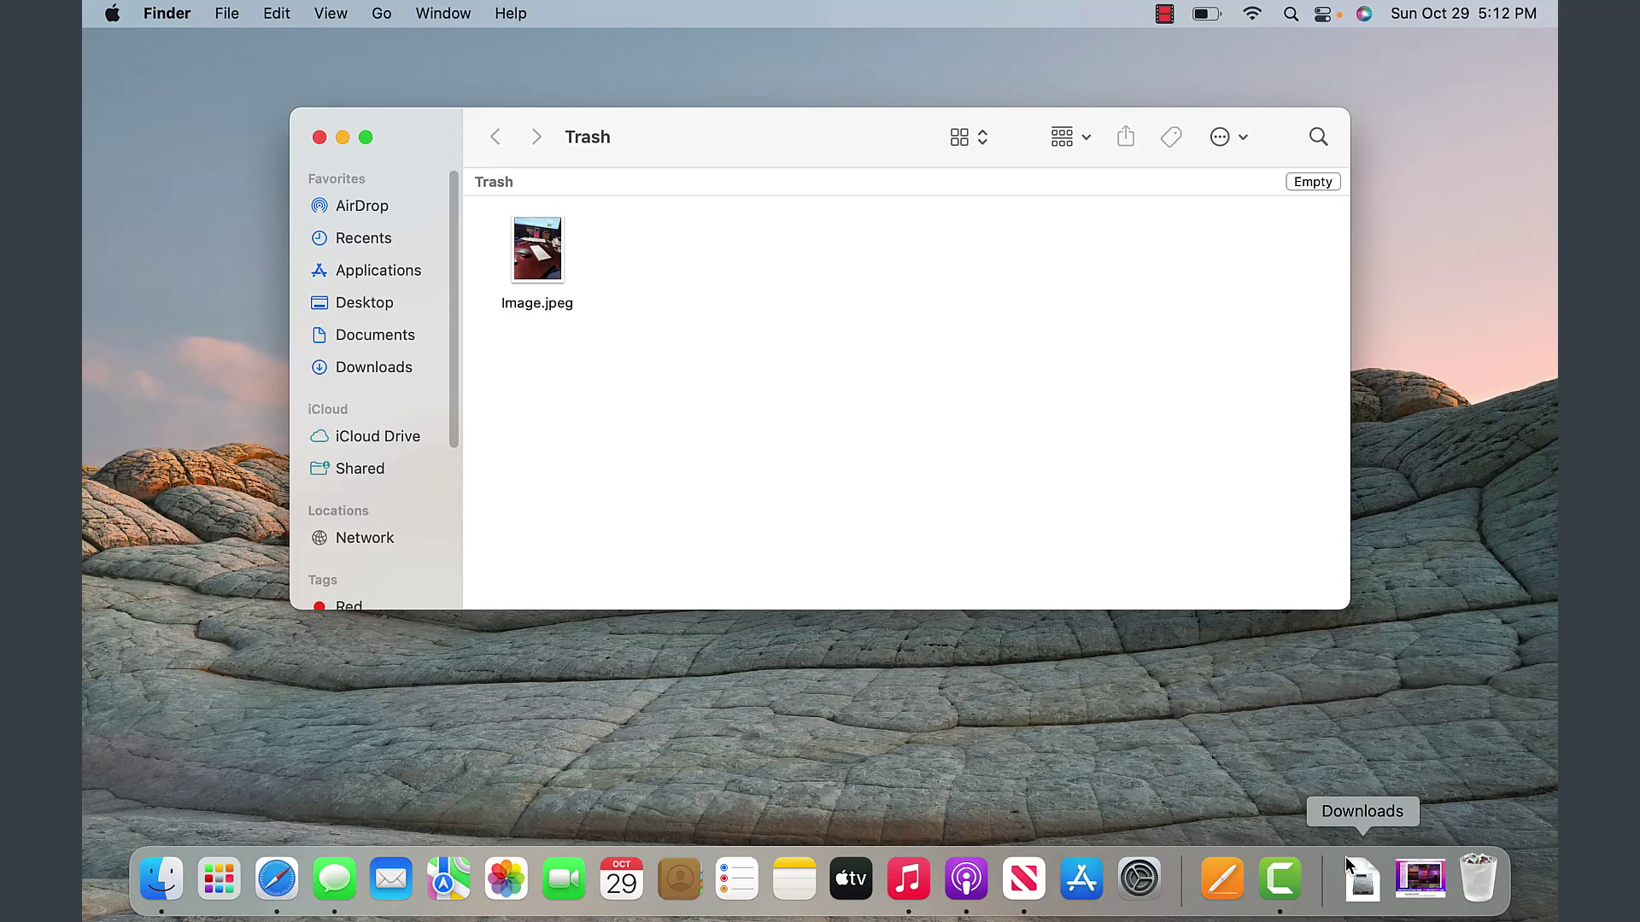
mouse_move(547, 270)
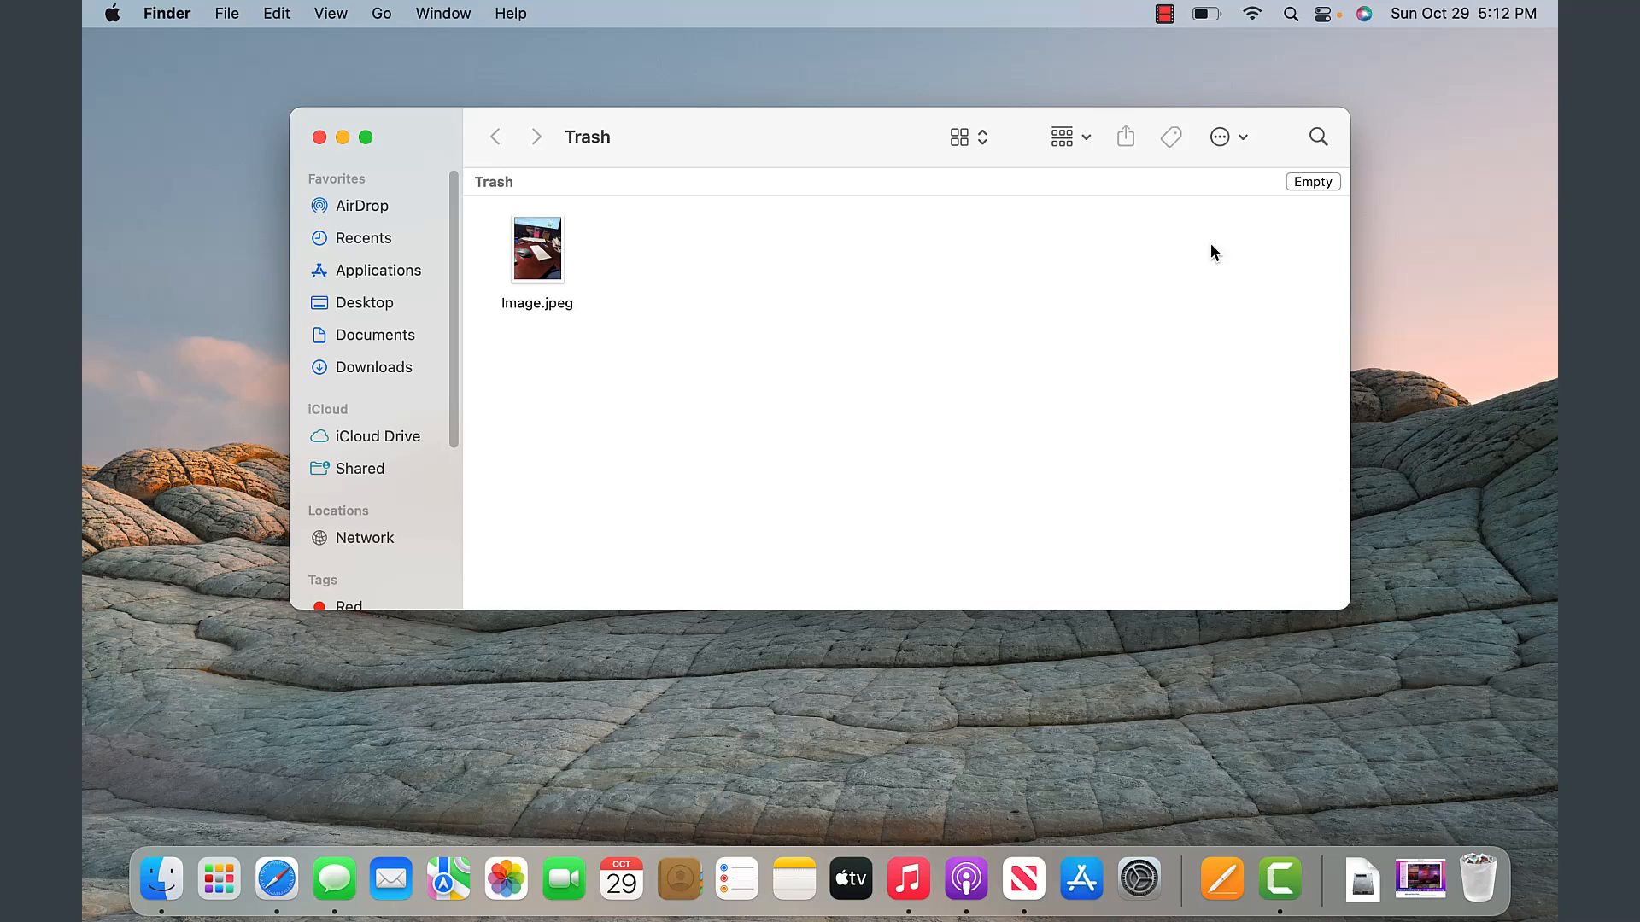
mouse_move(1305, 189)
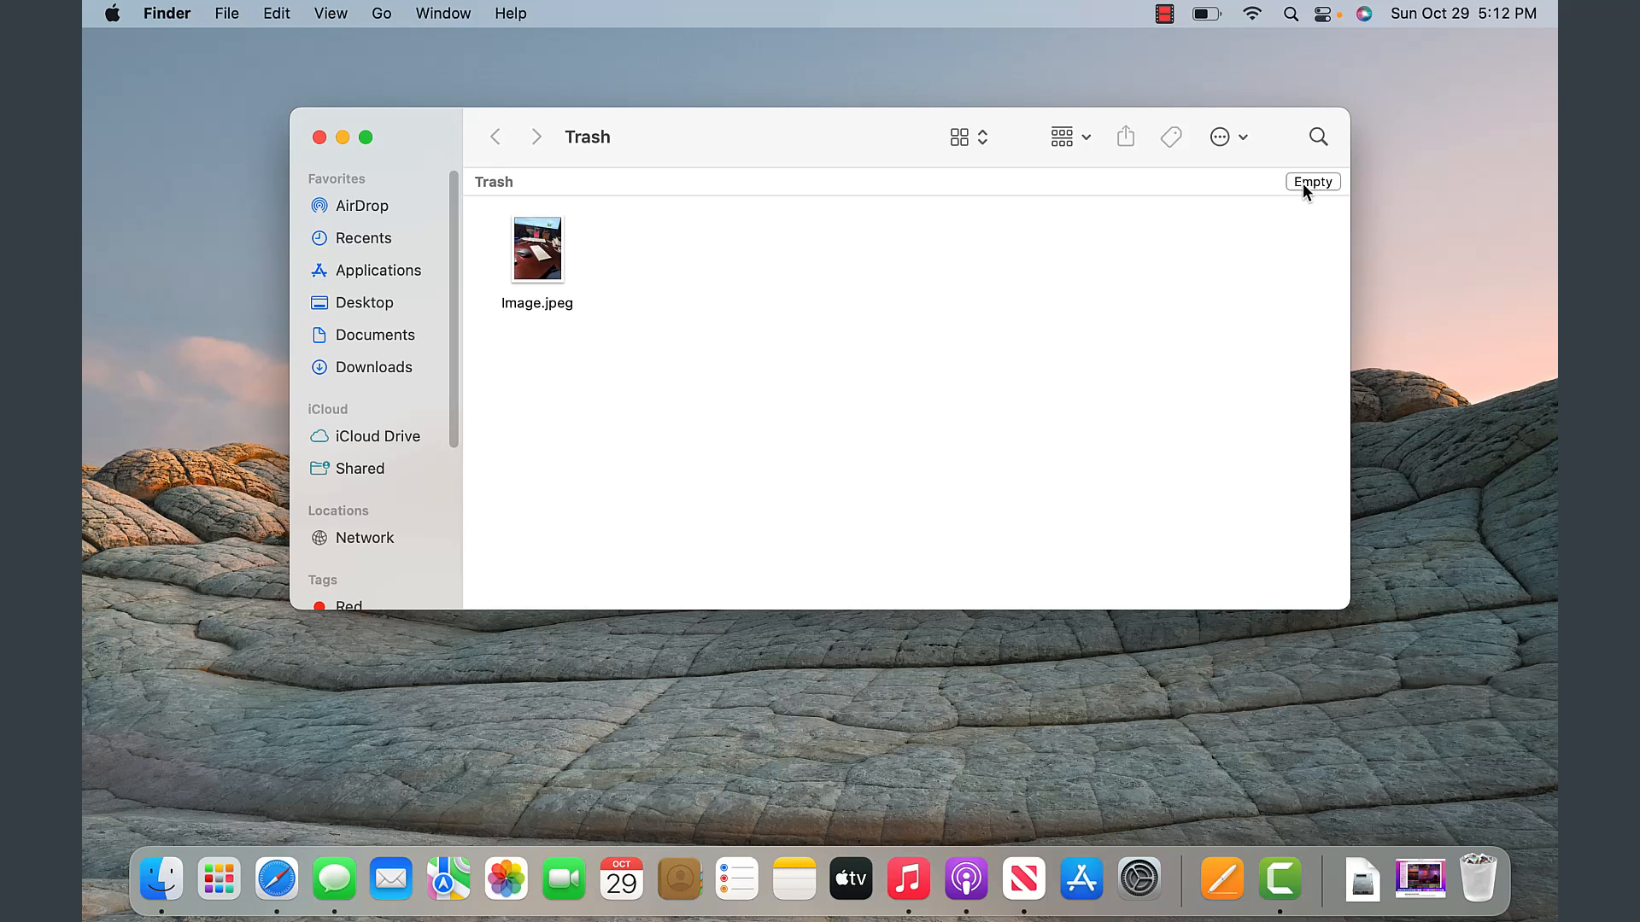
mouse_move(1230, 267)
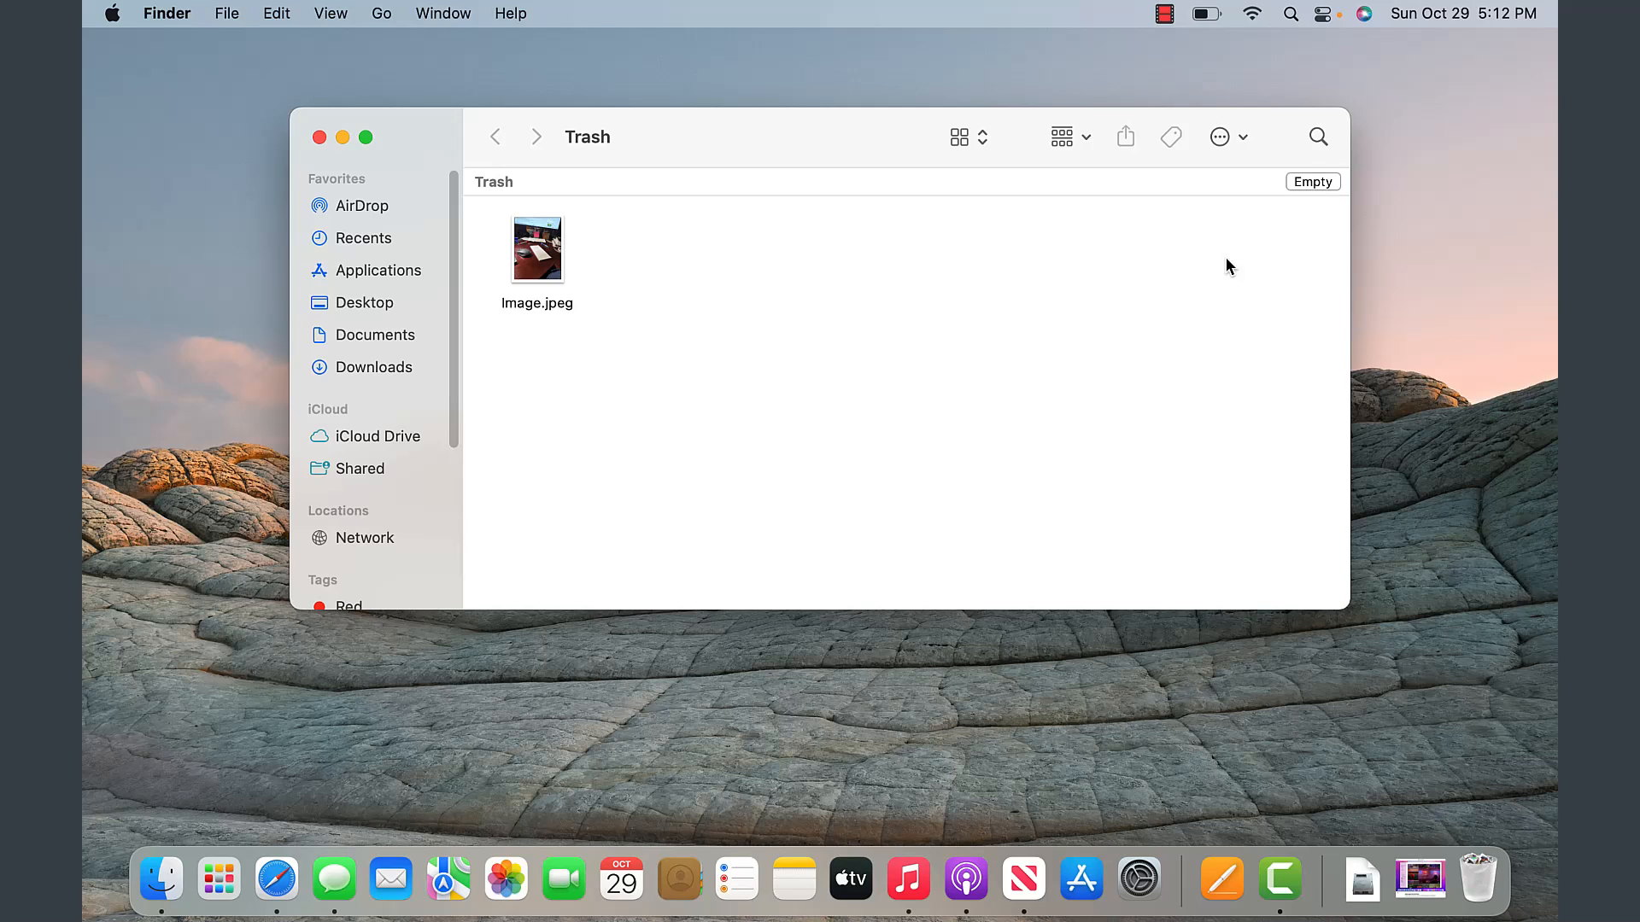
mouse_move(612, 475)
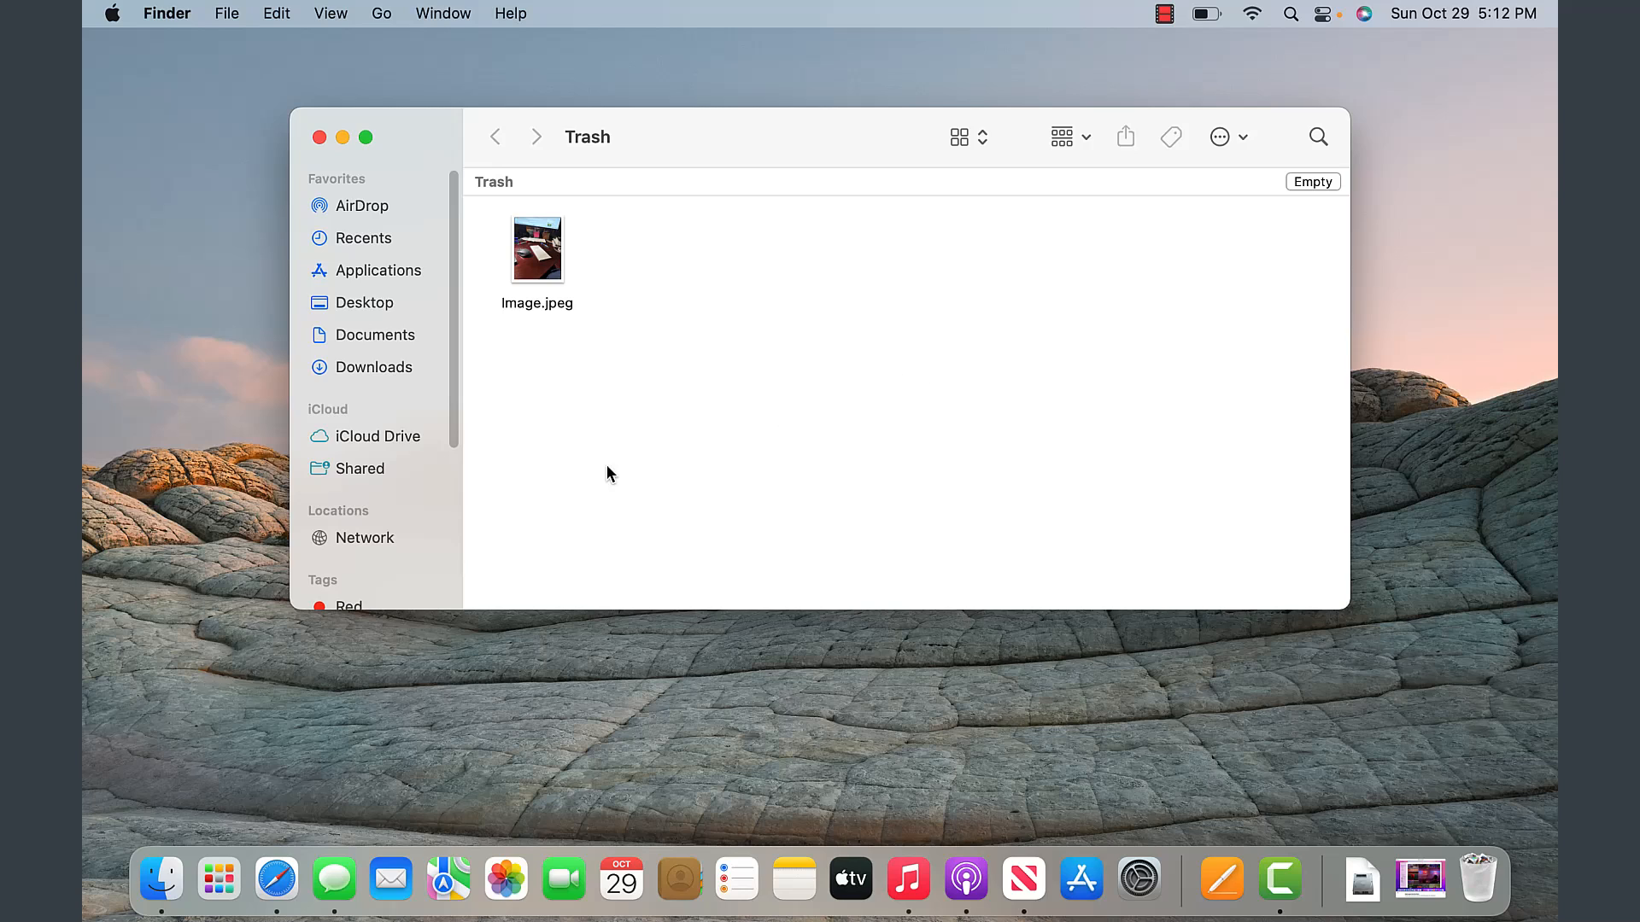
mouse_move(439, 393)
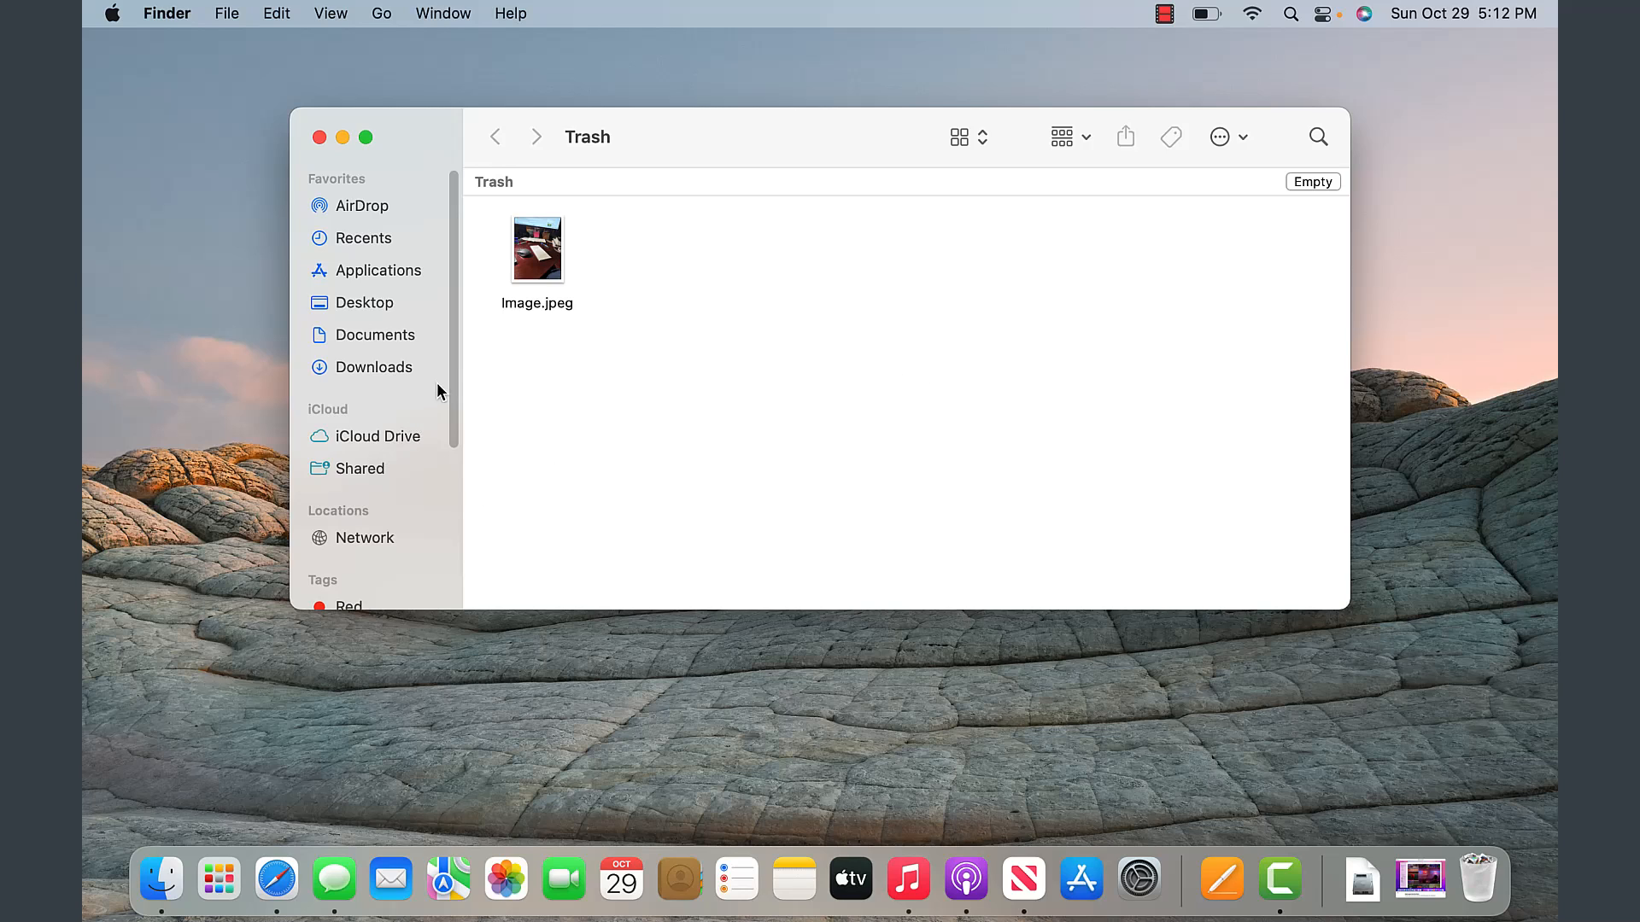
scroll(down, 3)
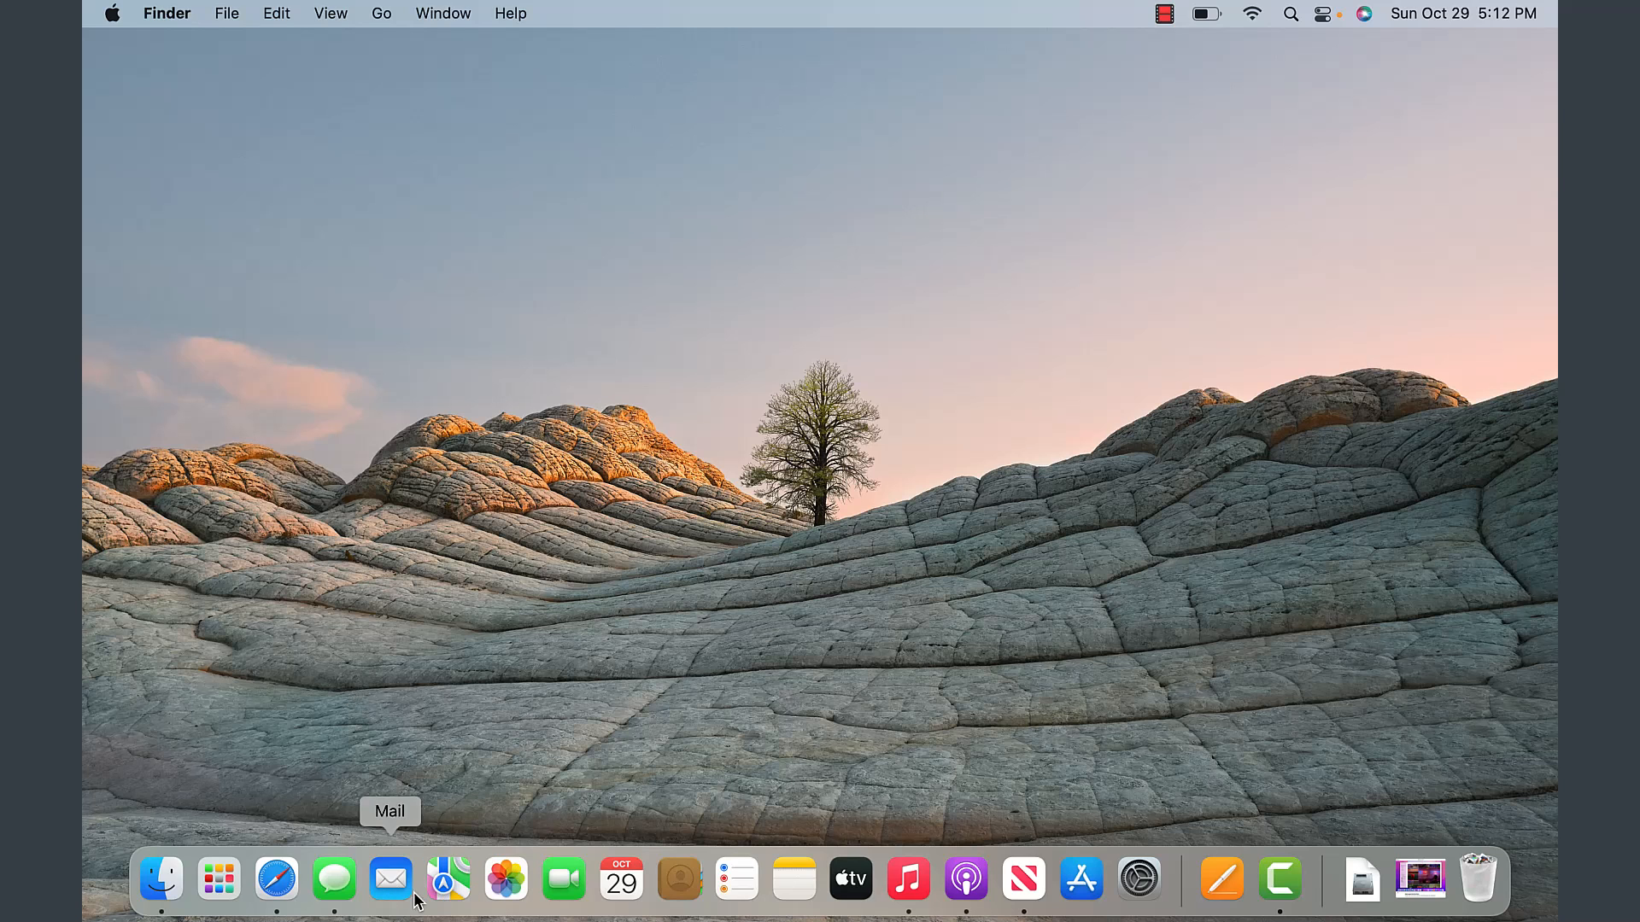
mouse_move(1280, 878)
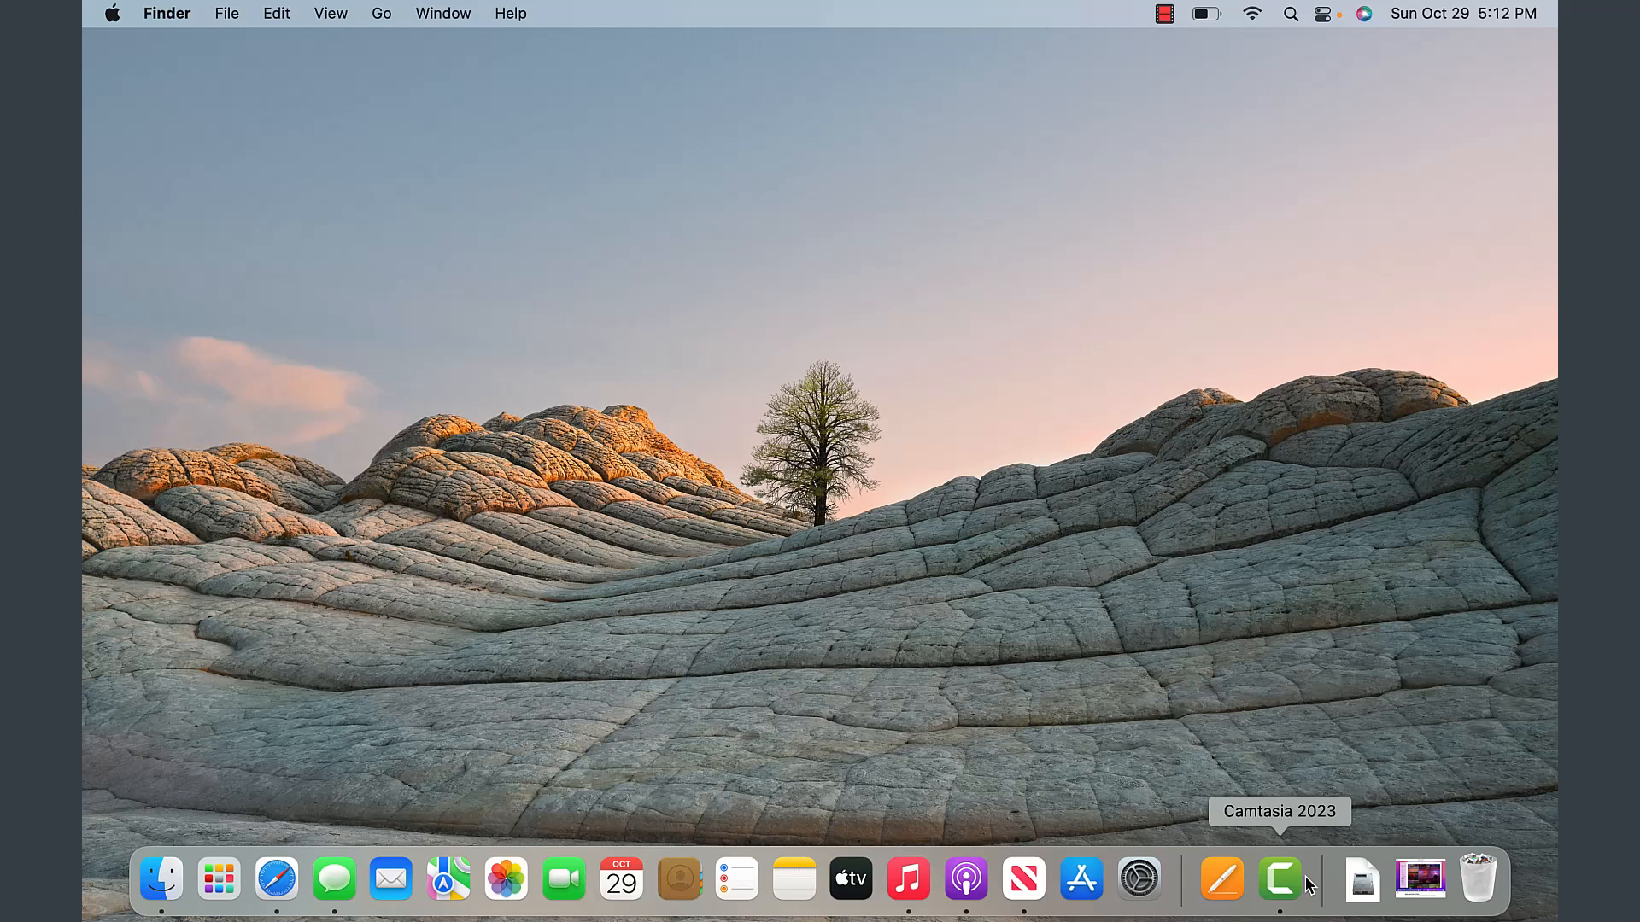
mouse_move(1078, 881)
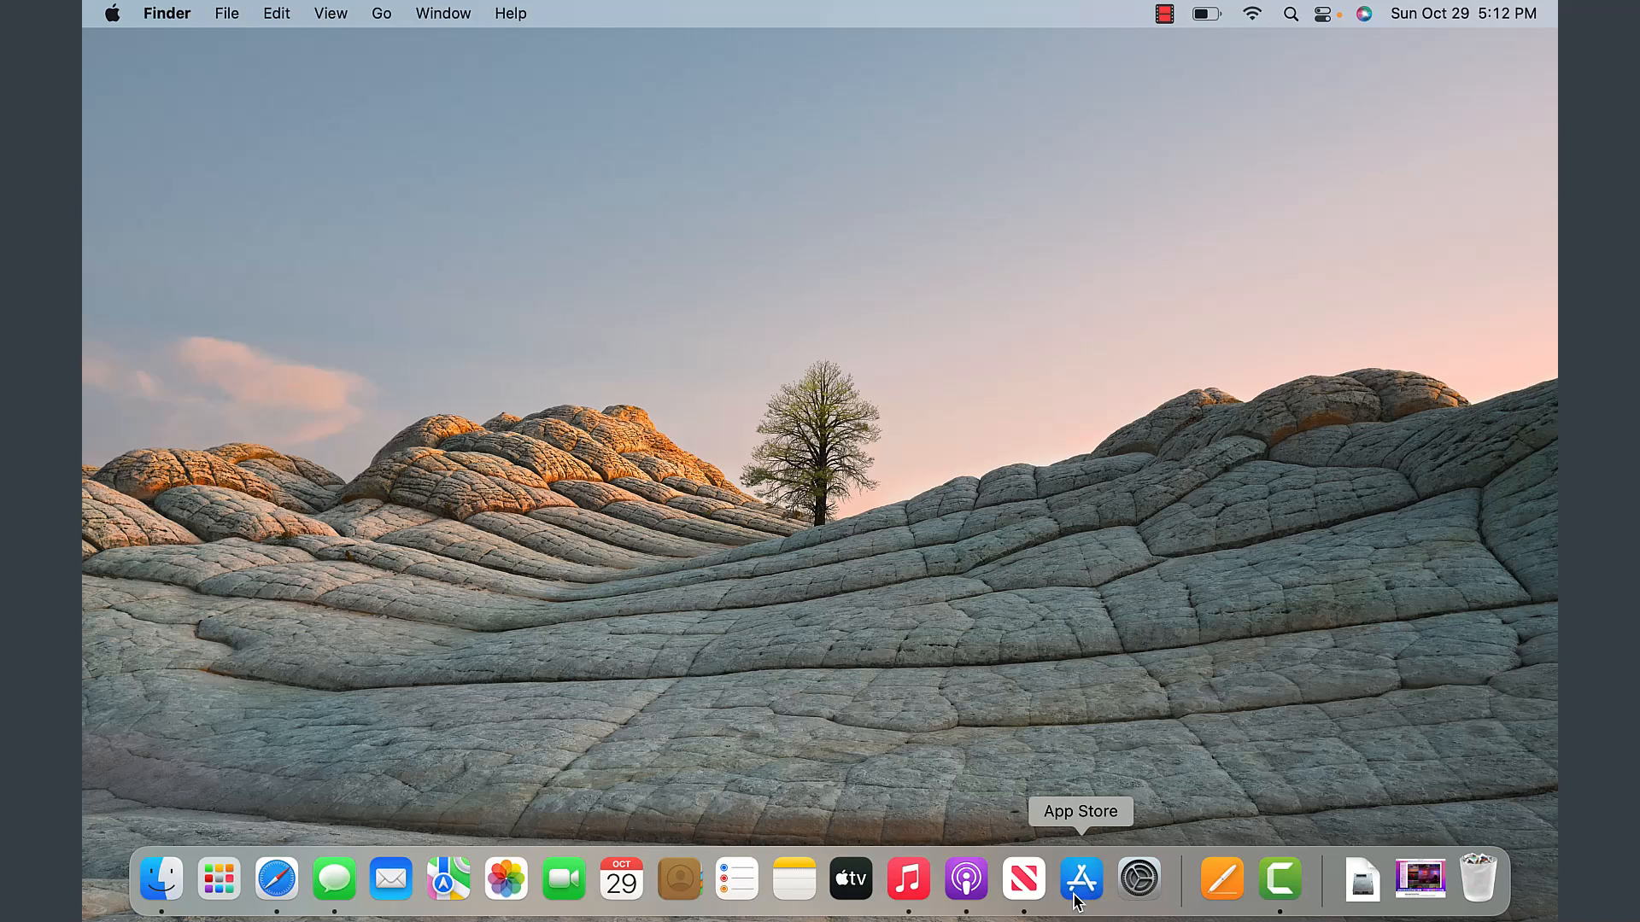
Step: Show the Notes app's Dock options: Remove from Dock, Open at Login, Show in Finder
right_click(792, 880)
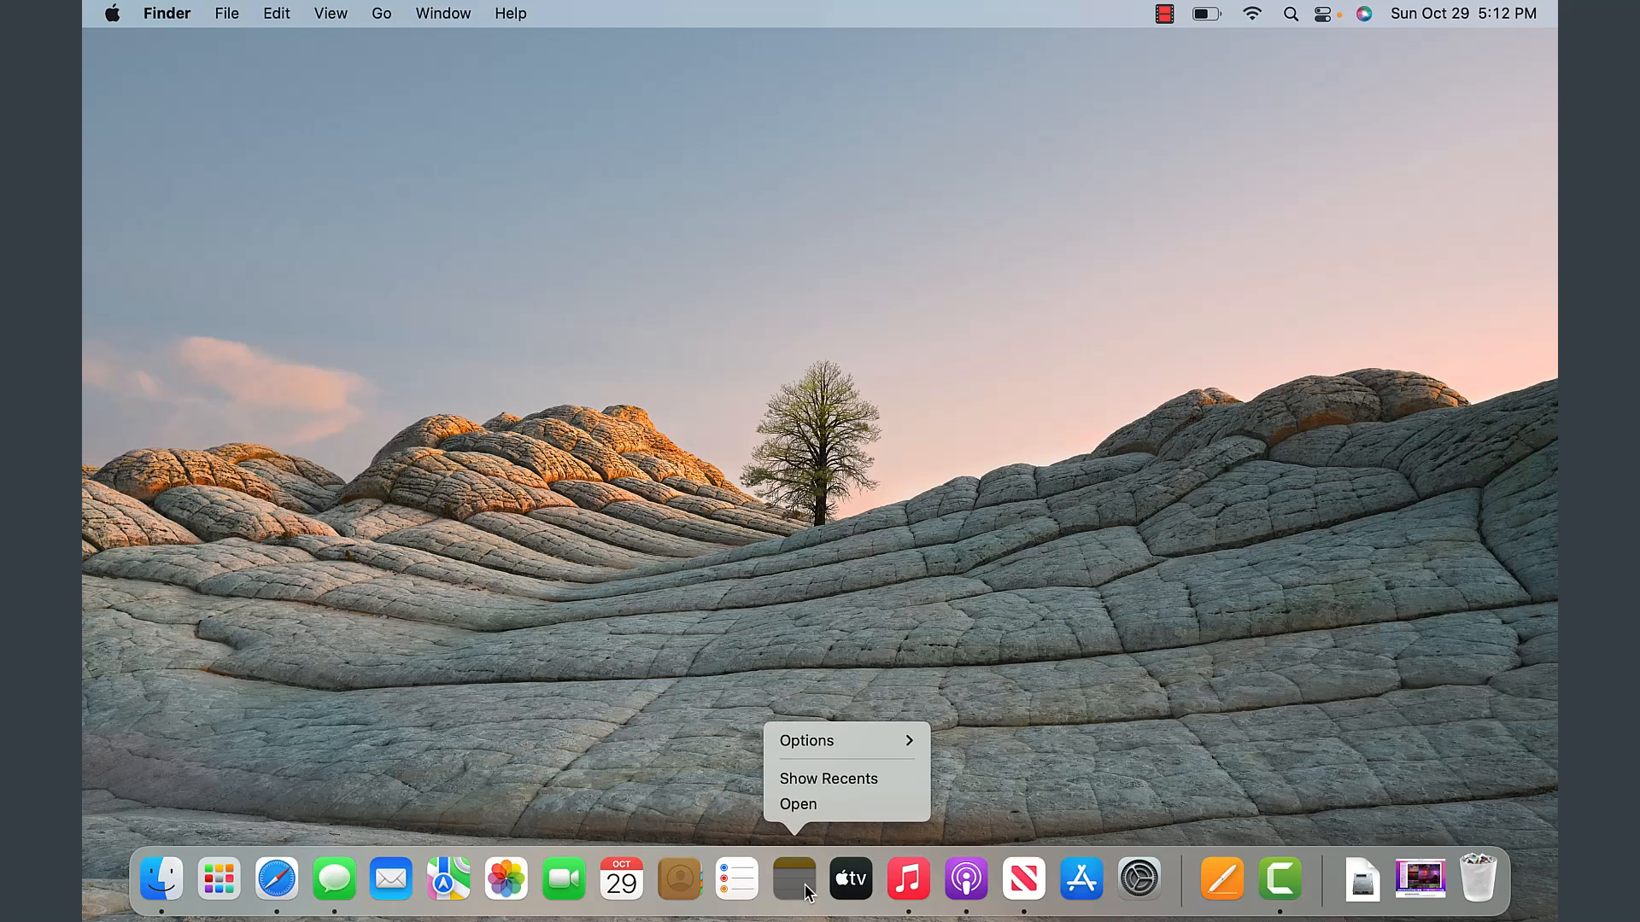
mouse_move(848, 764)
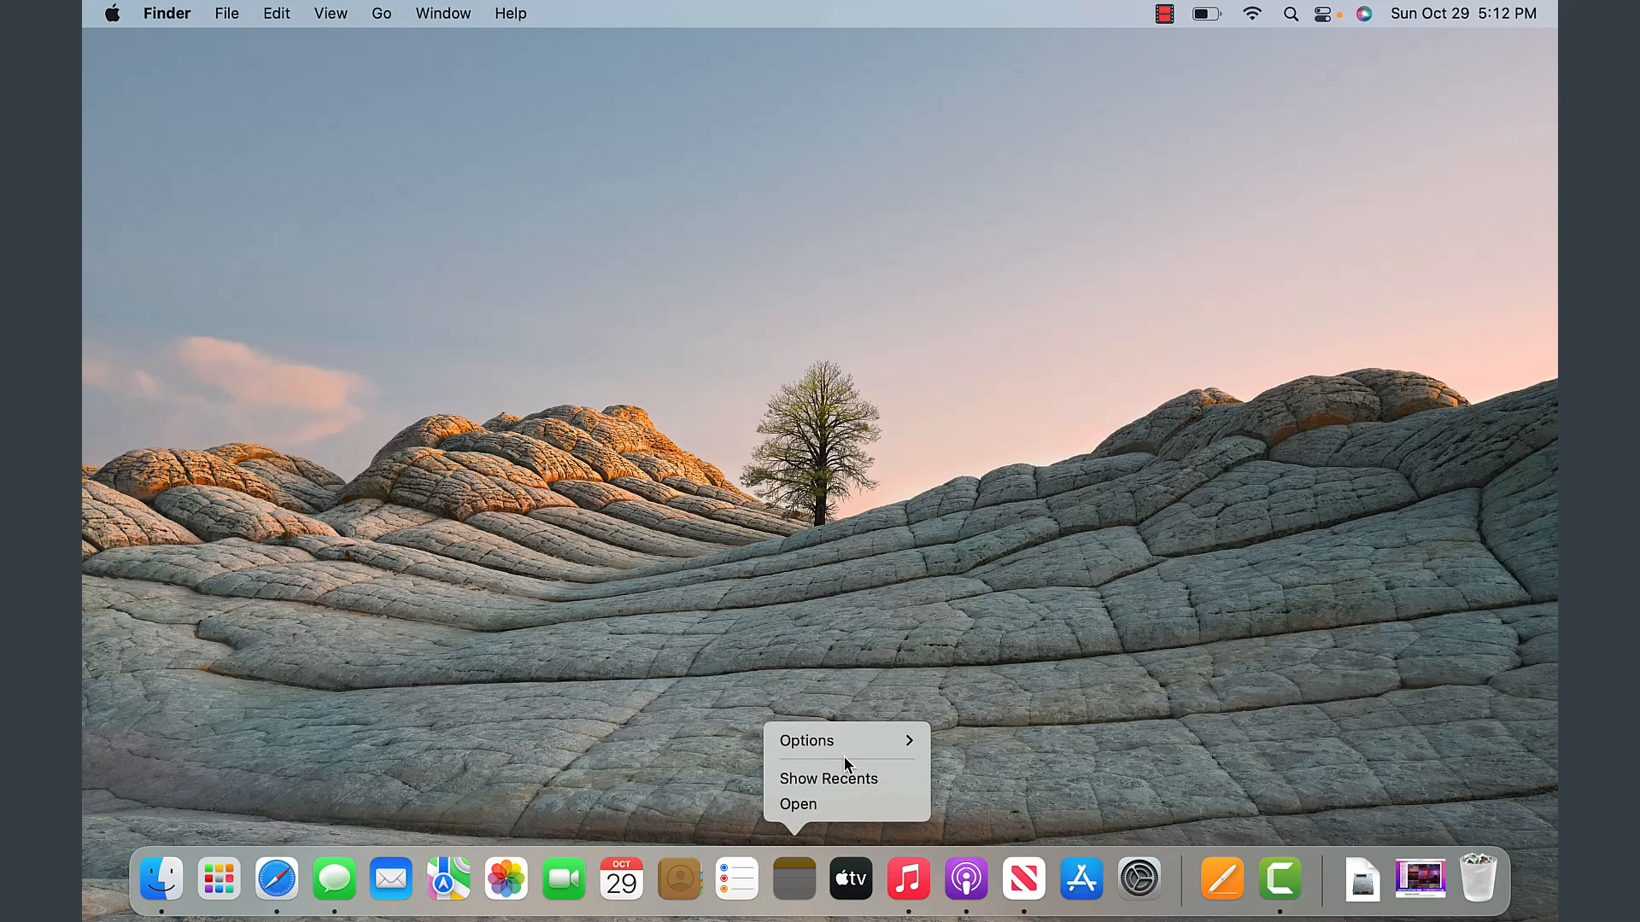
mouse_move(823, 739)
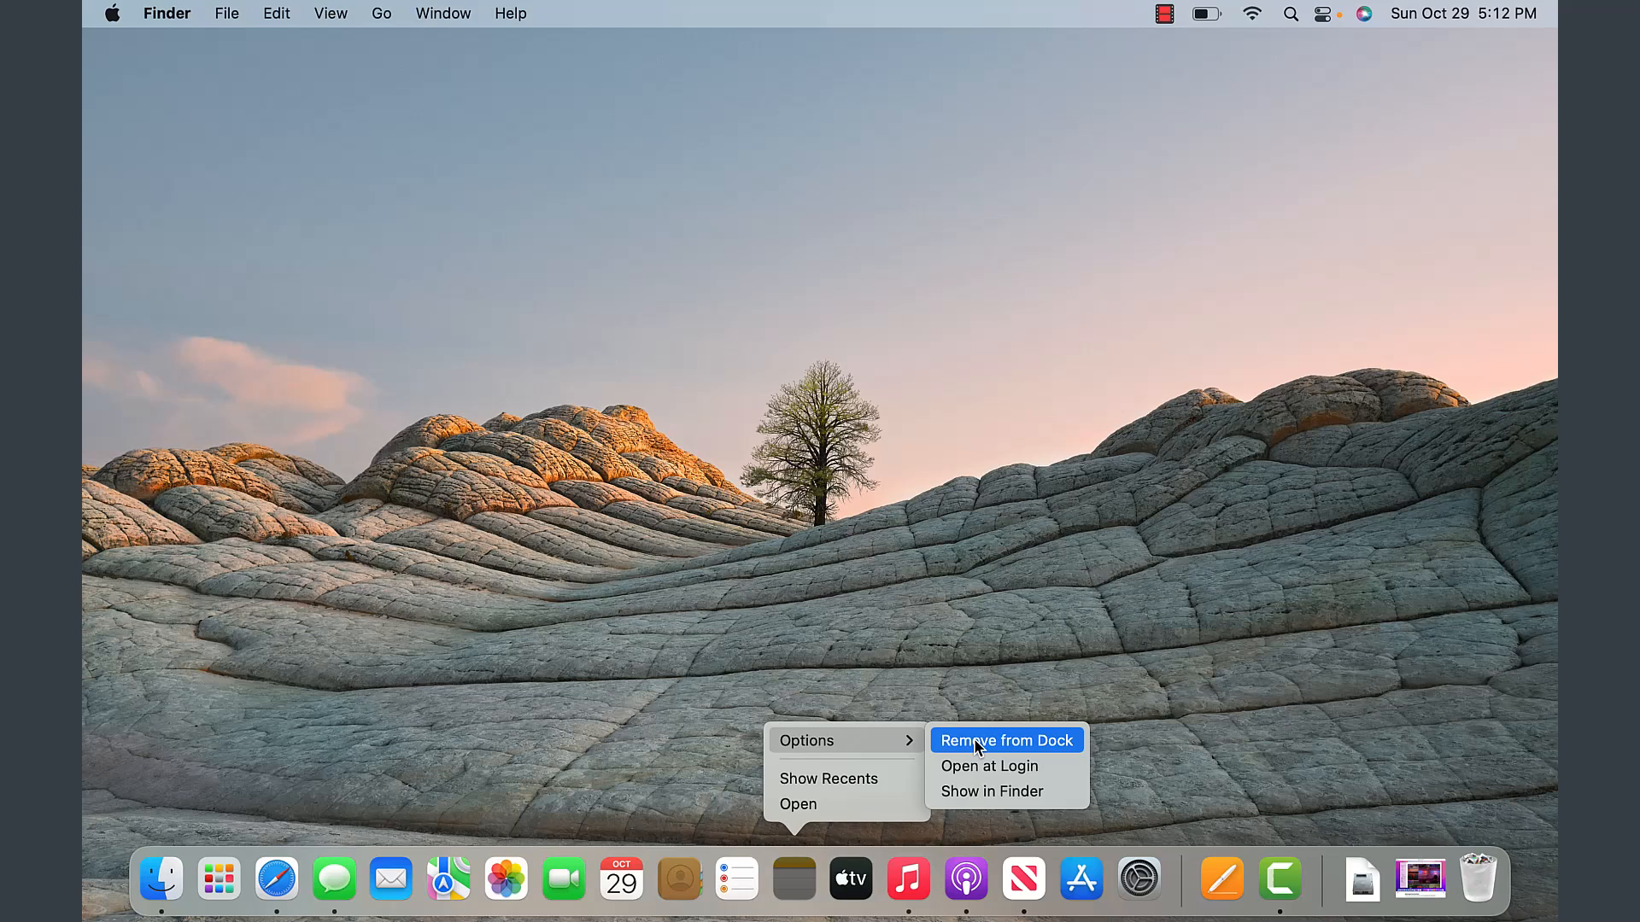
mouse_move(800, 889)
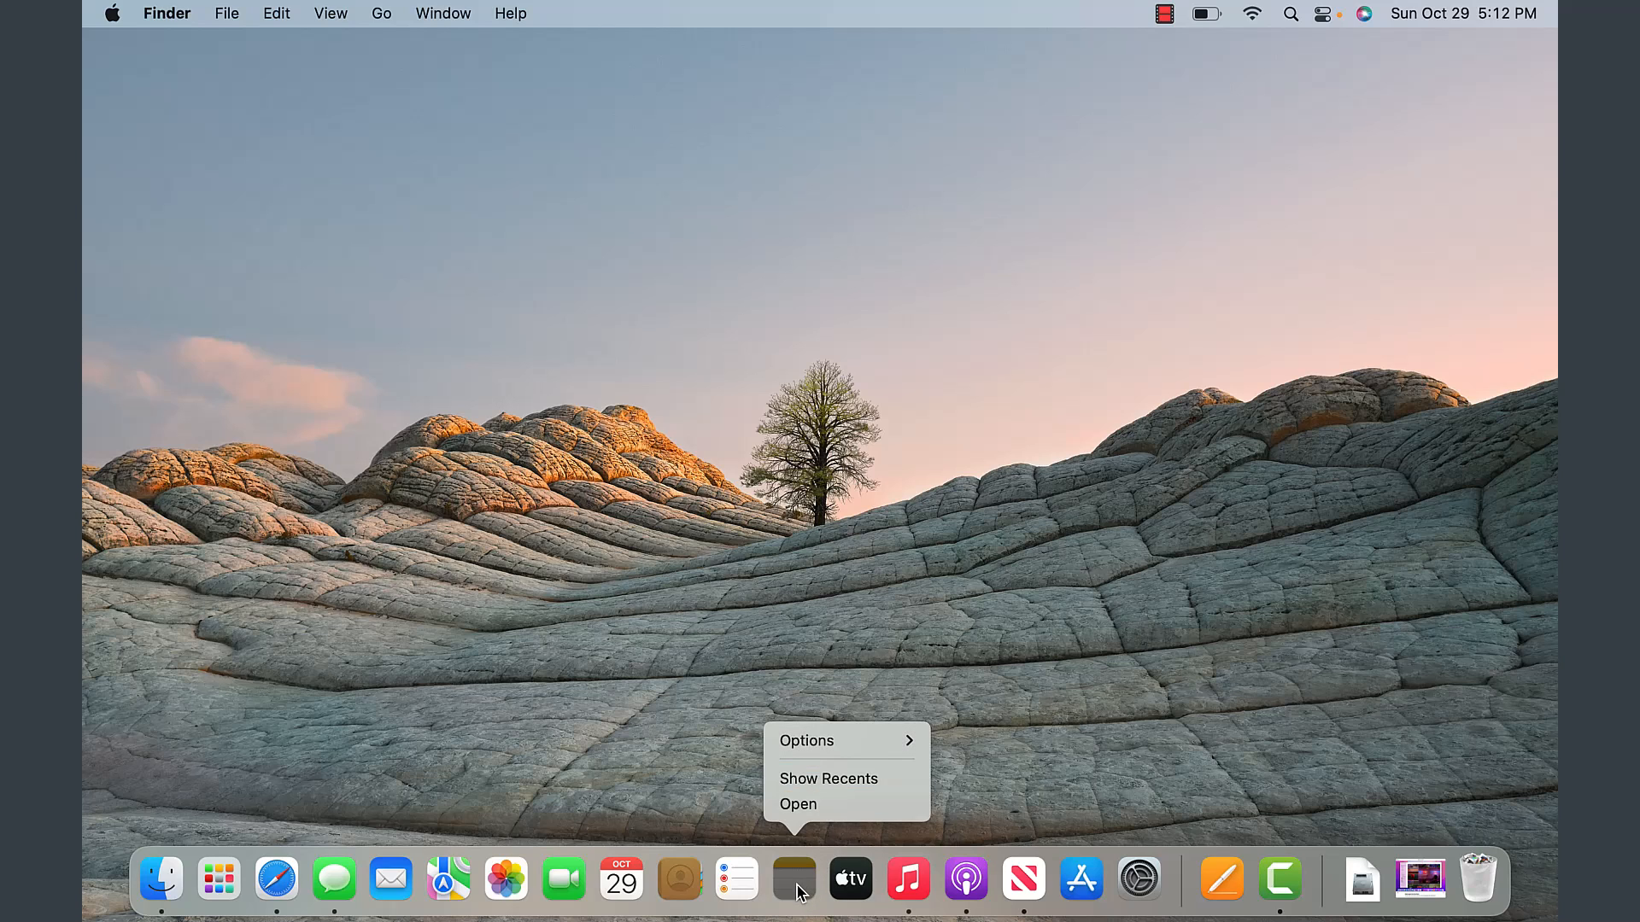
click(806, 739)
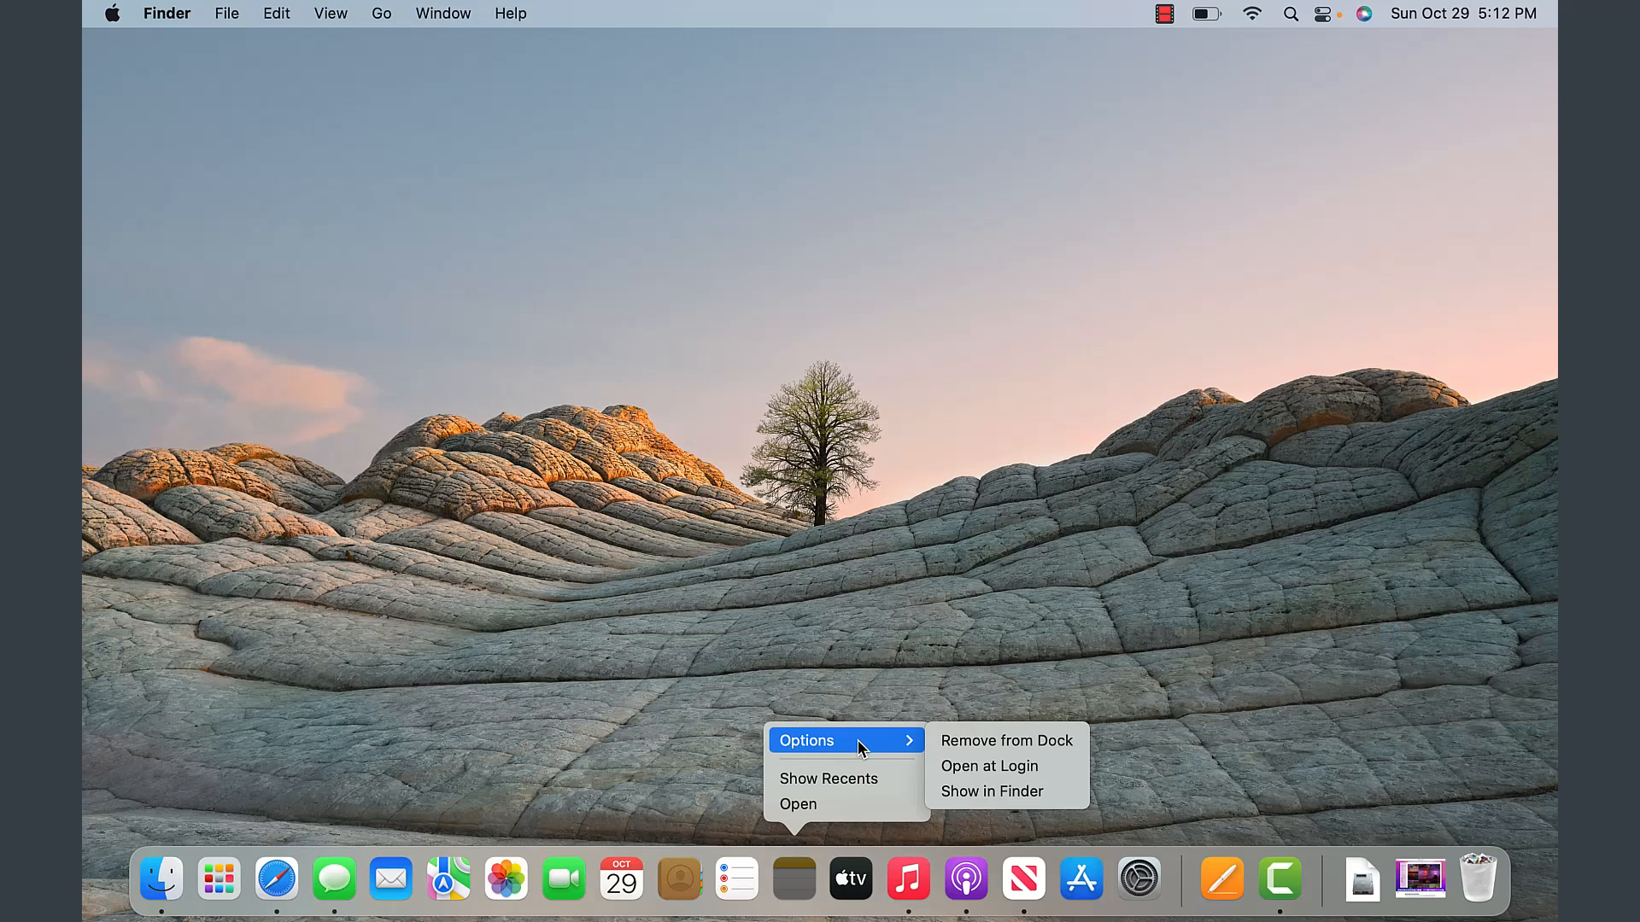
mouse_move(991, 793)
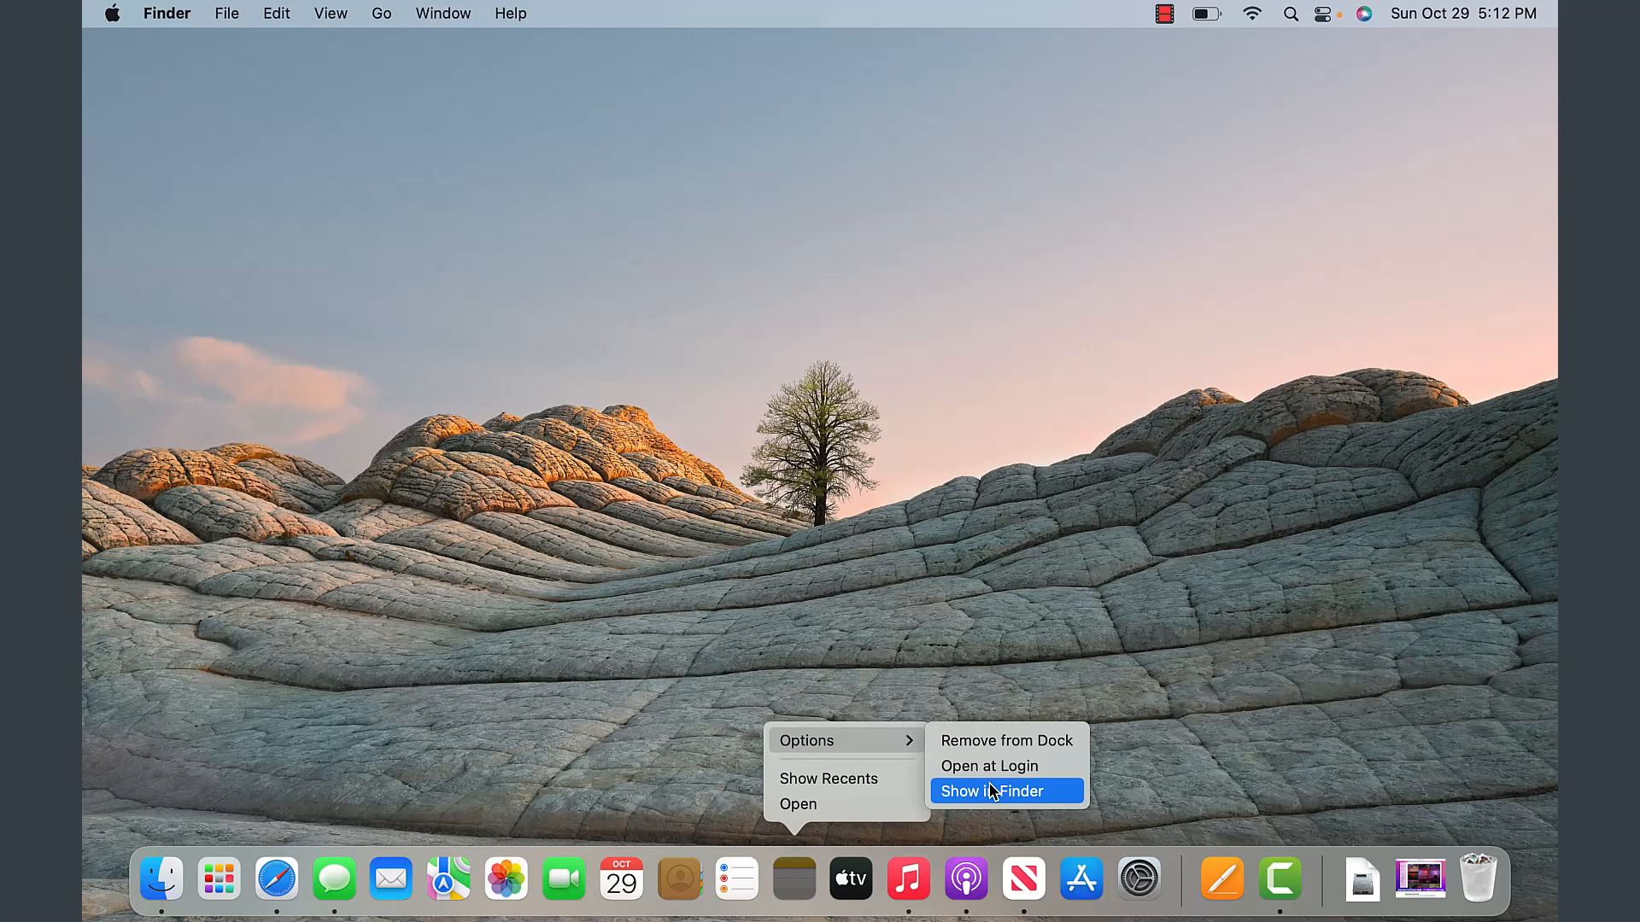
mouse_move(1002, 771)
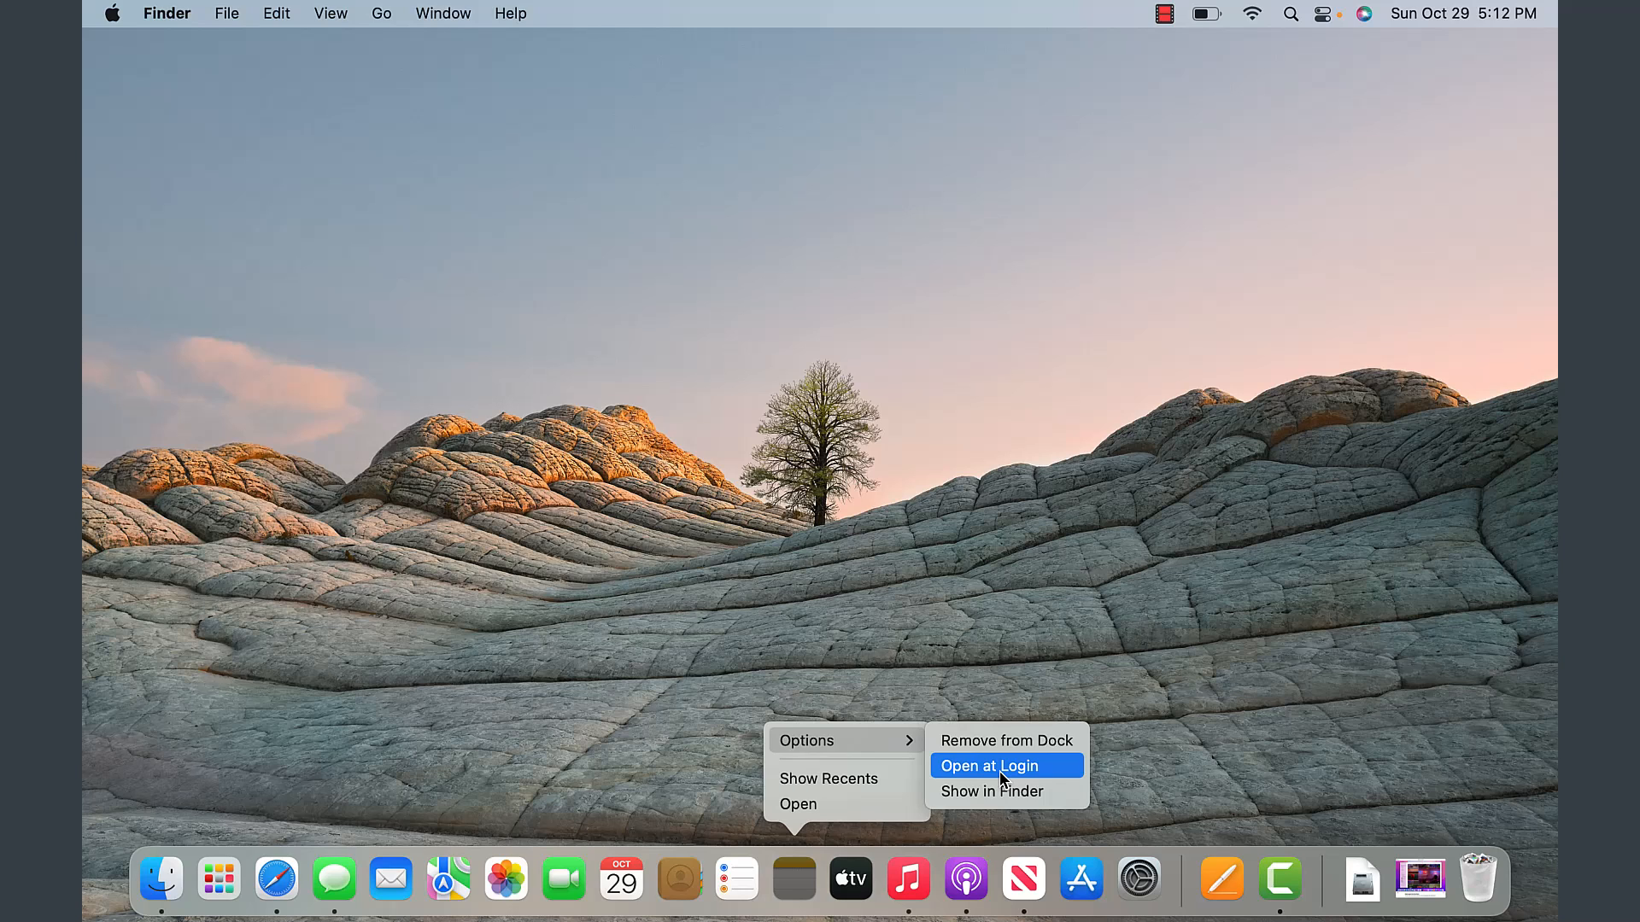
mouse_move(1004, 793)
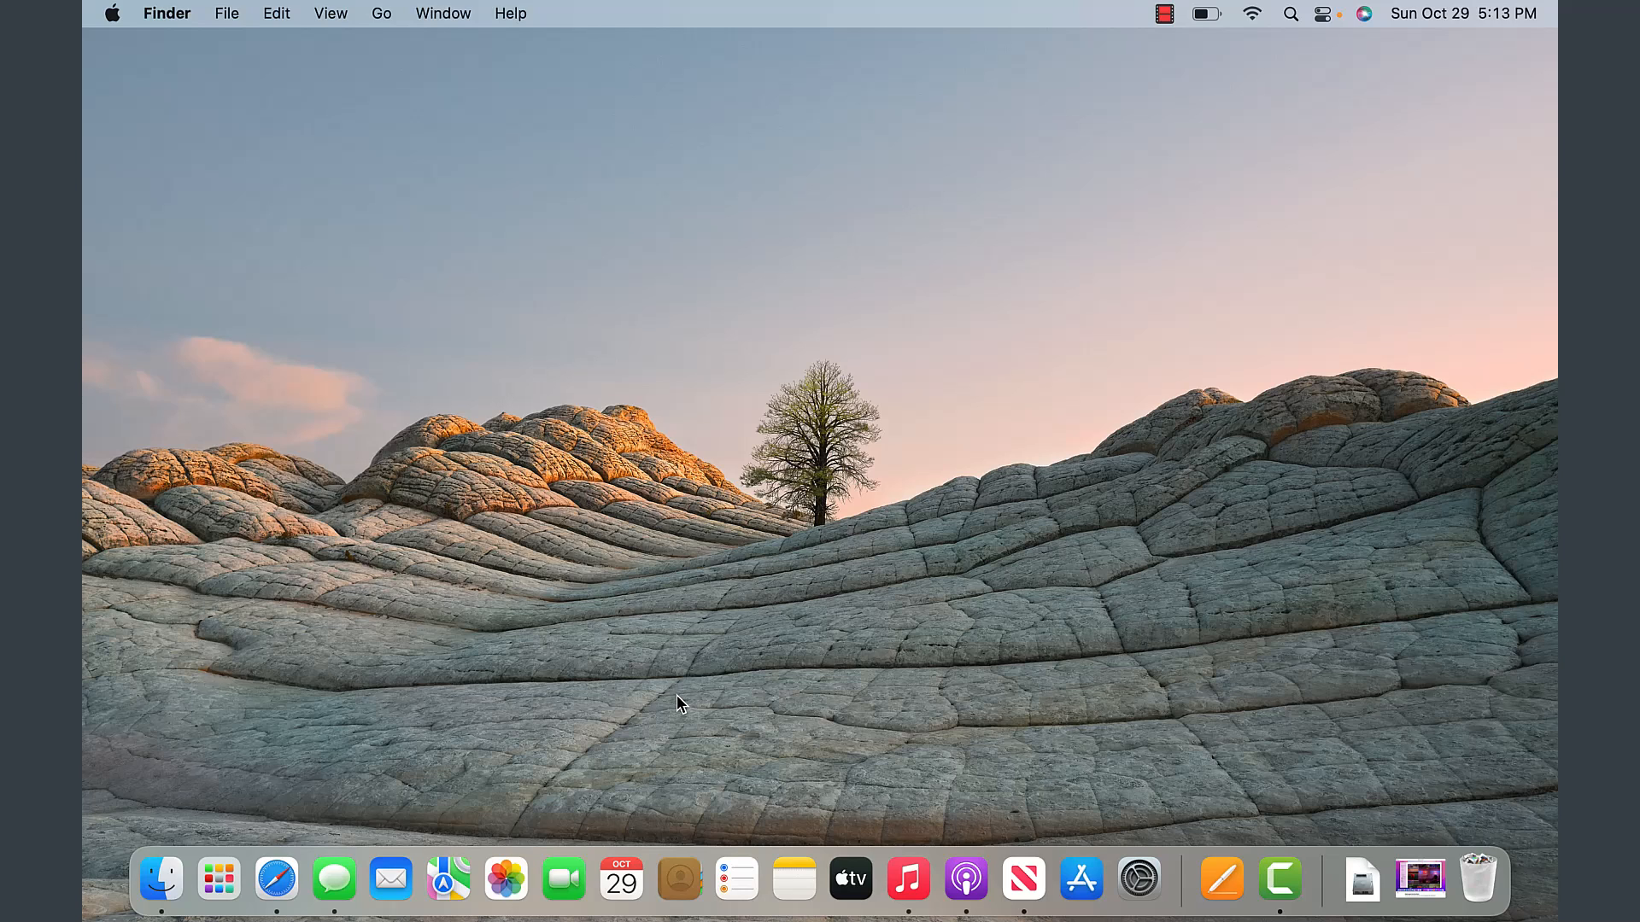
mouse_move(909, 878)
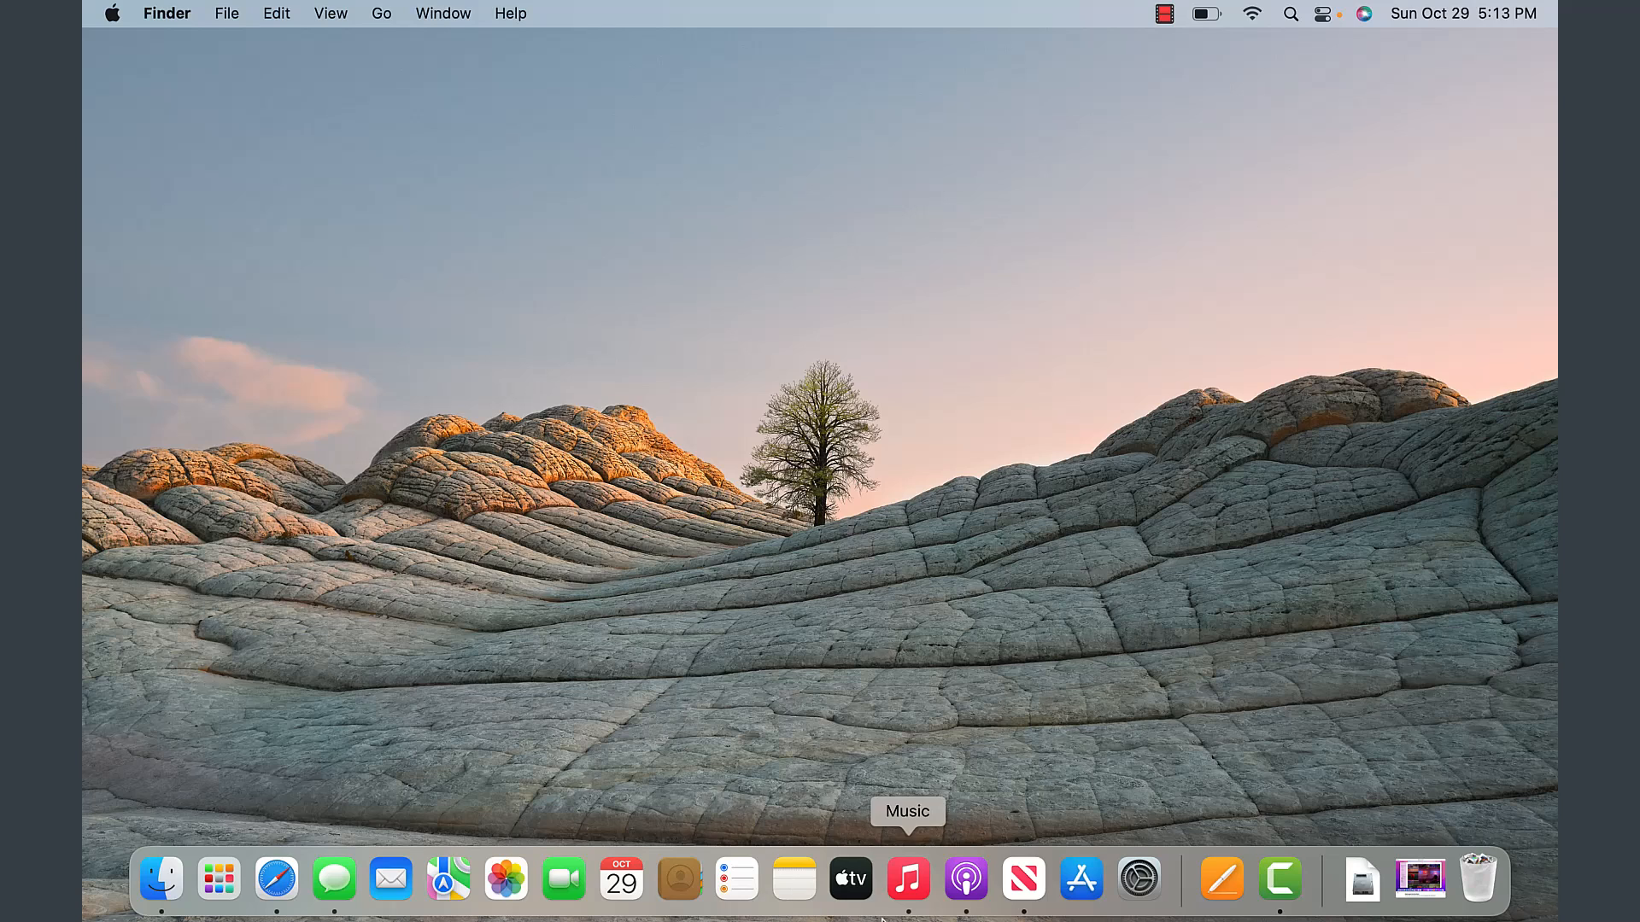
mouse_move(1145, 738)
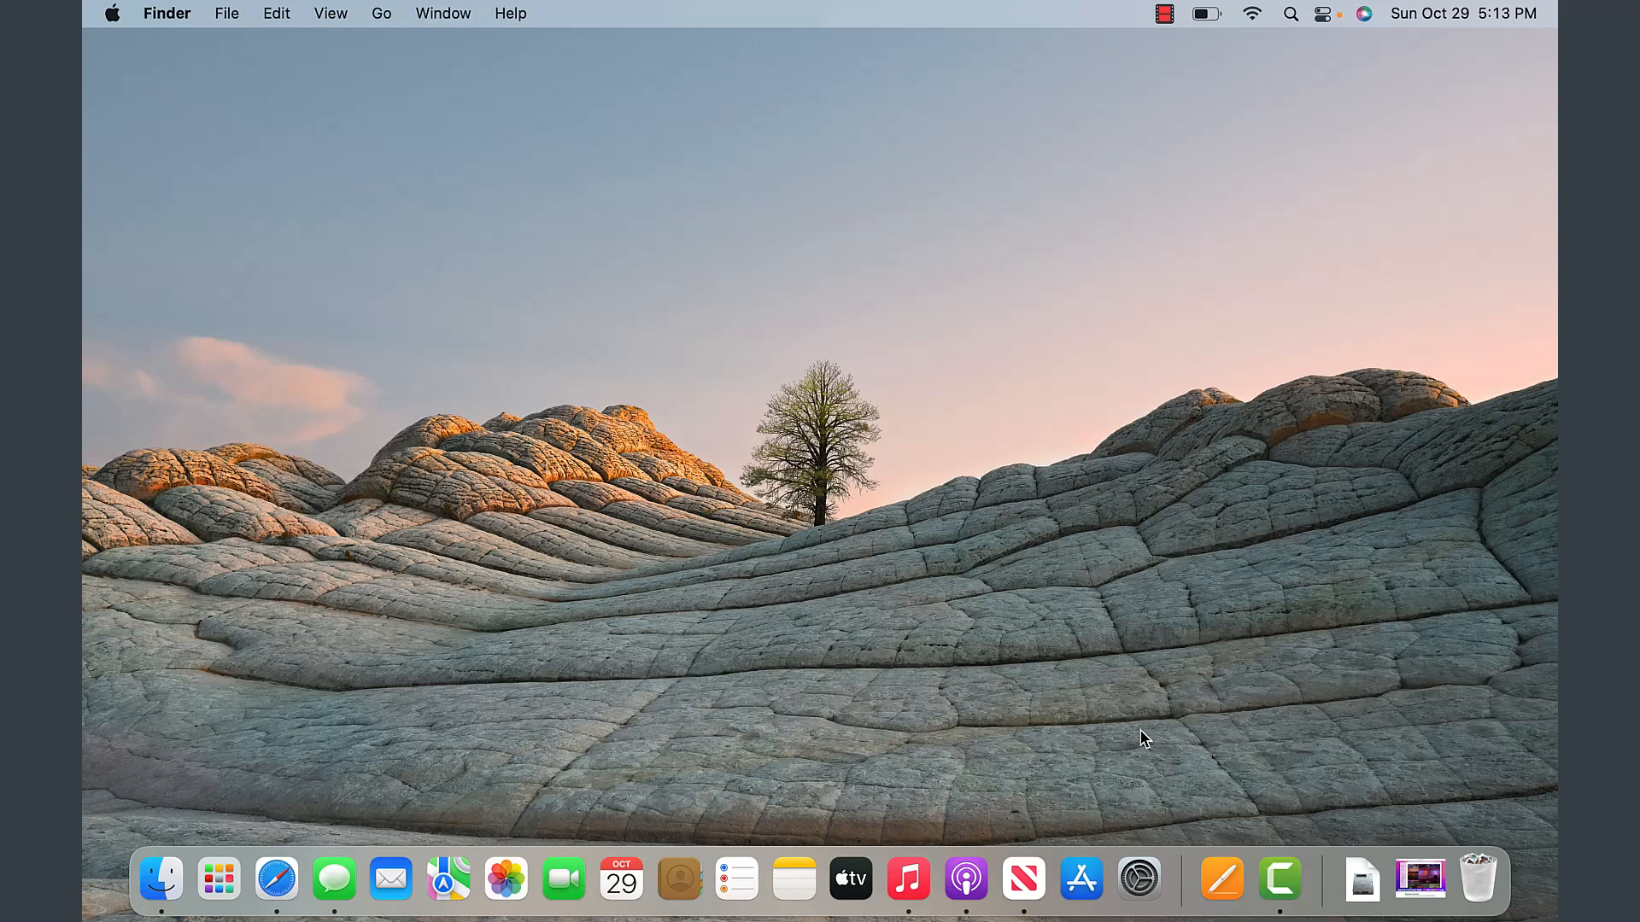
mouse_move(1024, 880)
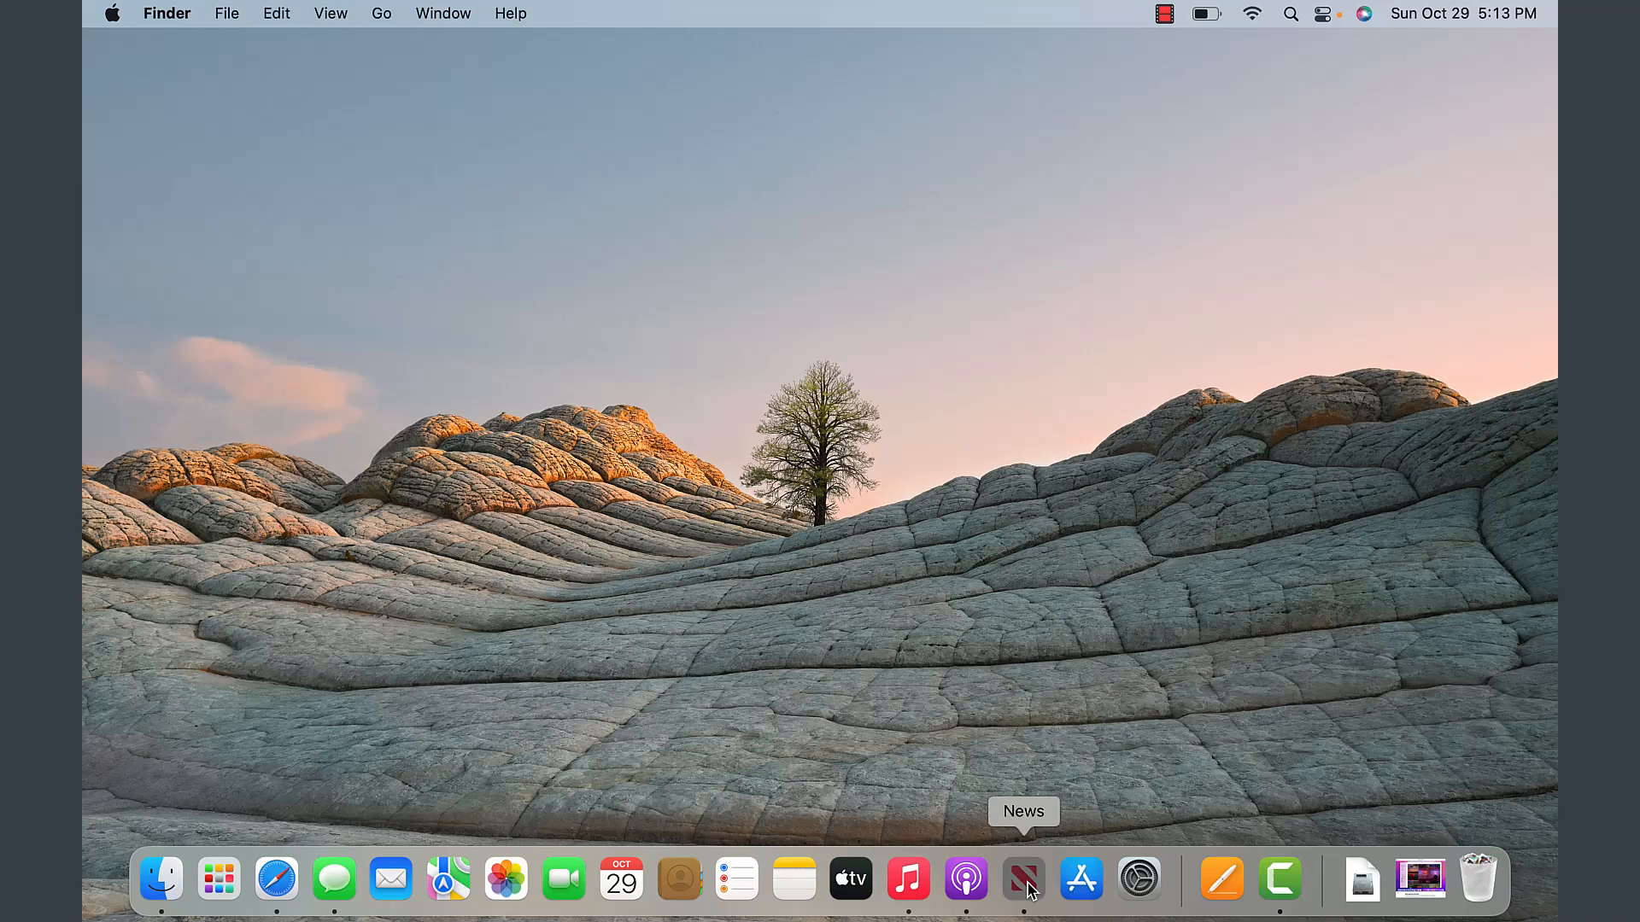
Step: Drag the News icon out of the Dock and release it to remove it
drag(1023, 878, 1334, 789)
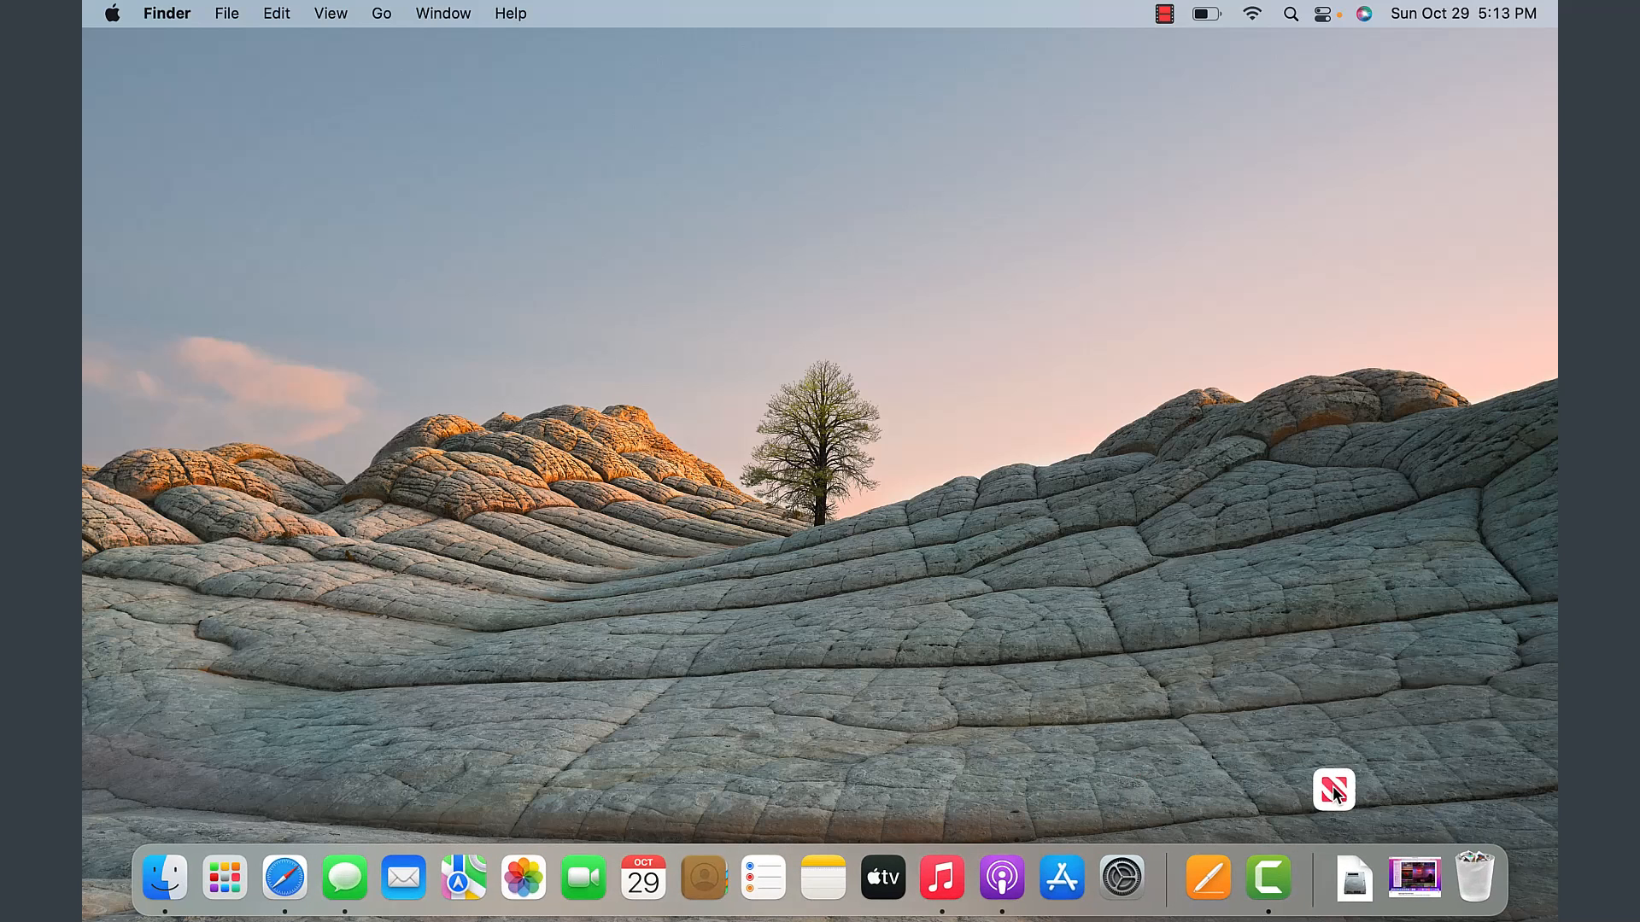
drag(1334, 789, 1480, 851)
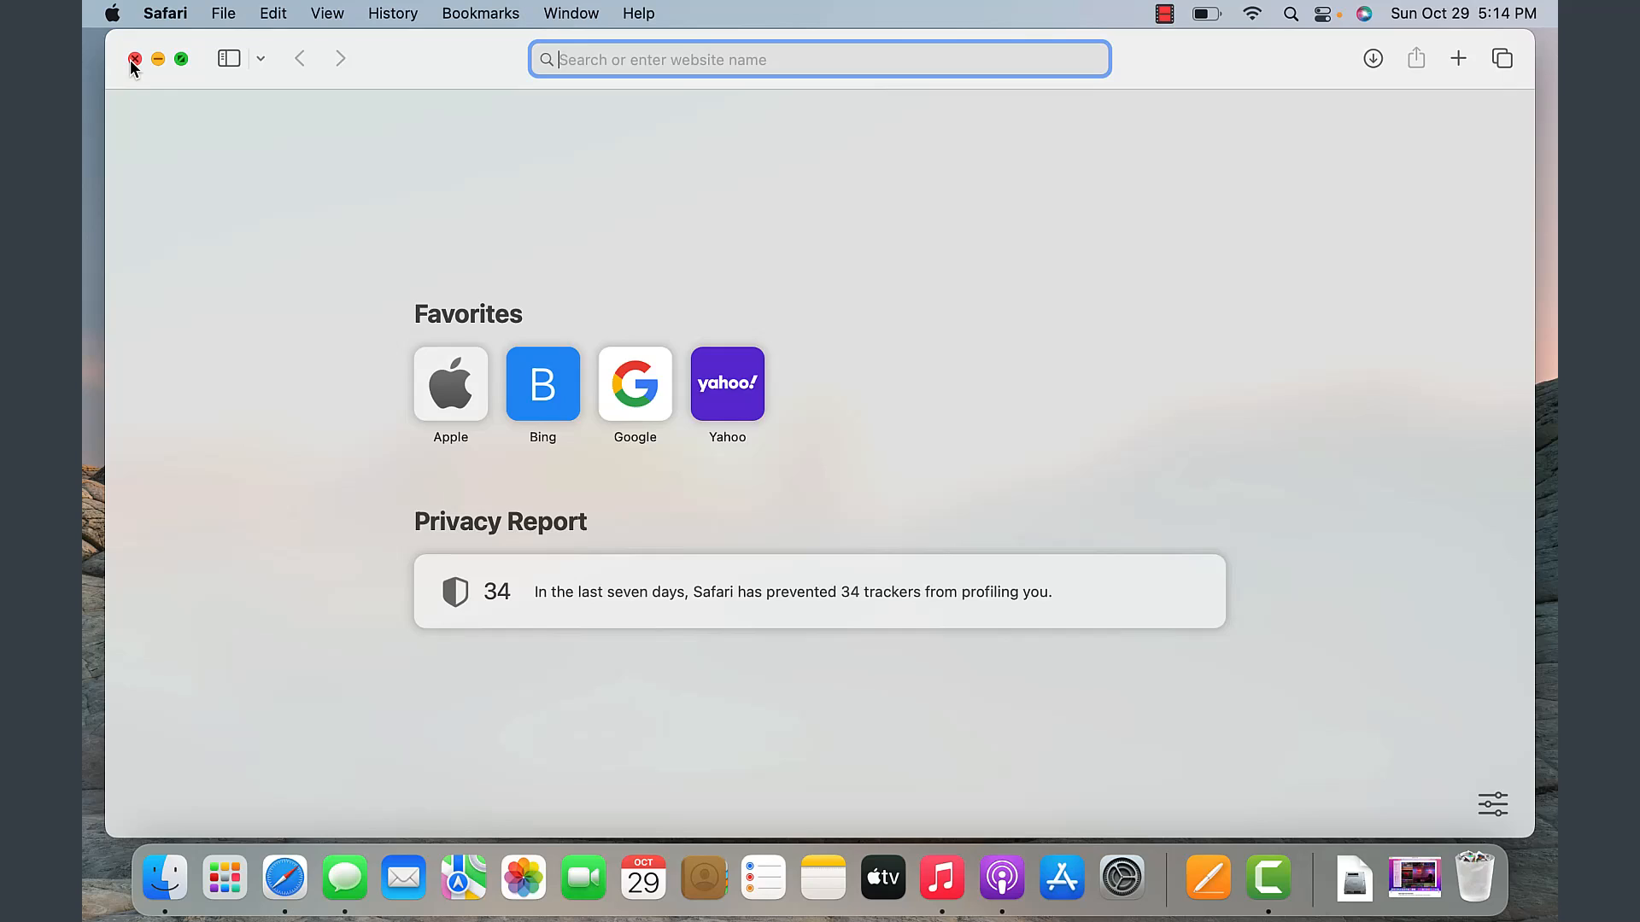
click(133, 58)
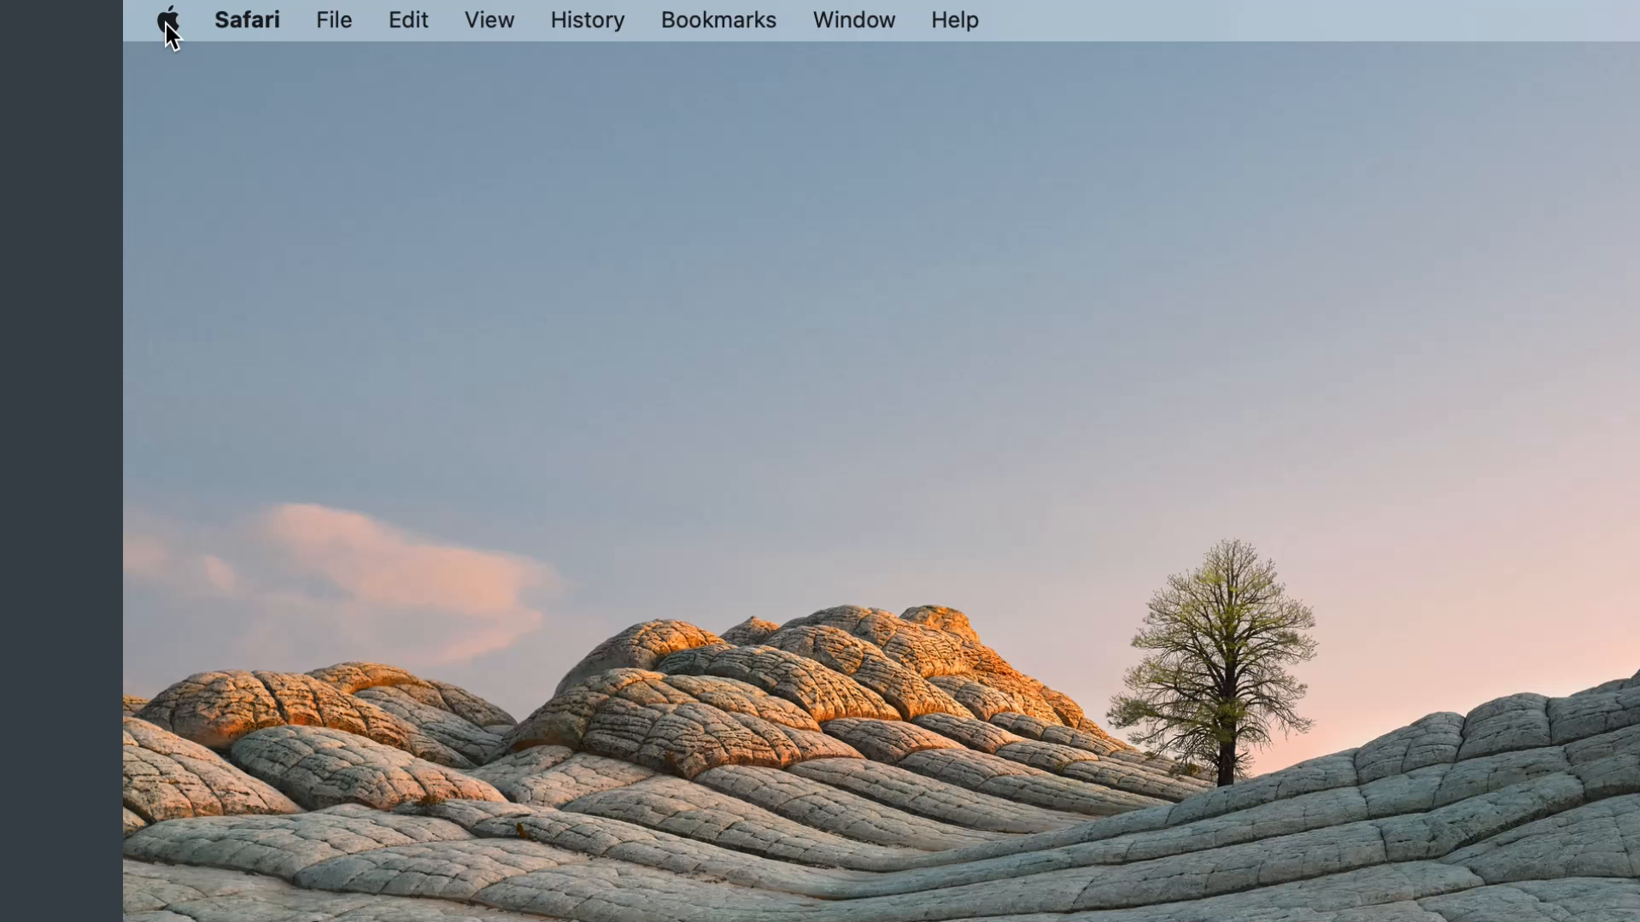
click(173, 21)
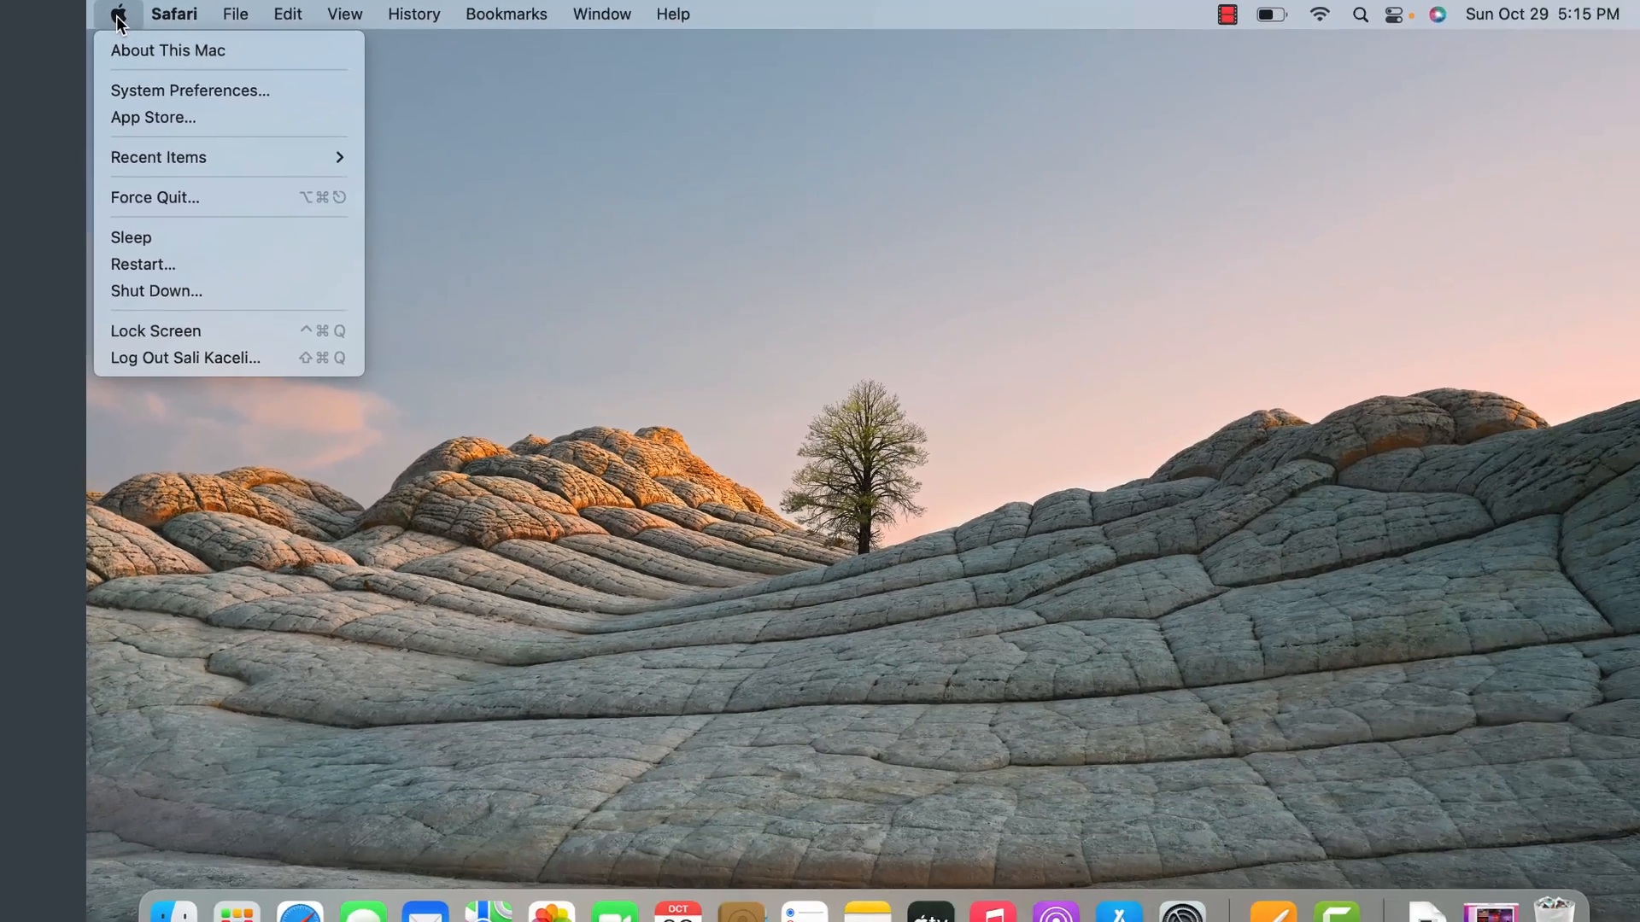
mouse_move(128, 63)
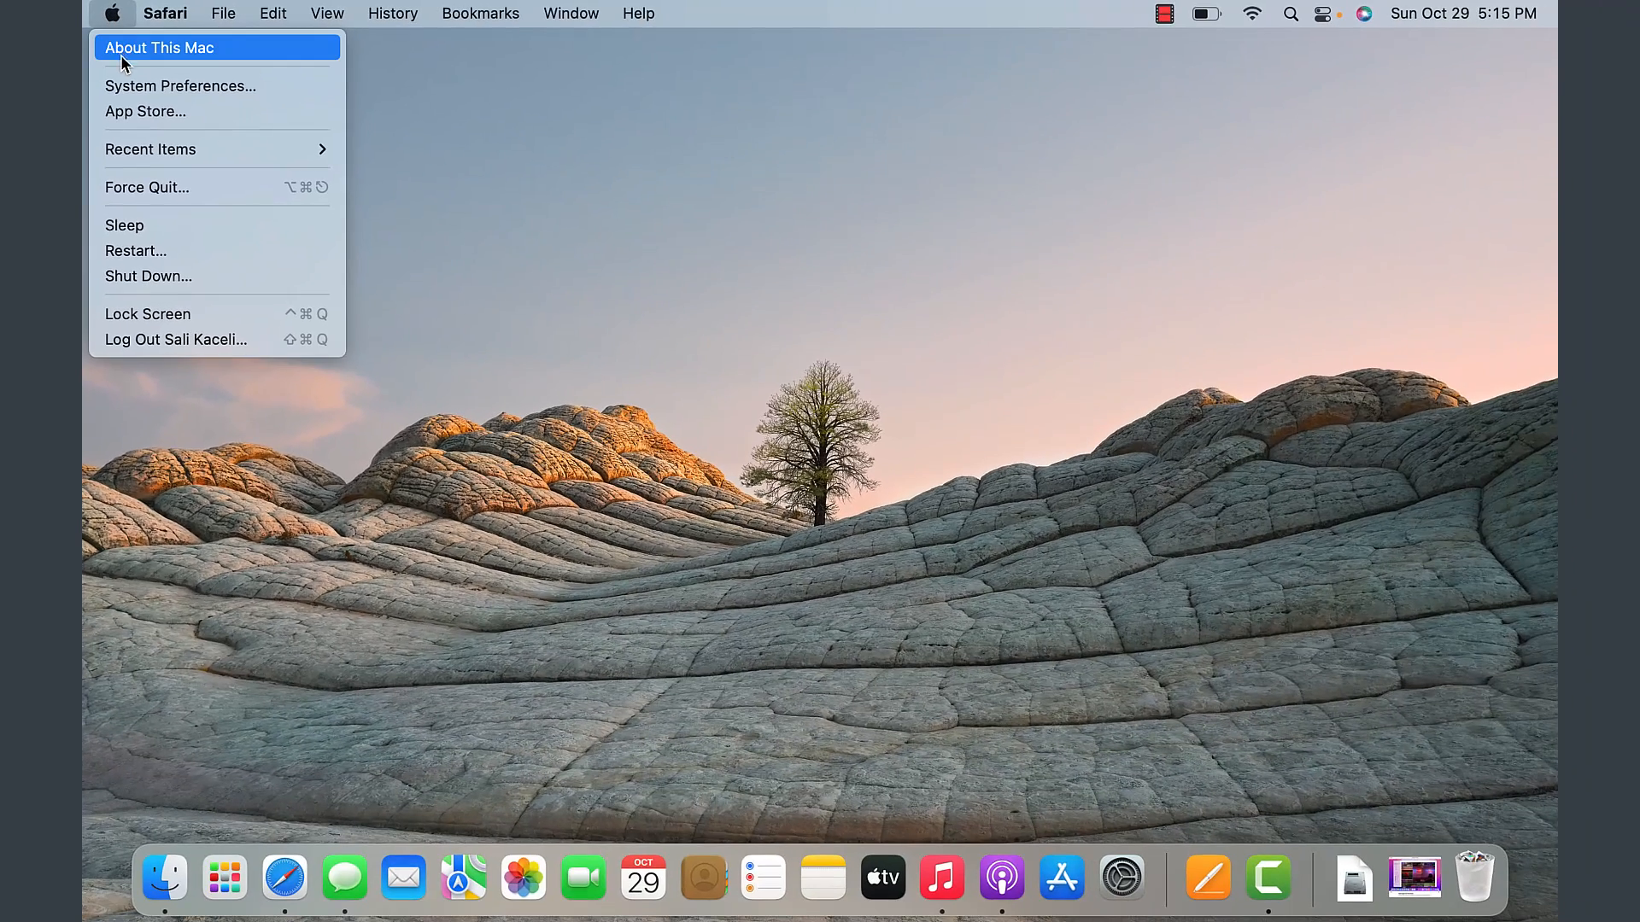
mouse_move(167, 96)
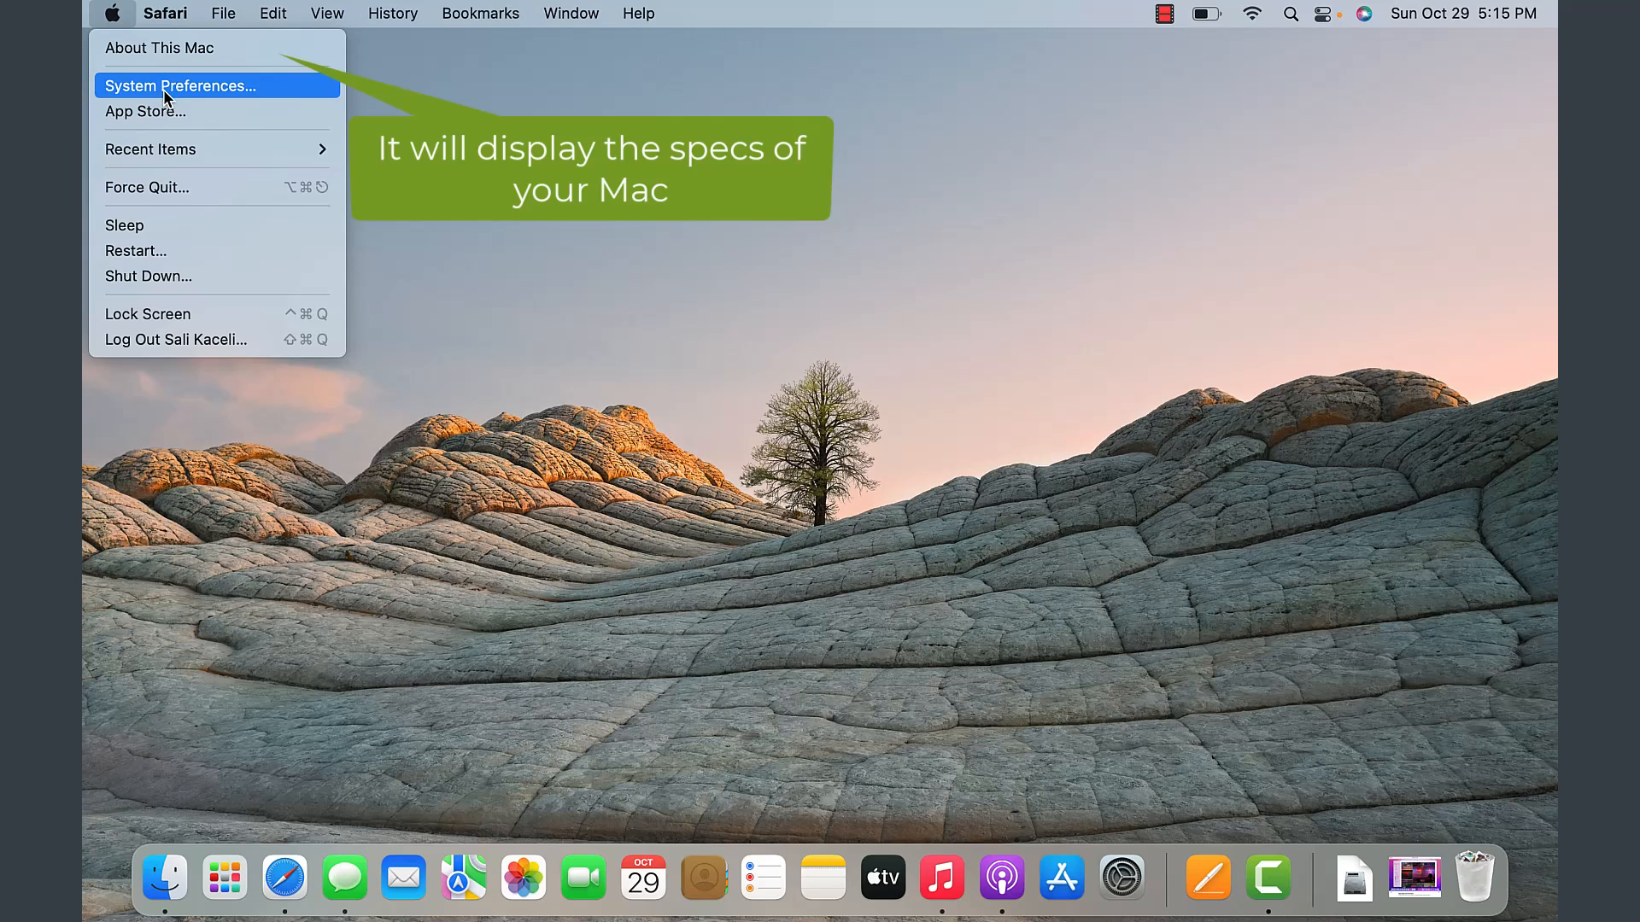
mouse_move(171, 116)
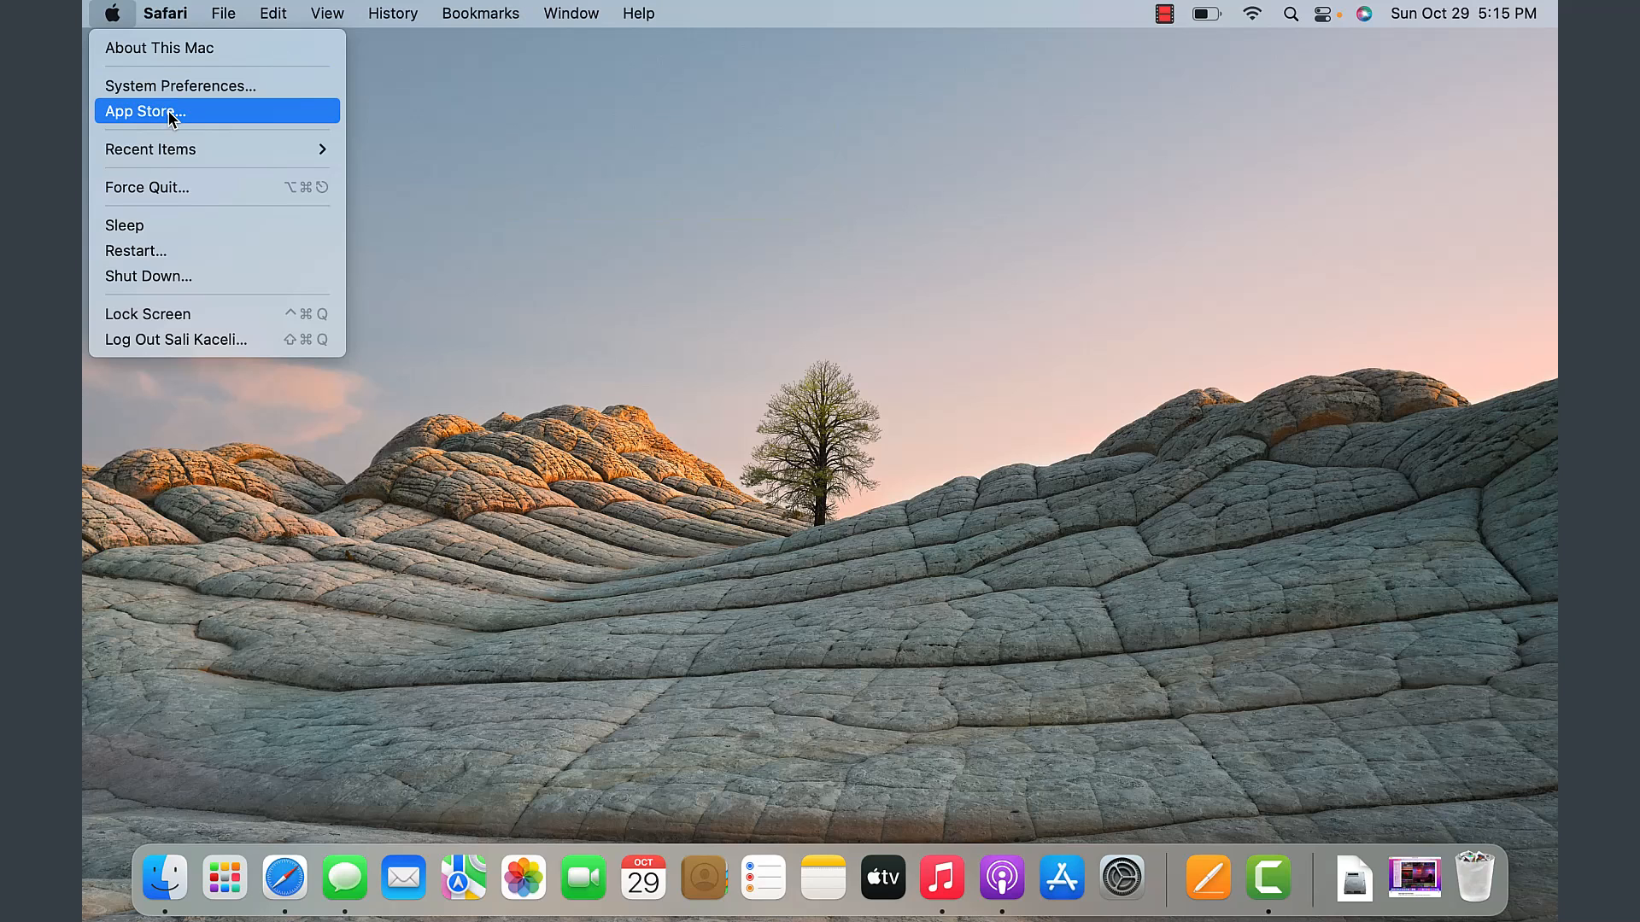
mouse_move(174, 195)
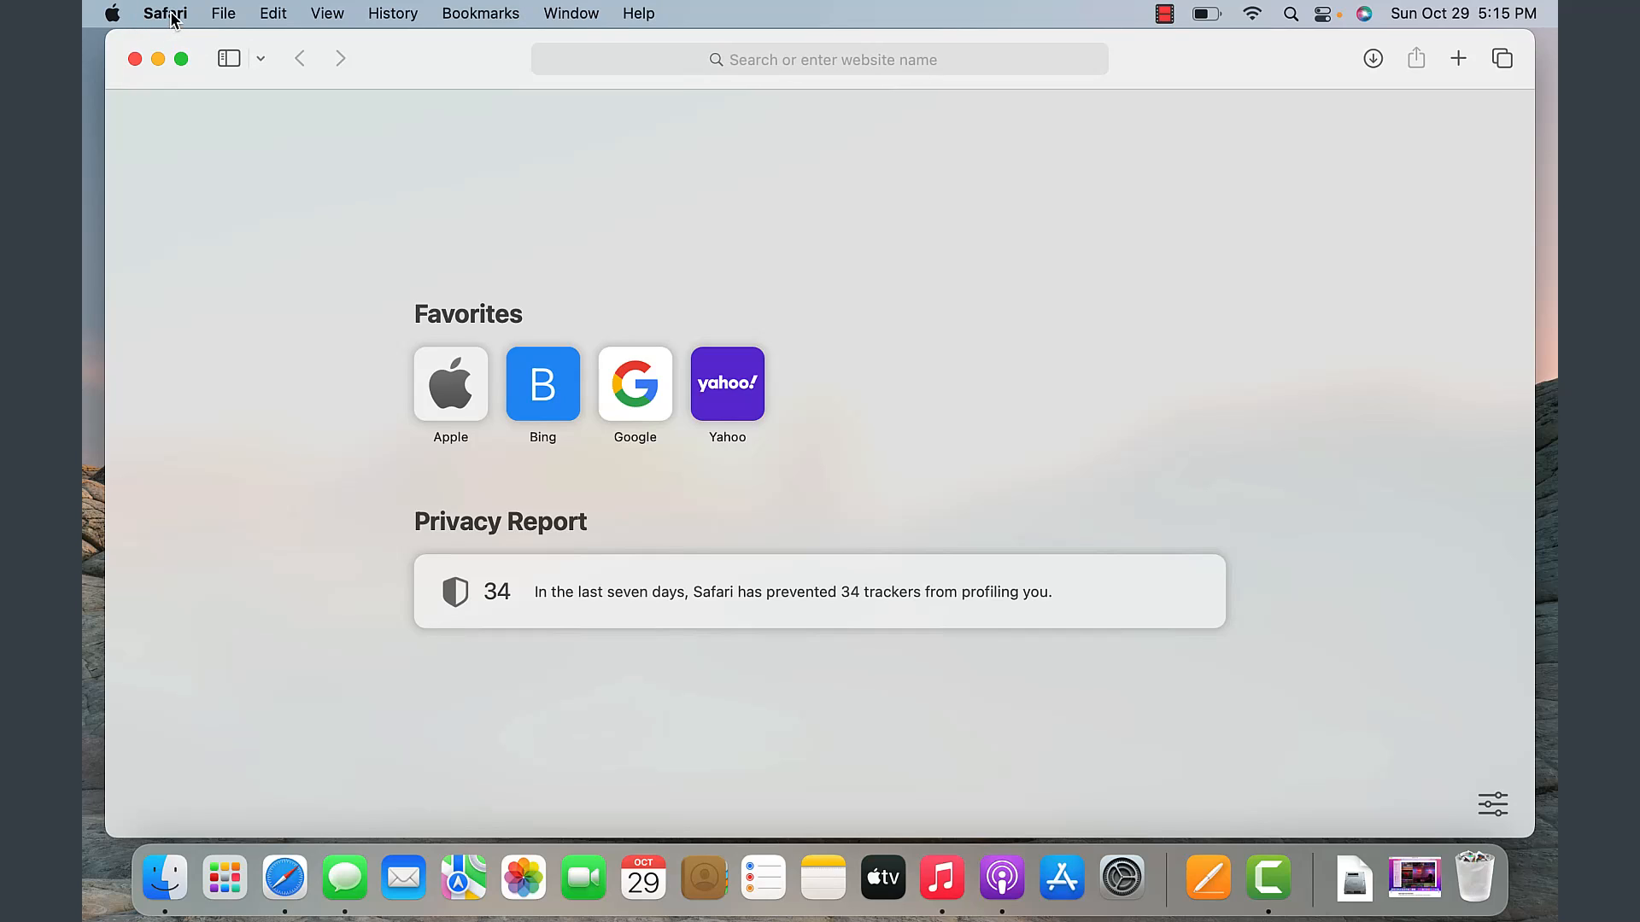
Step: Force quit Safari from the Apple menu's Force Quit list, then dismiss the window
click(109, 12)
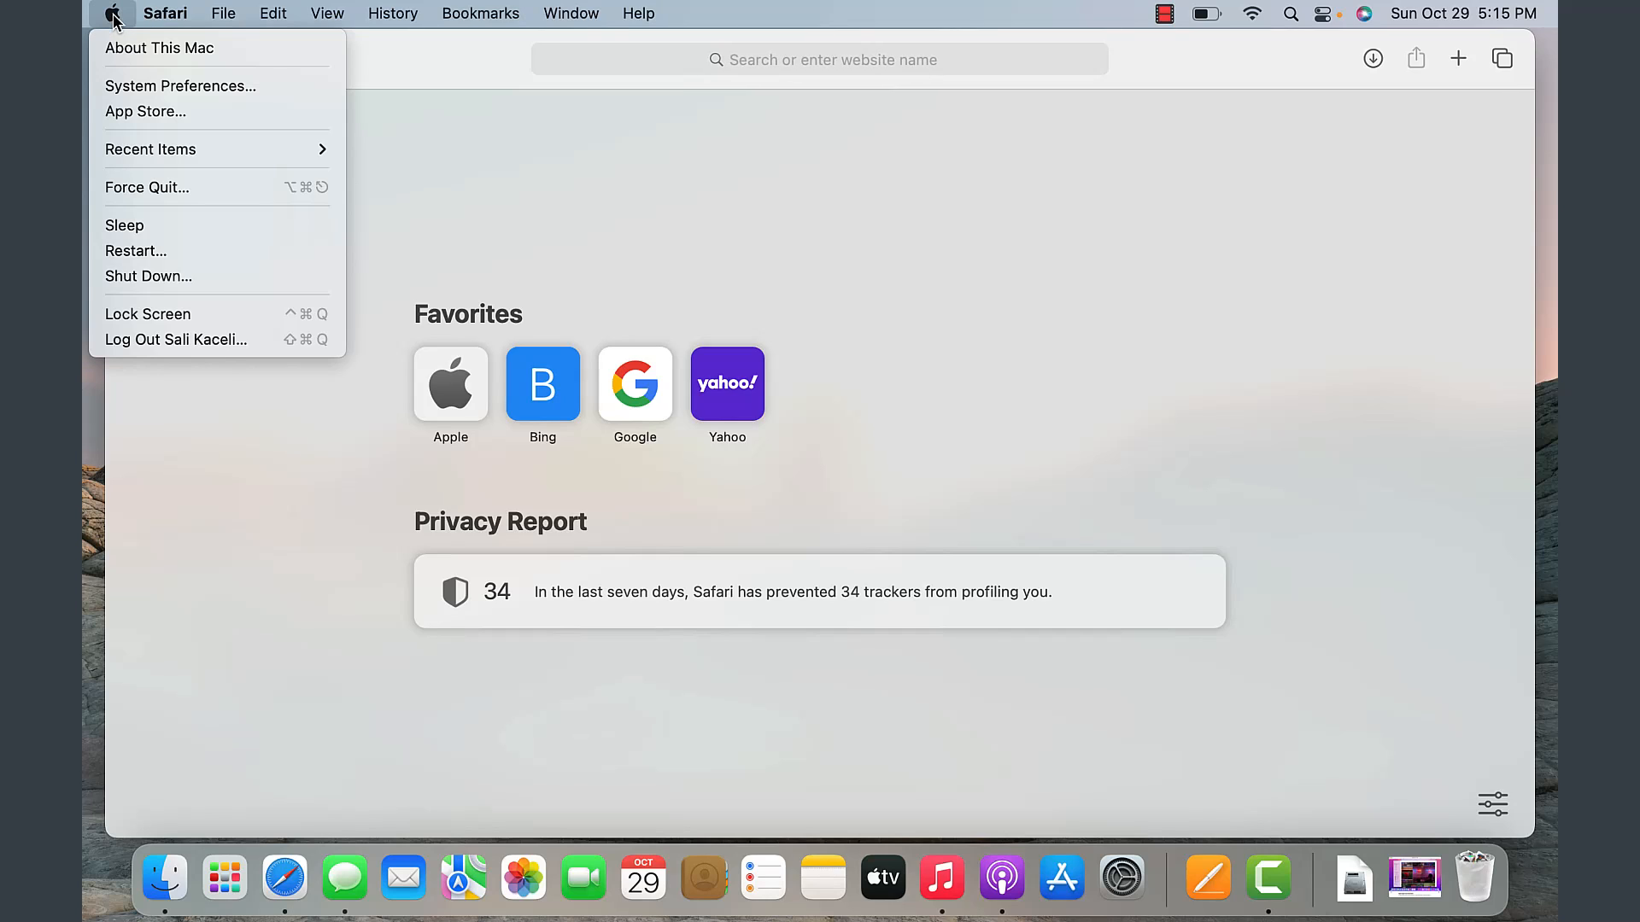
mouse_move(157, 188)
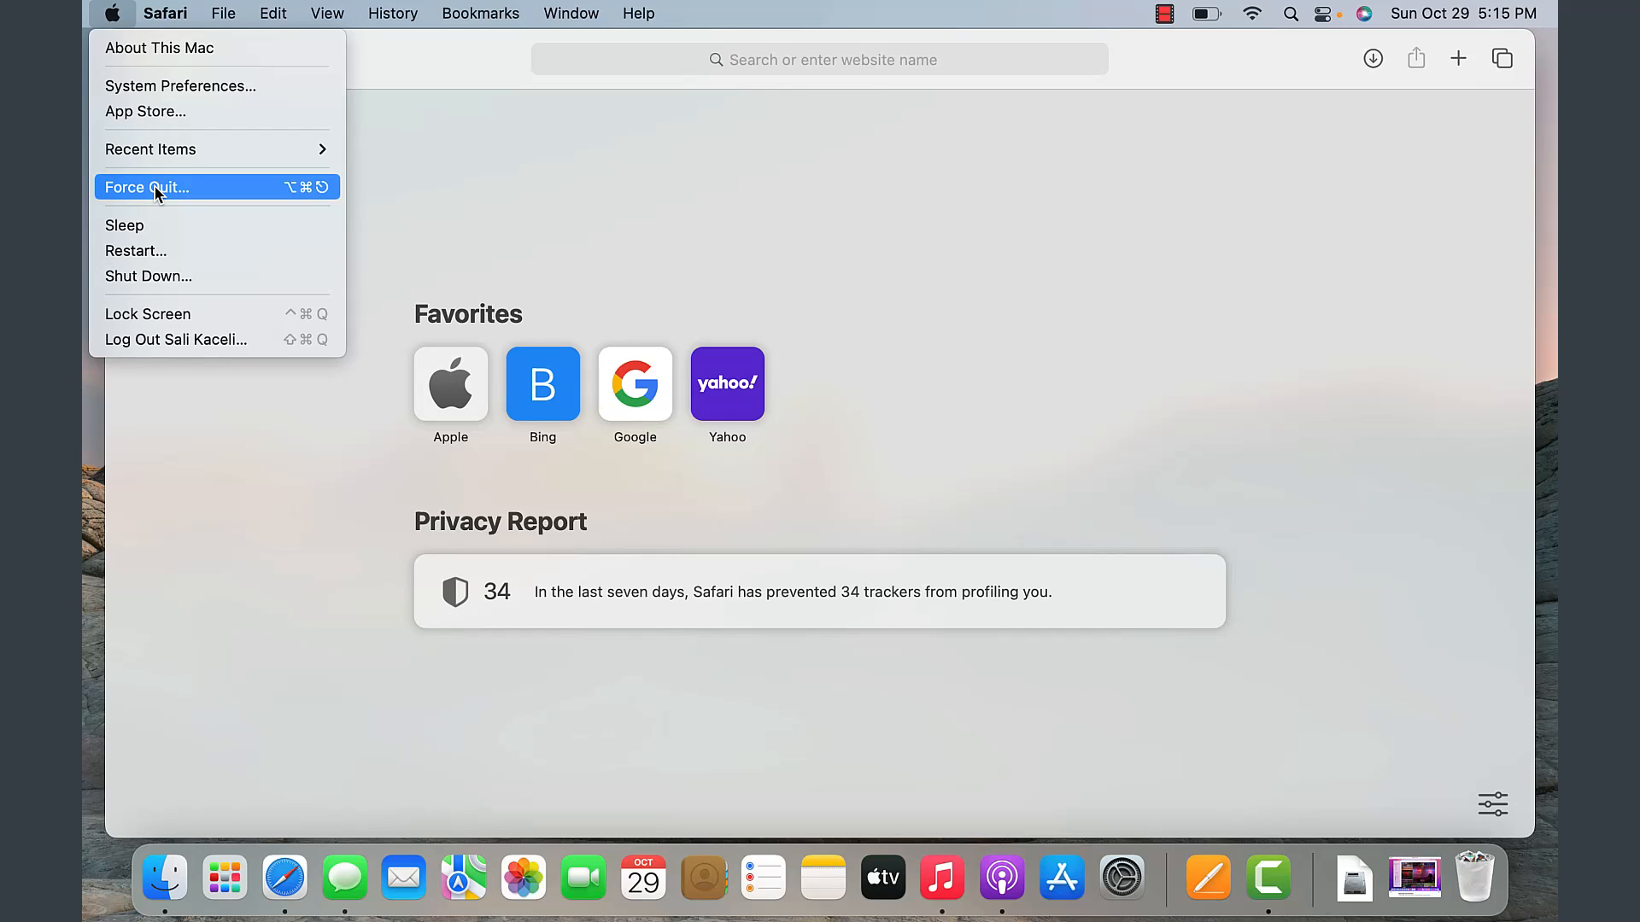
click(147, 187)
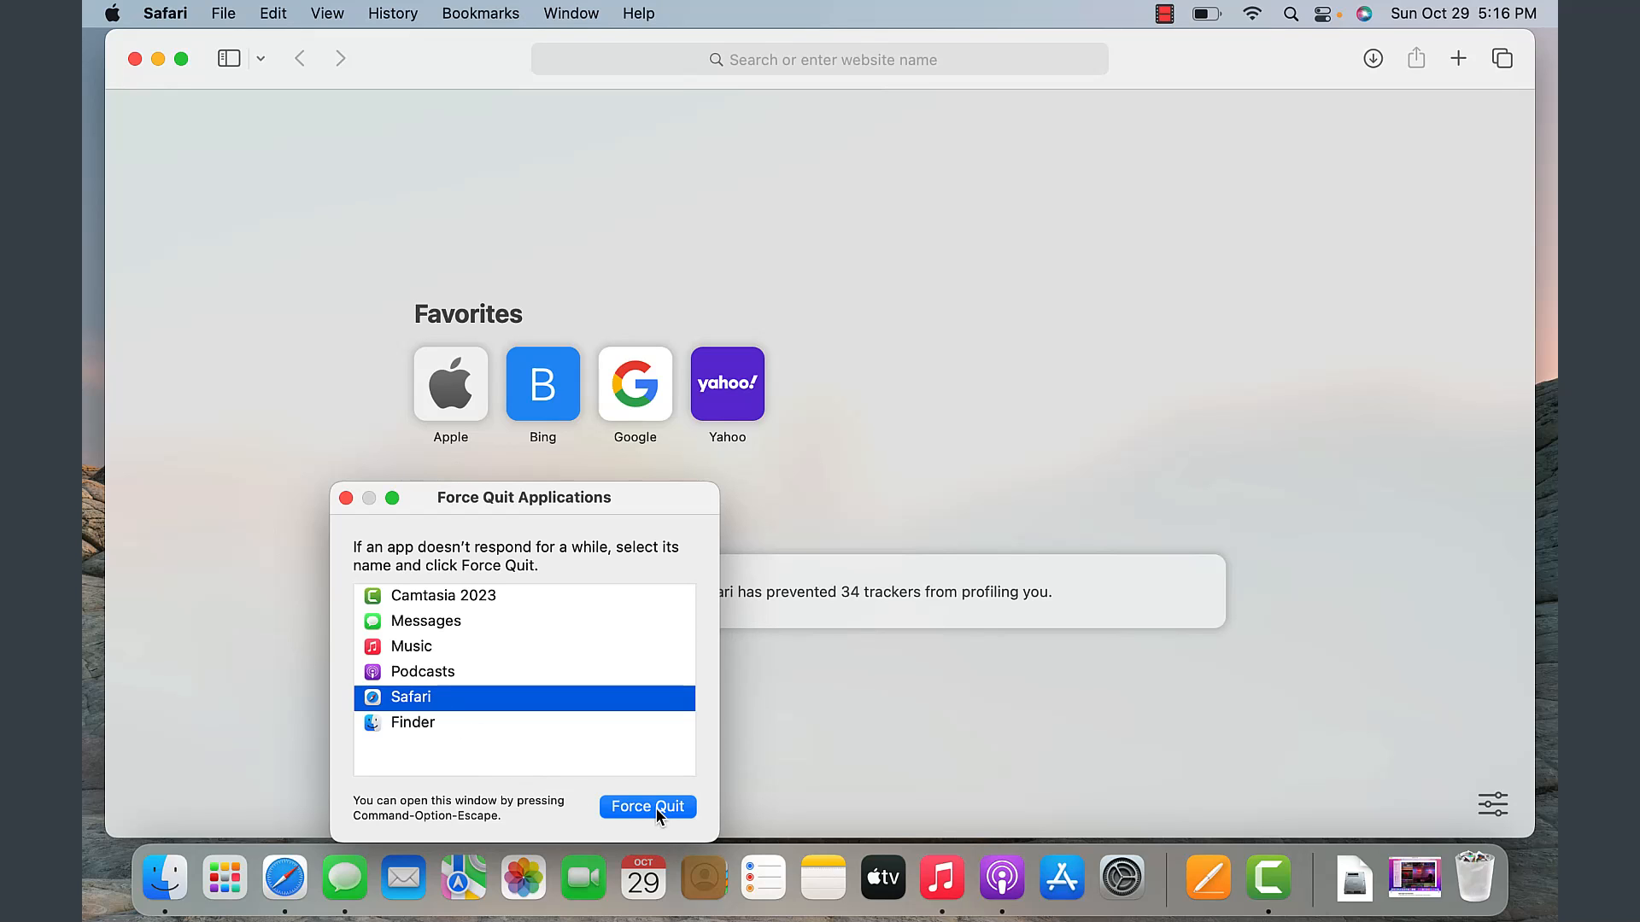
click(647, 806)
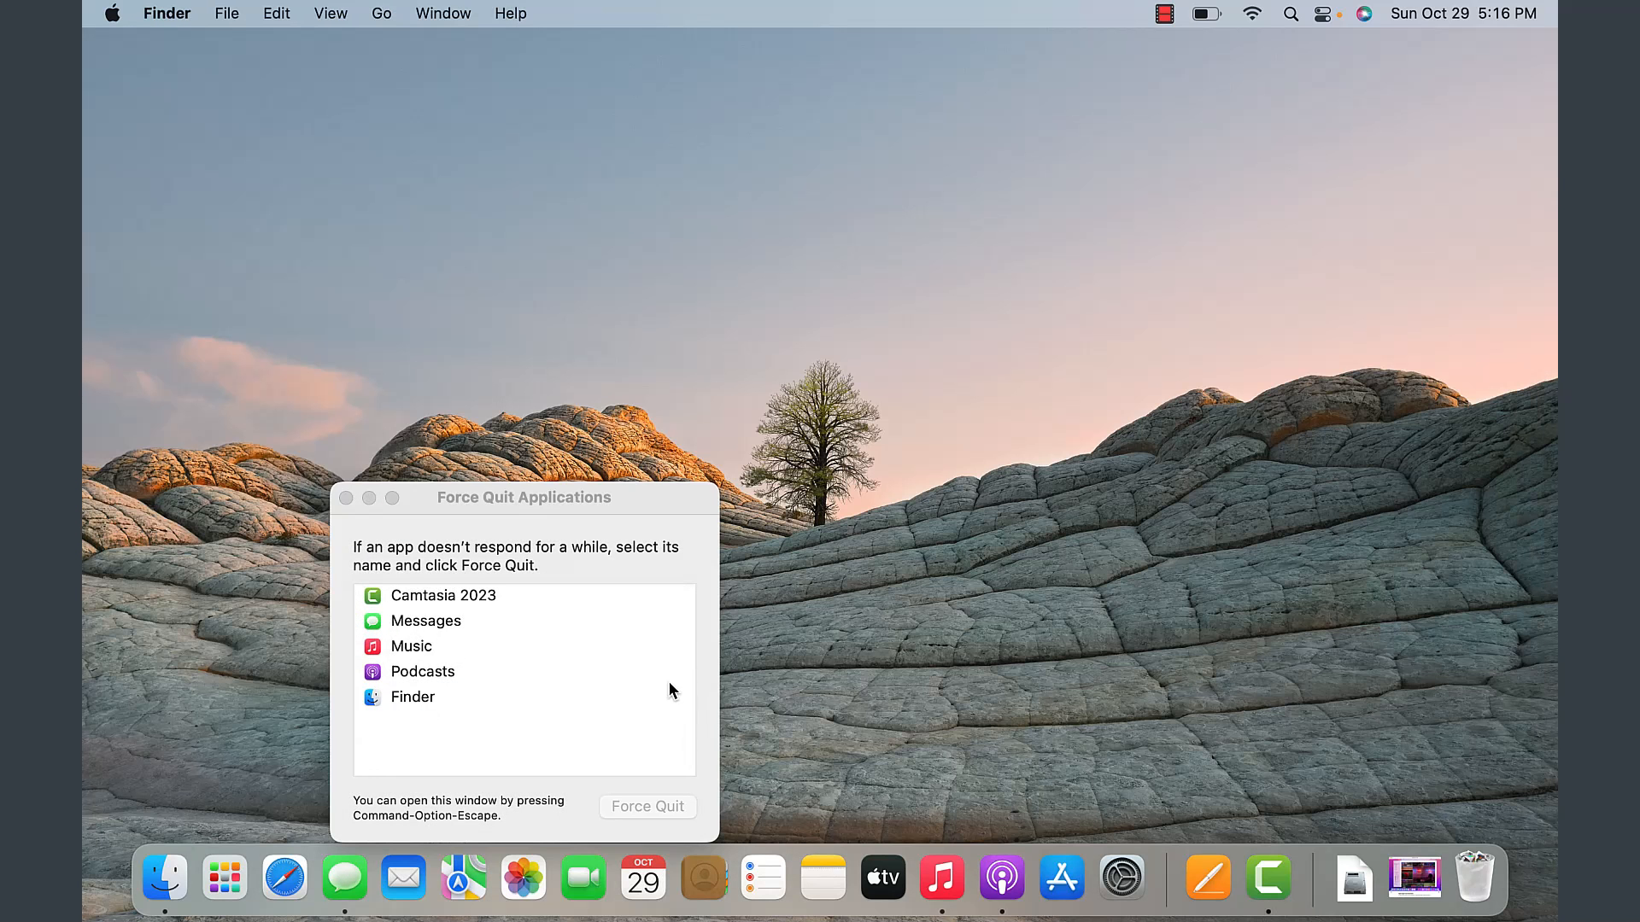
click(111, 14)
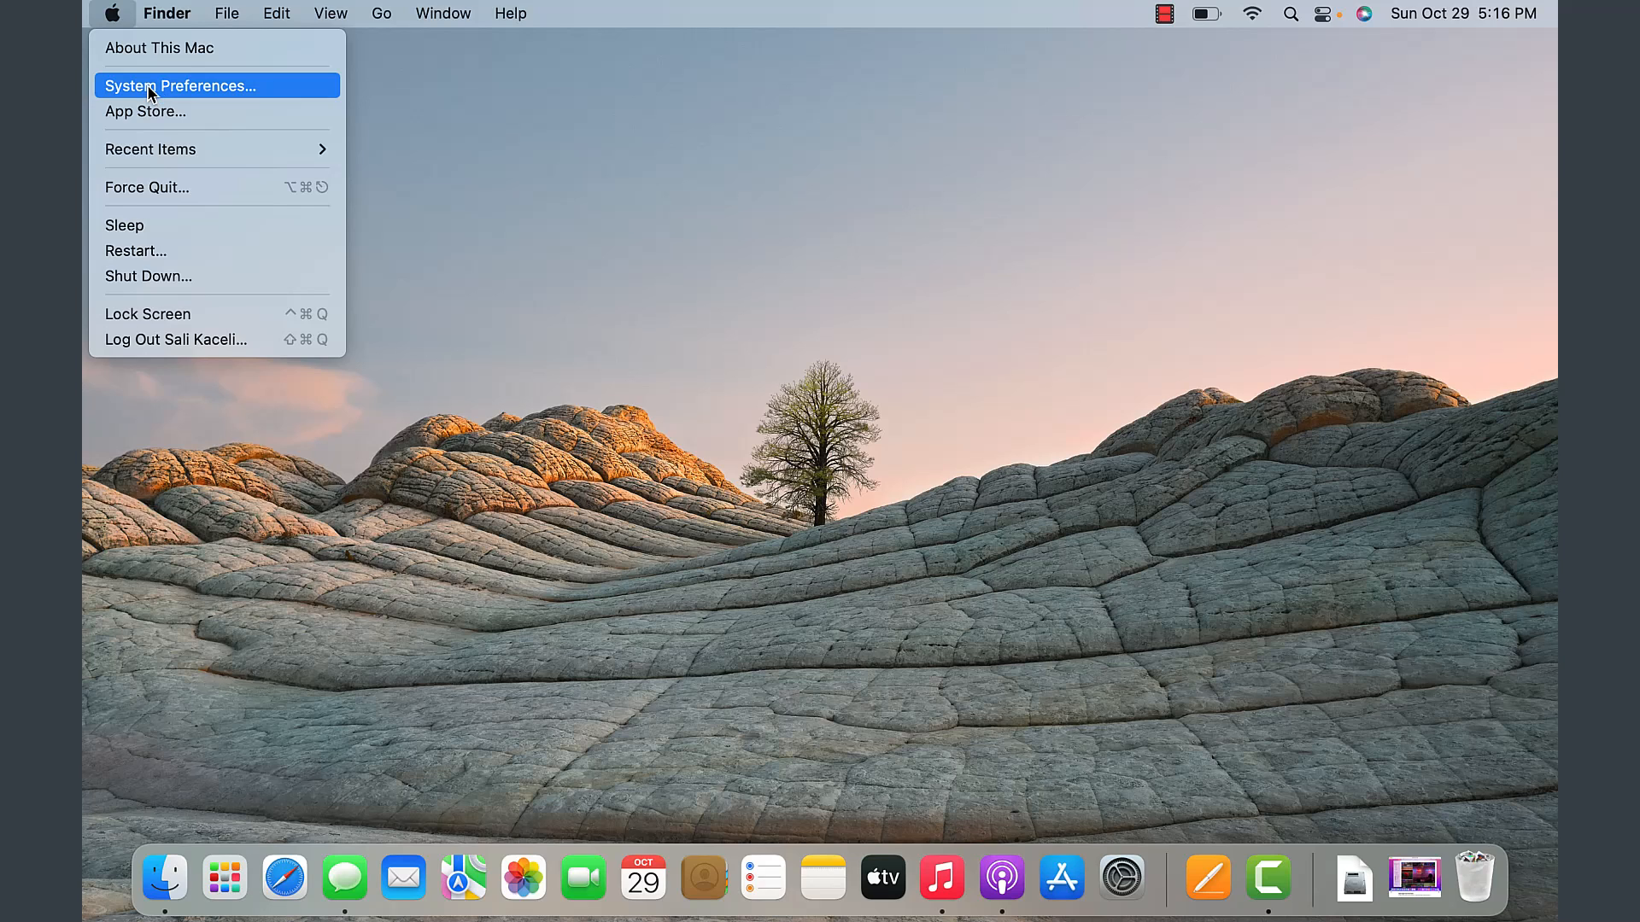
mouse_move(142, 95)
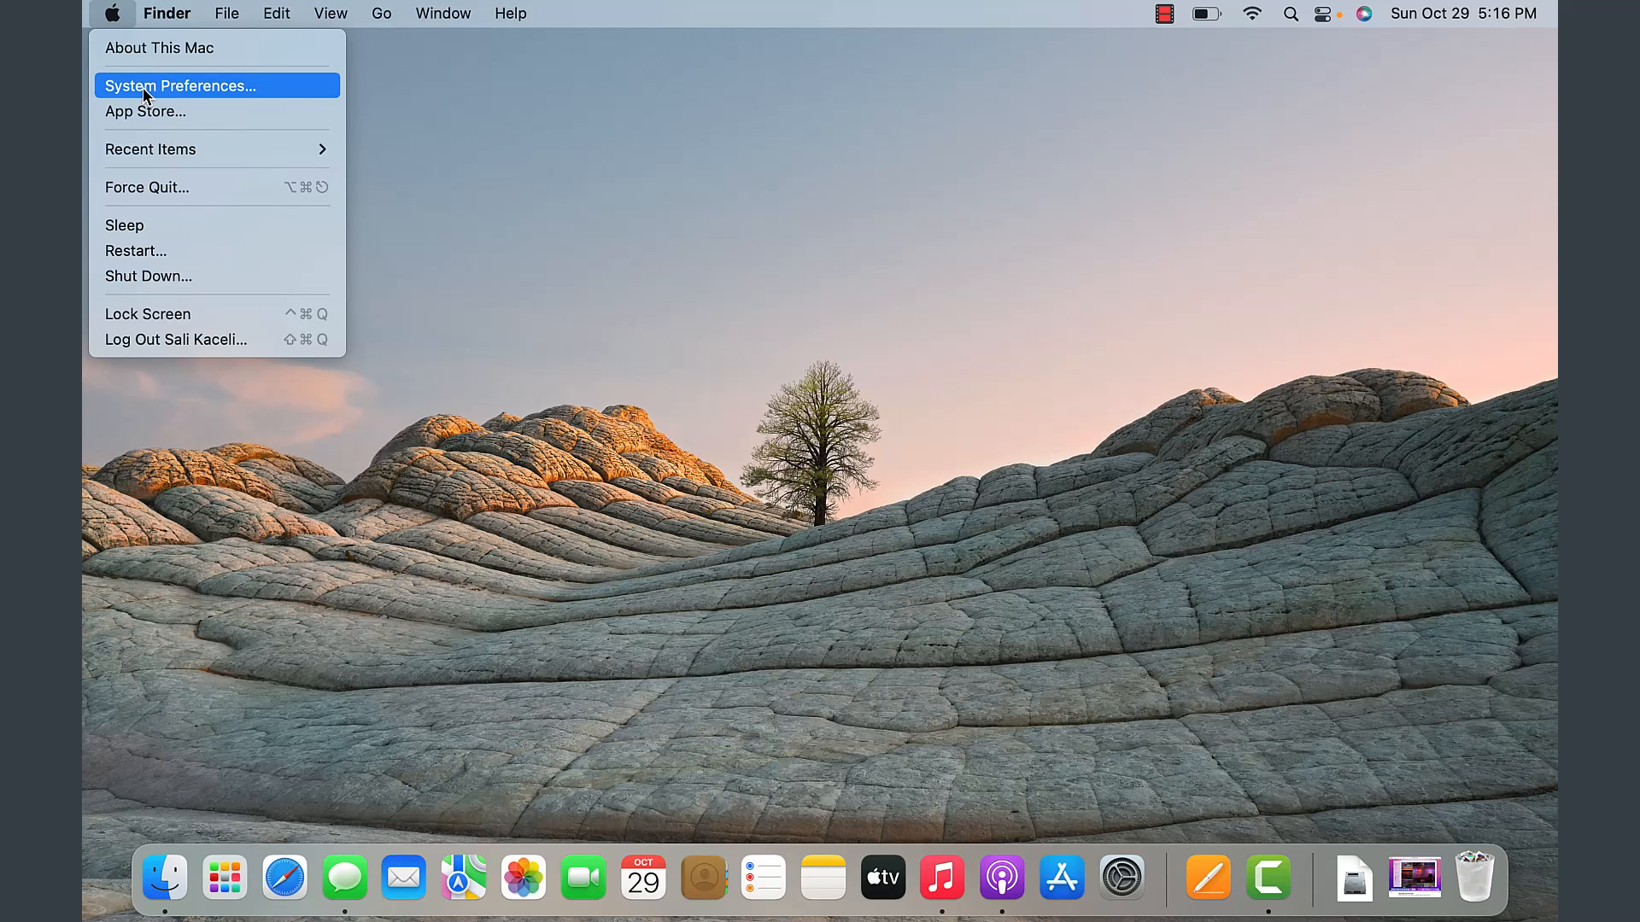
Step: Open System Preferences from the Apple menu to show all settings panes
click(179, 85)
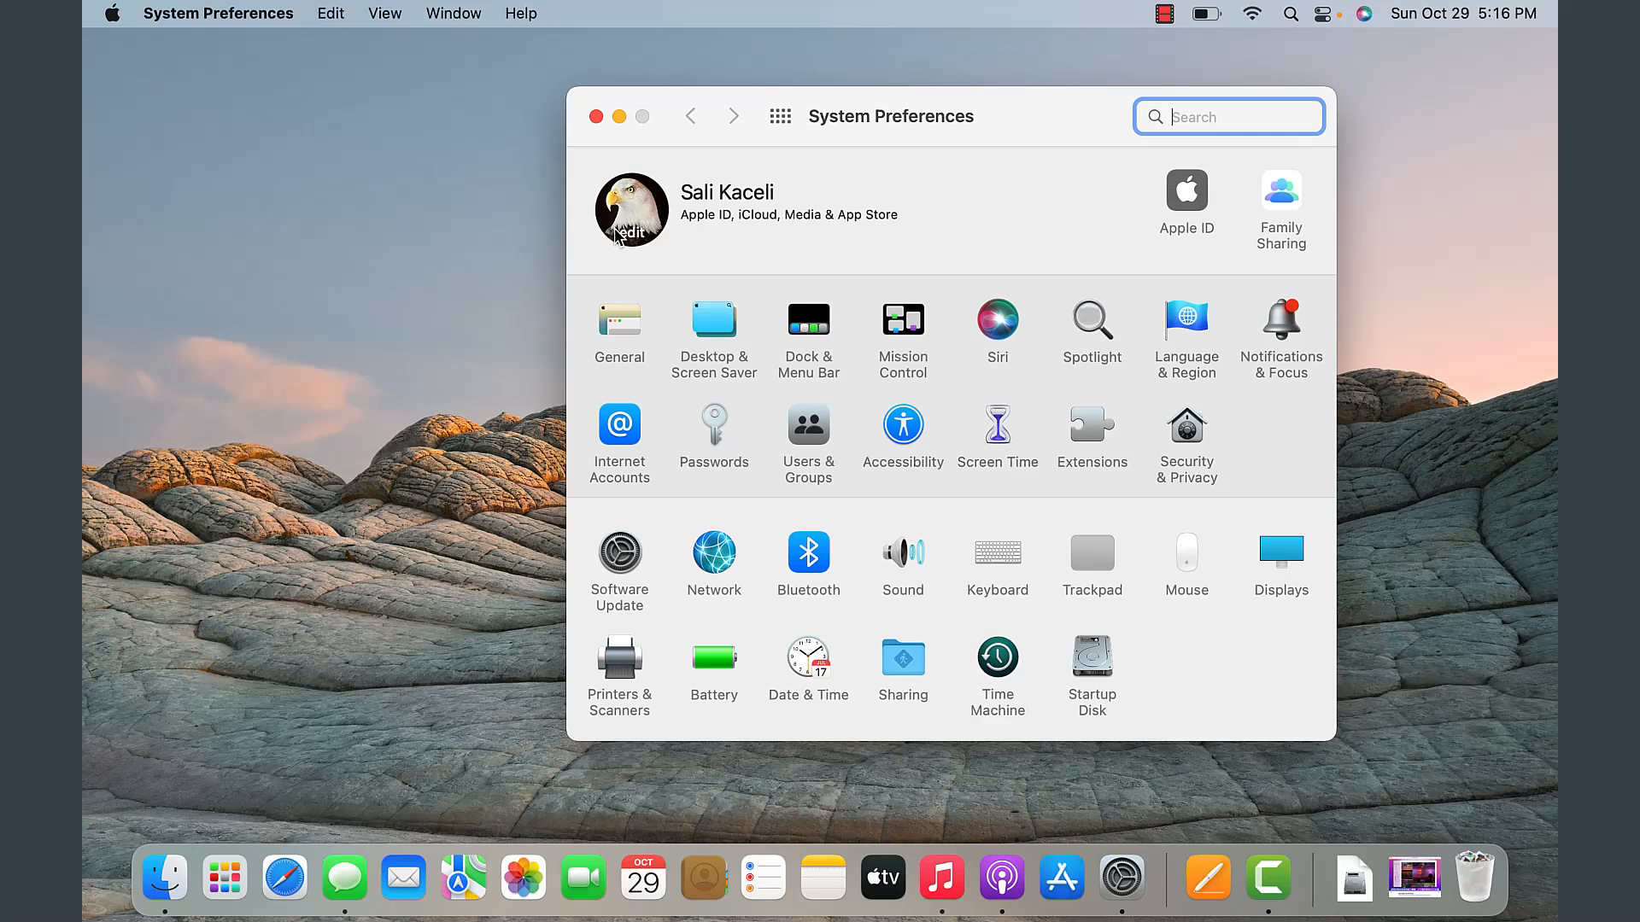
mouse_move(896, 298)
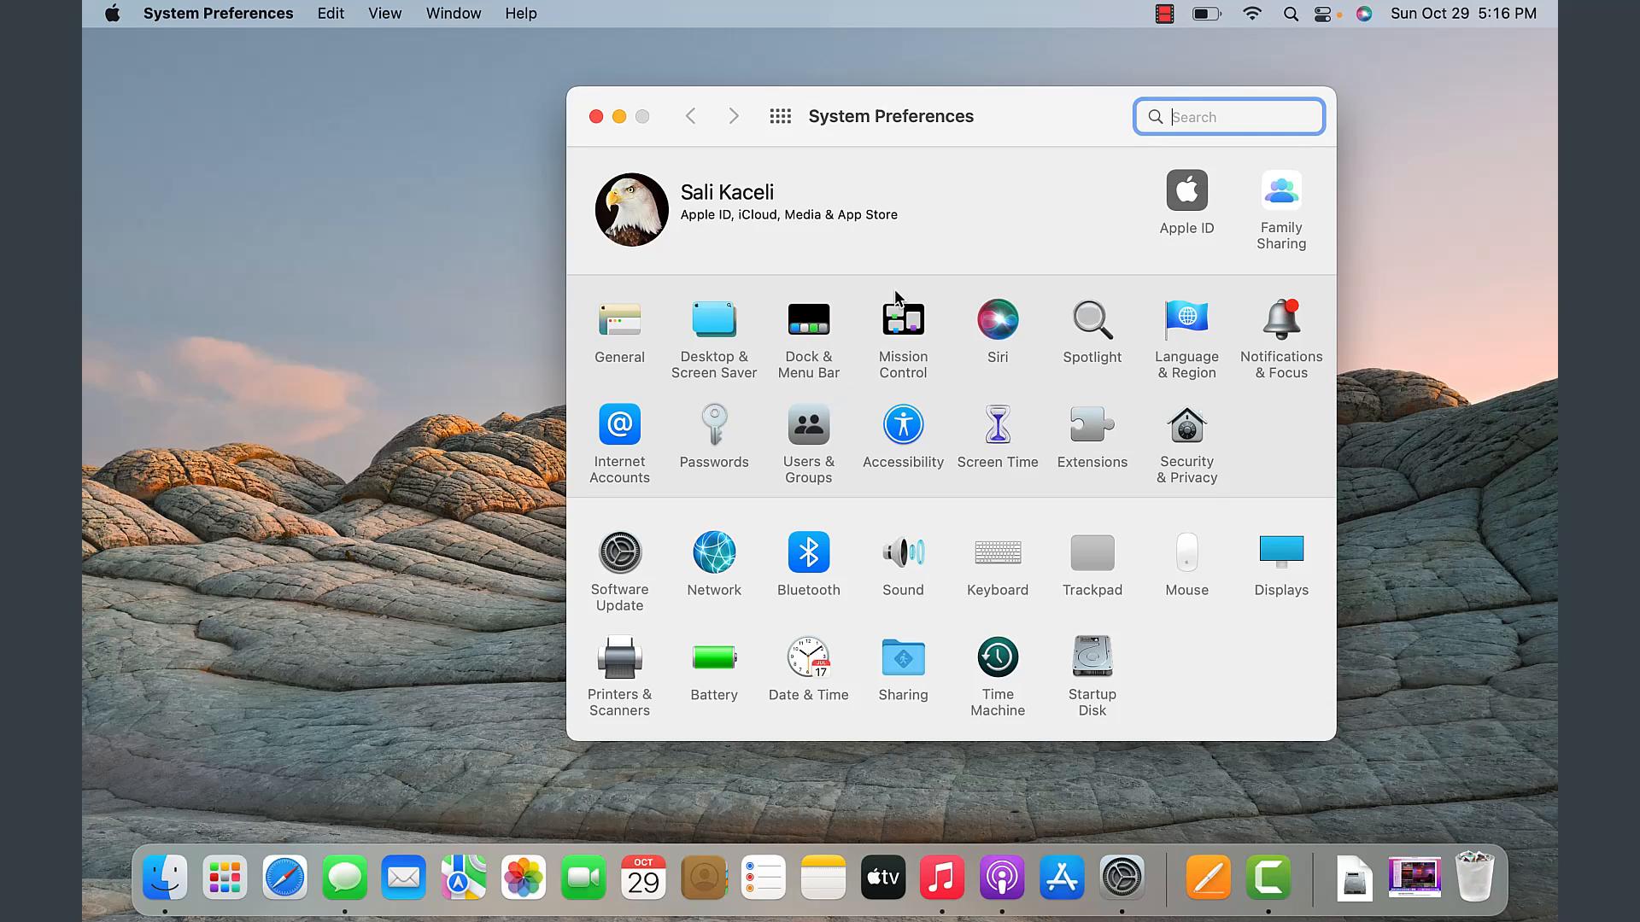
mouse_move(1223, 217)
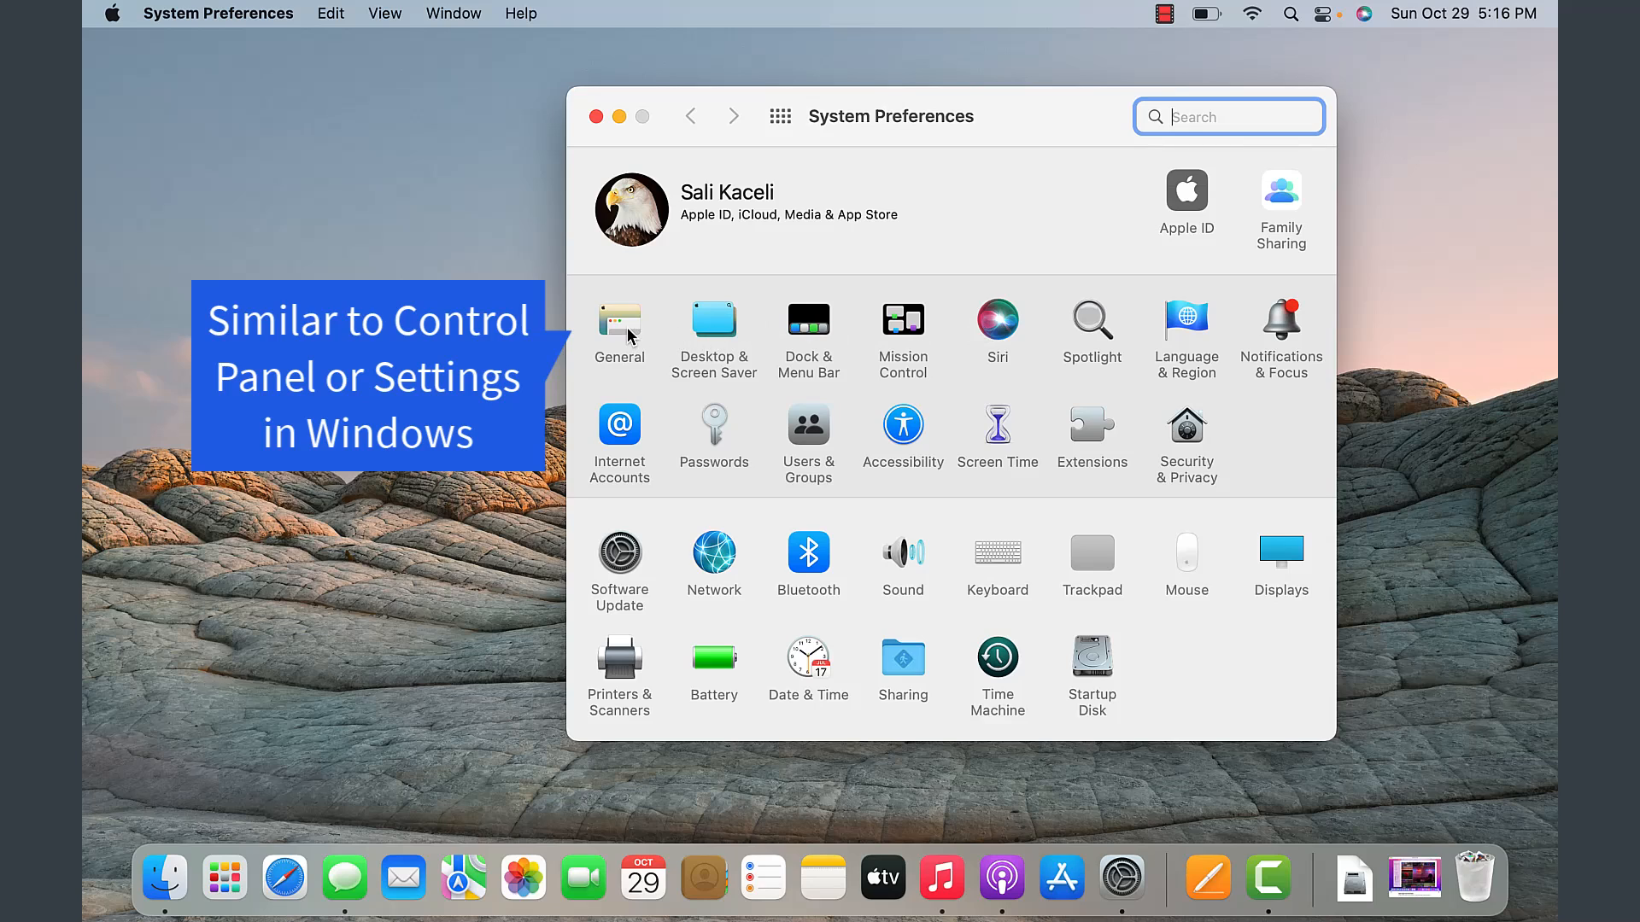
mouse_move(728, 339)
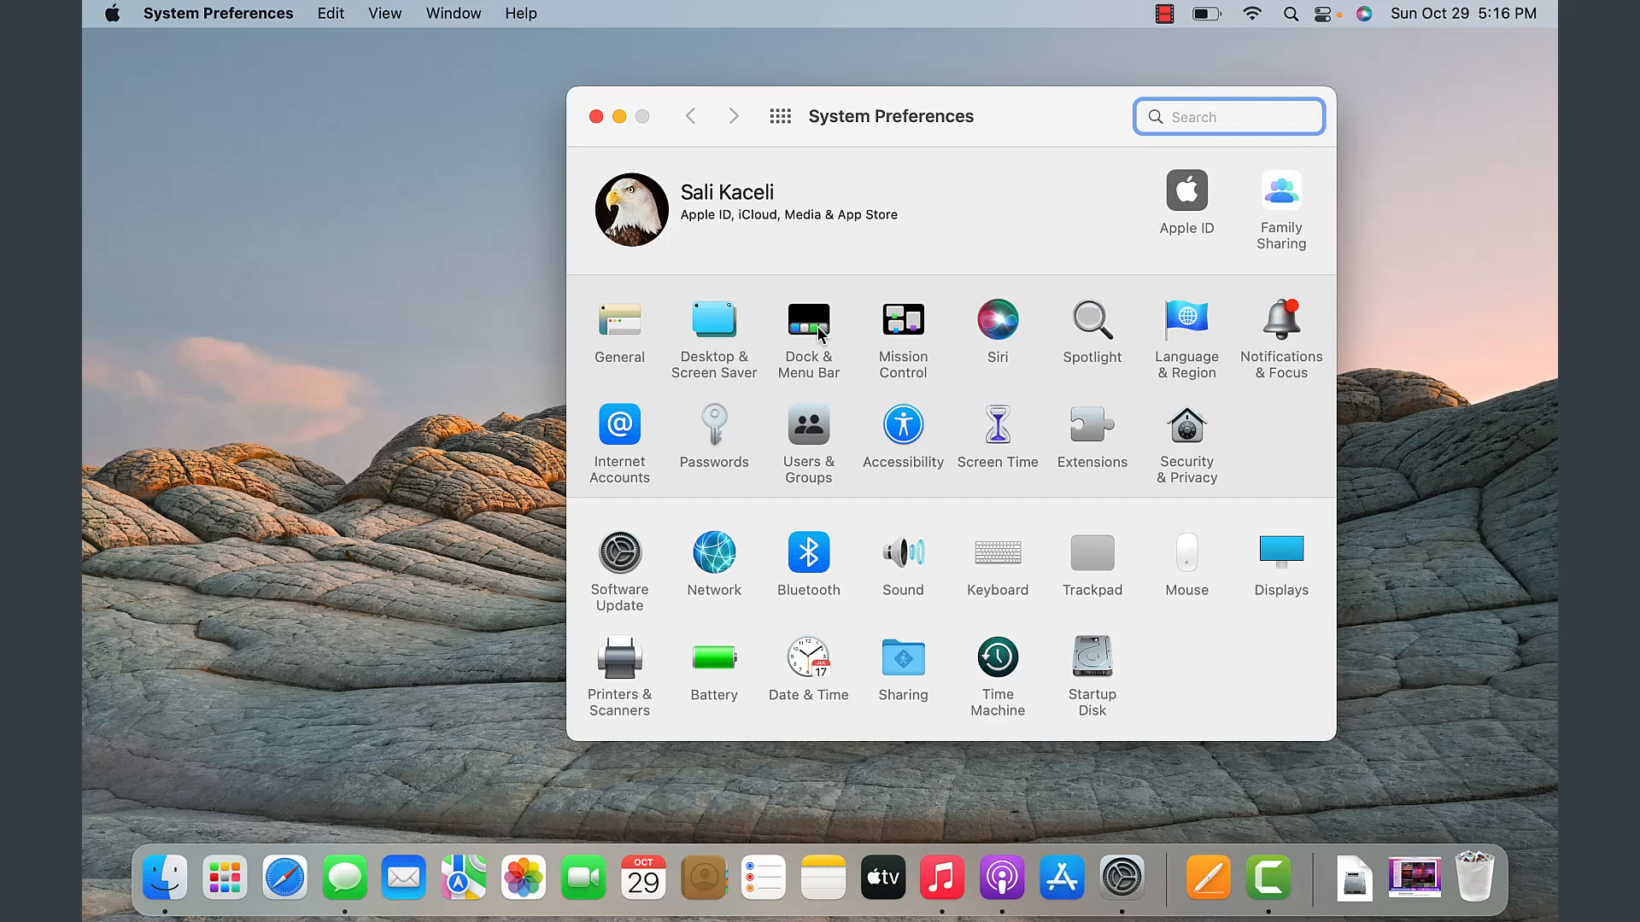
mouse_move(919, 331)
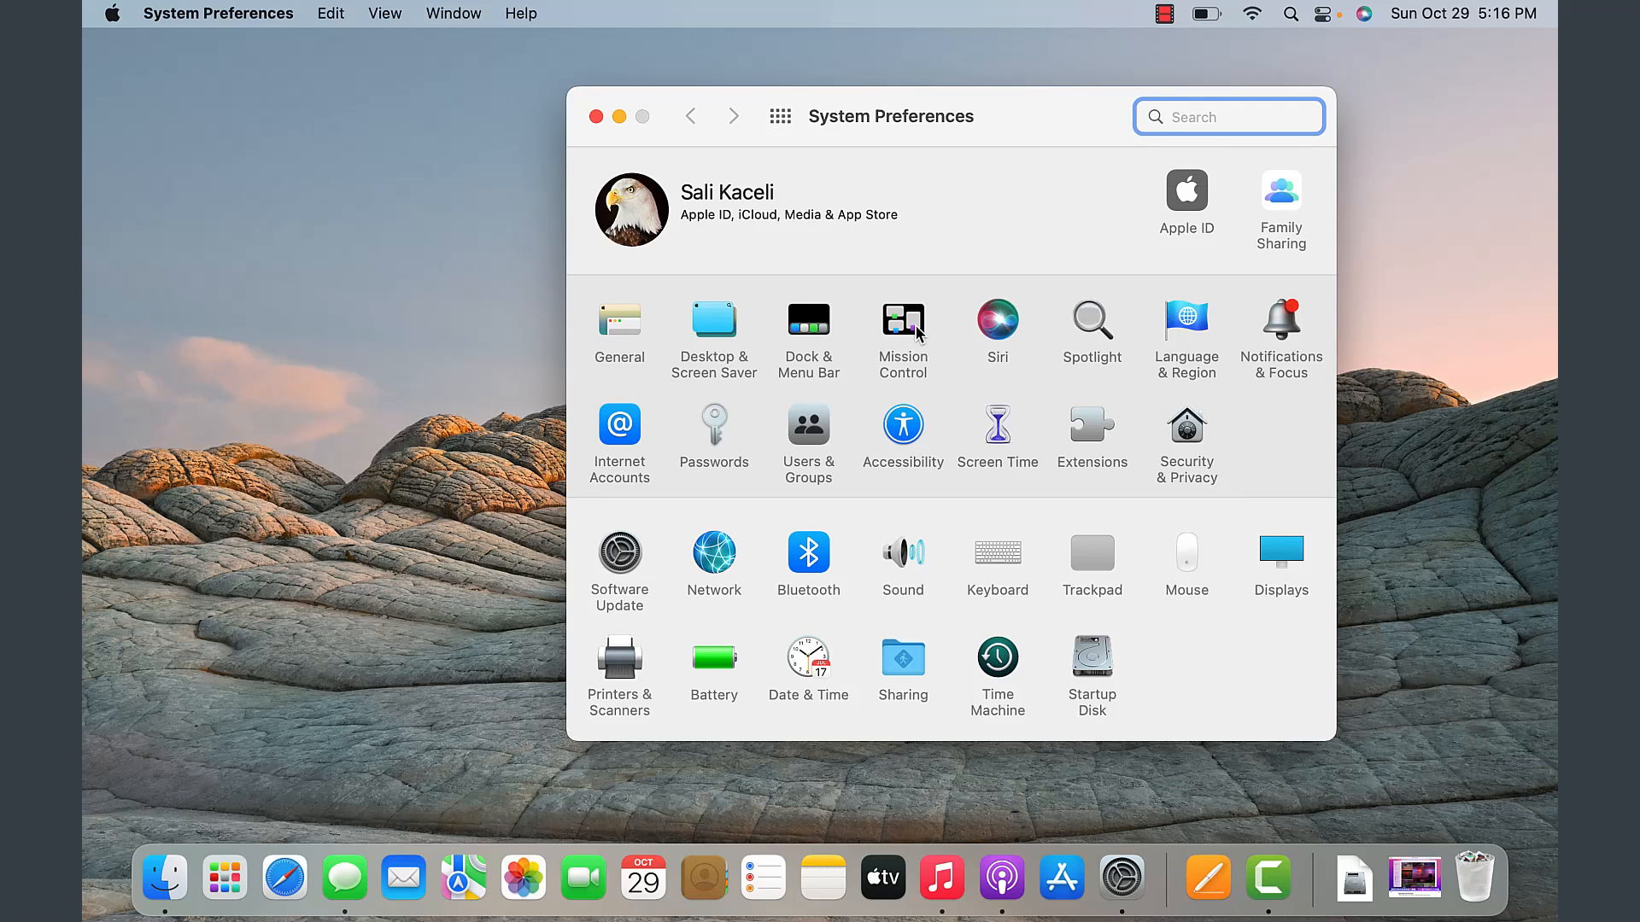
mouse_move(1014, 337)
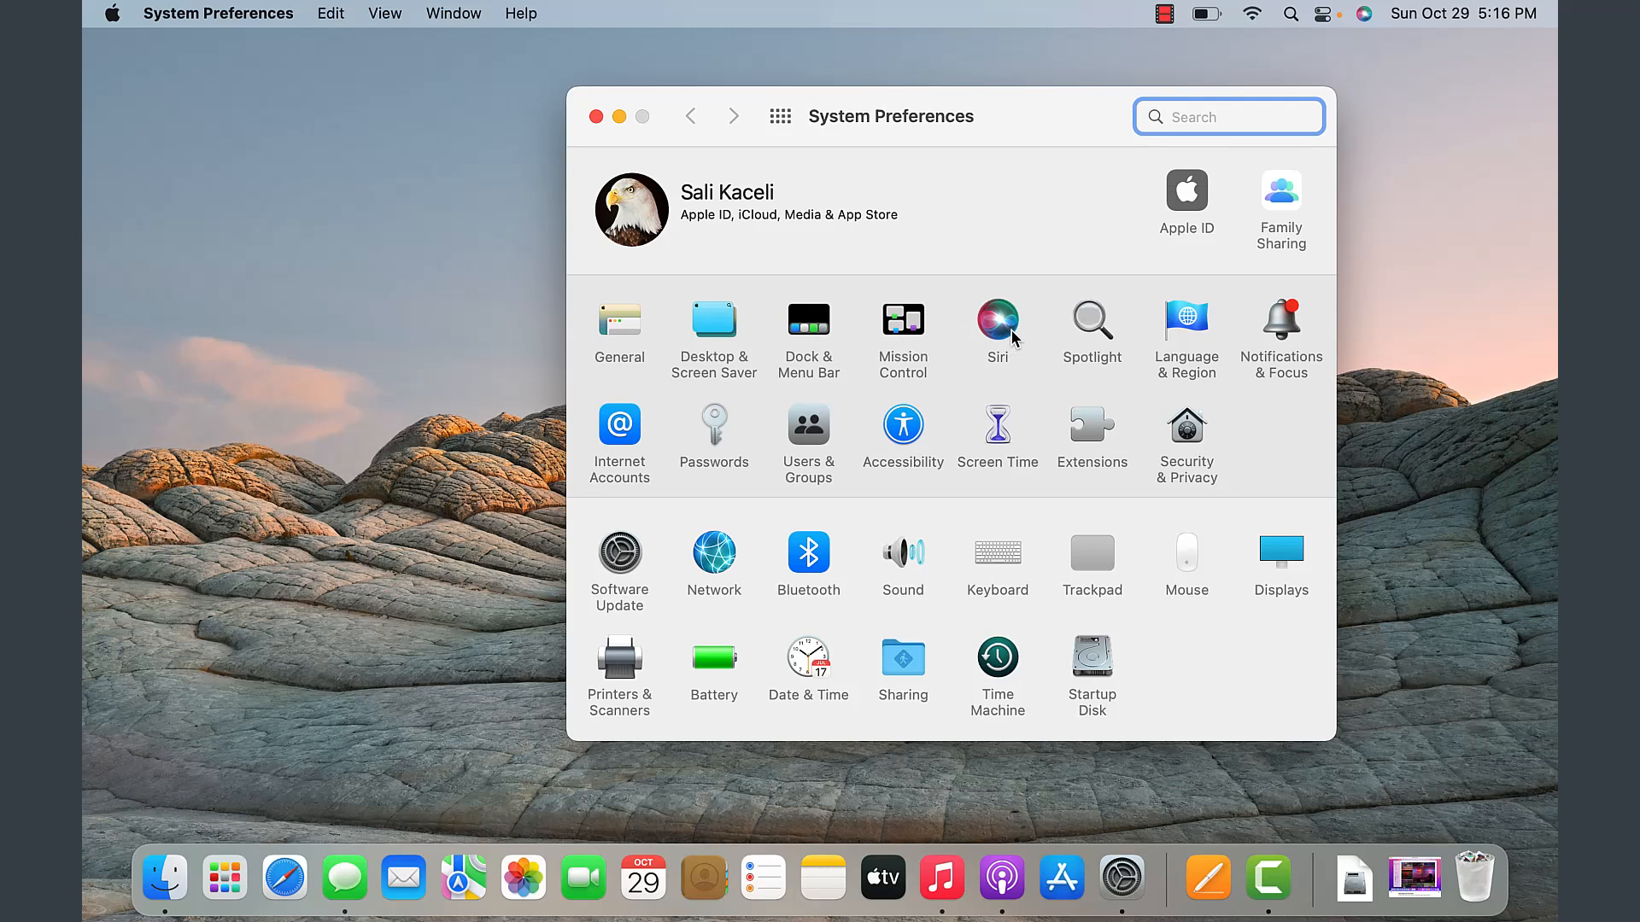
mouse_move(979, 355)
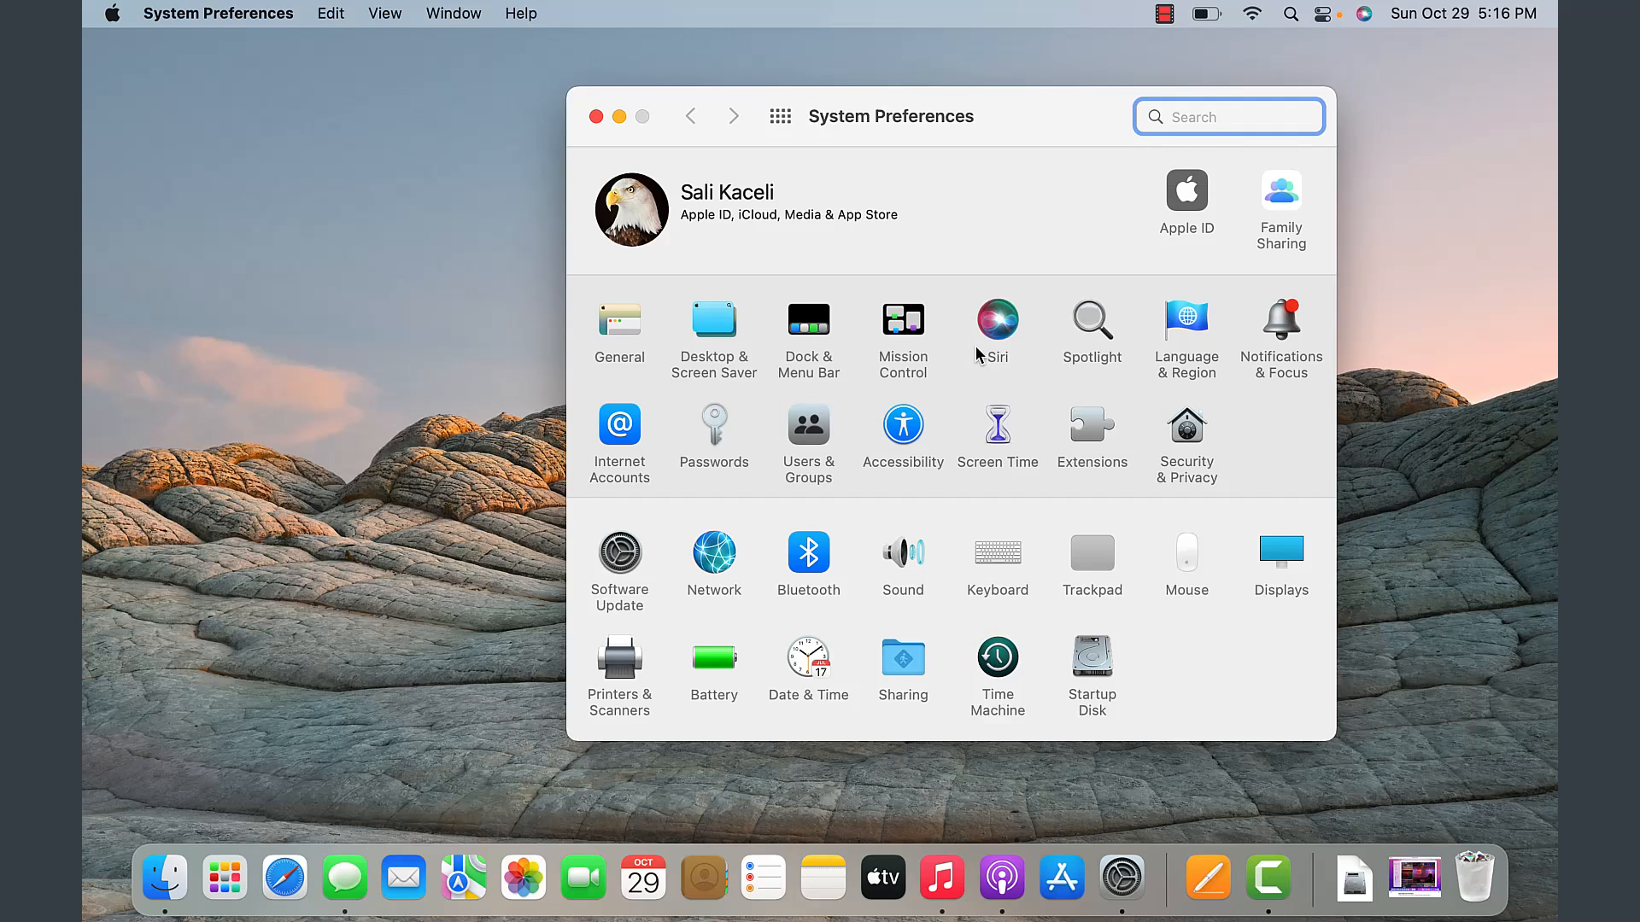
mouse_move(789, 441)
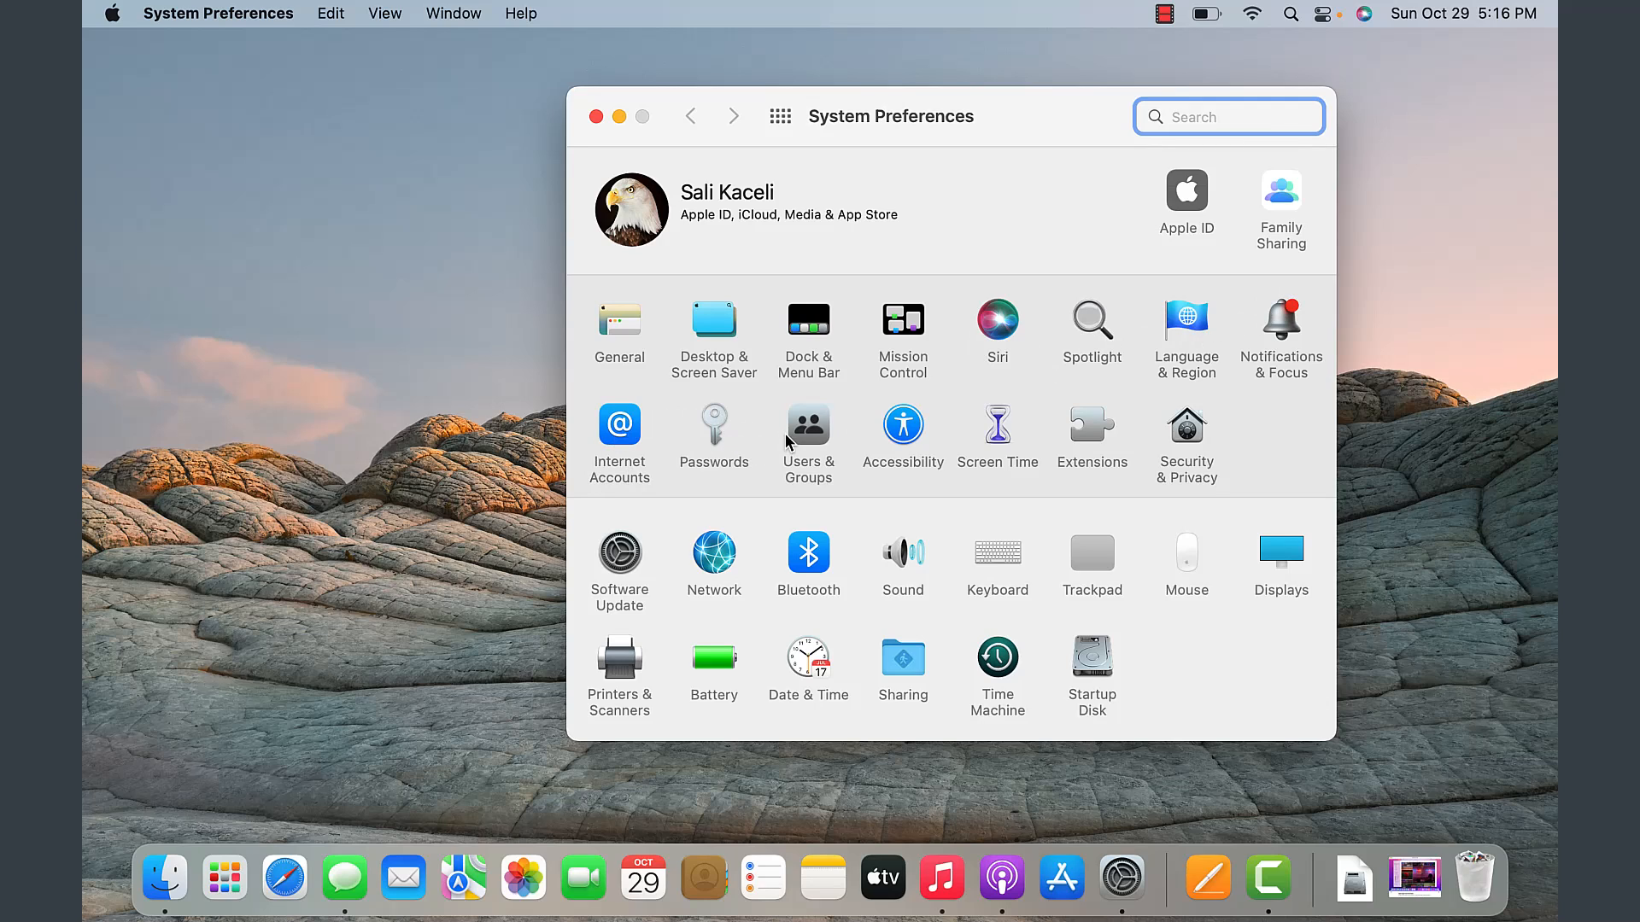
mouse_move(1213, 431)
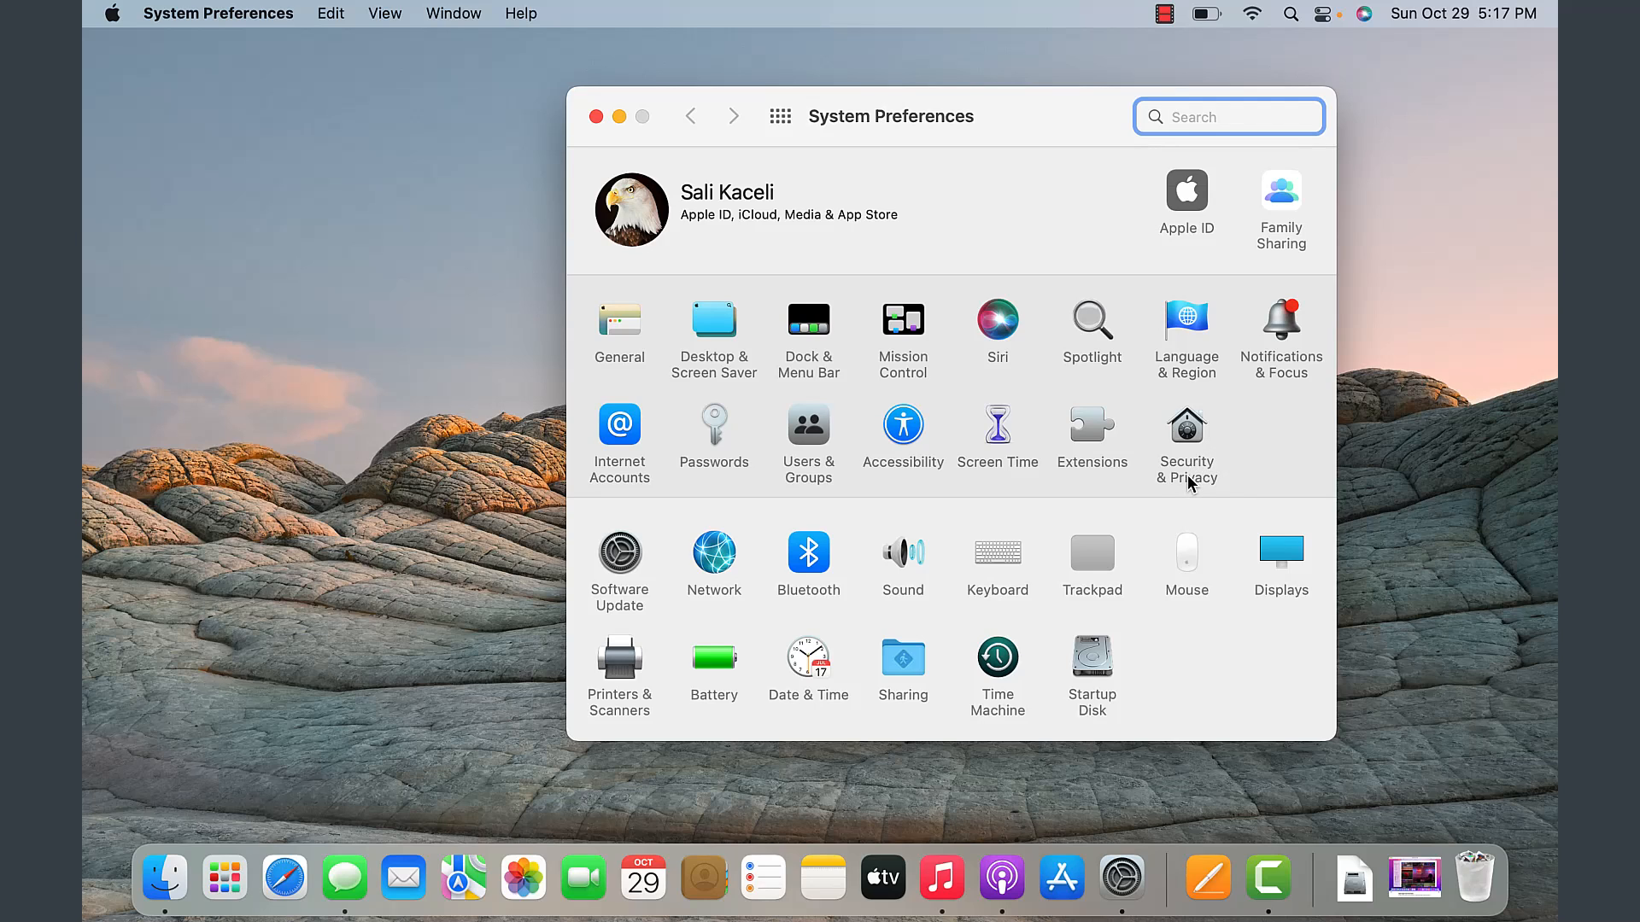
mouse_move(625, 564)
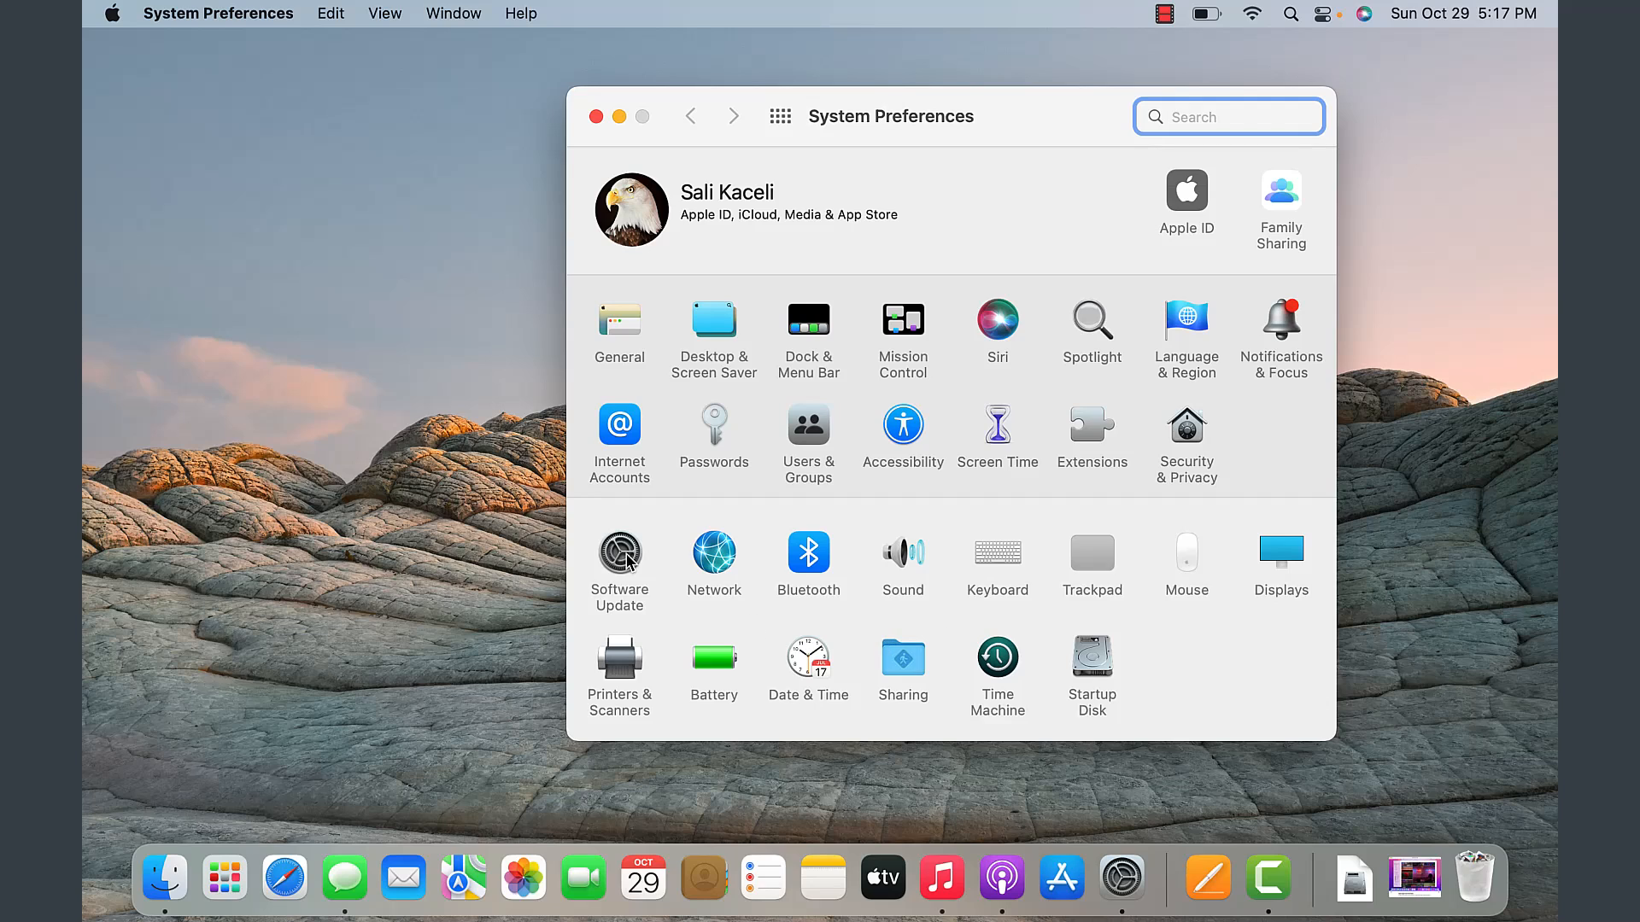
mouse_move(983, 574)
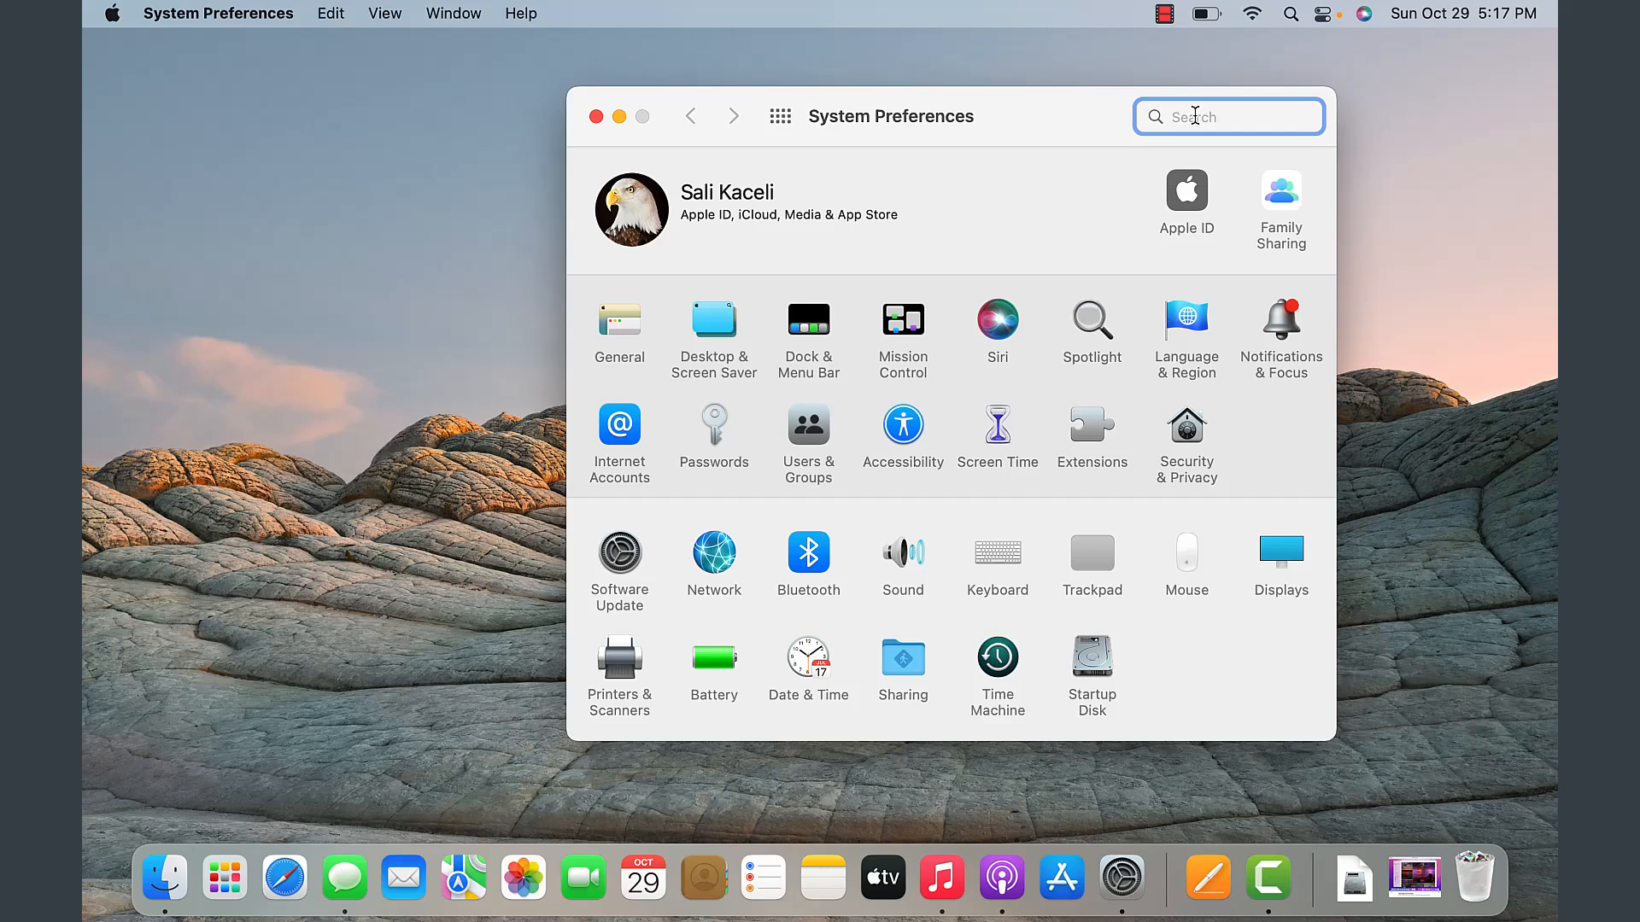
Step: Search the preferences for 'bluetoo' to highlight Bluetooth panes, then close the window
text(bluetoo)
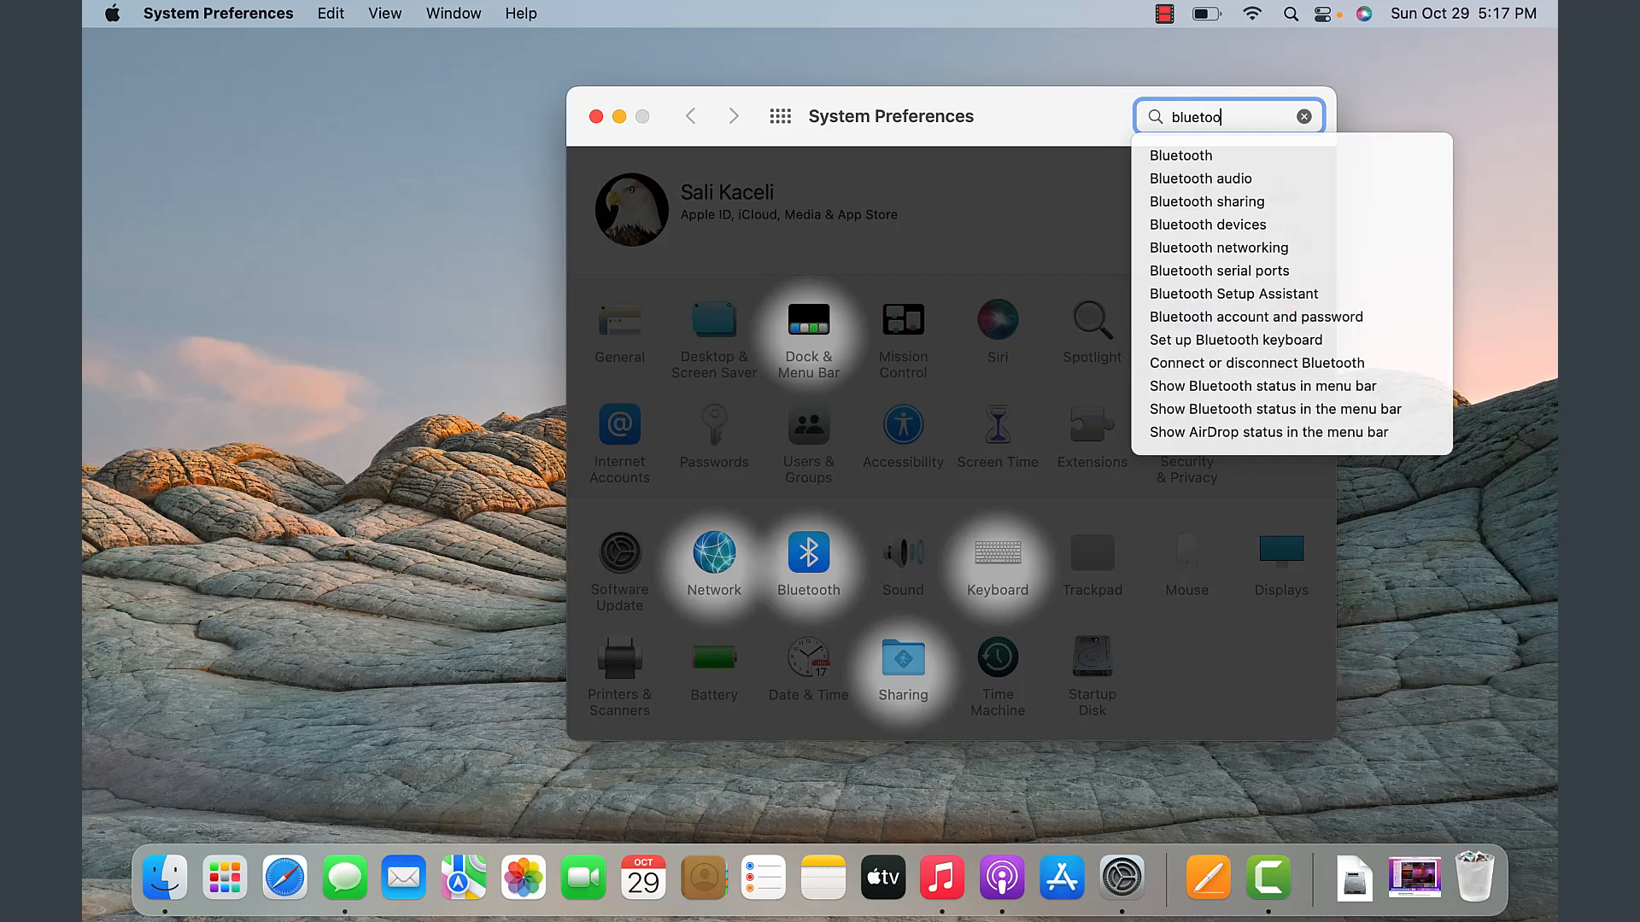
mouse_move(1083, 123)
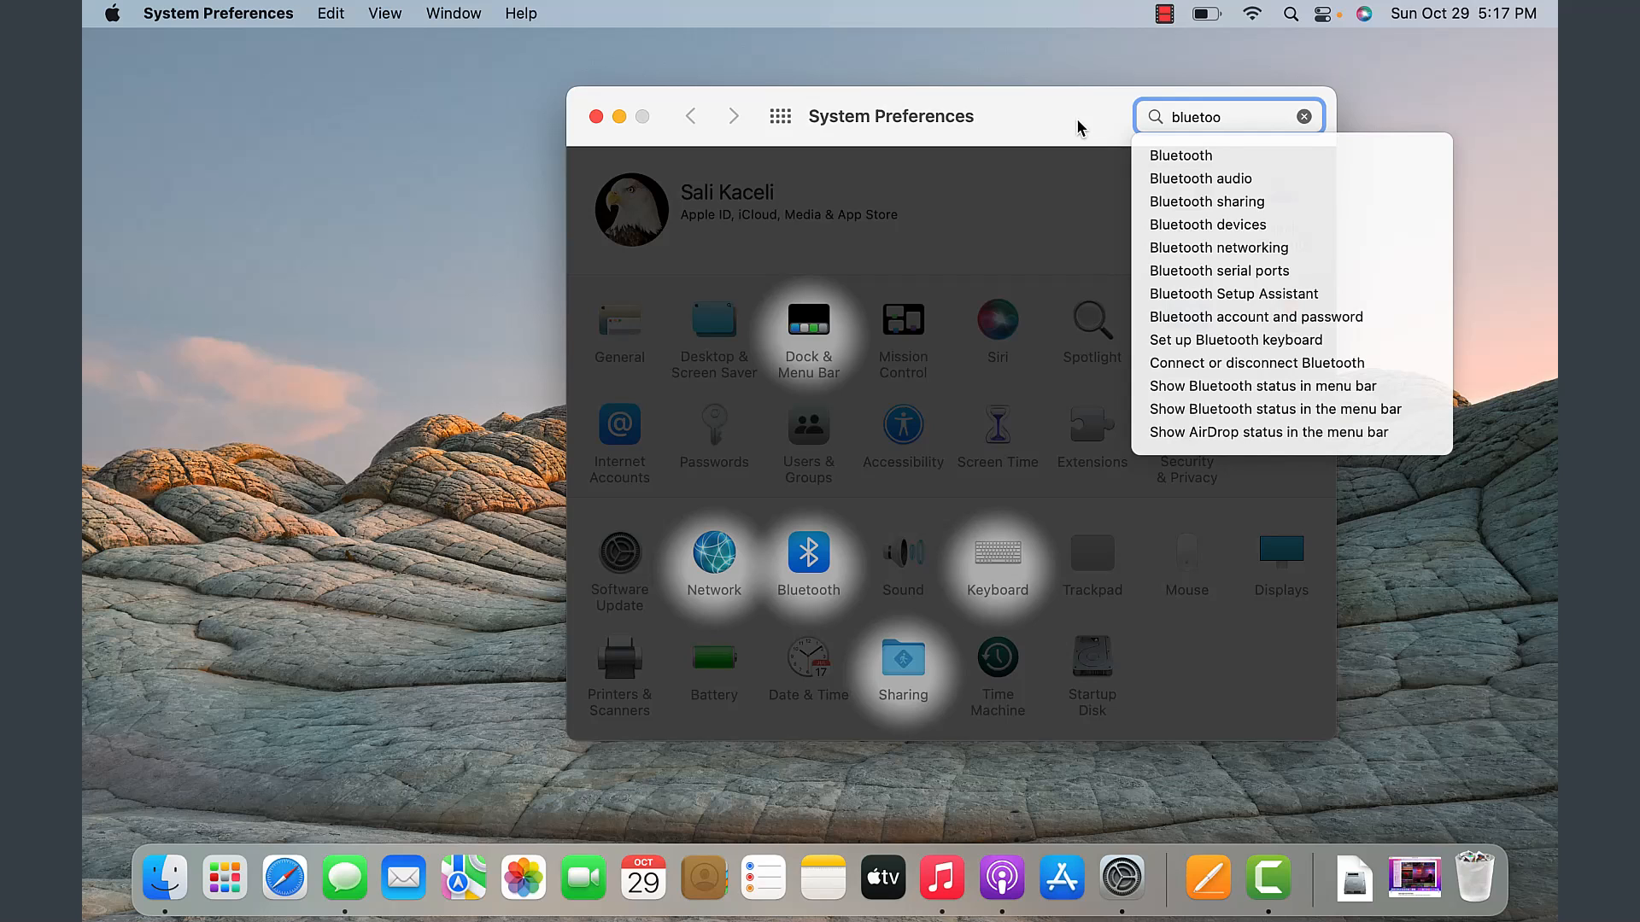
click(1305, 116)
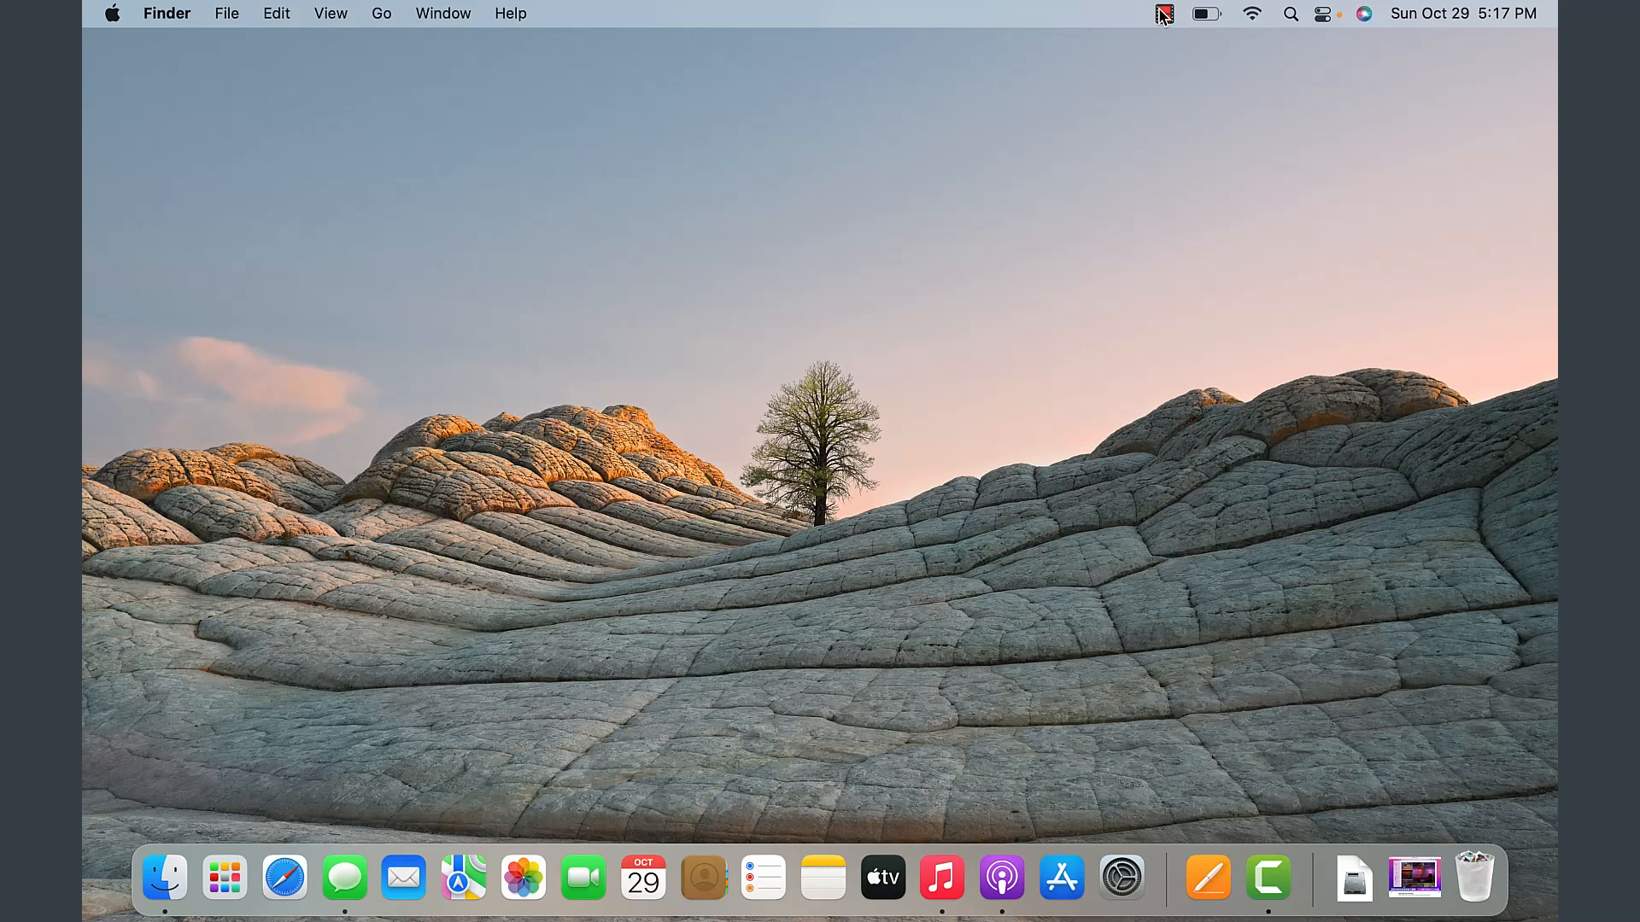
click(1202, 14)
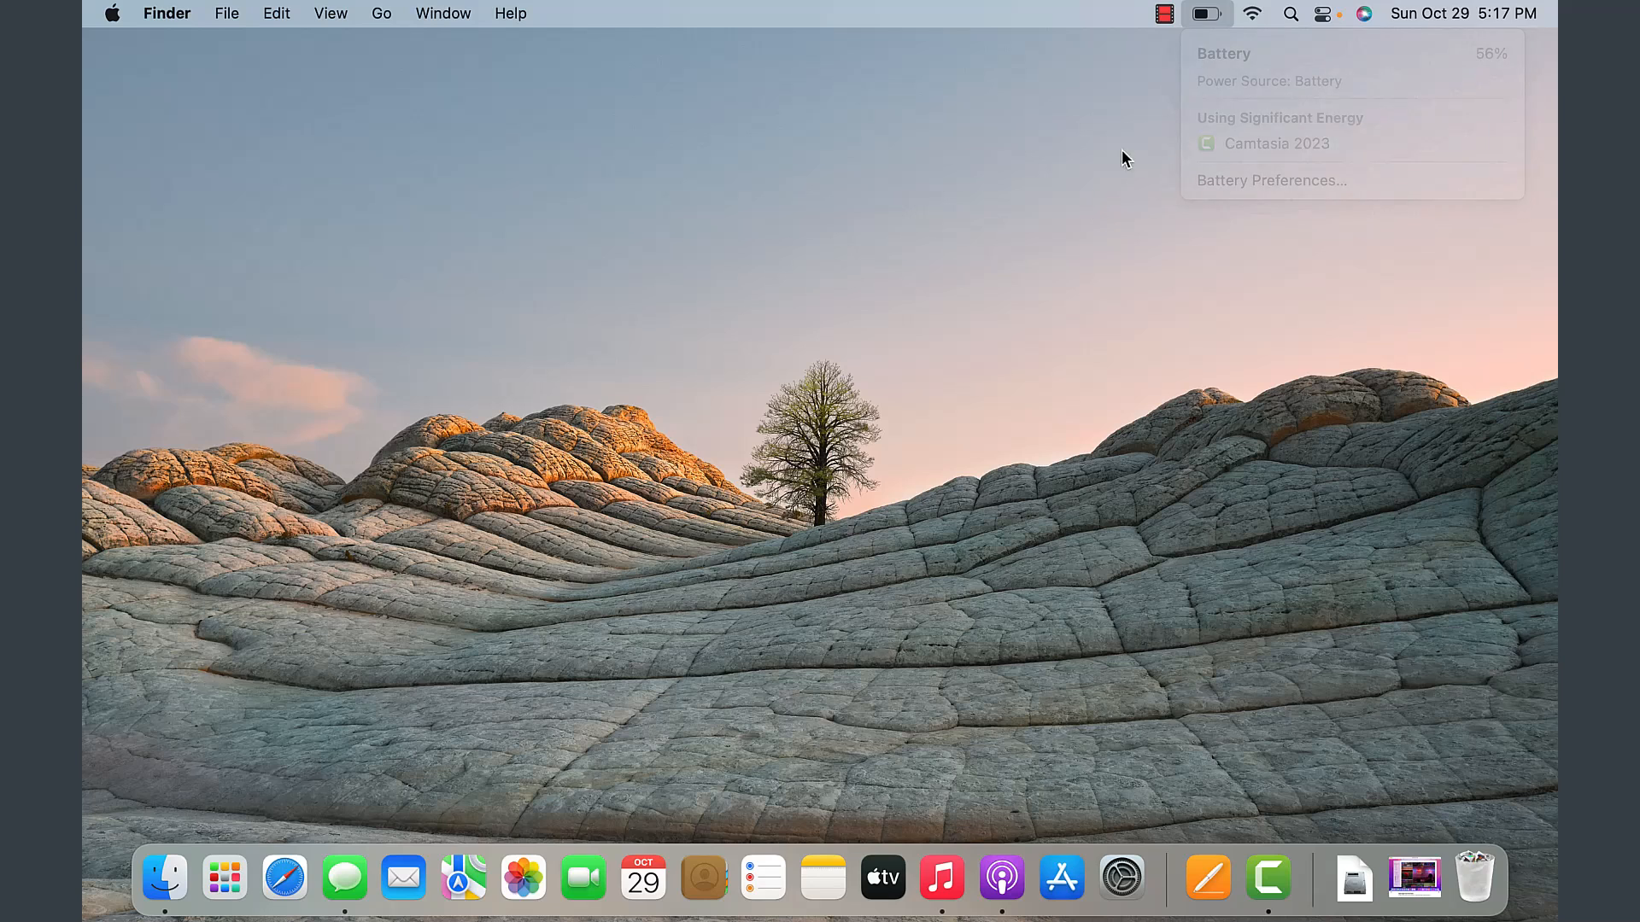
click(1257, 14)
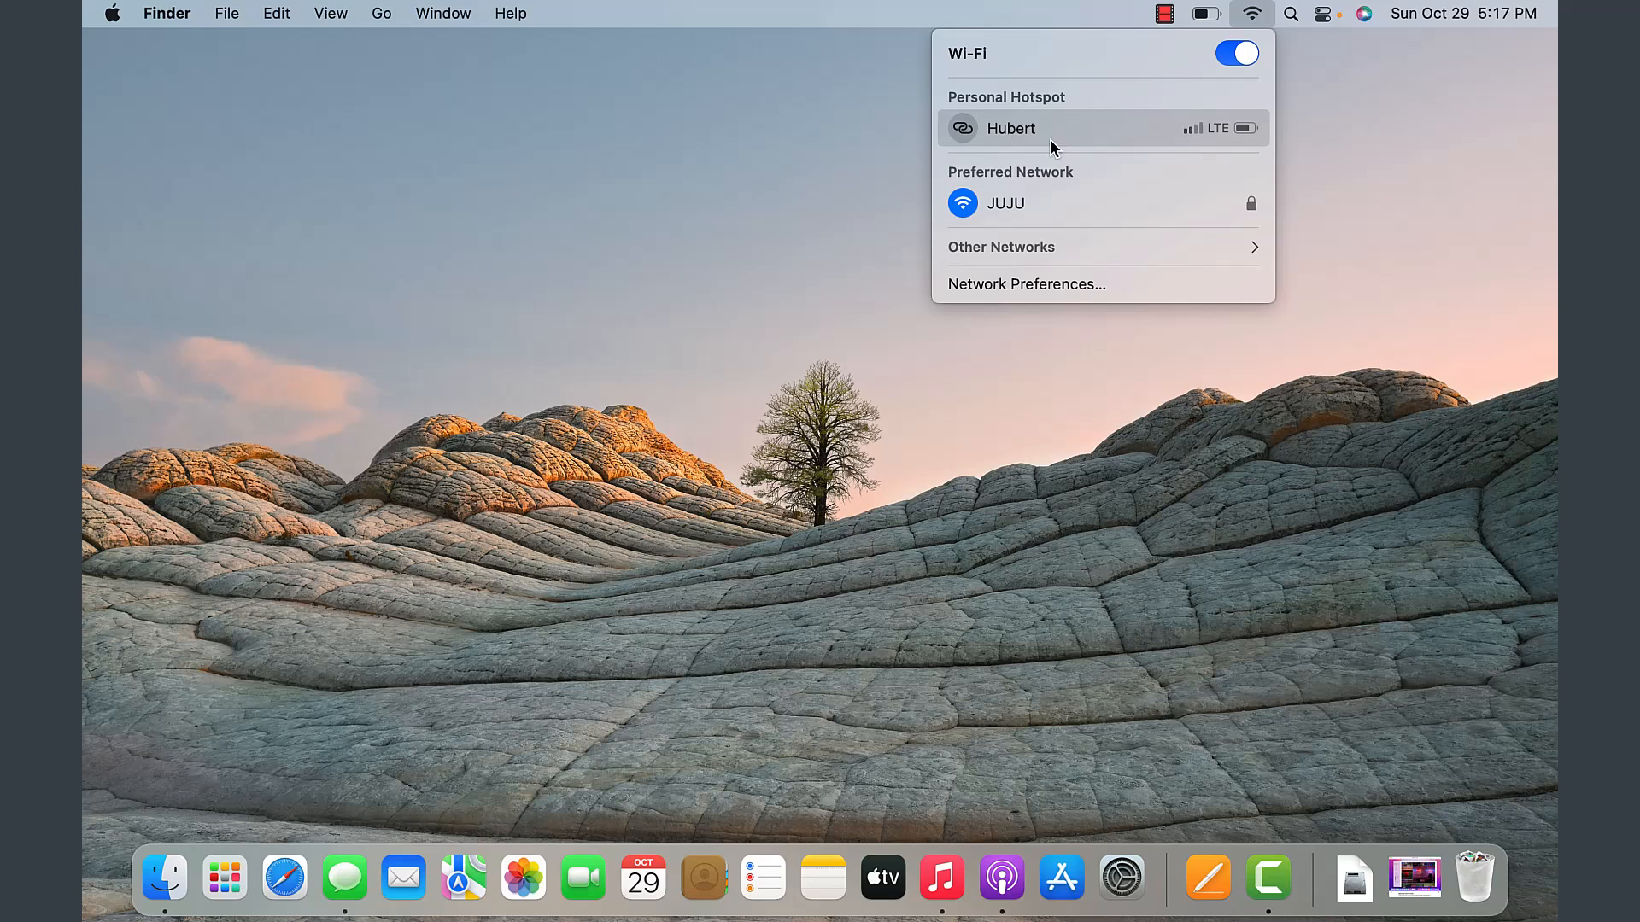
mouse_move(1063, 195)
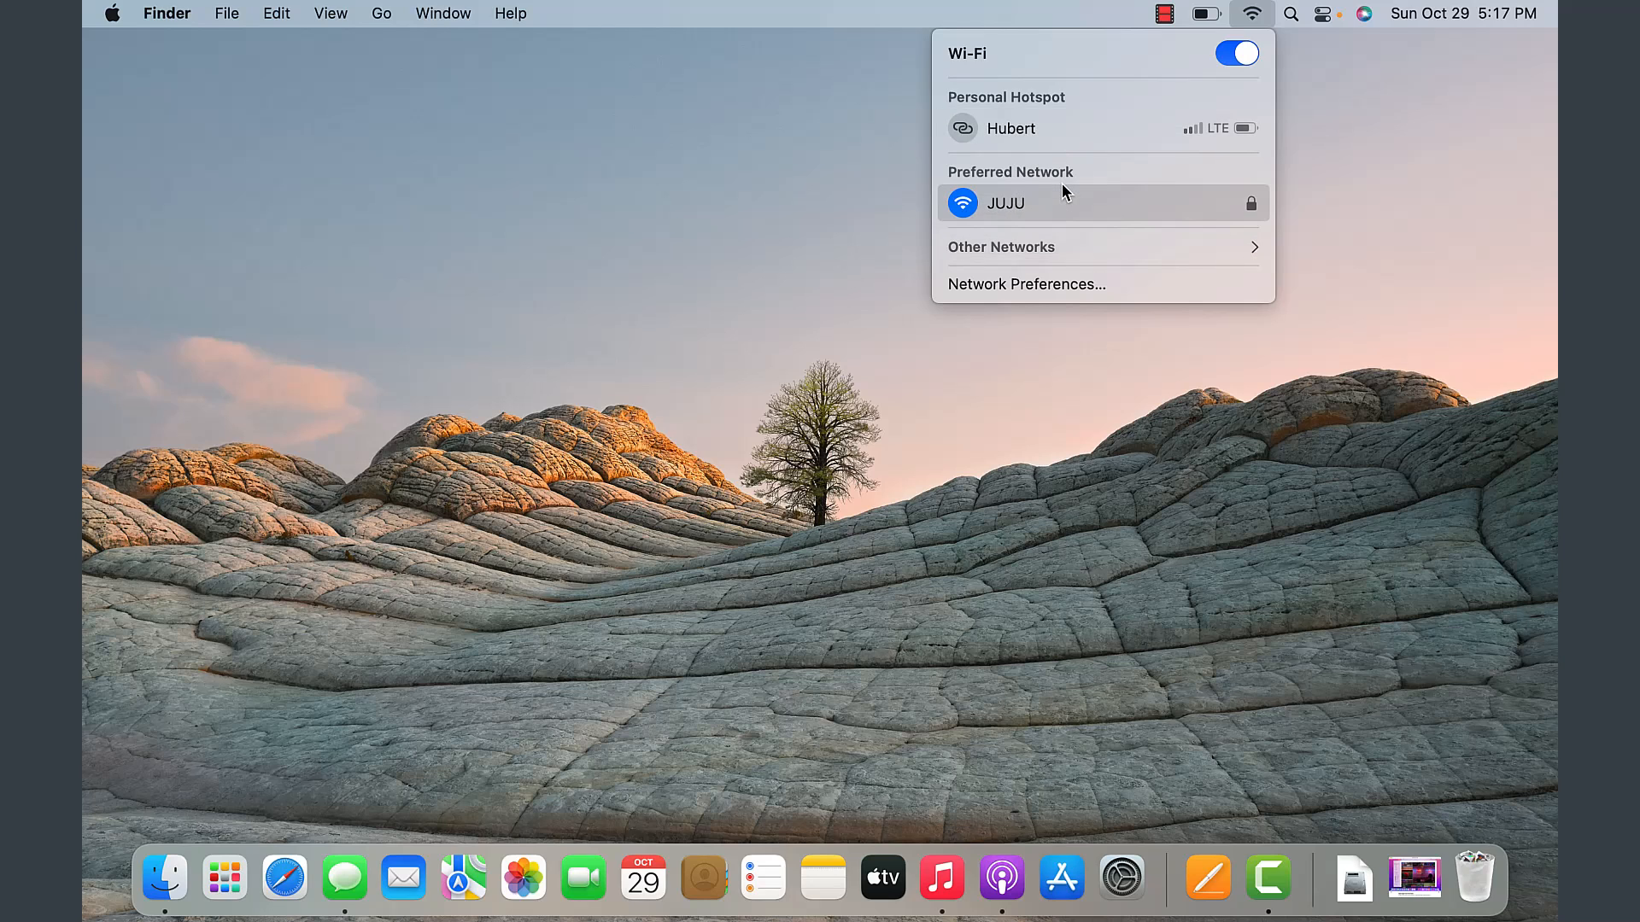
mouse_move(1064, 219)
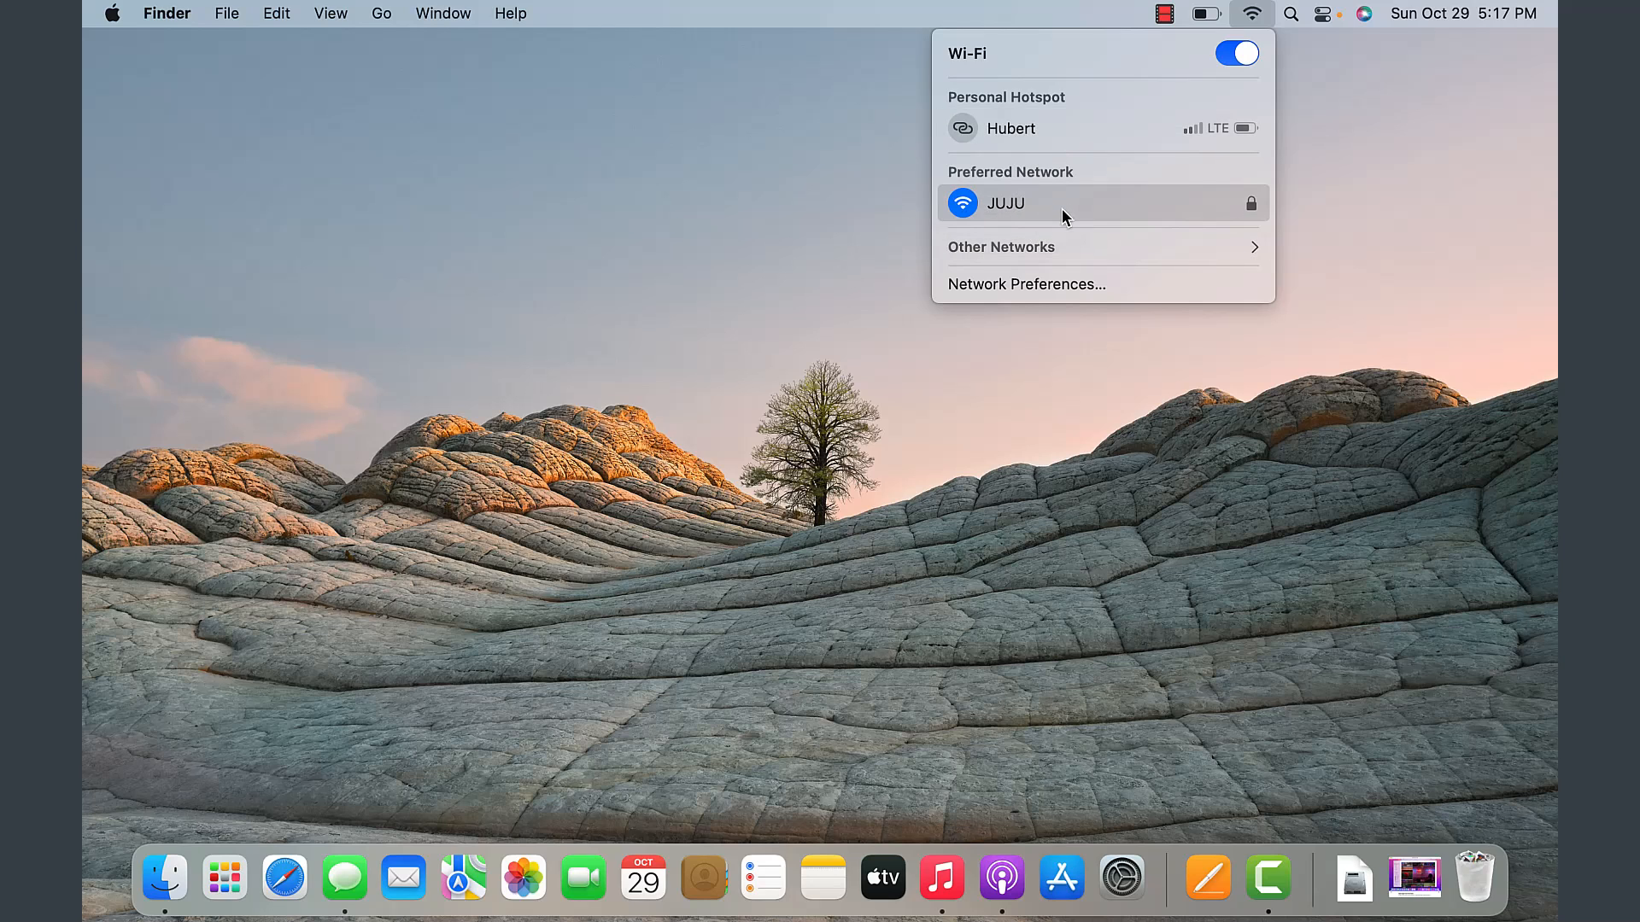
click(1397, 169)
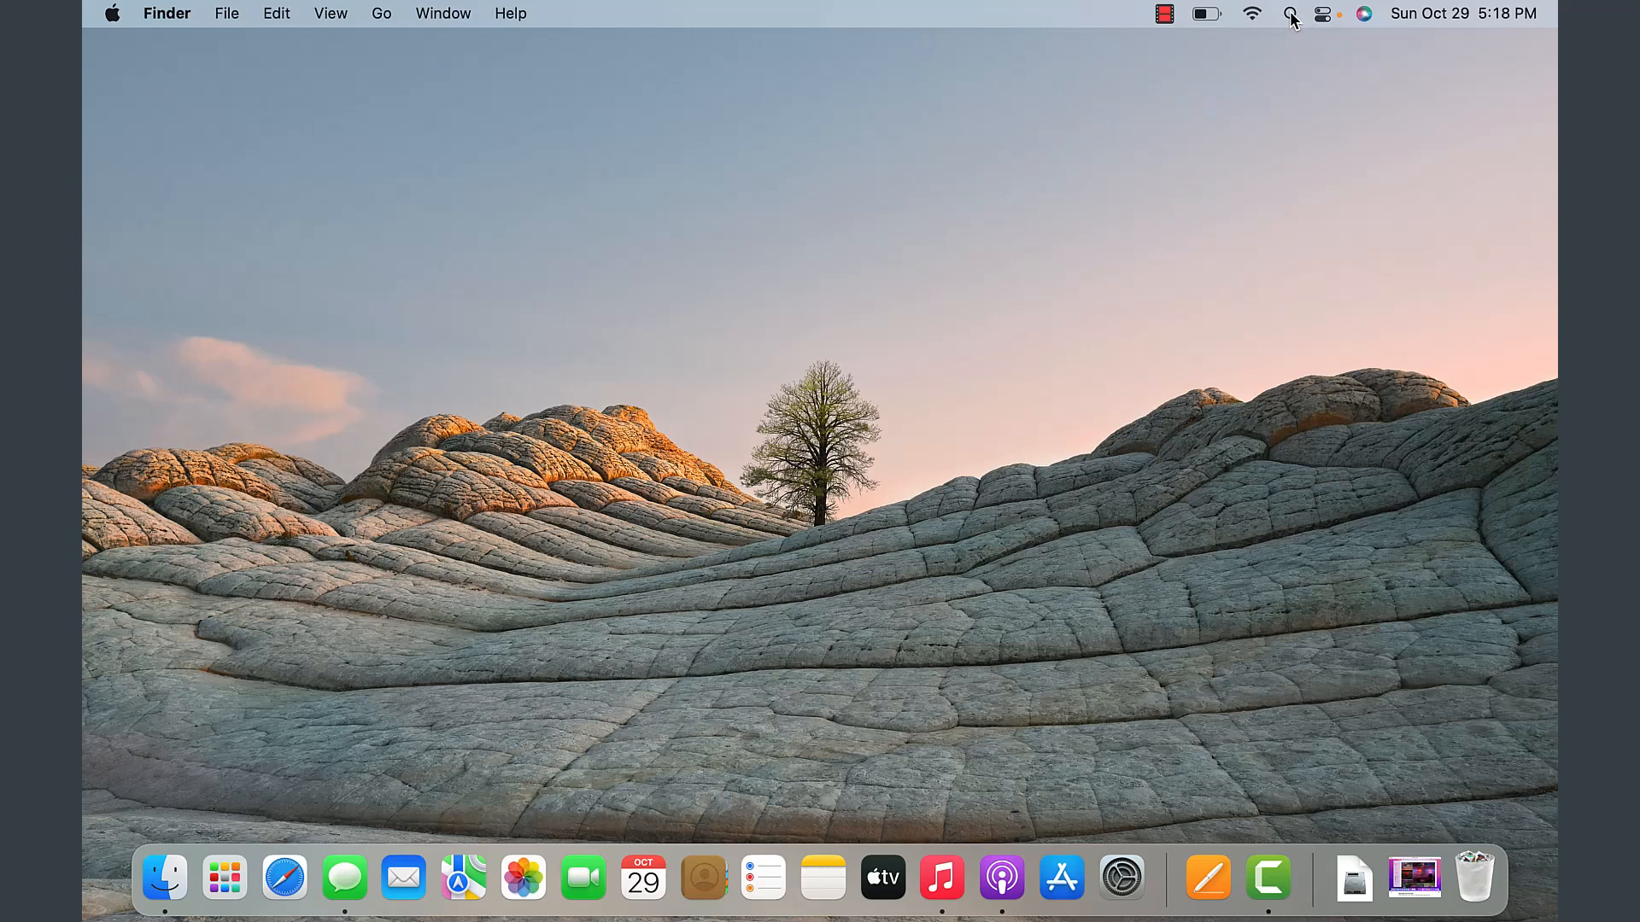
click(1285, 14)
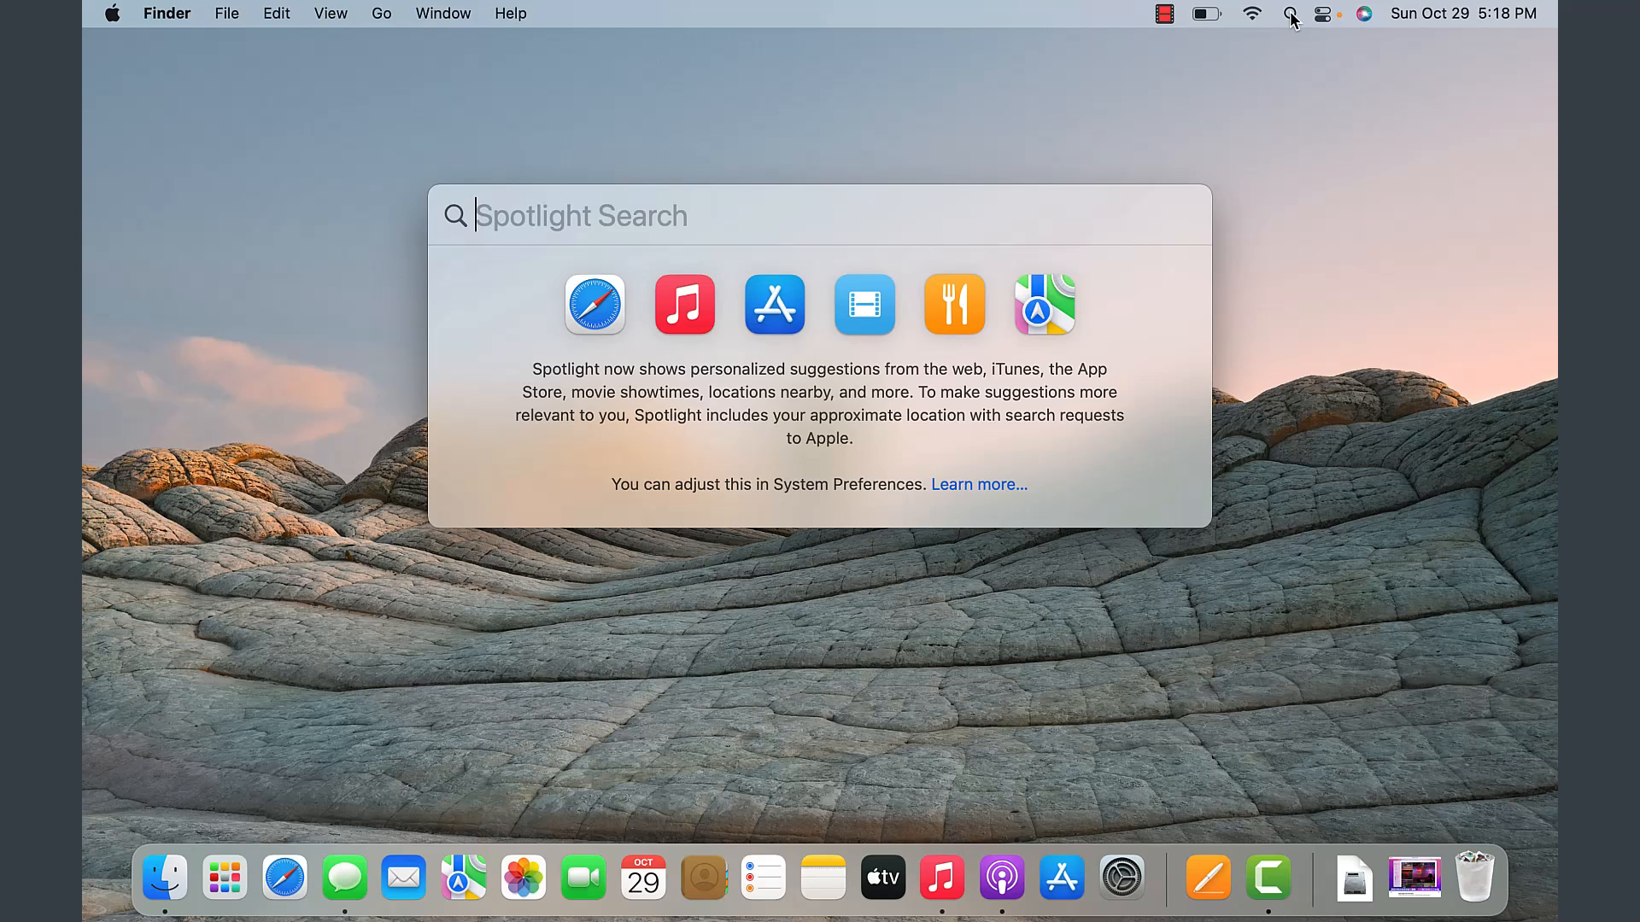
mouse_move(586, 208)
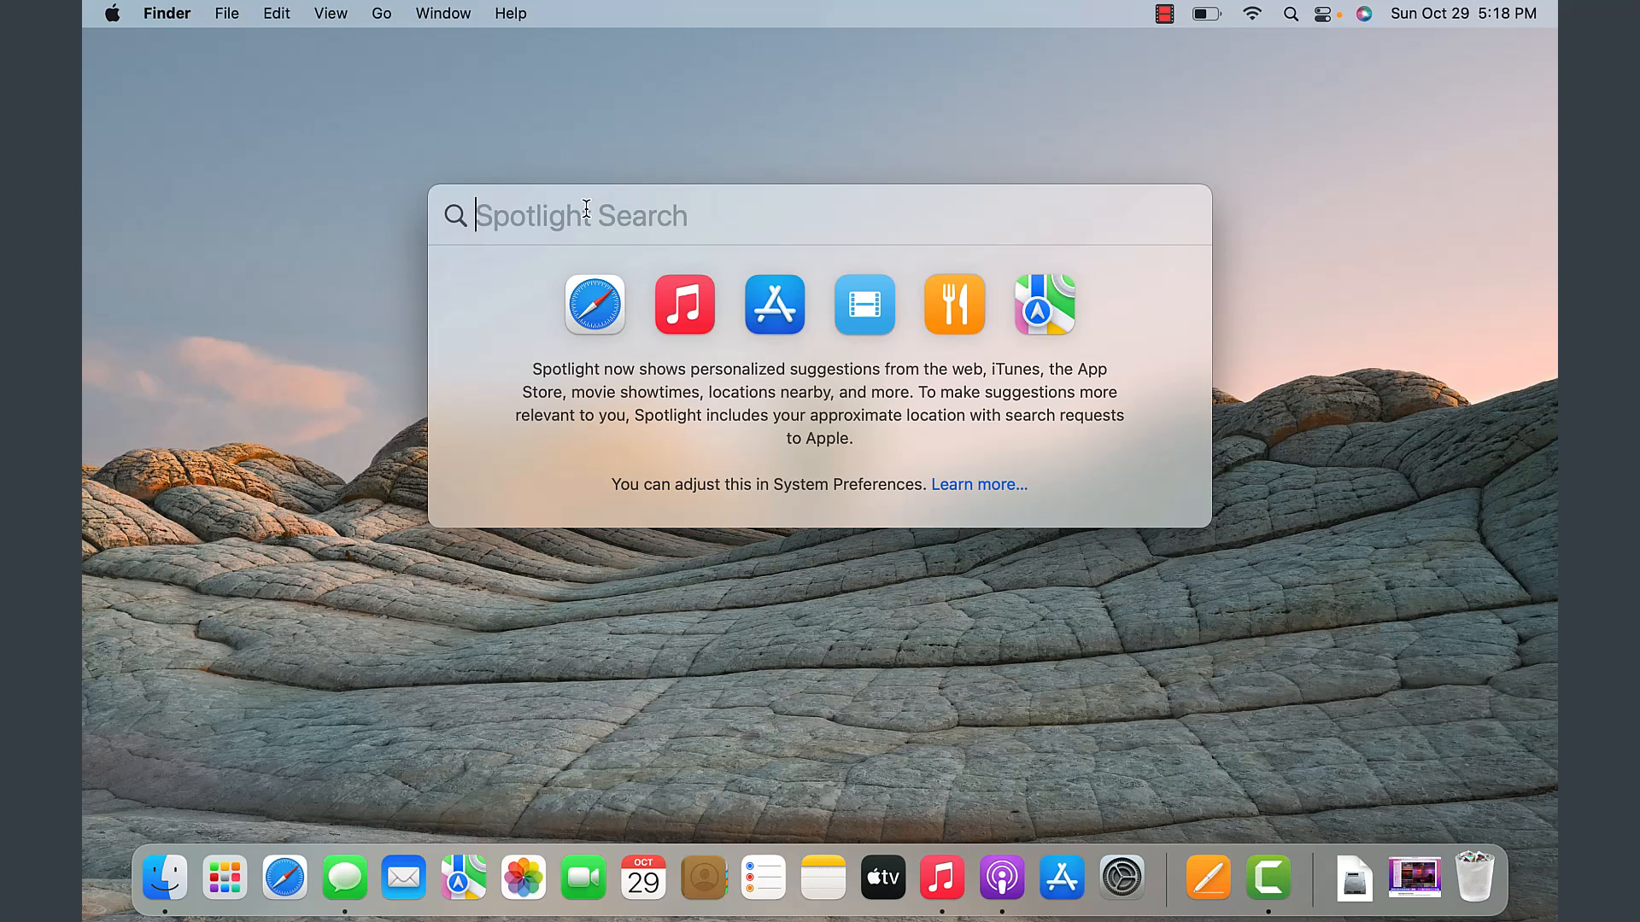
mouse_move(564, 258)
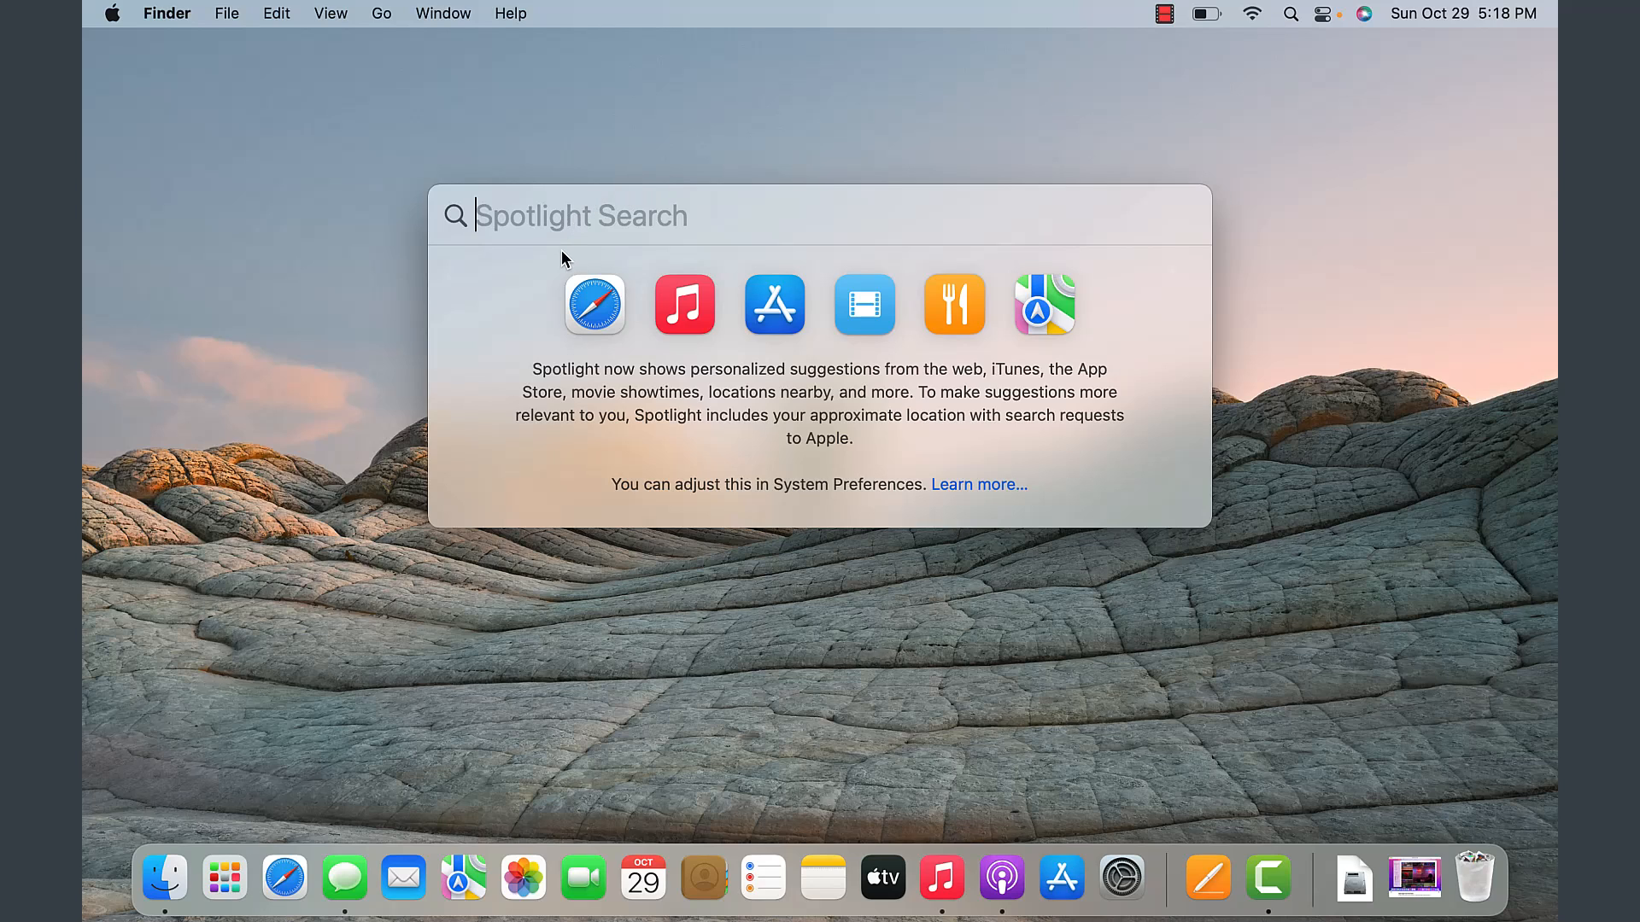
mouse_move(596, 316)
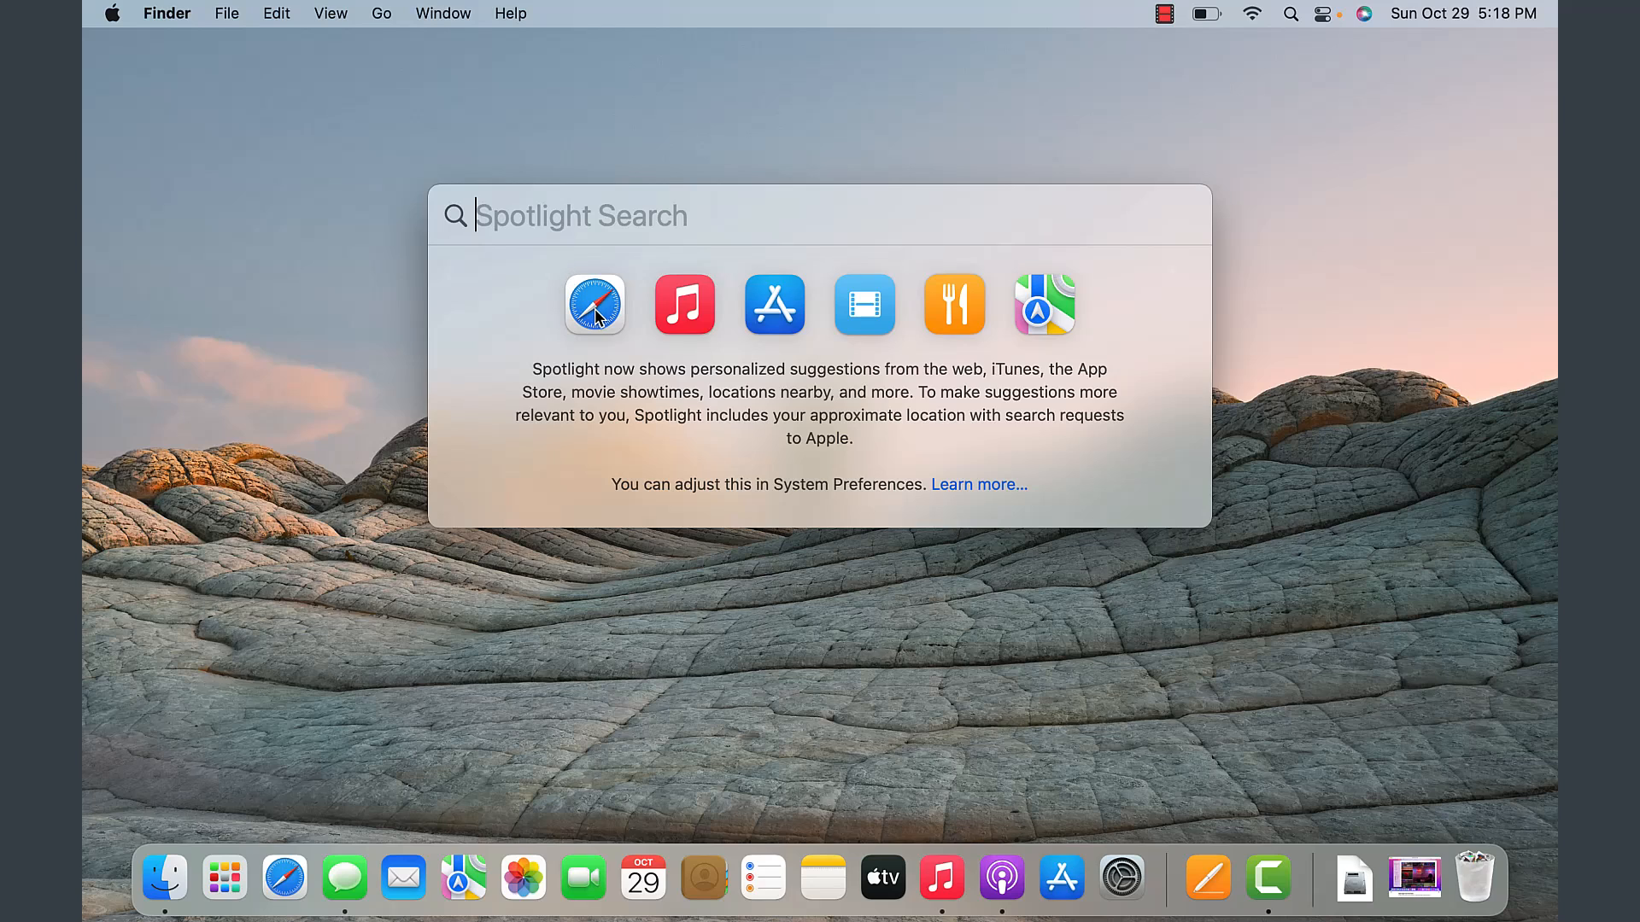
mouse_move(695, 317)
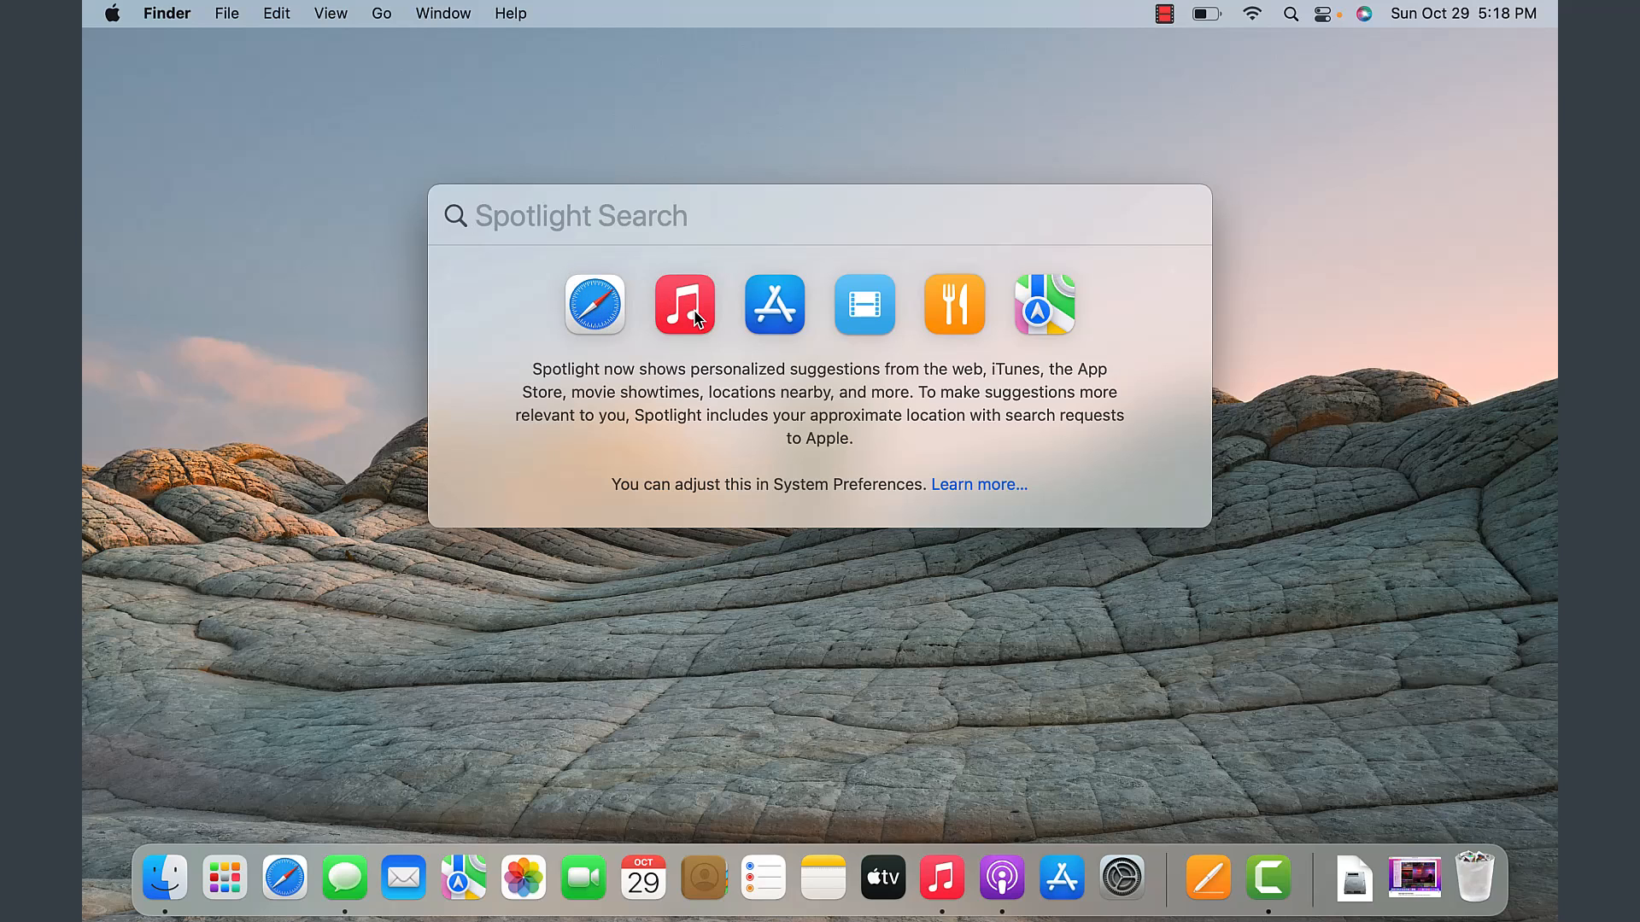
mouse_move(973, 321)
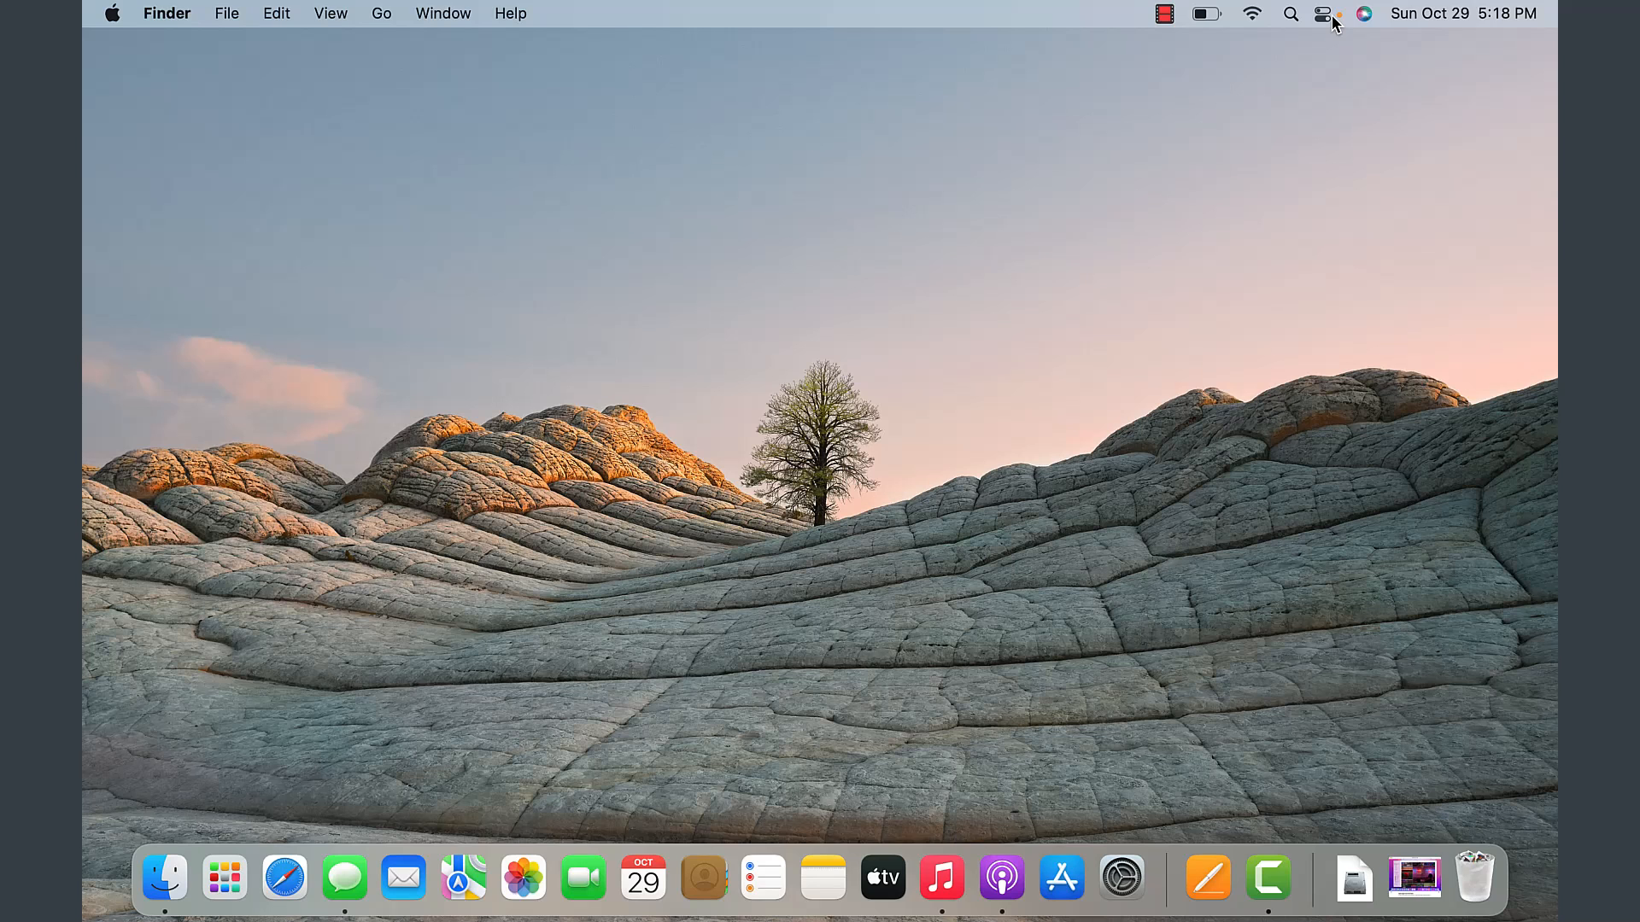
click(1324, 14)
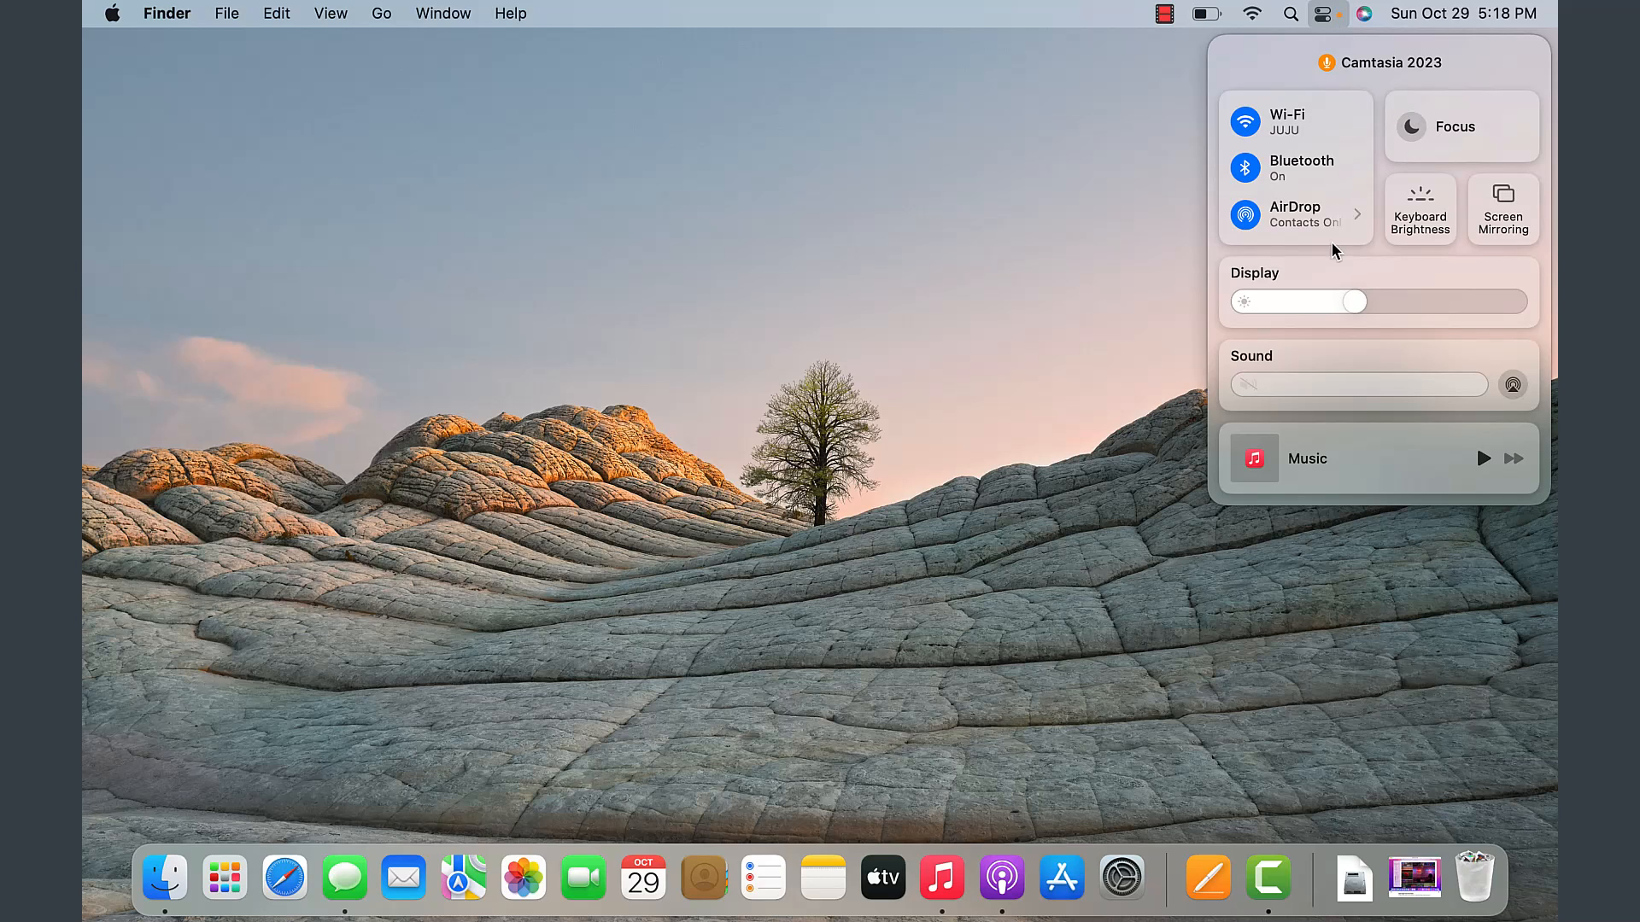
mouse_move(1435, 407)
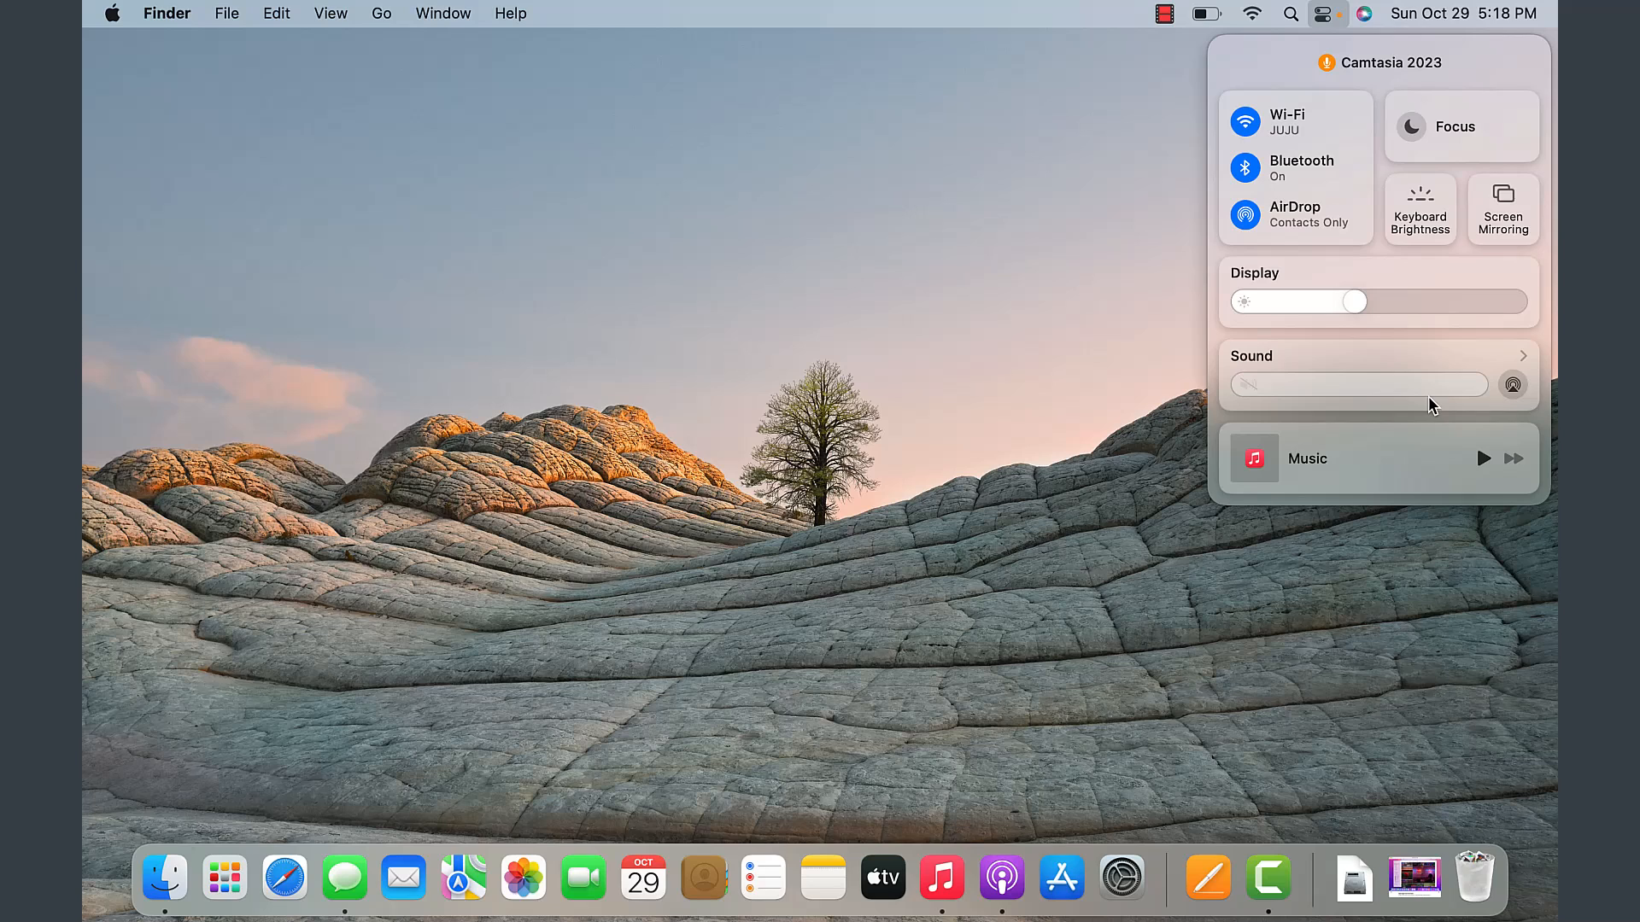
mouse_move(1318, 416)
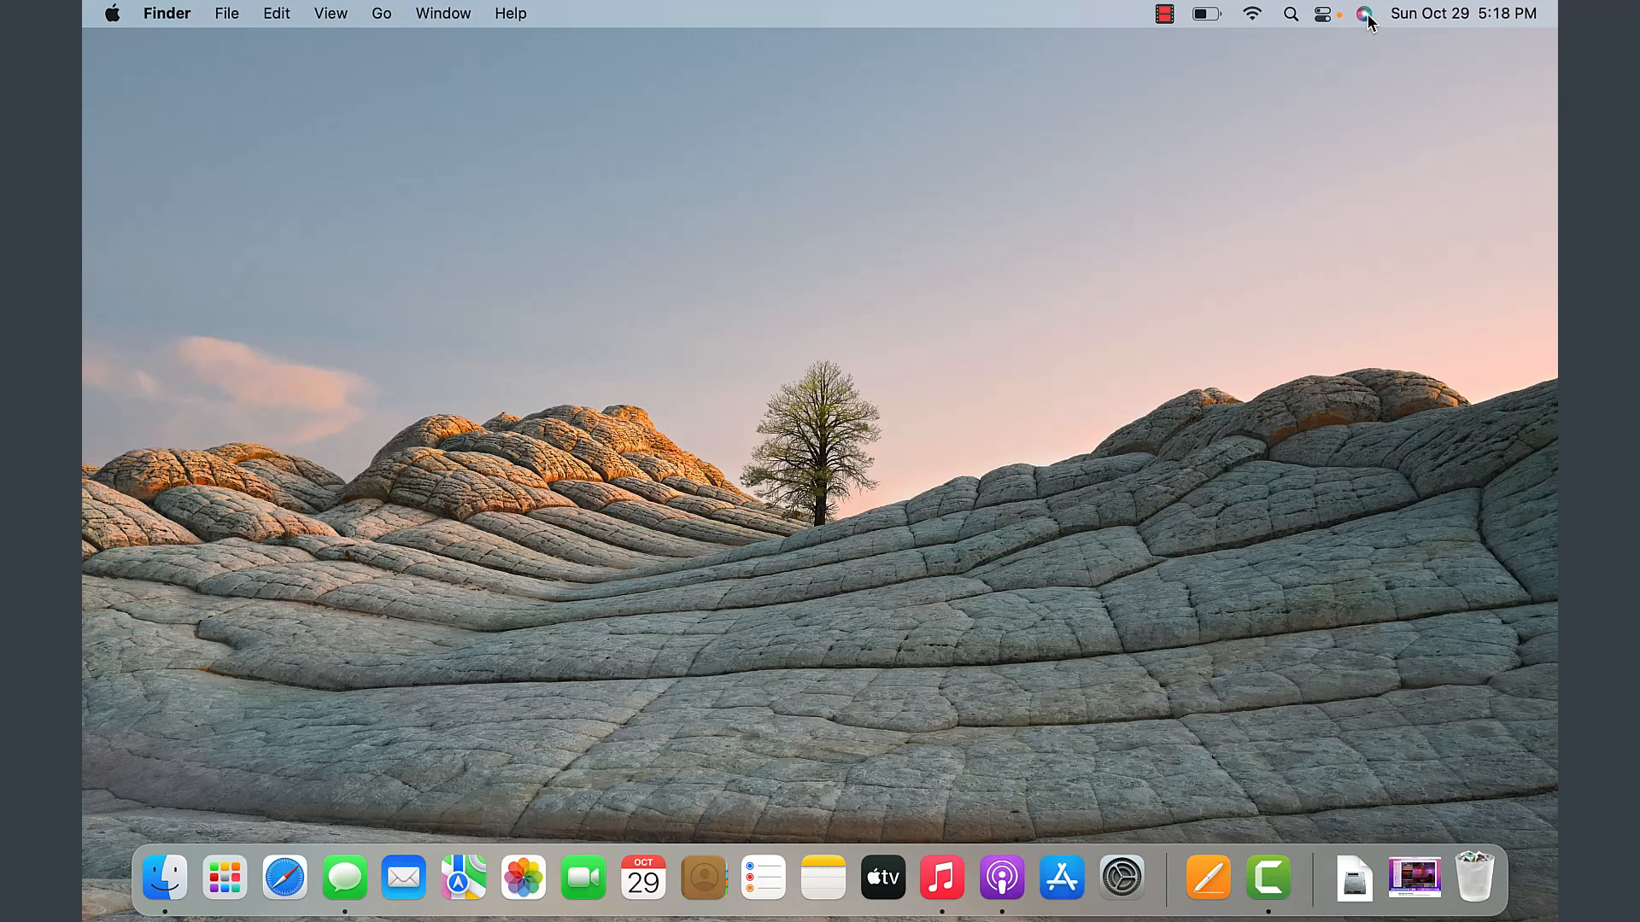
click(1363, 14)
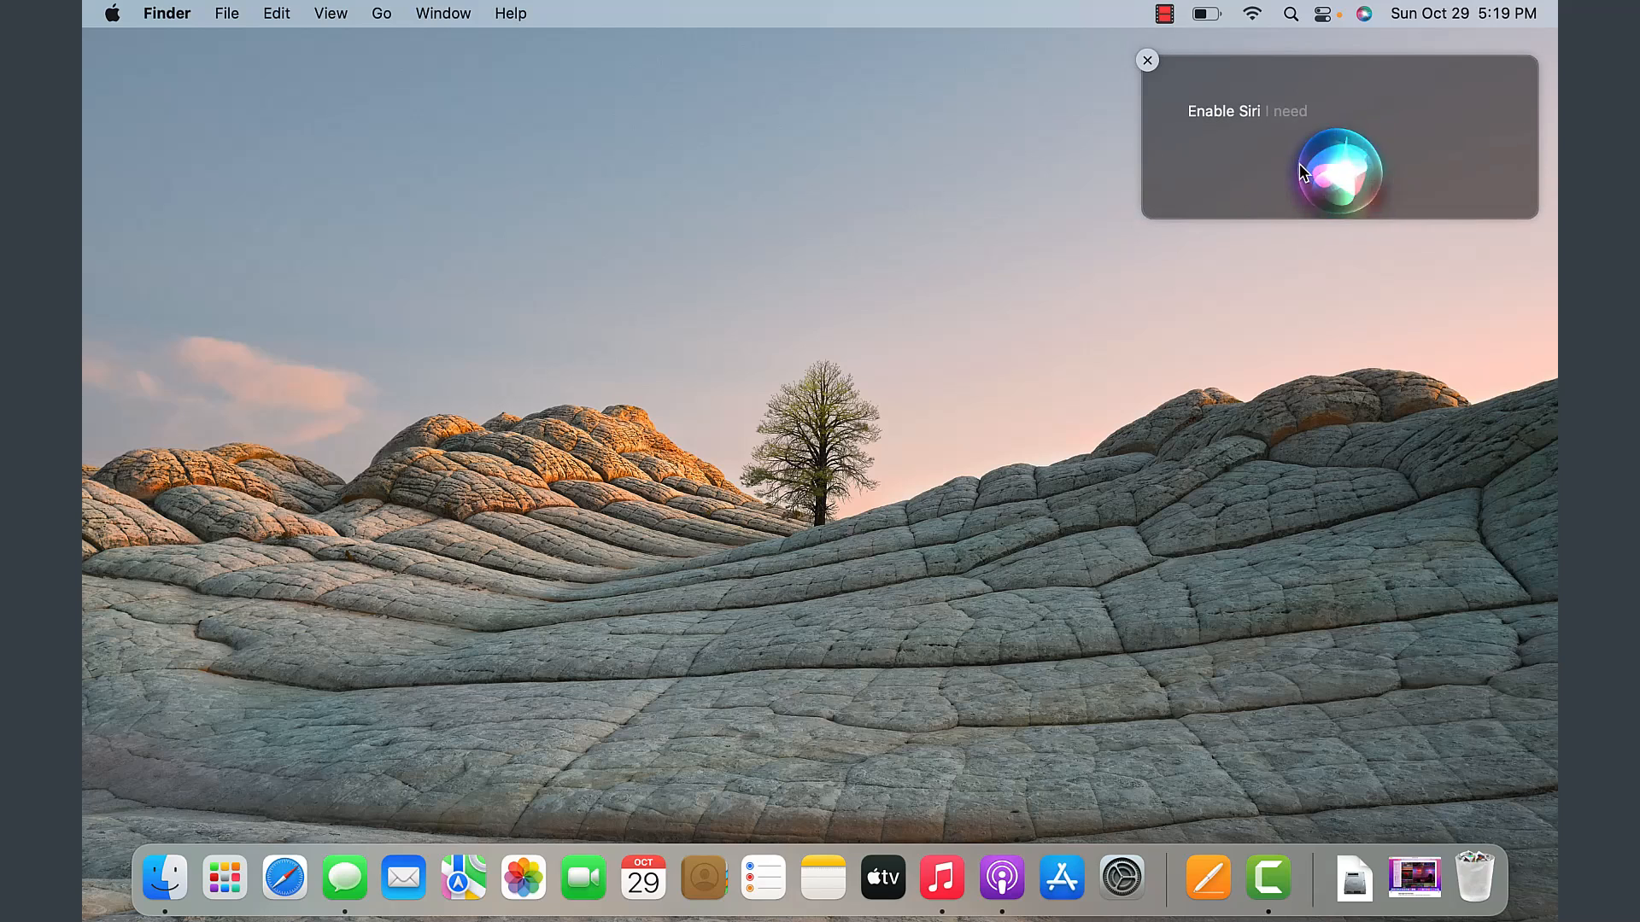
click(1148, 59)
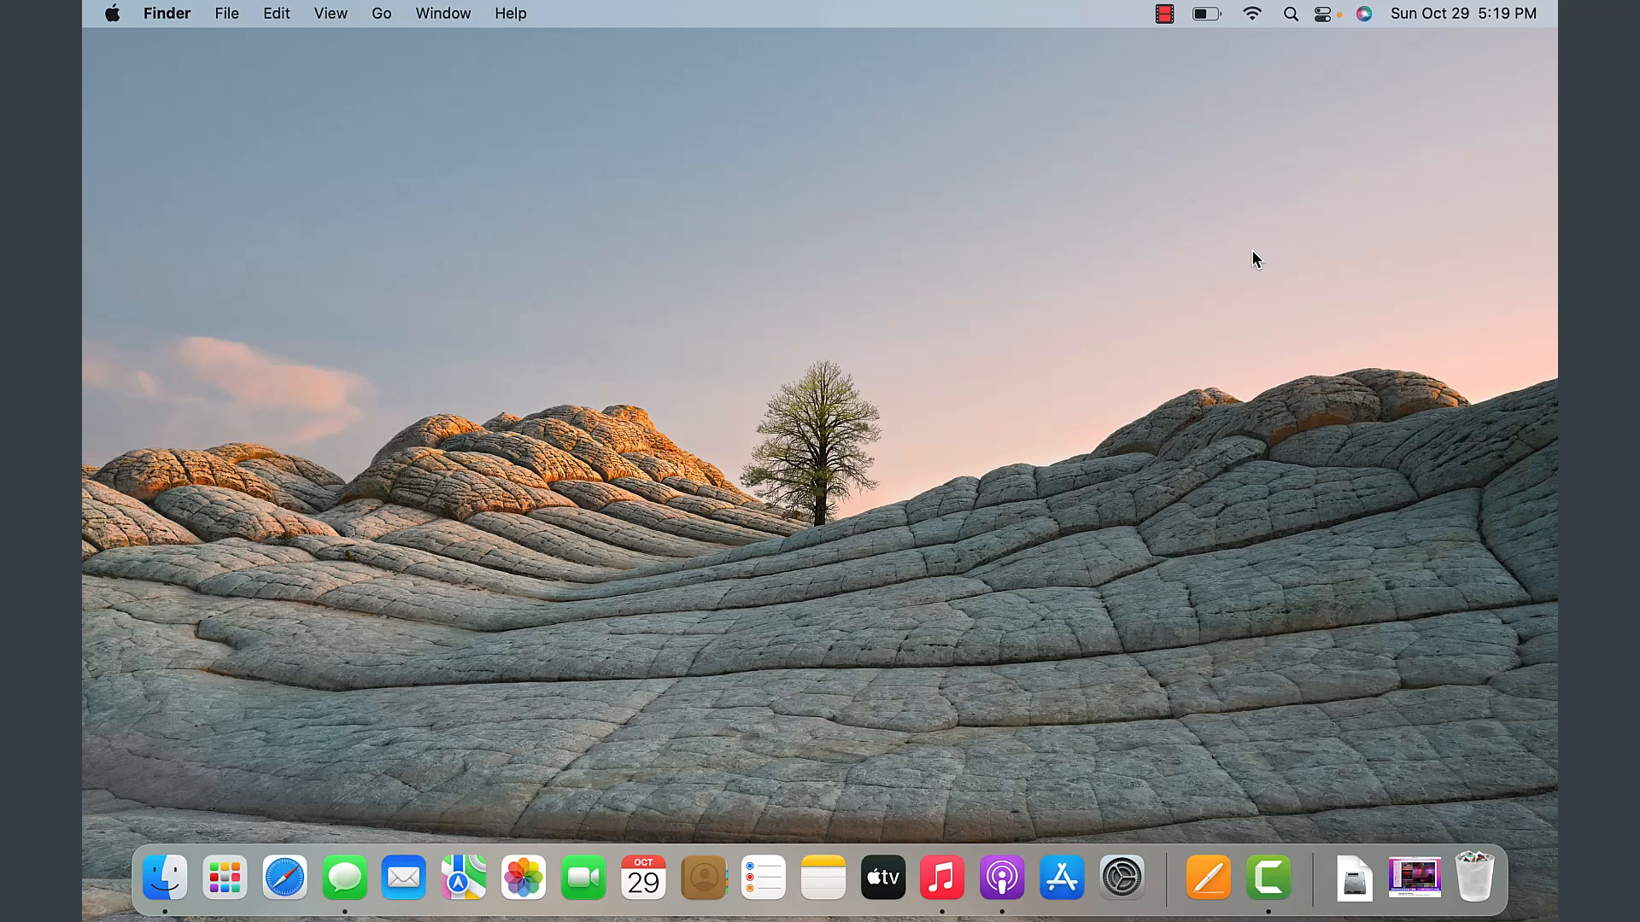
mouse_move(1433, 22)
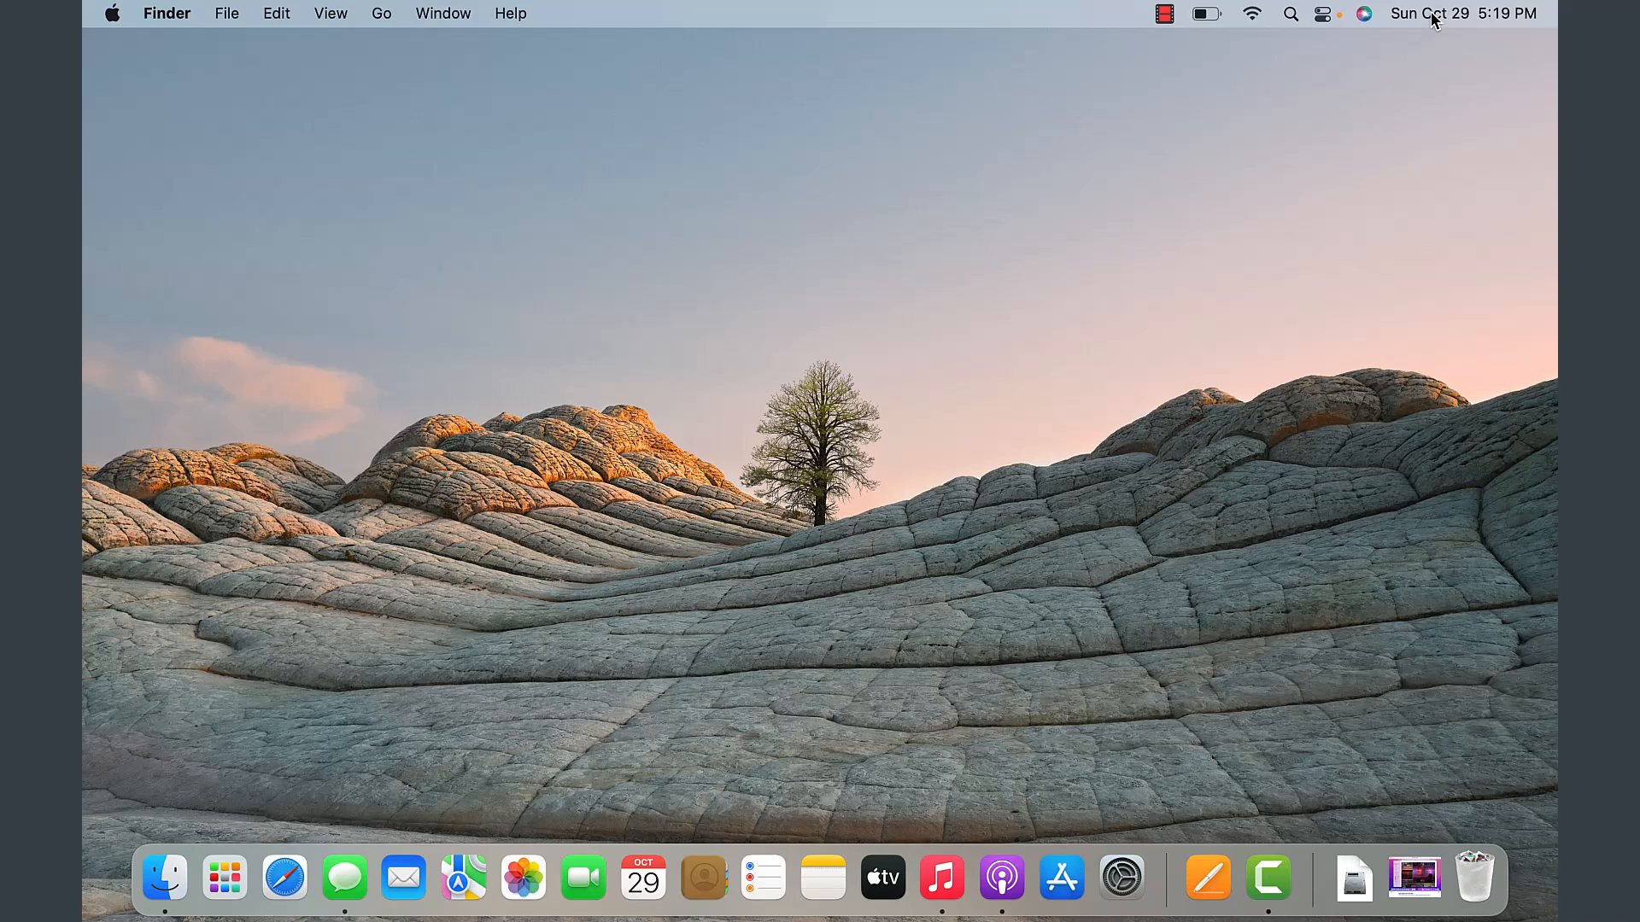
mouse_move(1495, 21)
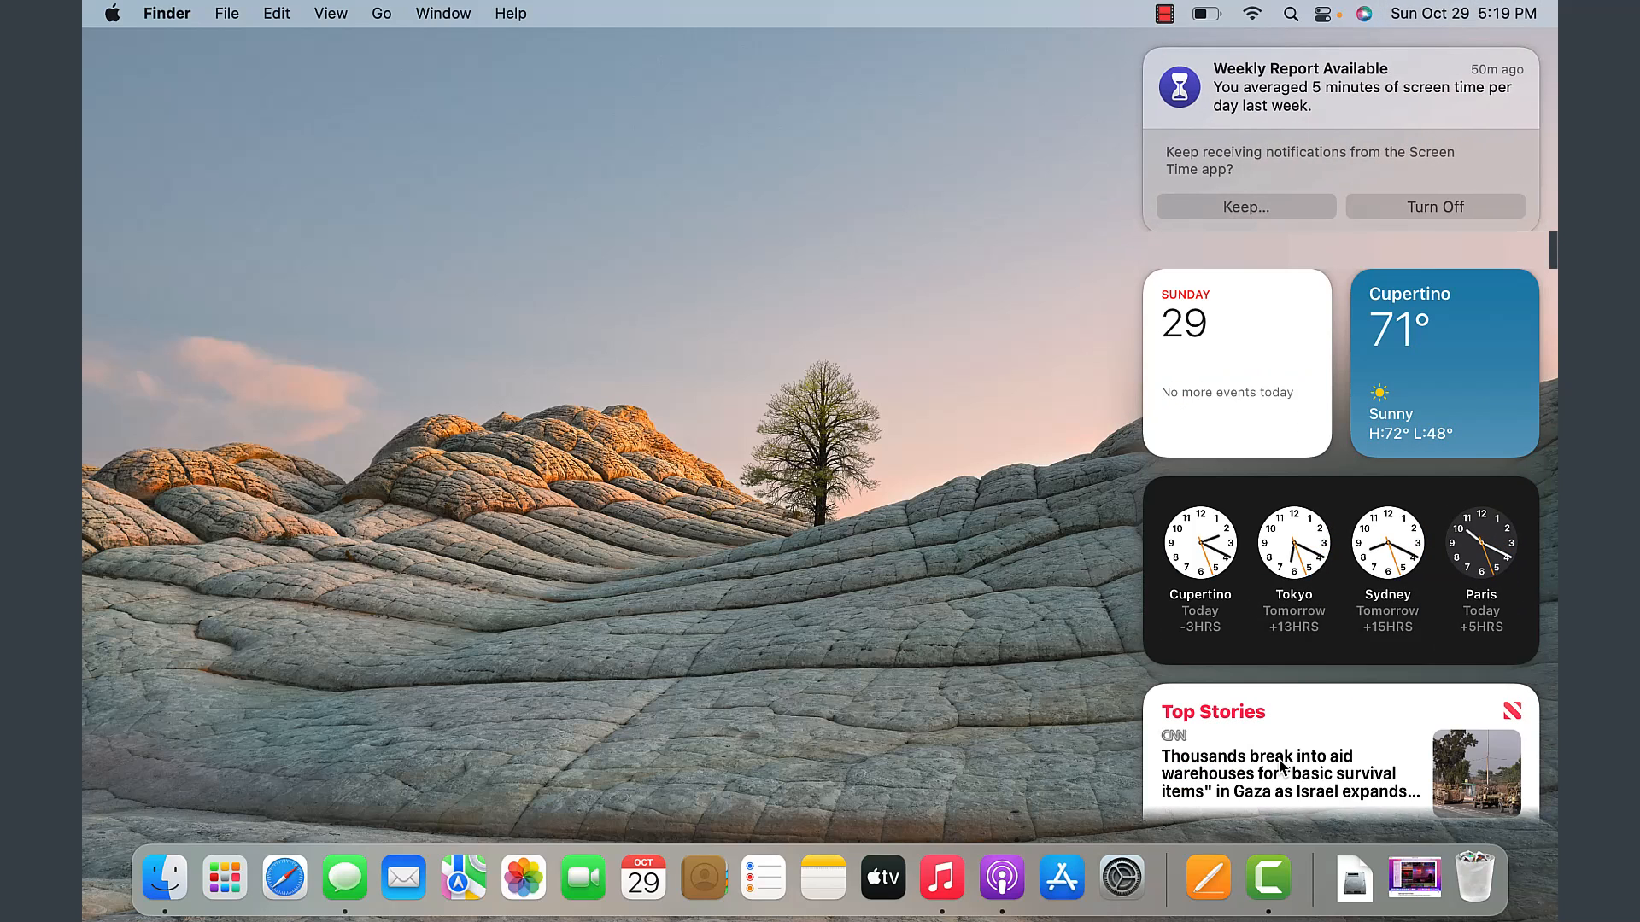
mouse_move(1110, 620)
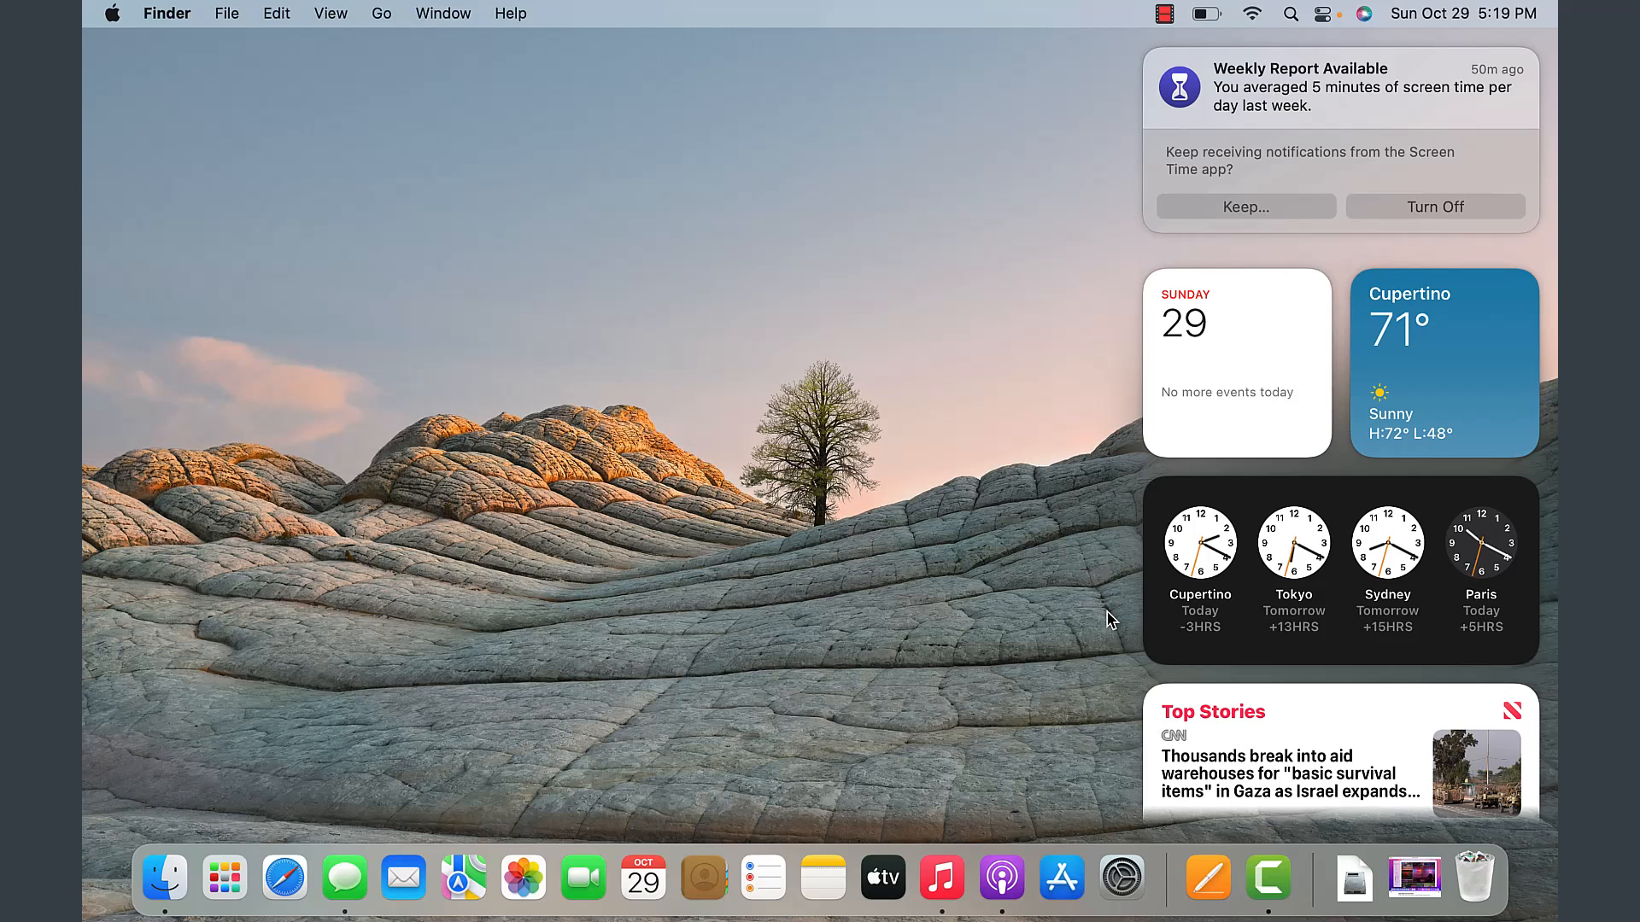
mouse_move(1046, 579)
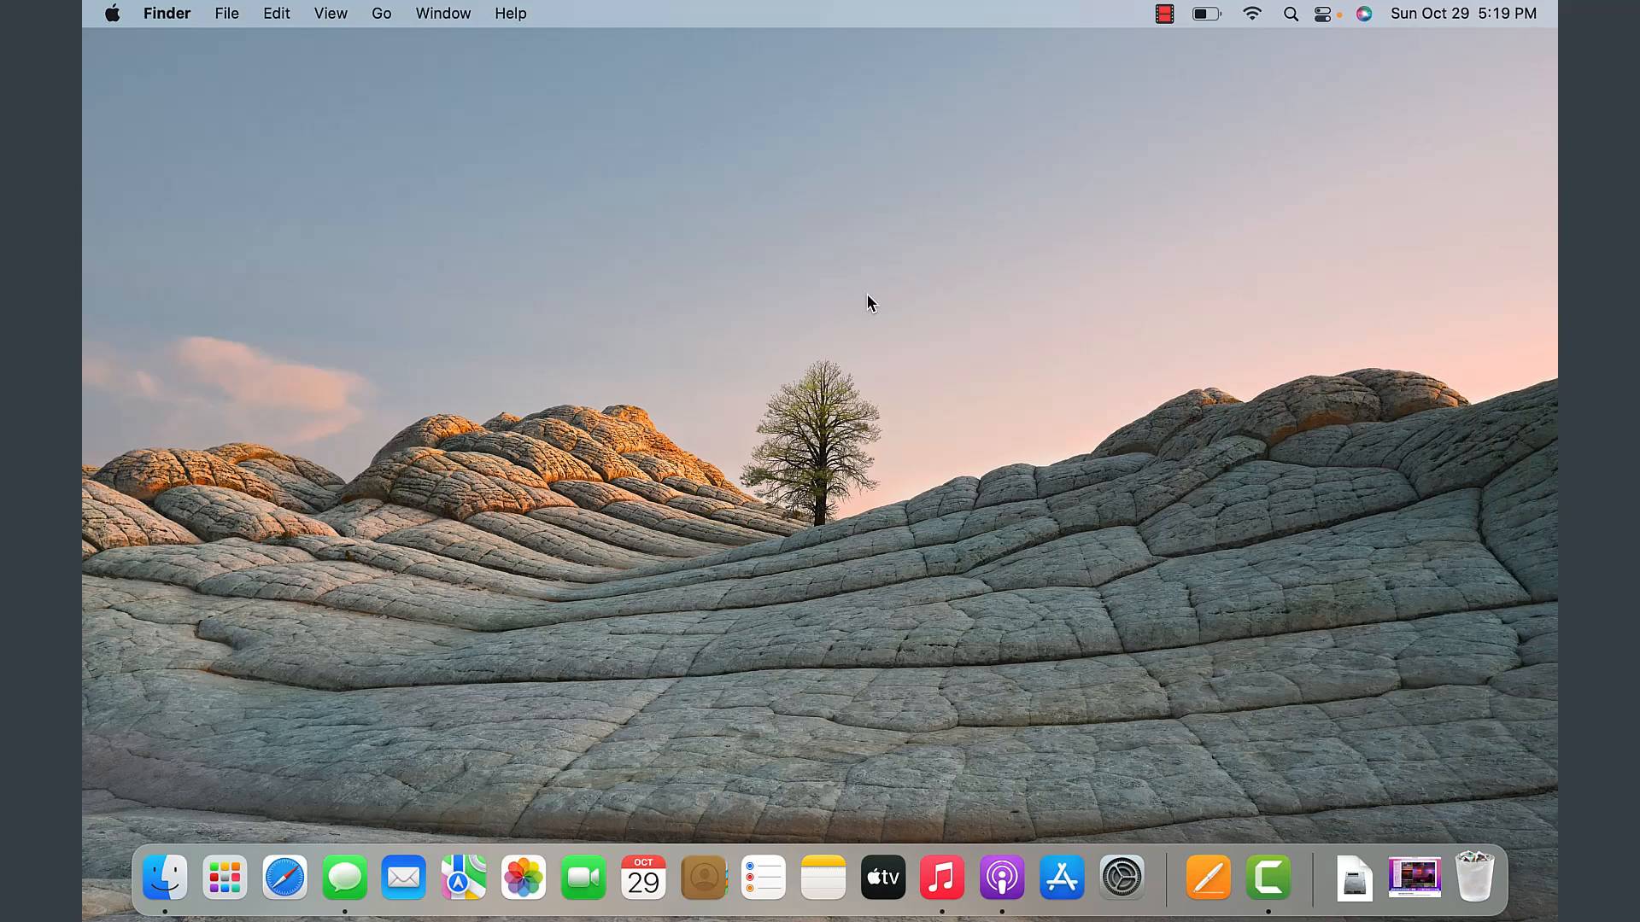
mouse_move(738, 351)
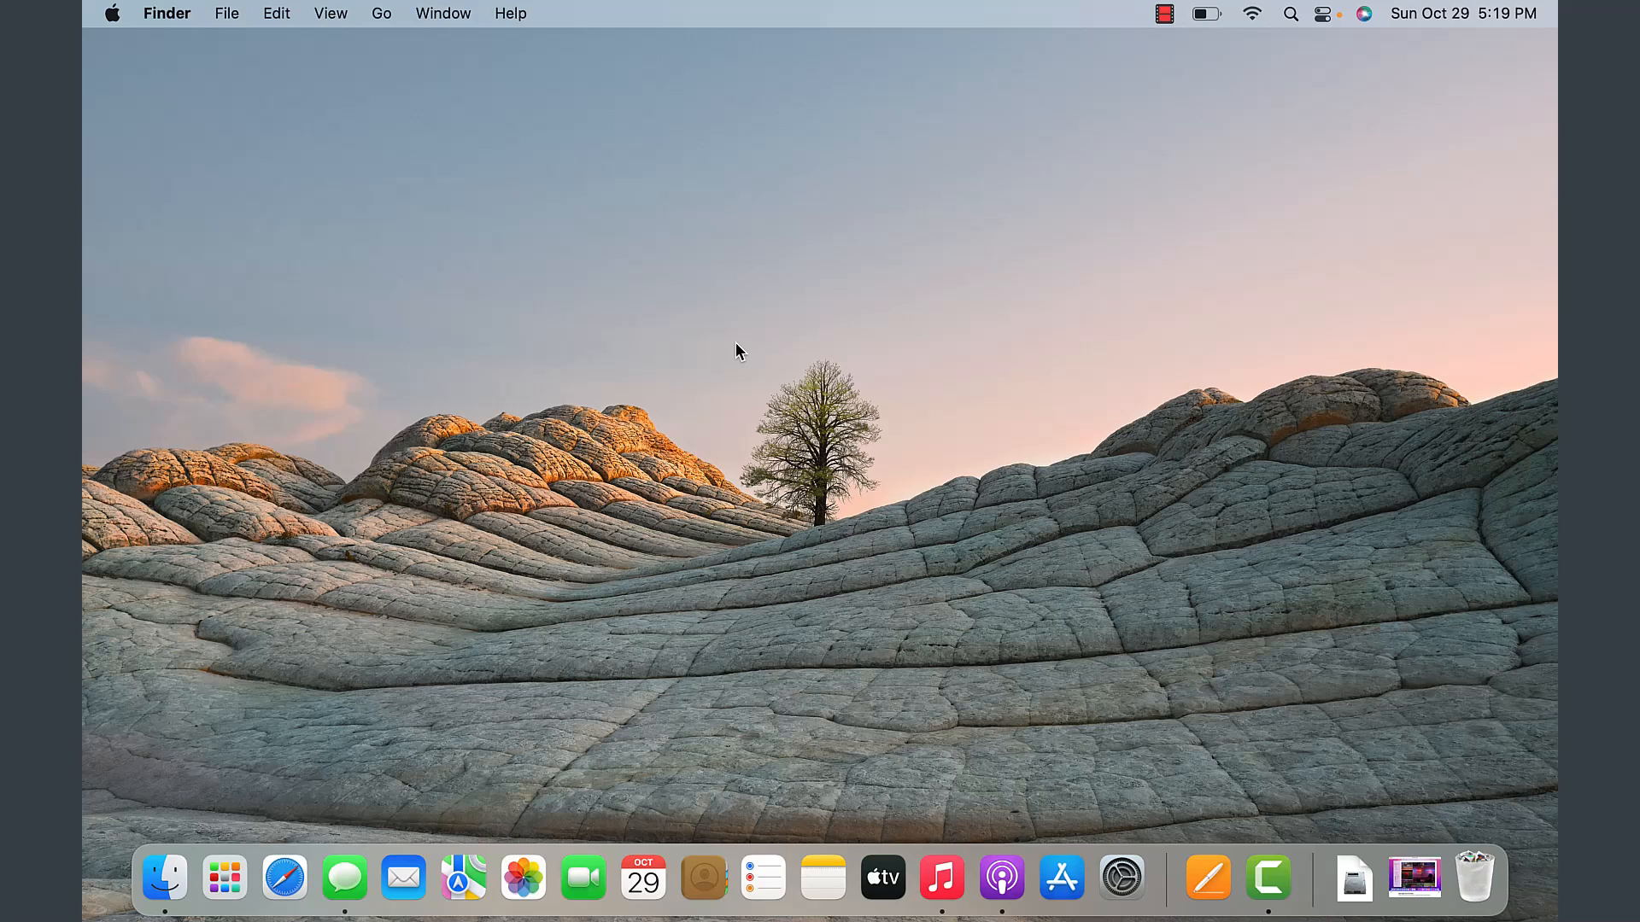
mouse_move(166, 868)
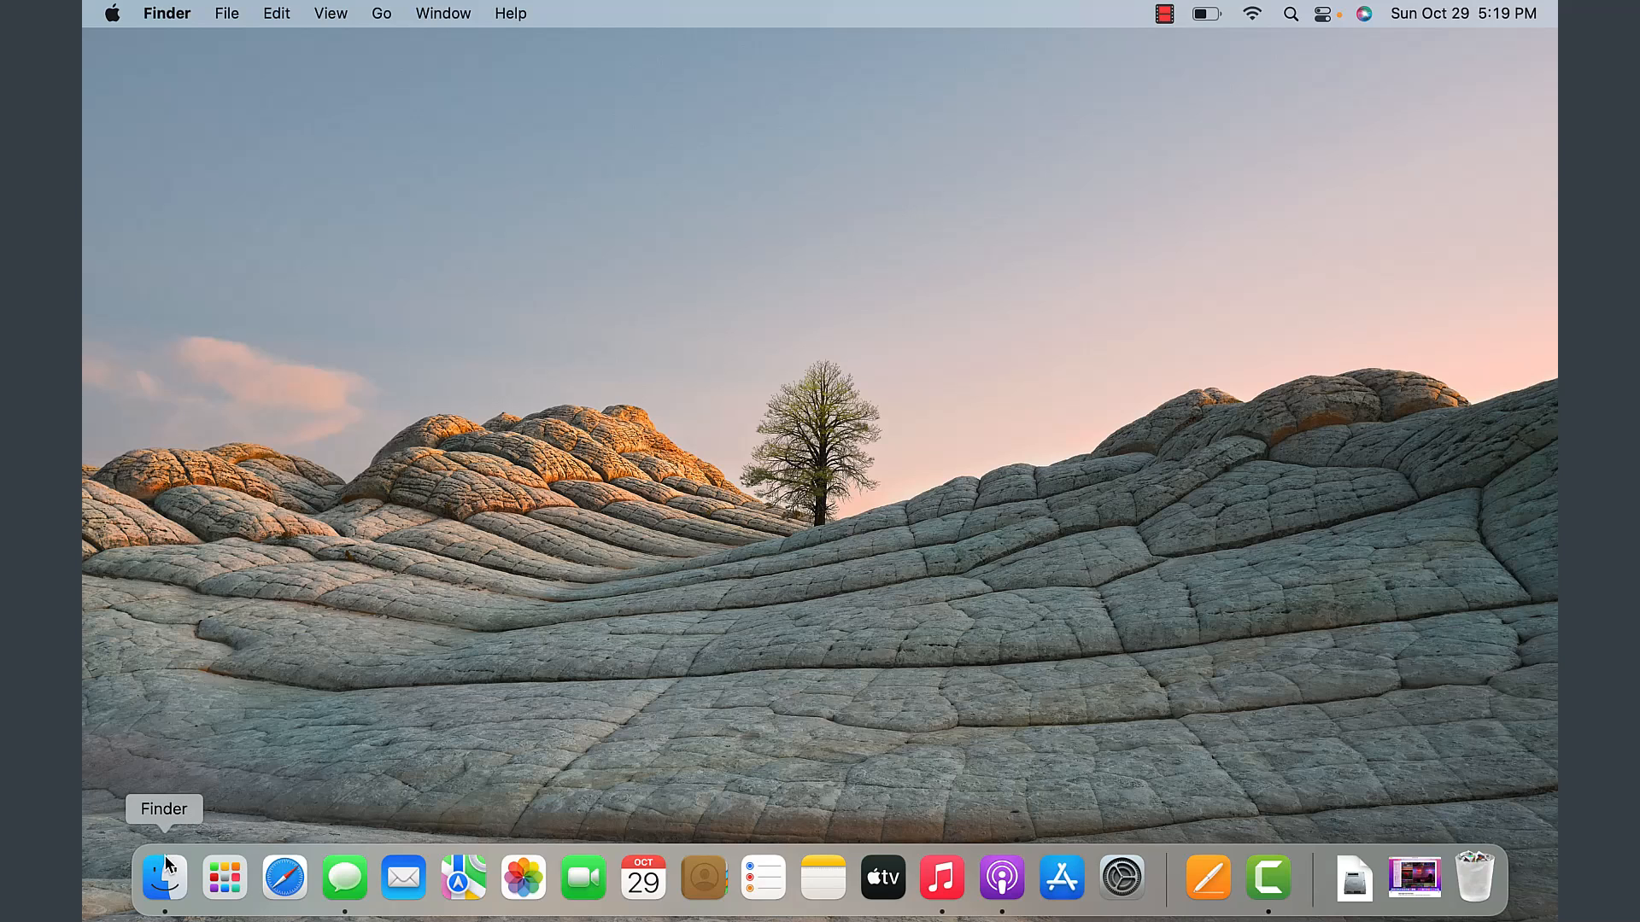